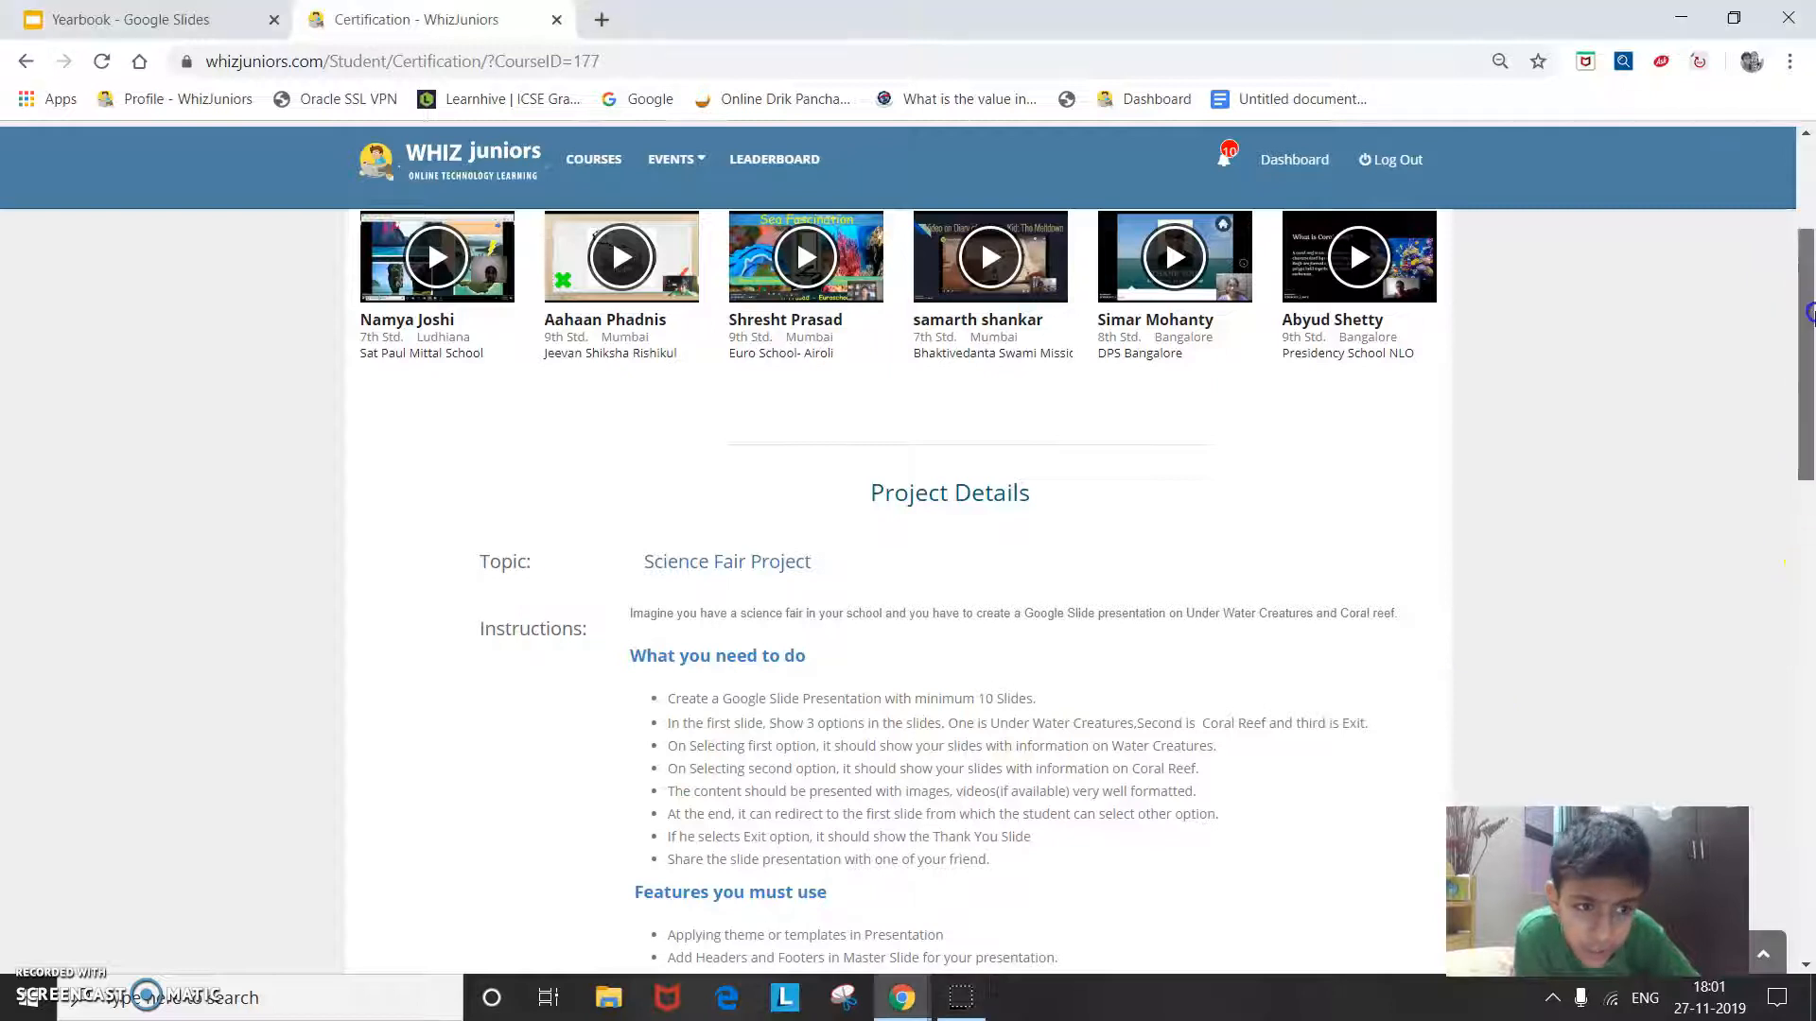
- Start presenting the Yearbook slideshow and advance to slide 4, Fun Facts about Underwater Creatures
scroll("down", 3)
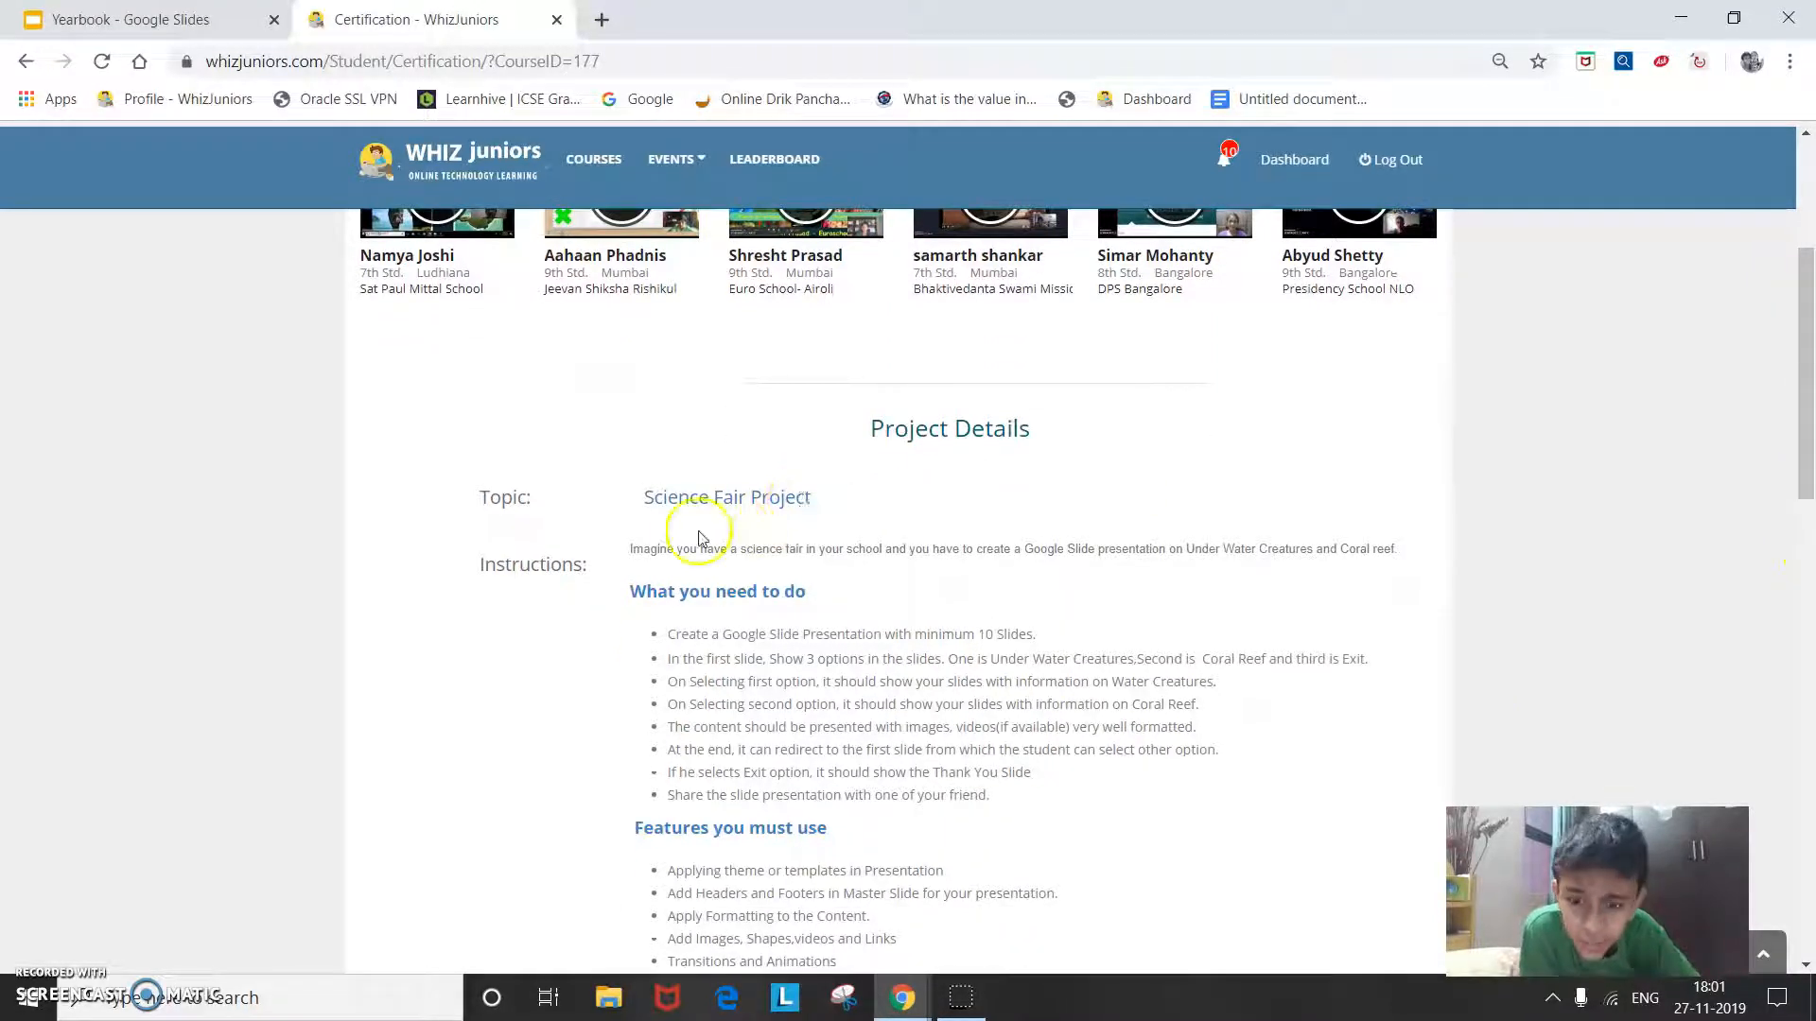
mouse_move(878, 640)
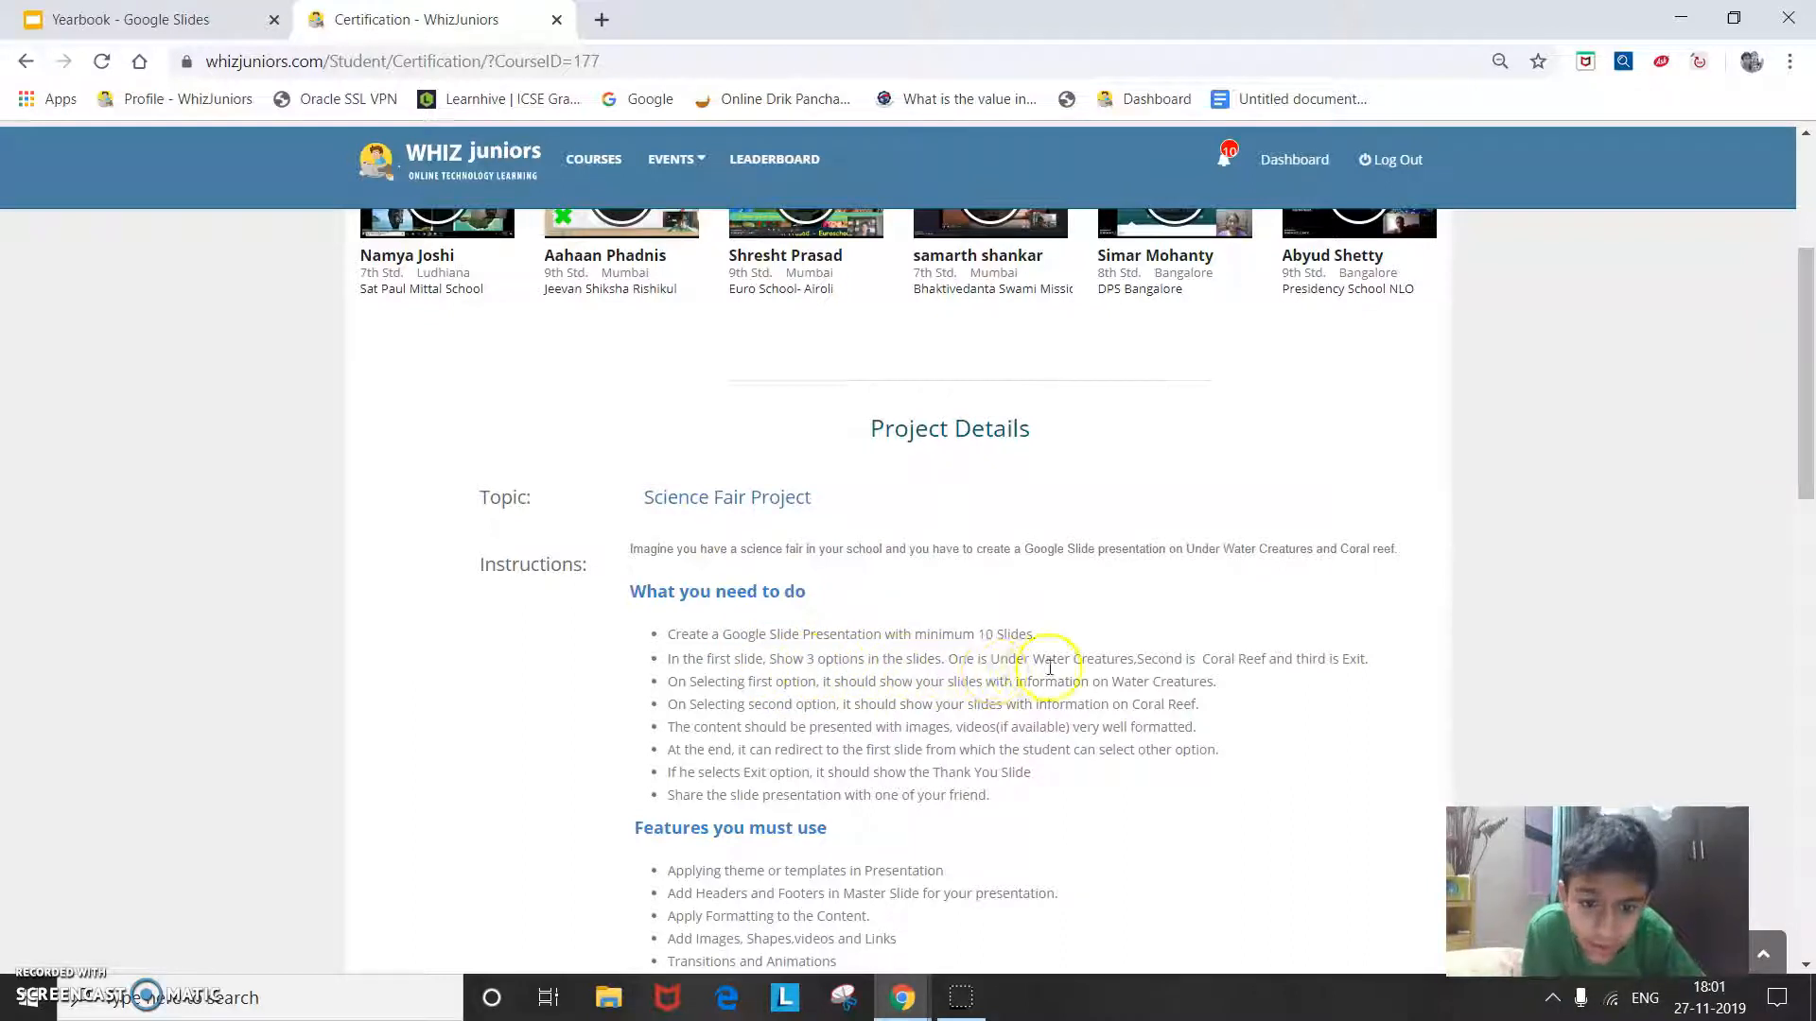
mouse_move(1263, 674)
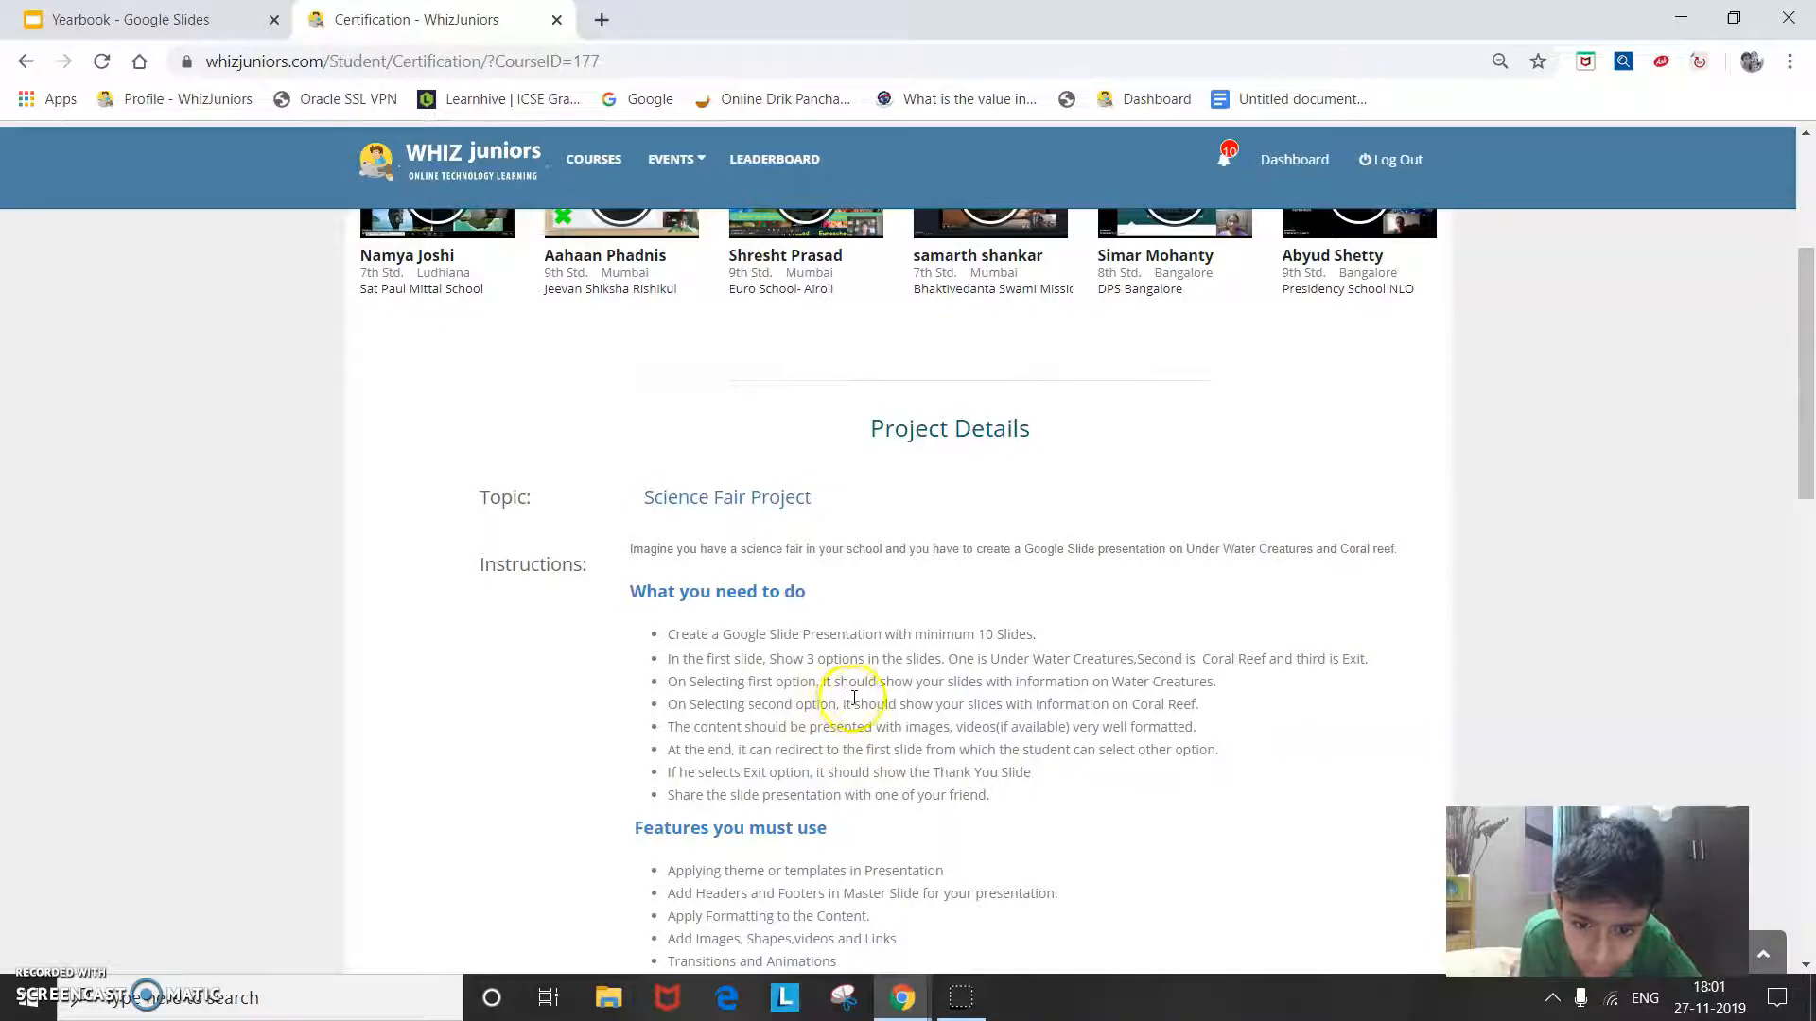
mouse_move(952, 693)
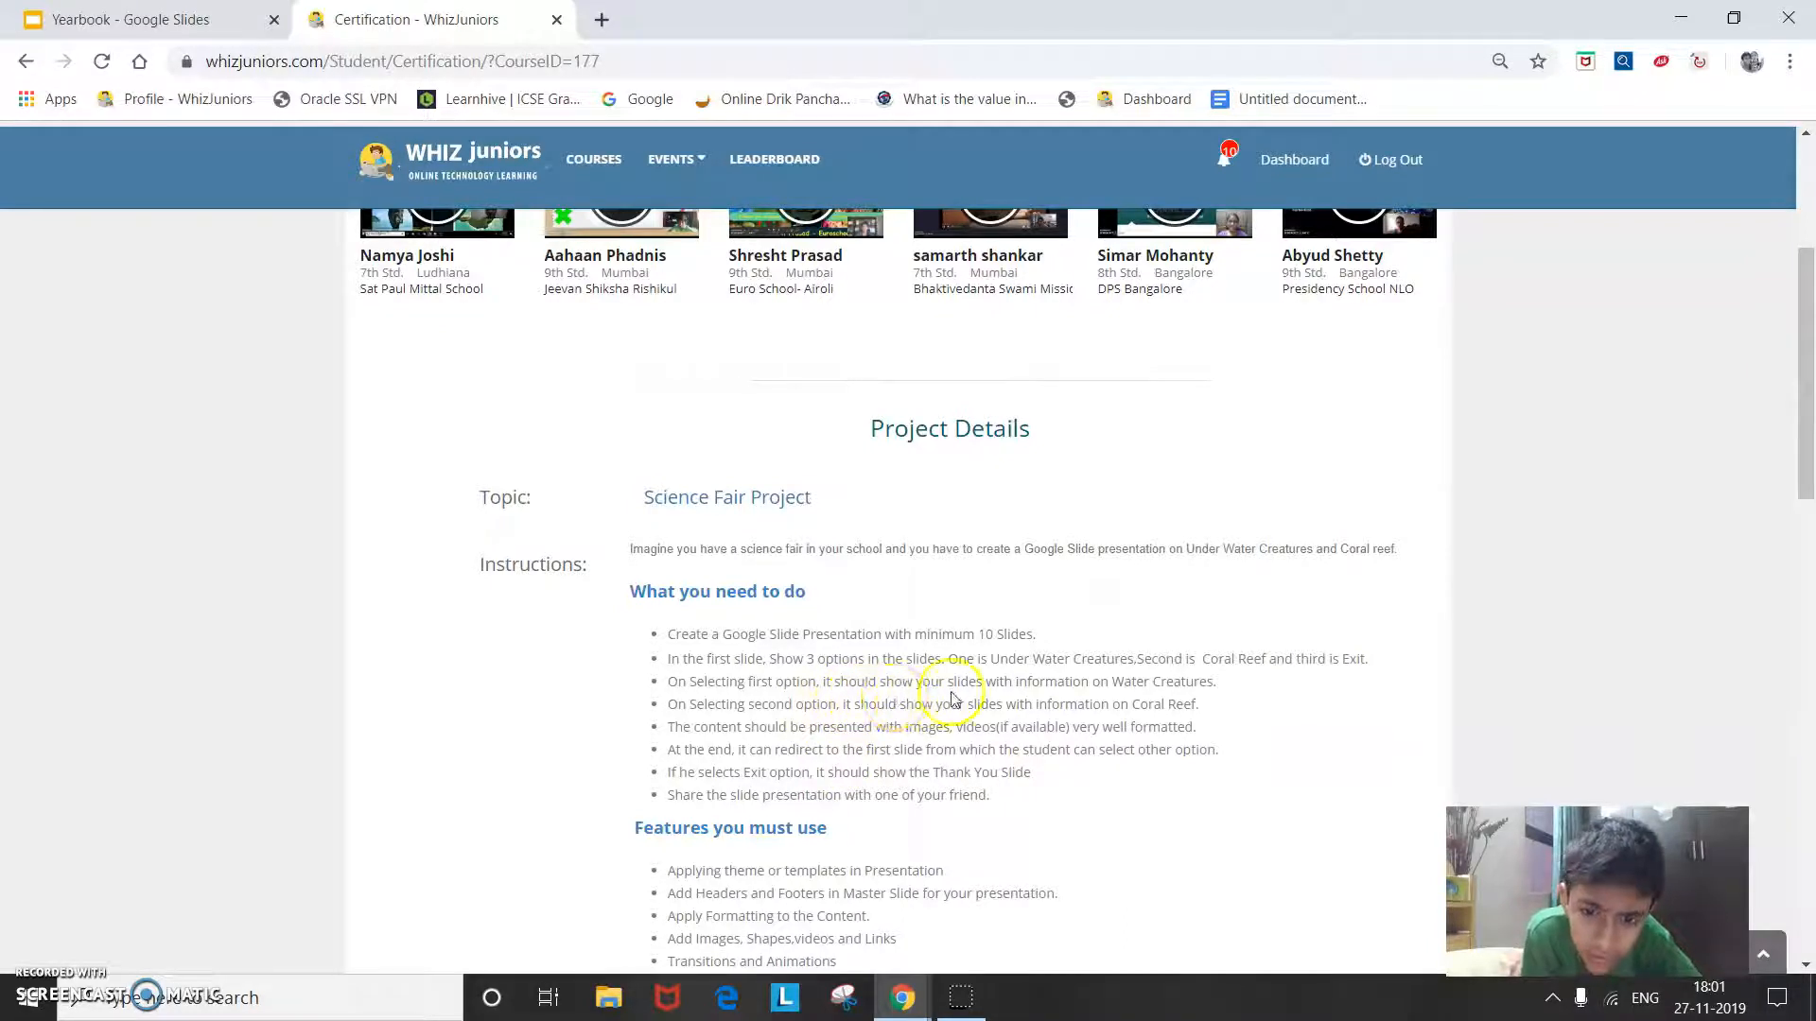
mouse_move(742, 709)
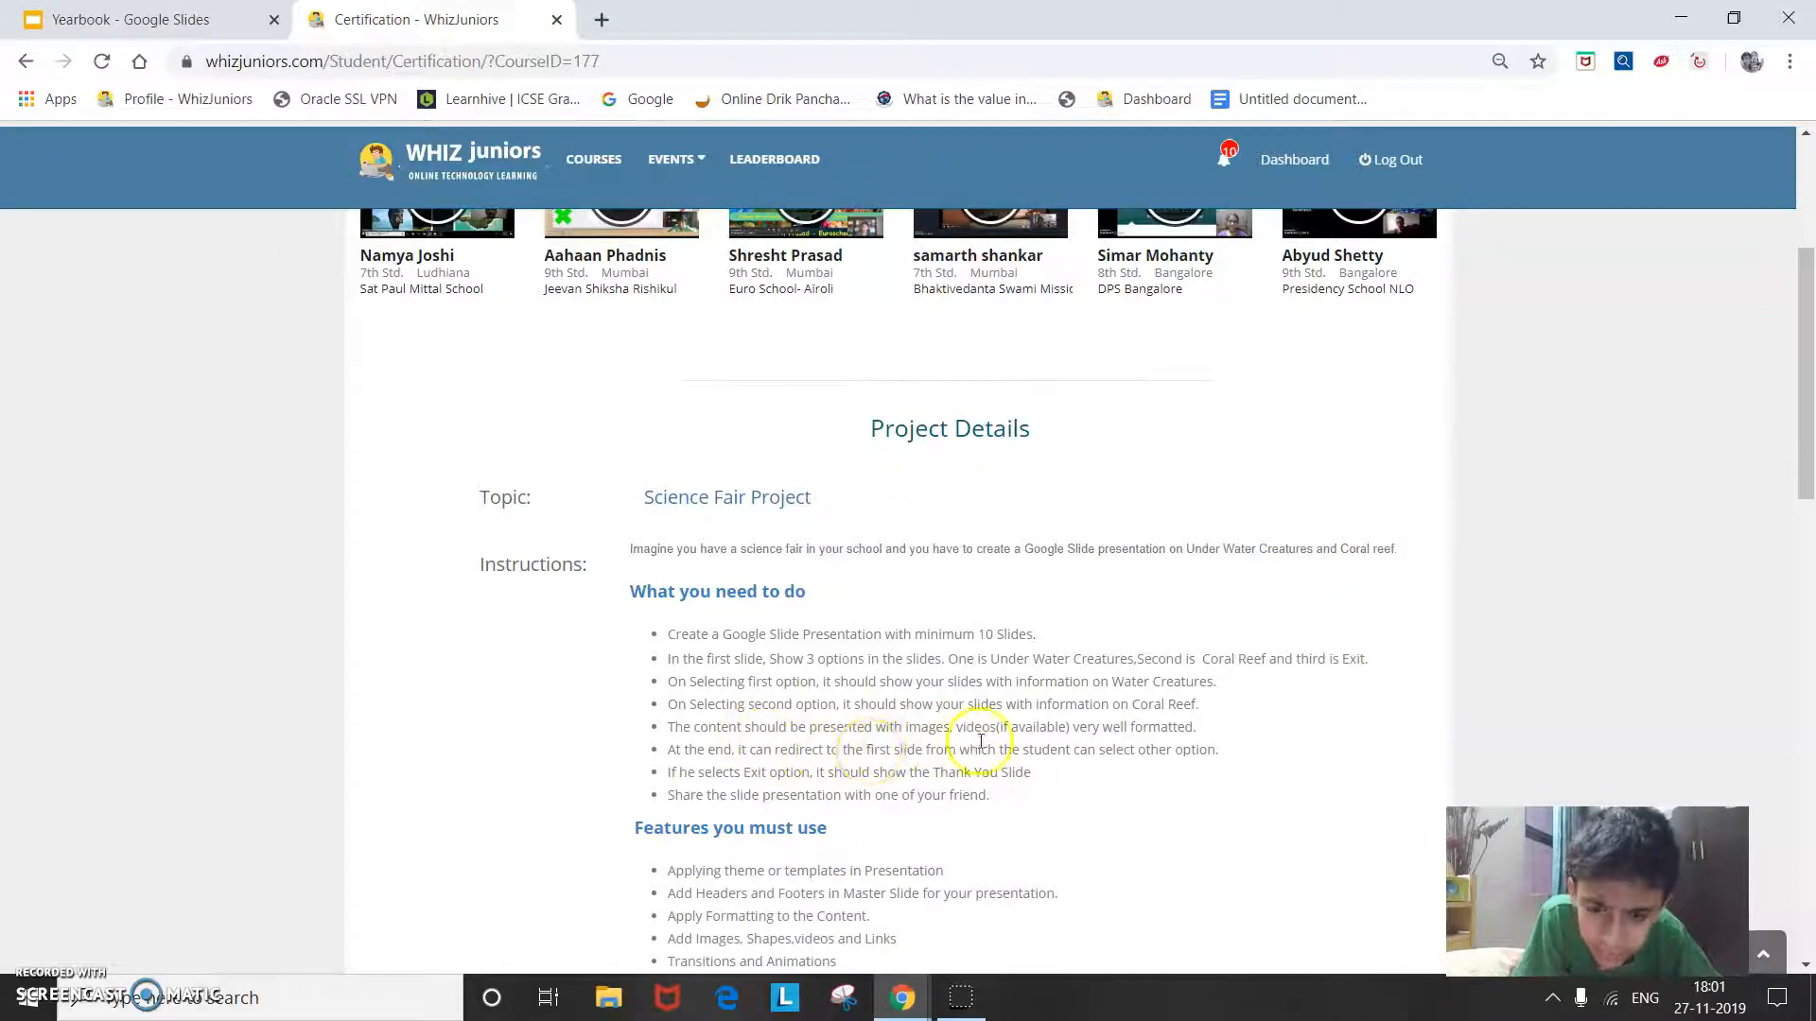
mouse_move(1148, 747)
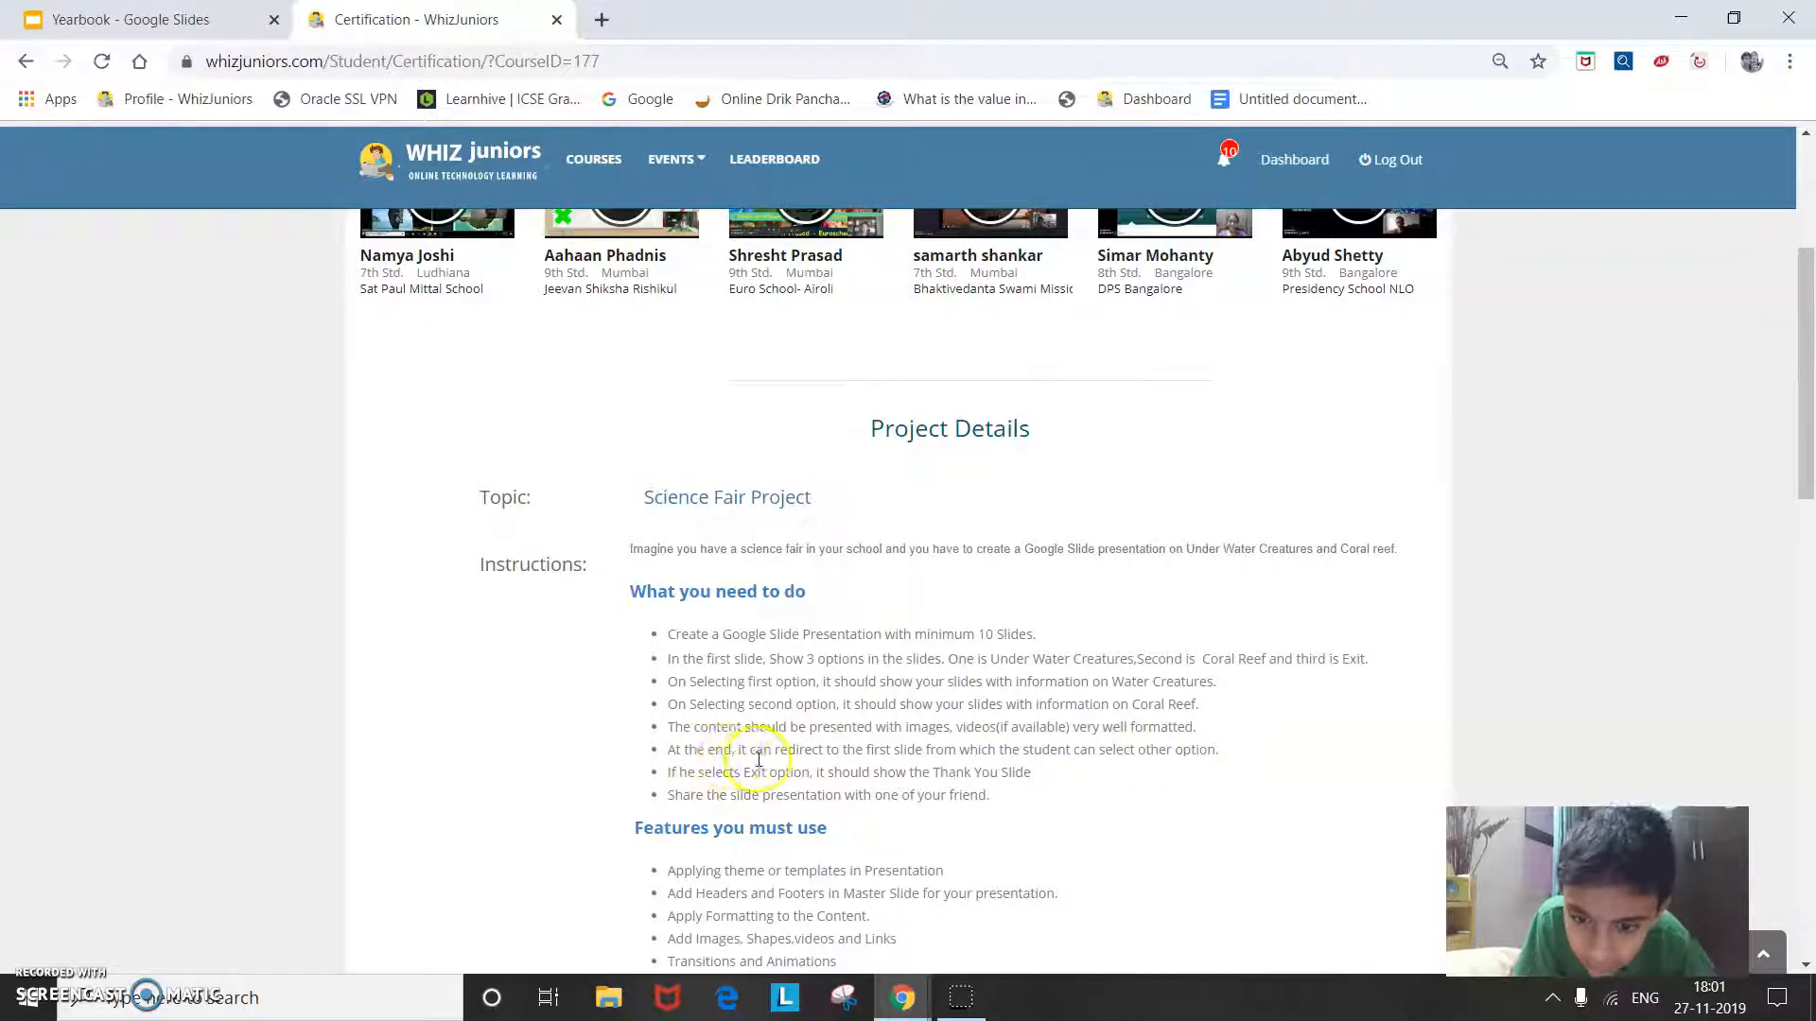
mouse_move(865, 766)
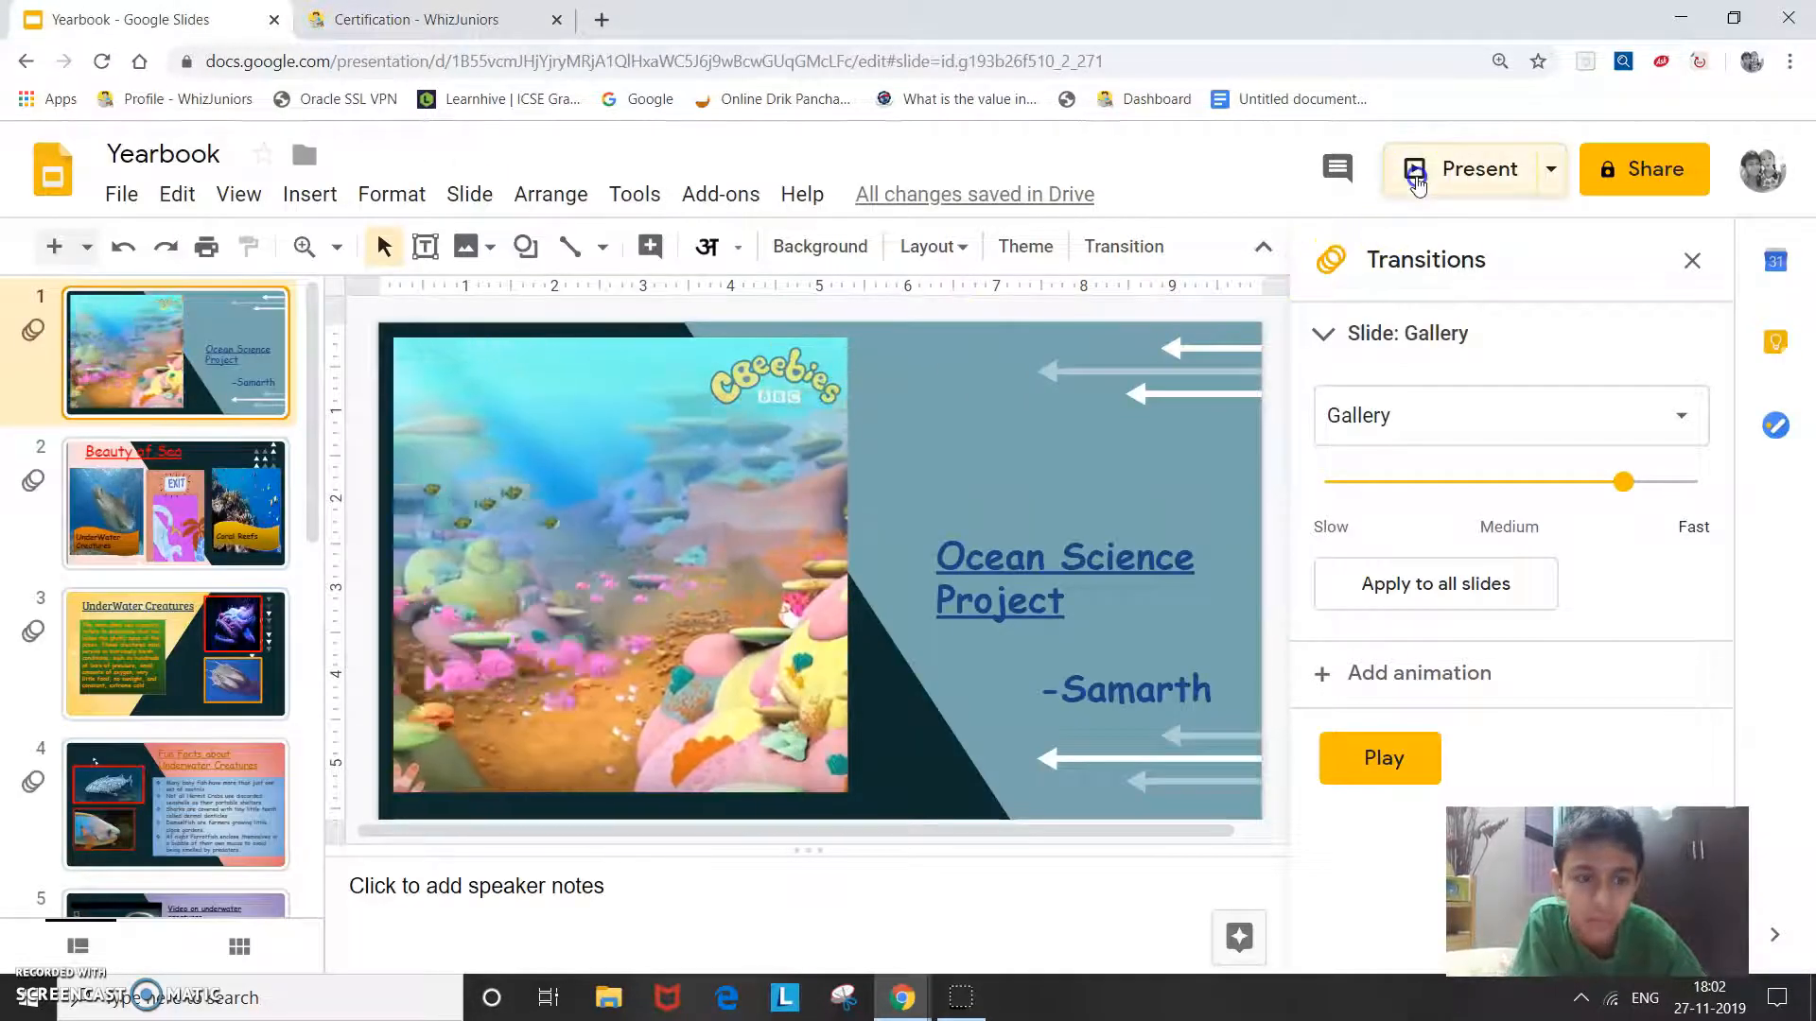
left_click(1478, 169)
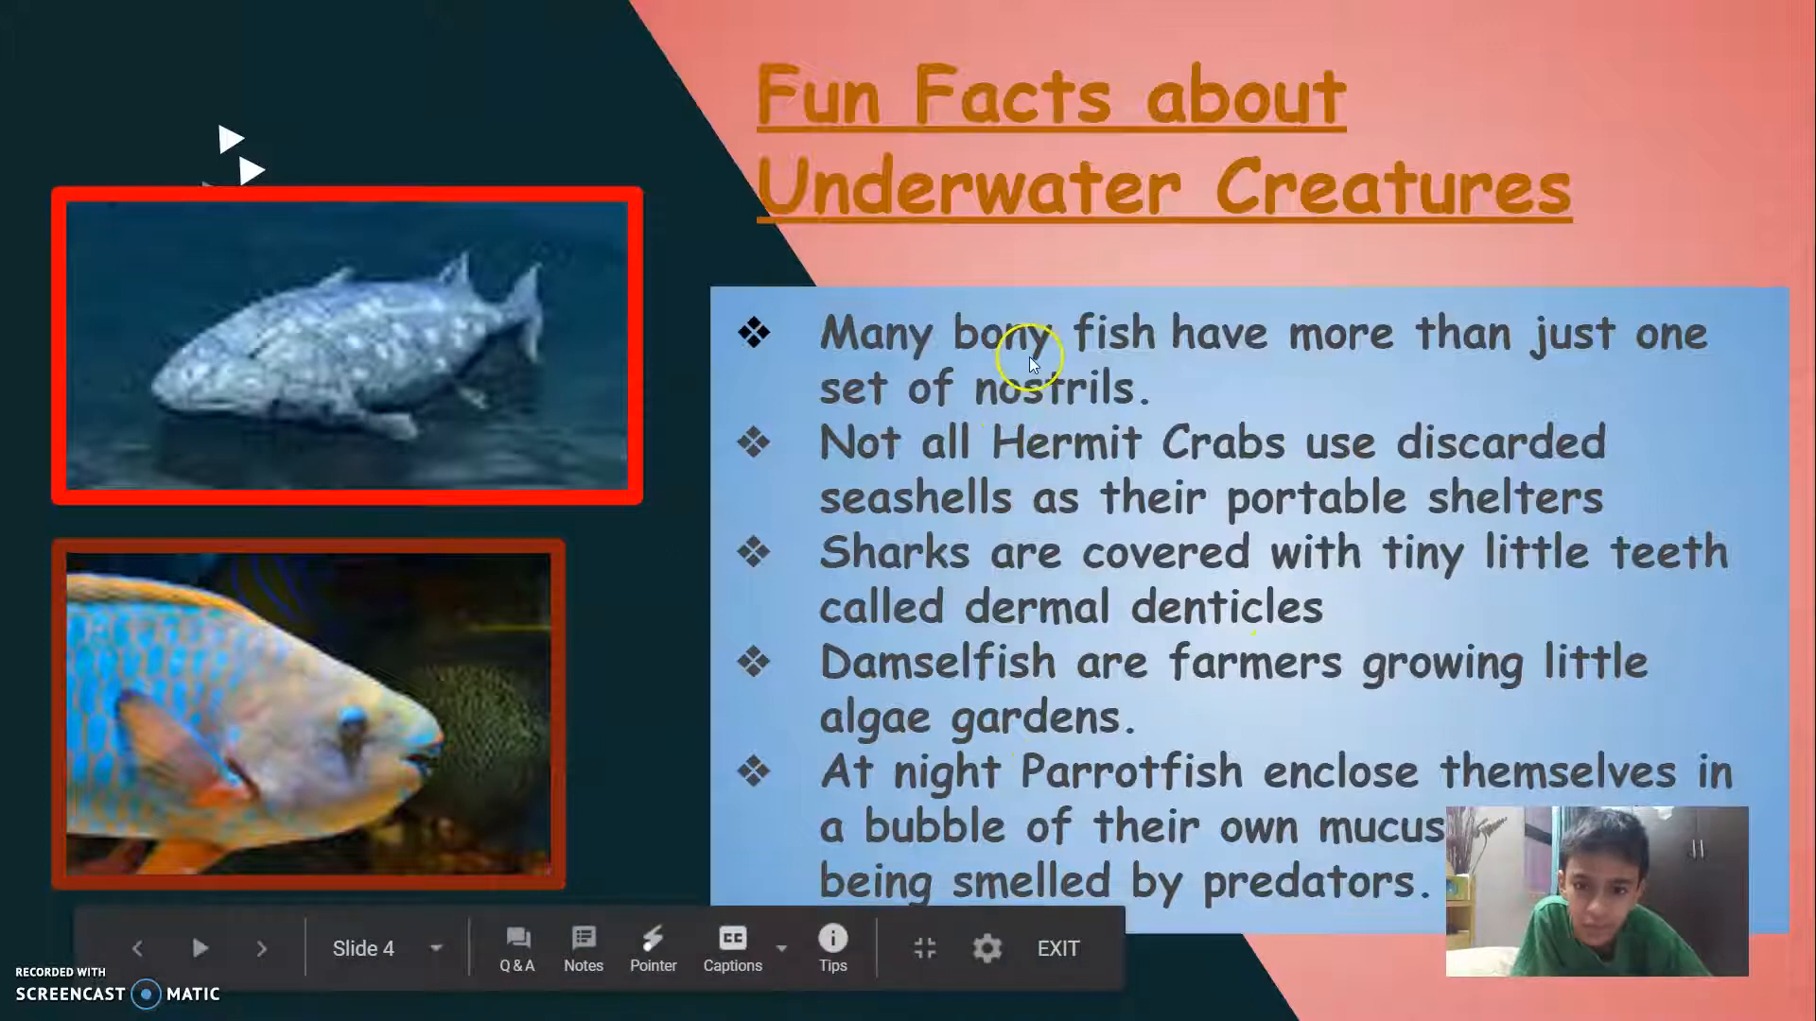
mouse_move(1430, 320)
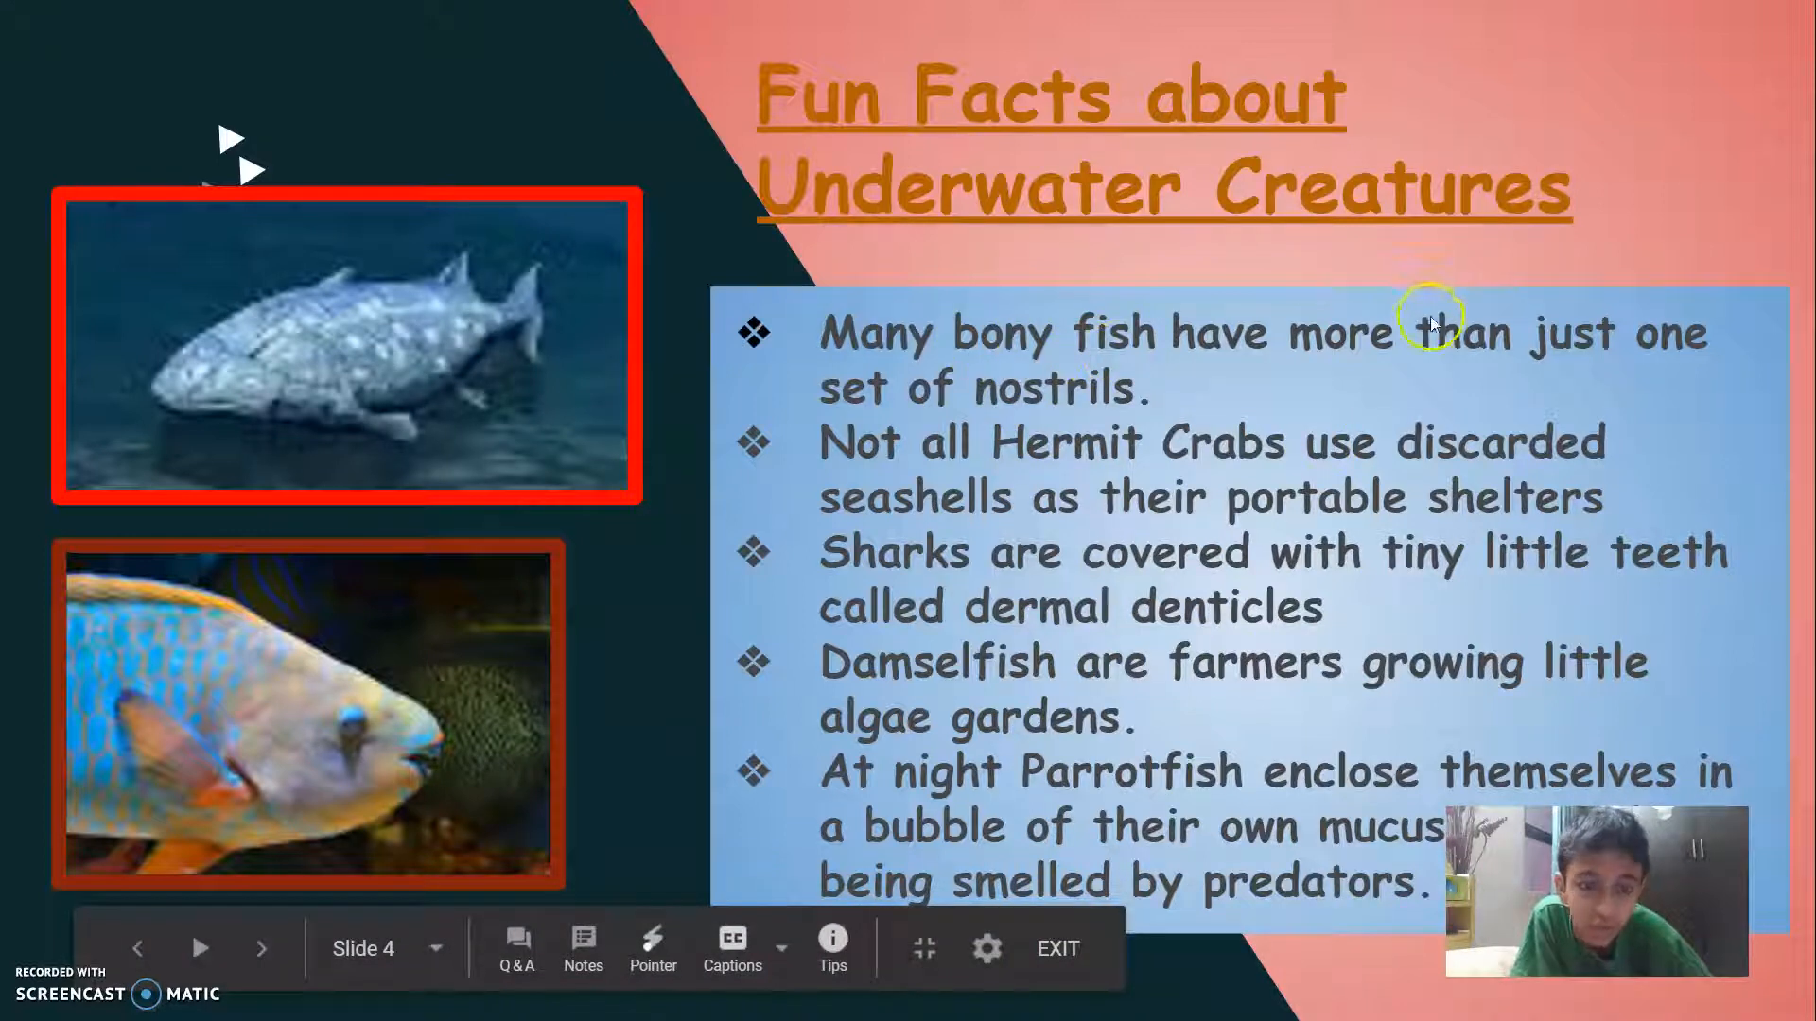
mouse_move(1116, 779)
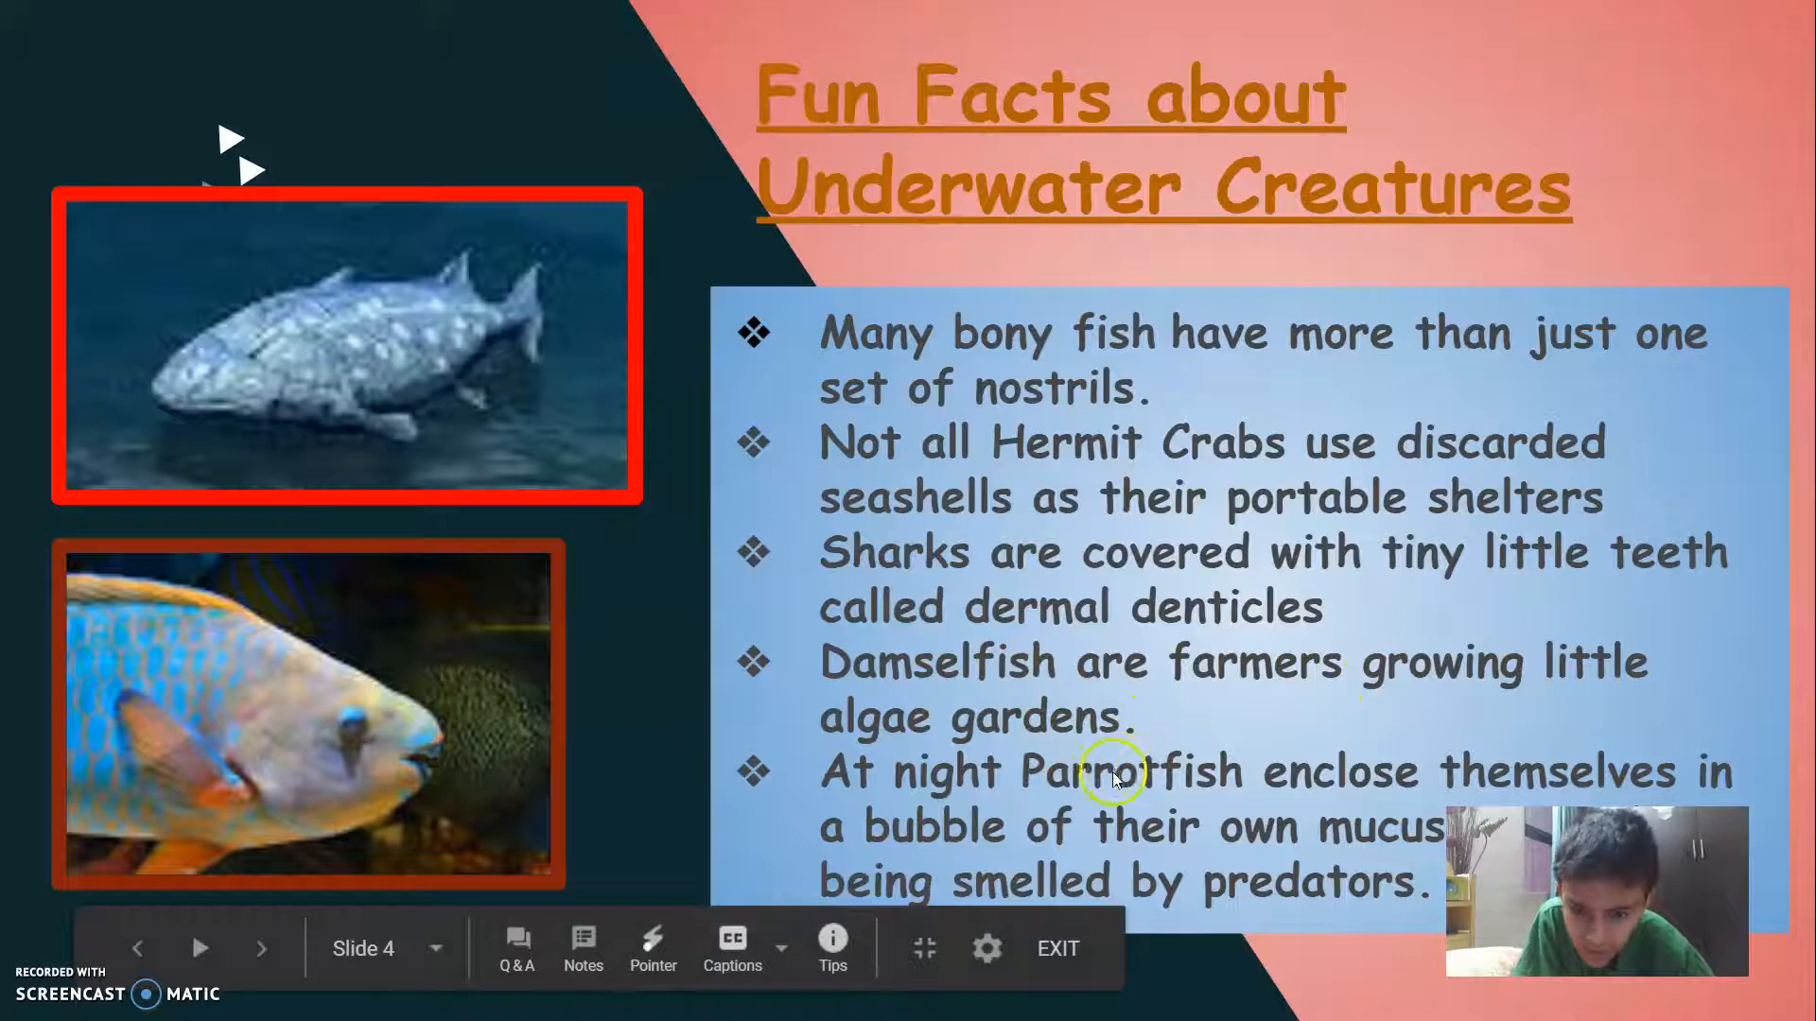
mouse_move(1443, 788)
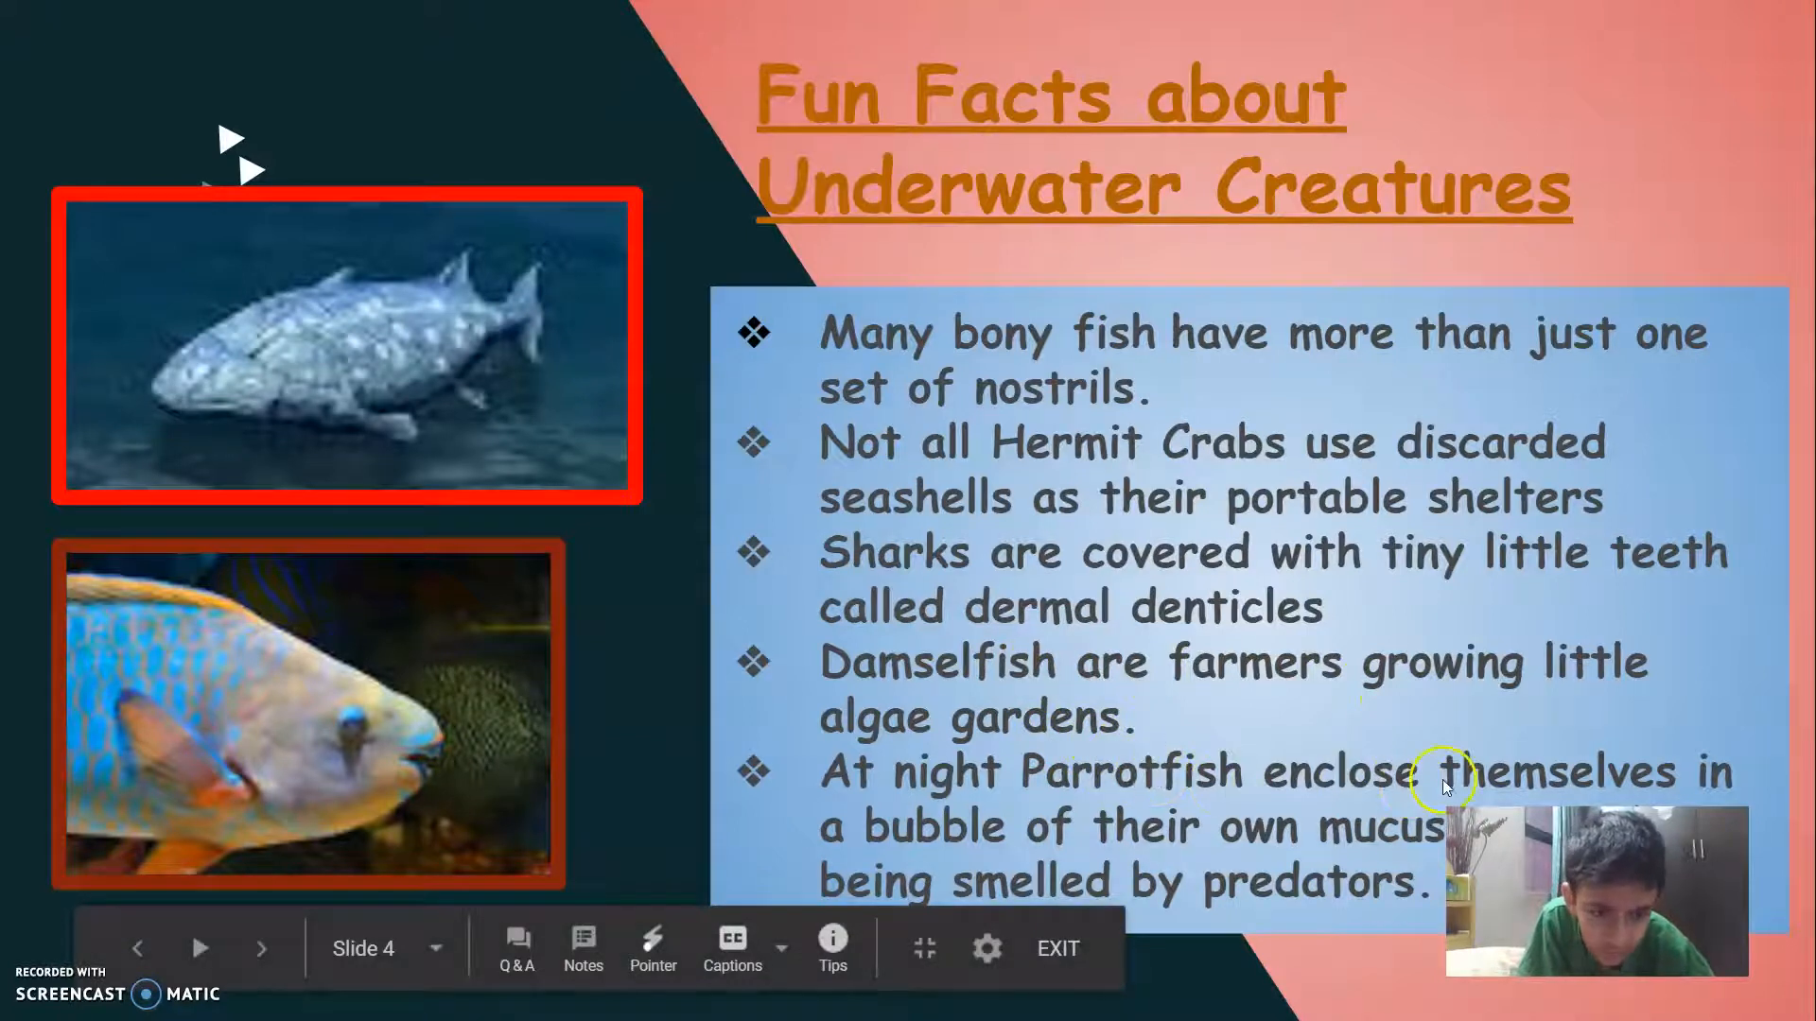
mouse_move(1225, 905)
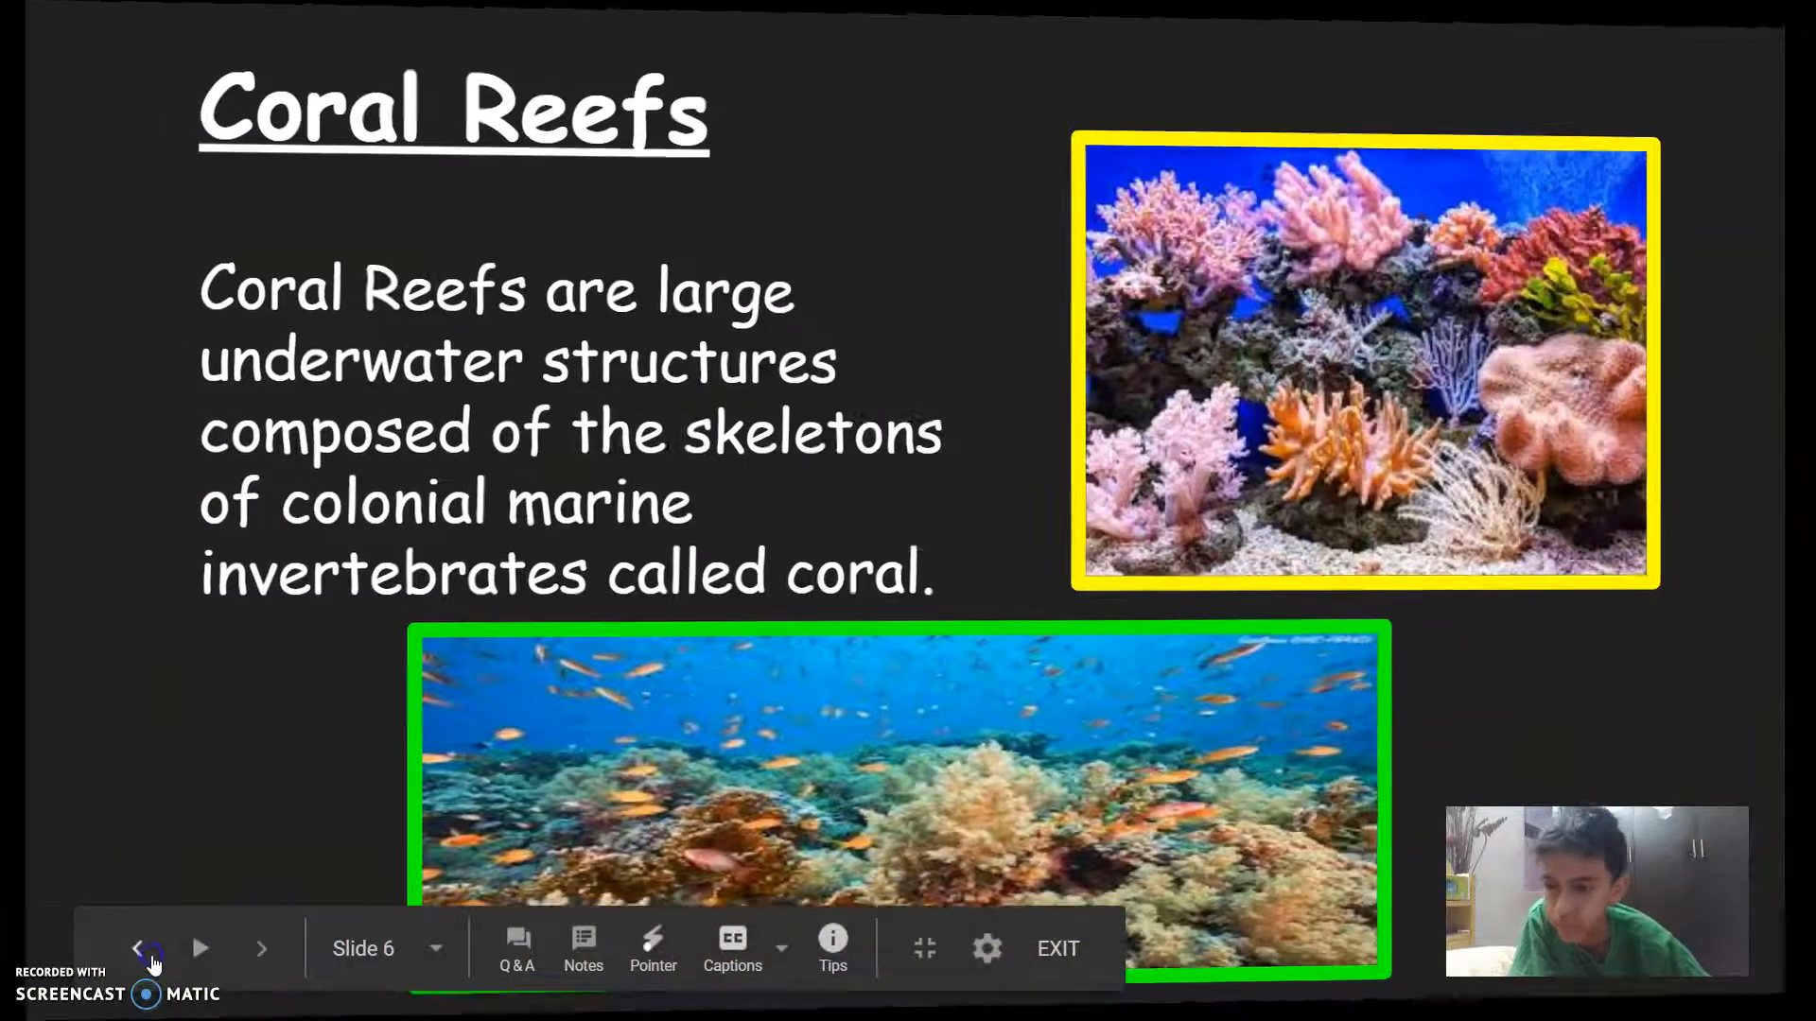
- Go back to slide 5, play the Deep Sea Creatures video, then try the unavailable second video
left_click(148, 949)
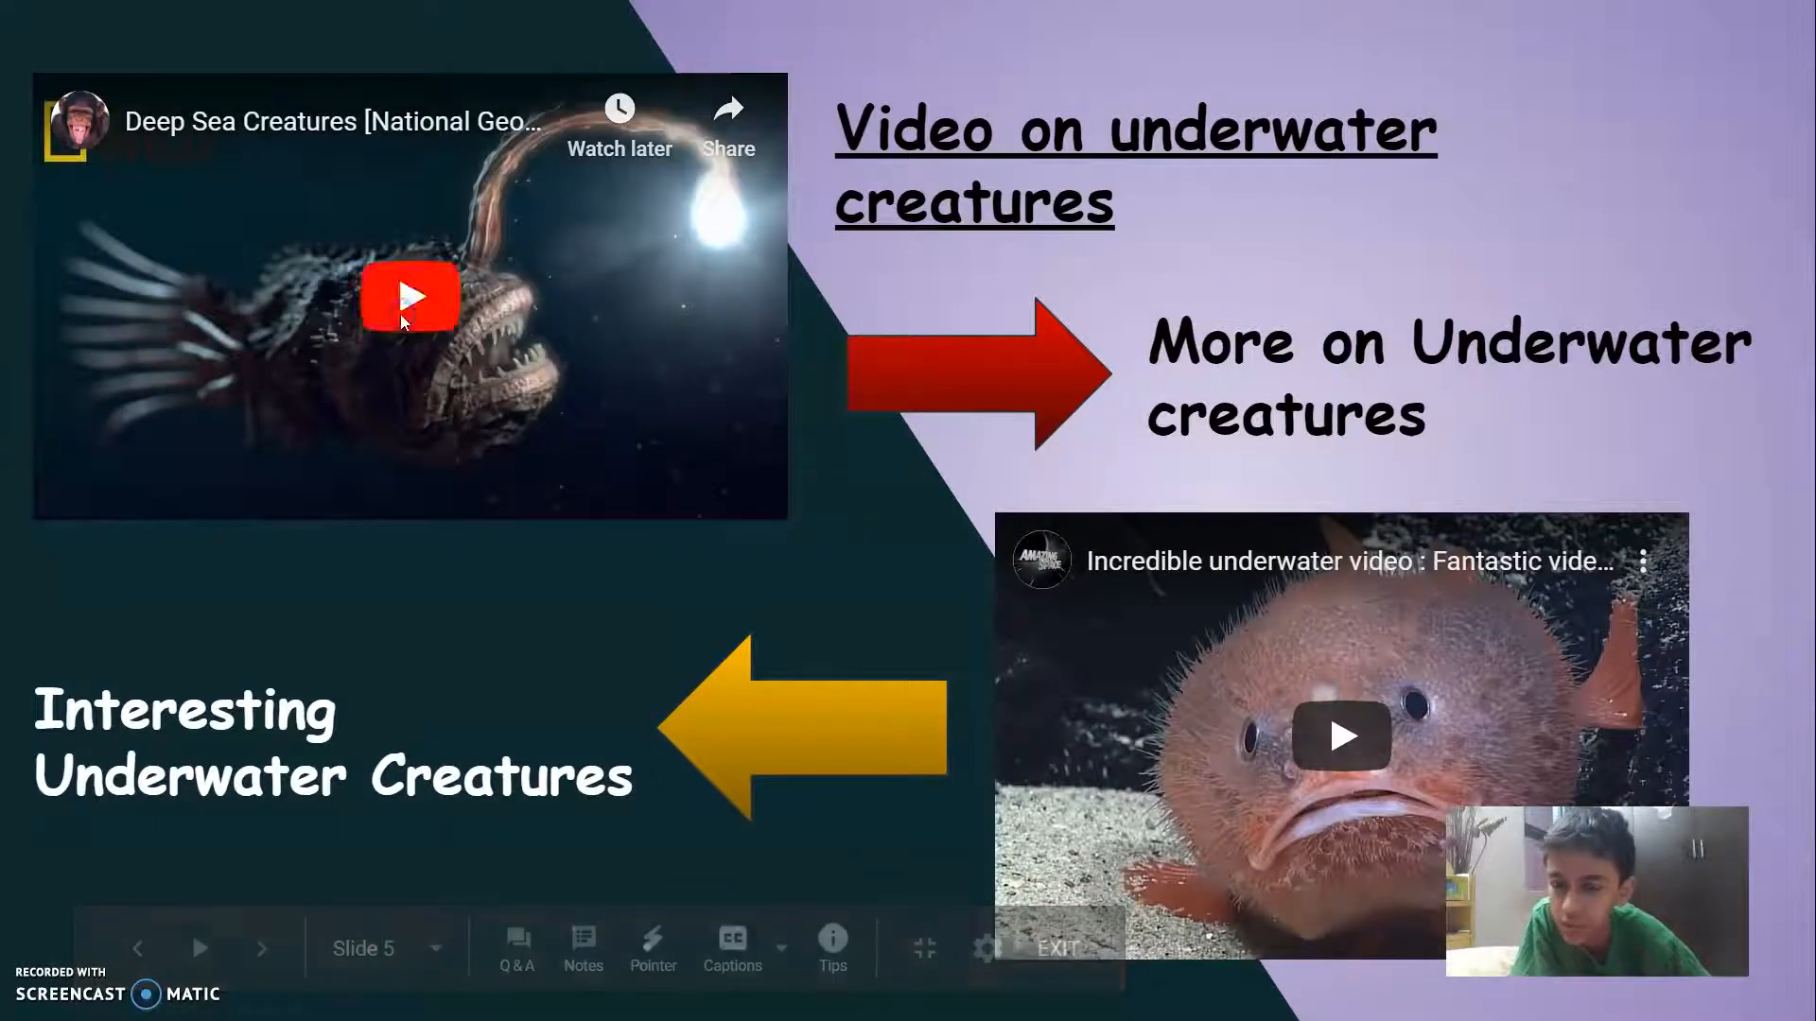
left_click(411, 296)
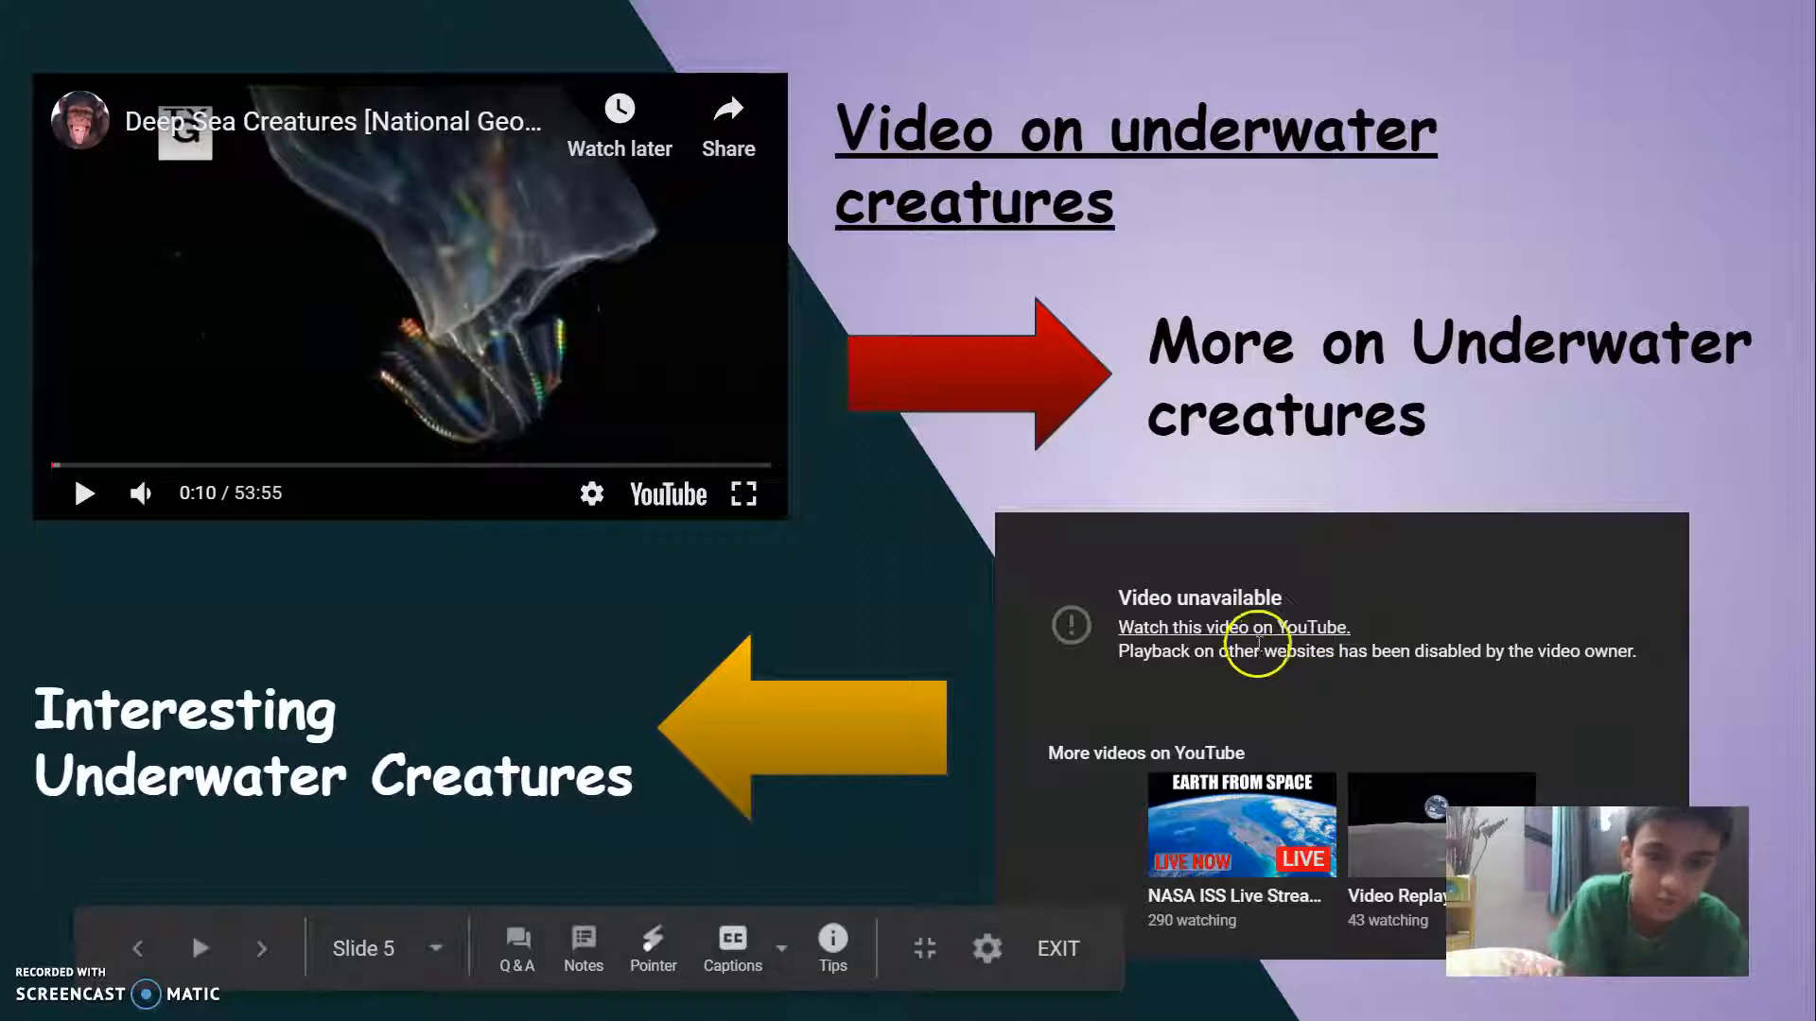
left_click(435, 947)
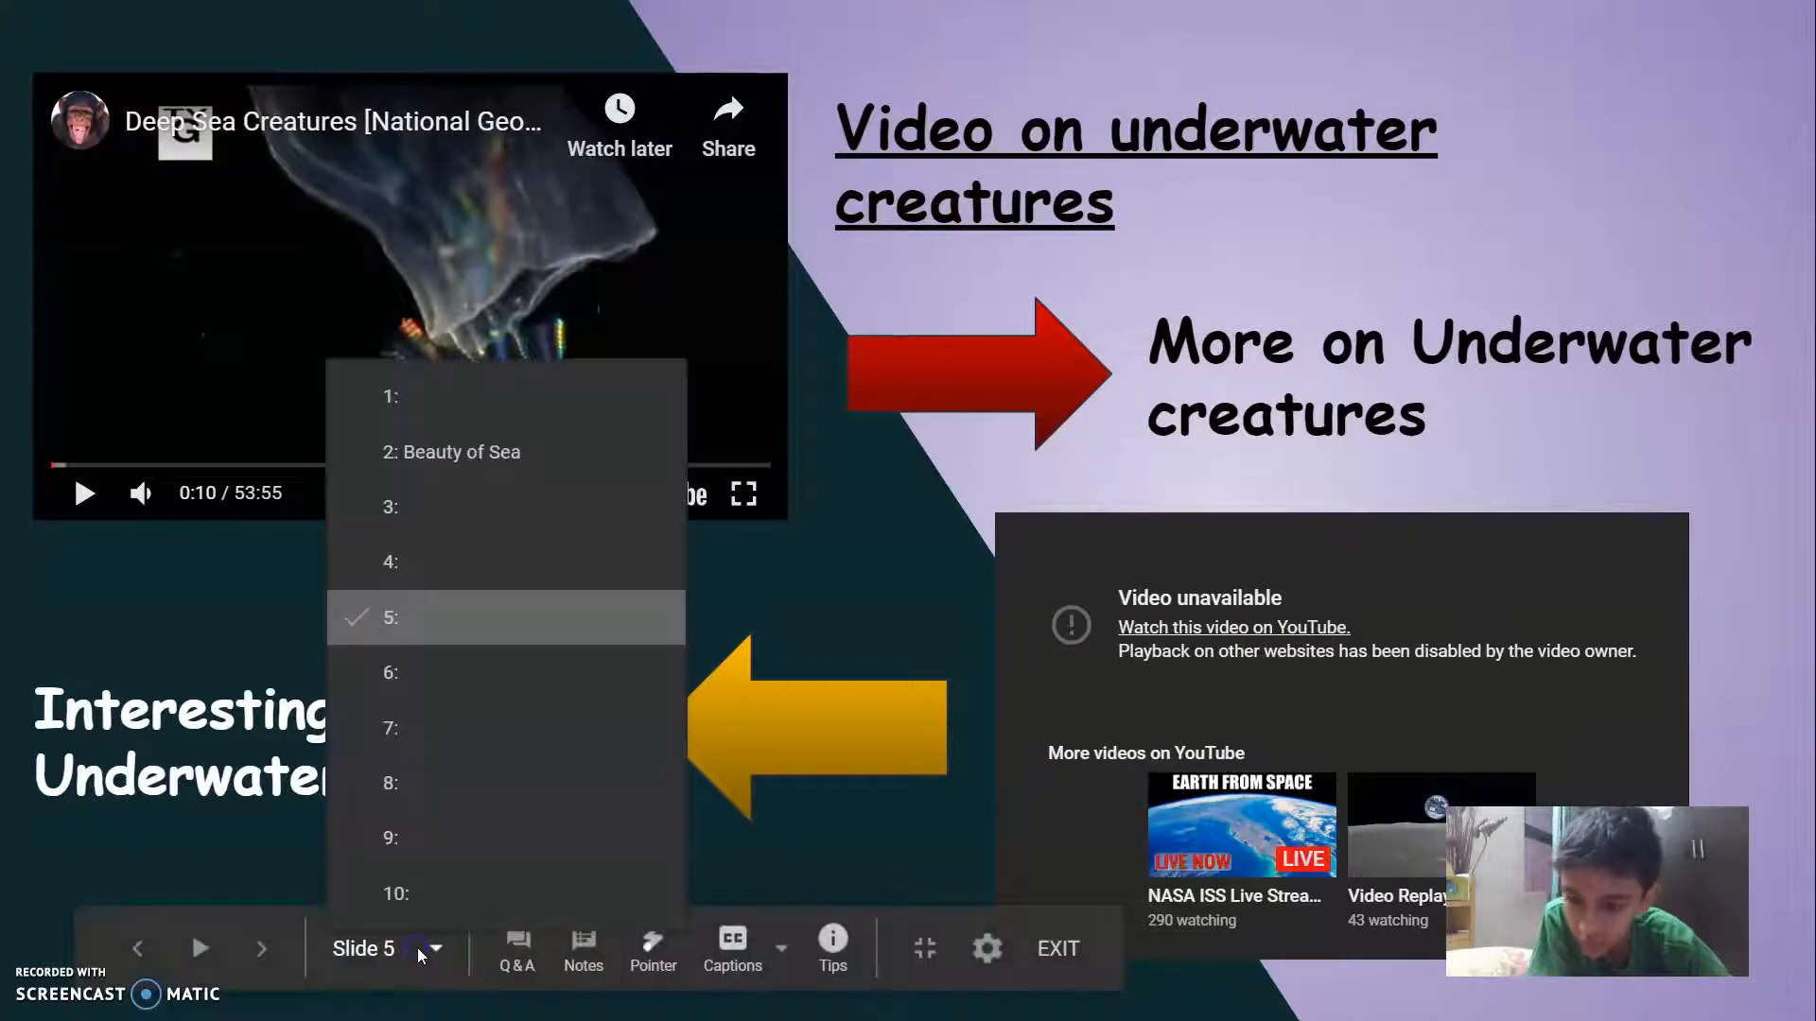
mouse_move(470, 460)
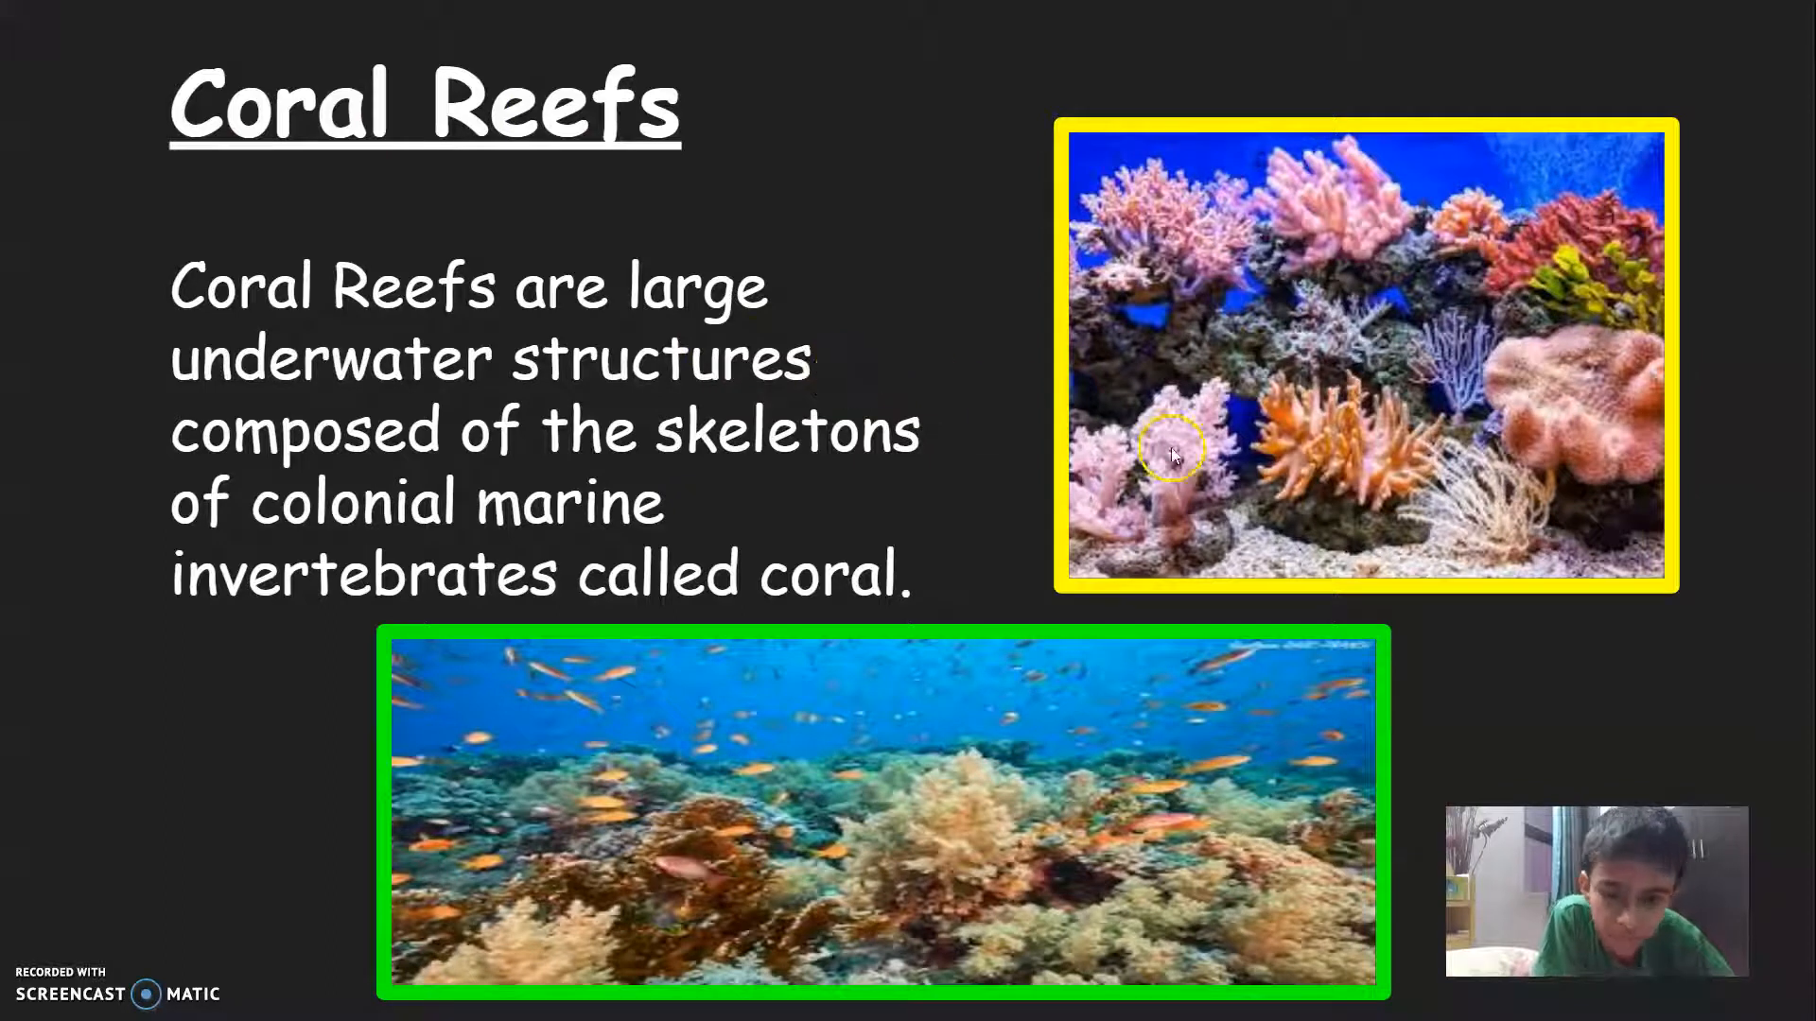
mouse_move(795, 480)
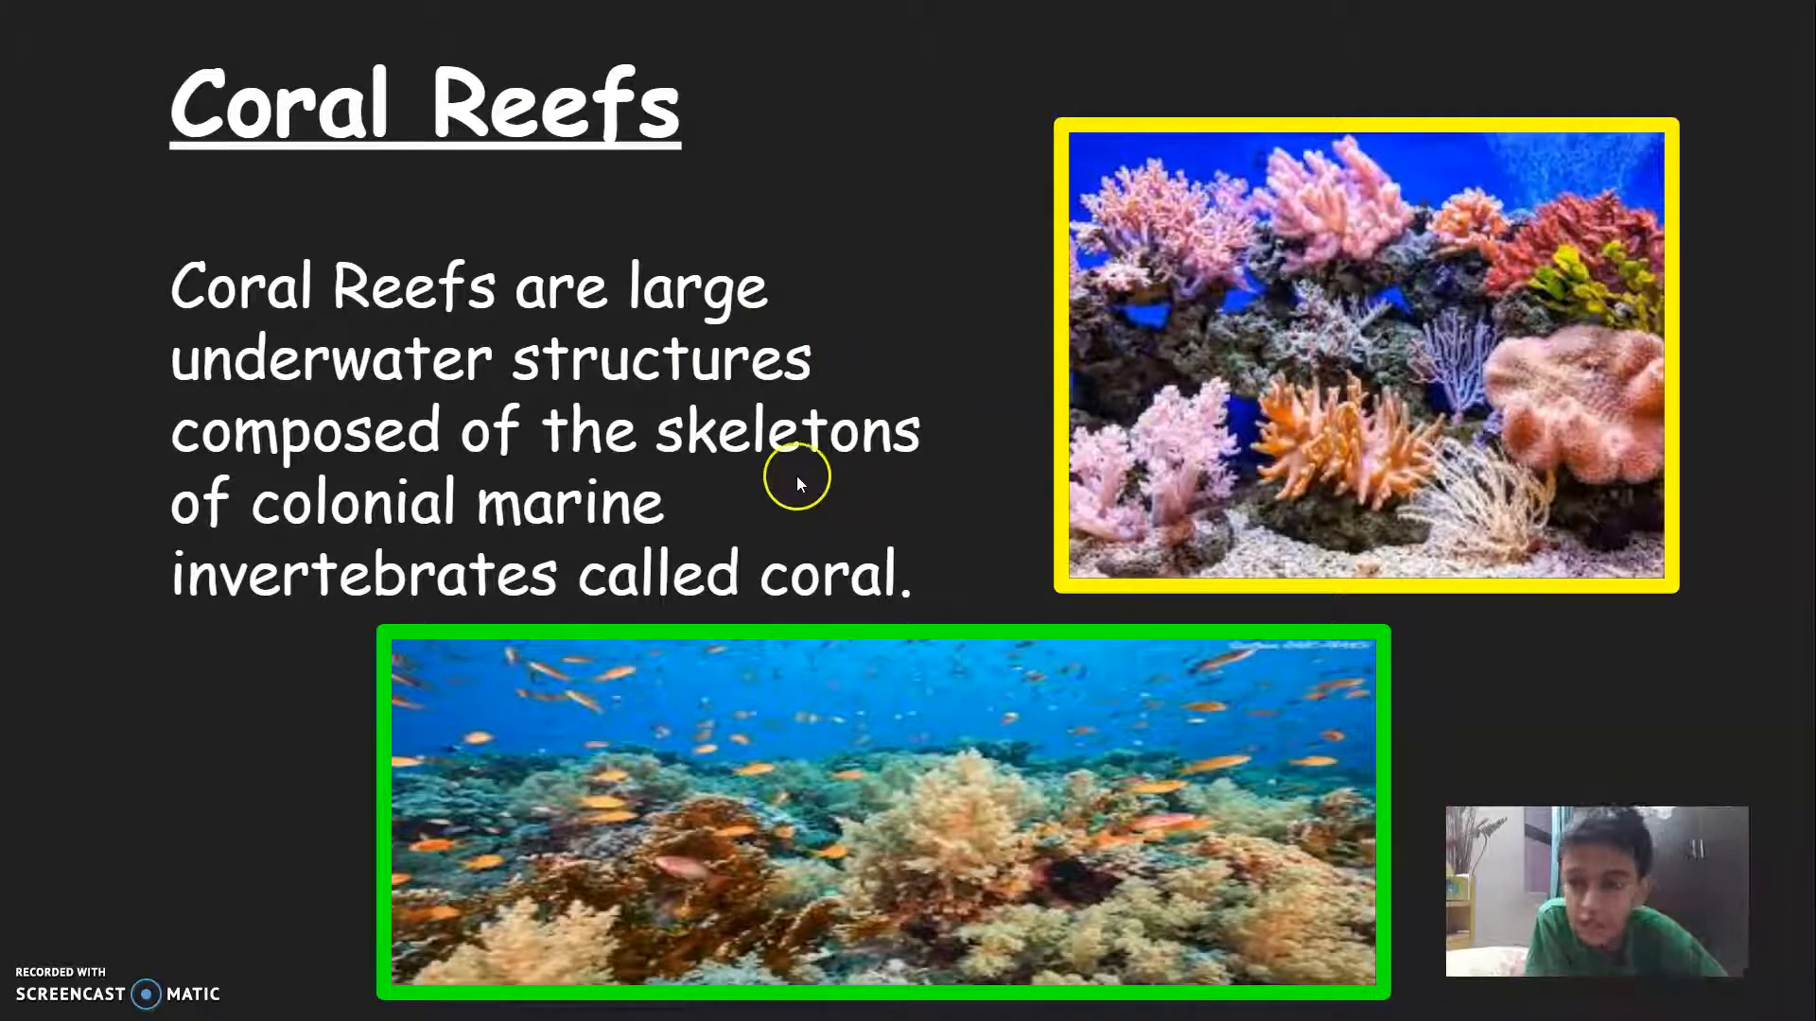
mouse_move(509, 336)
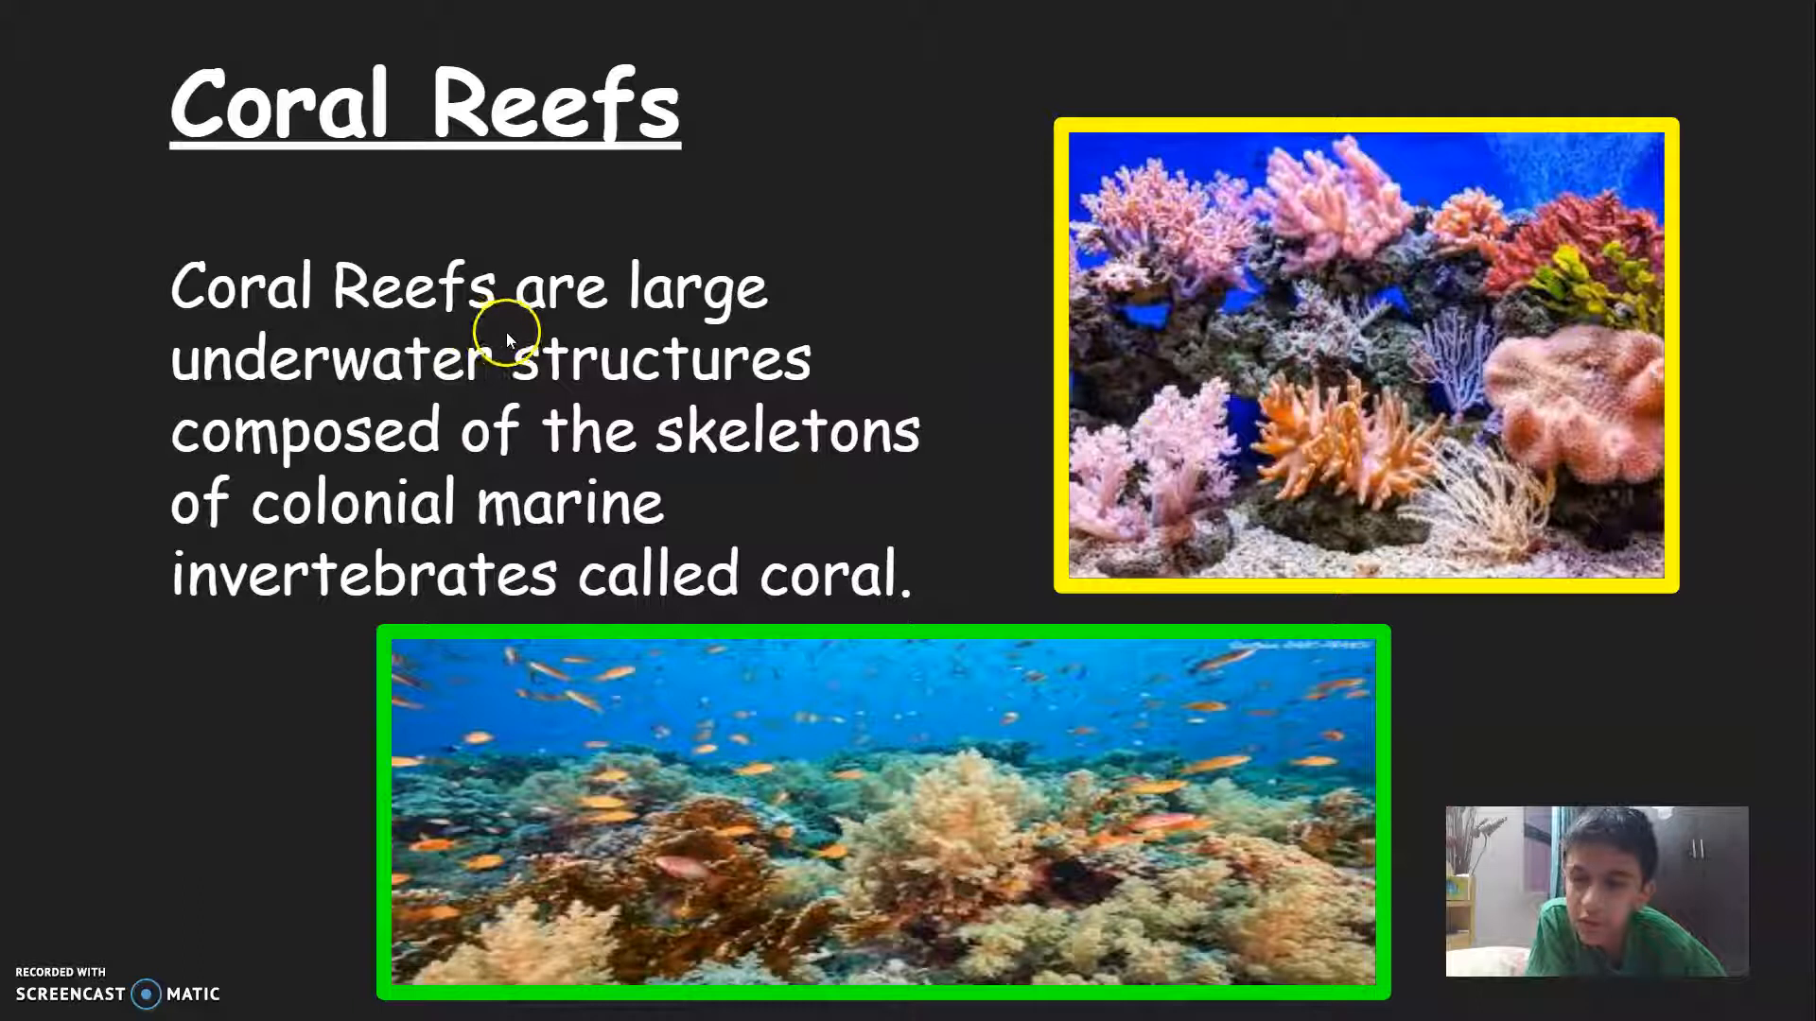
mouse_move(601, 544)
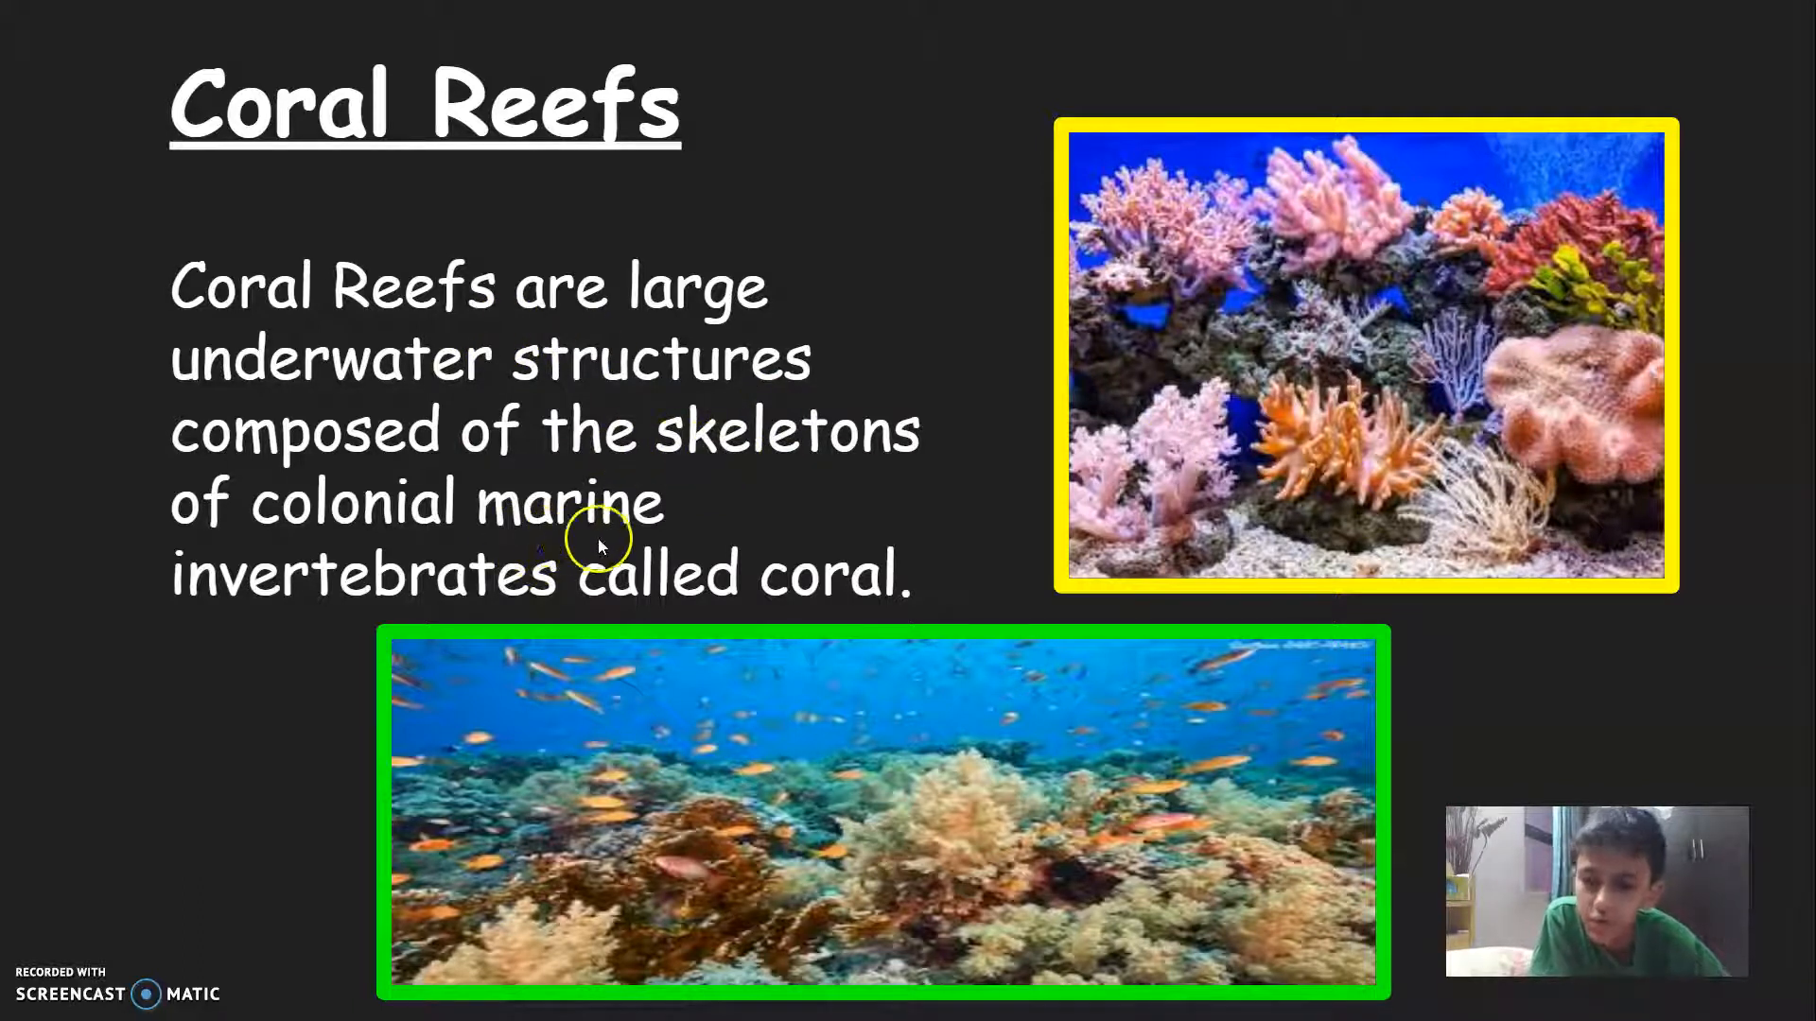
mouse_move(527, 576)
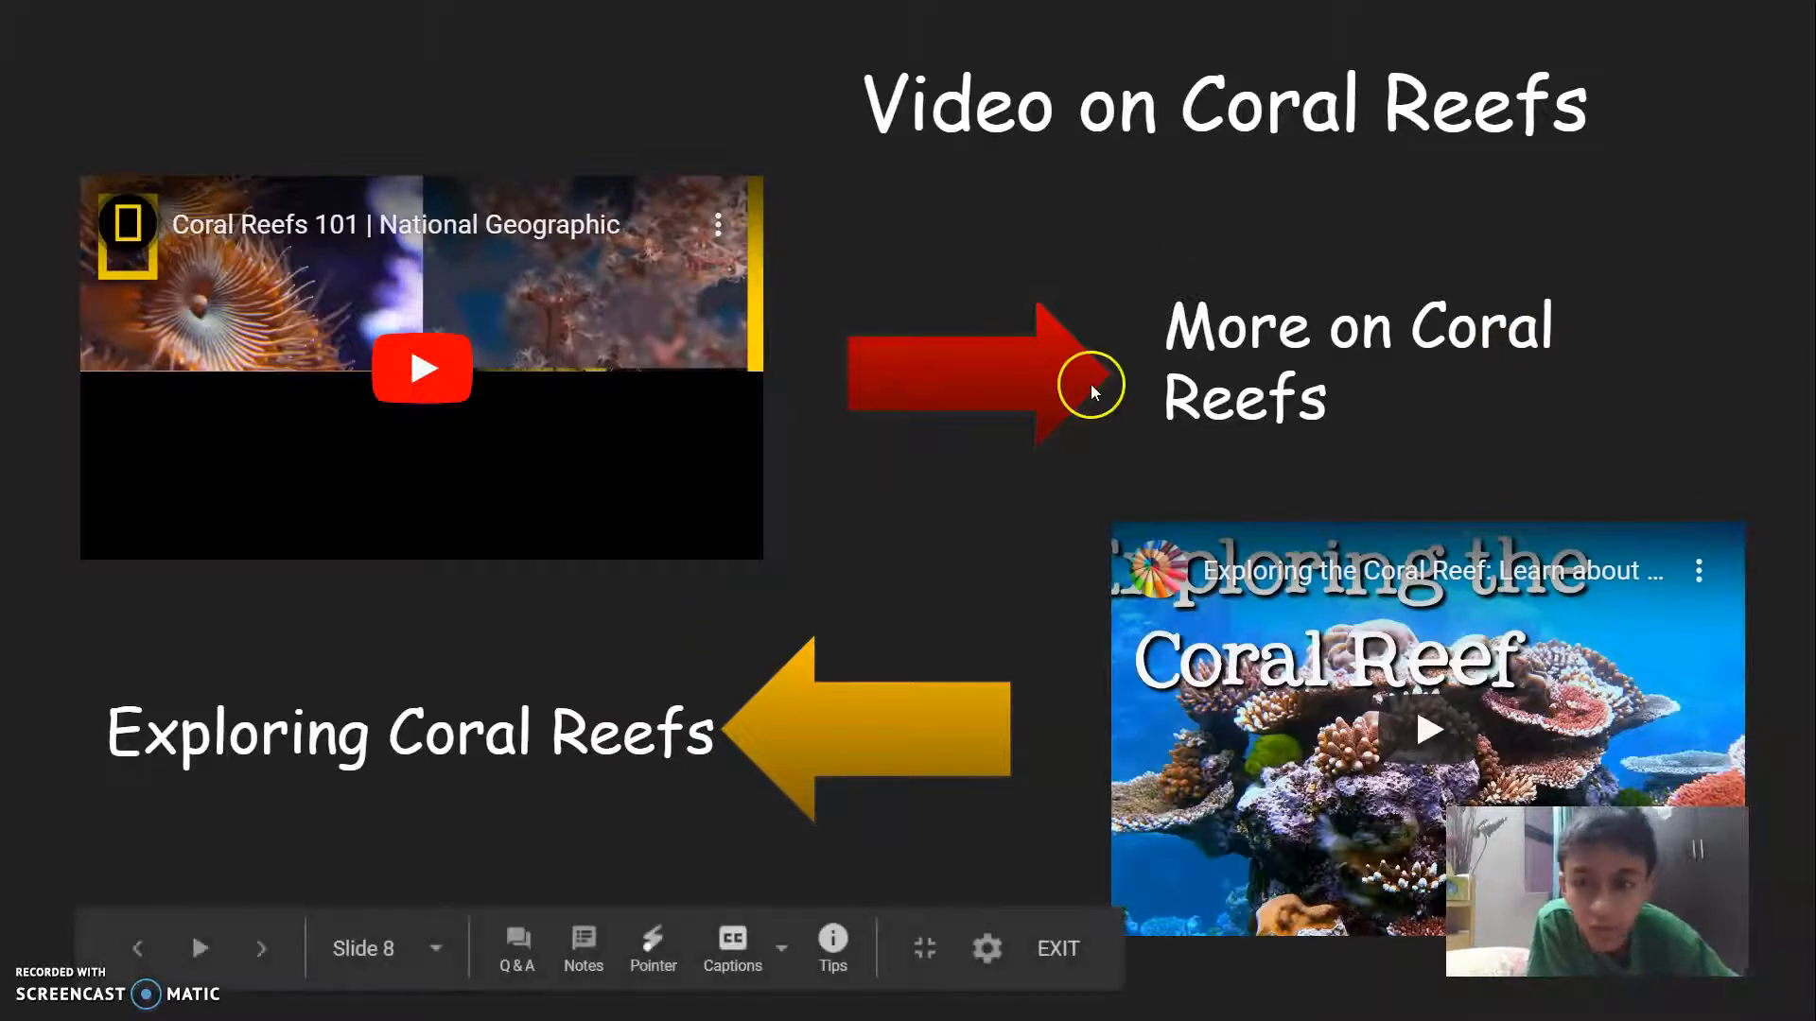
- Play the Coral Reefs 101 video and the second coral reef video on slide 8
left_click(421, 368)
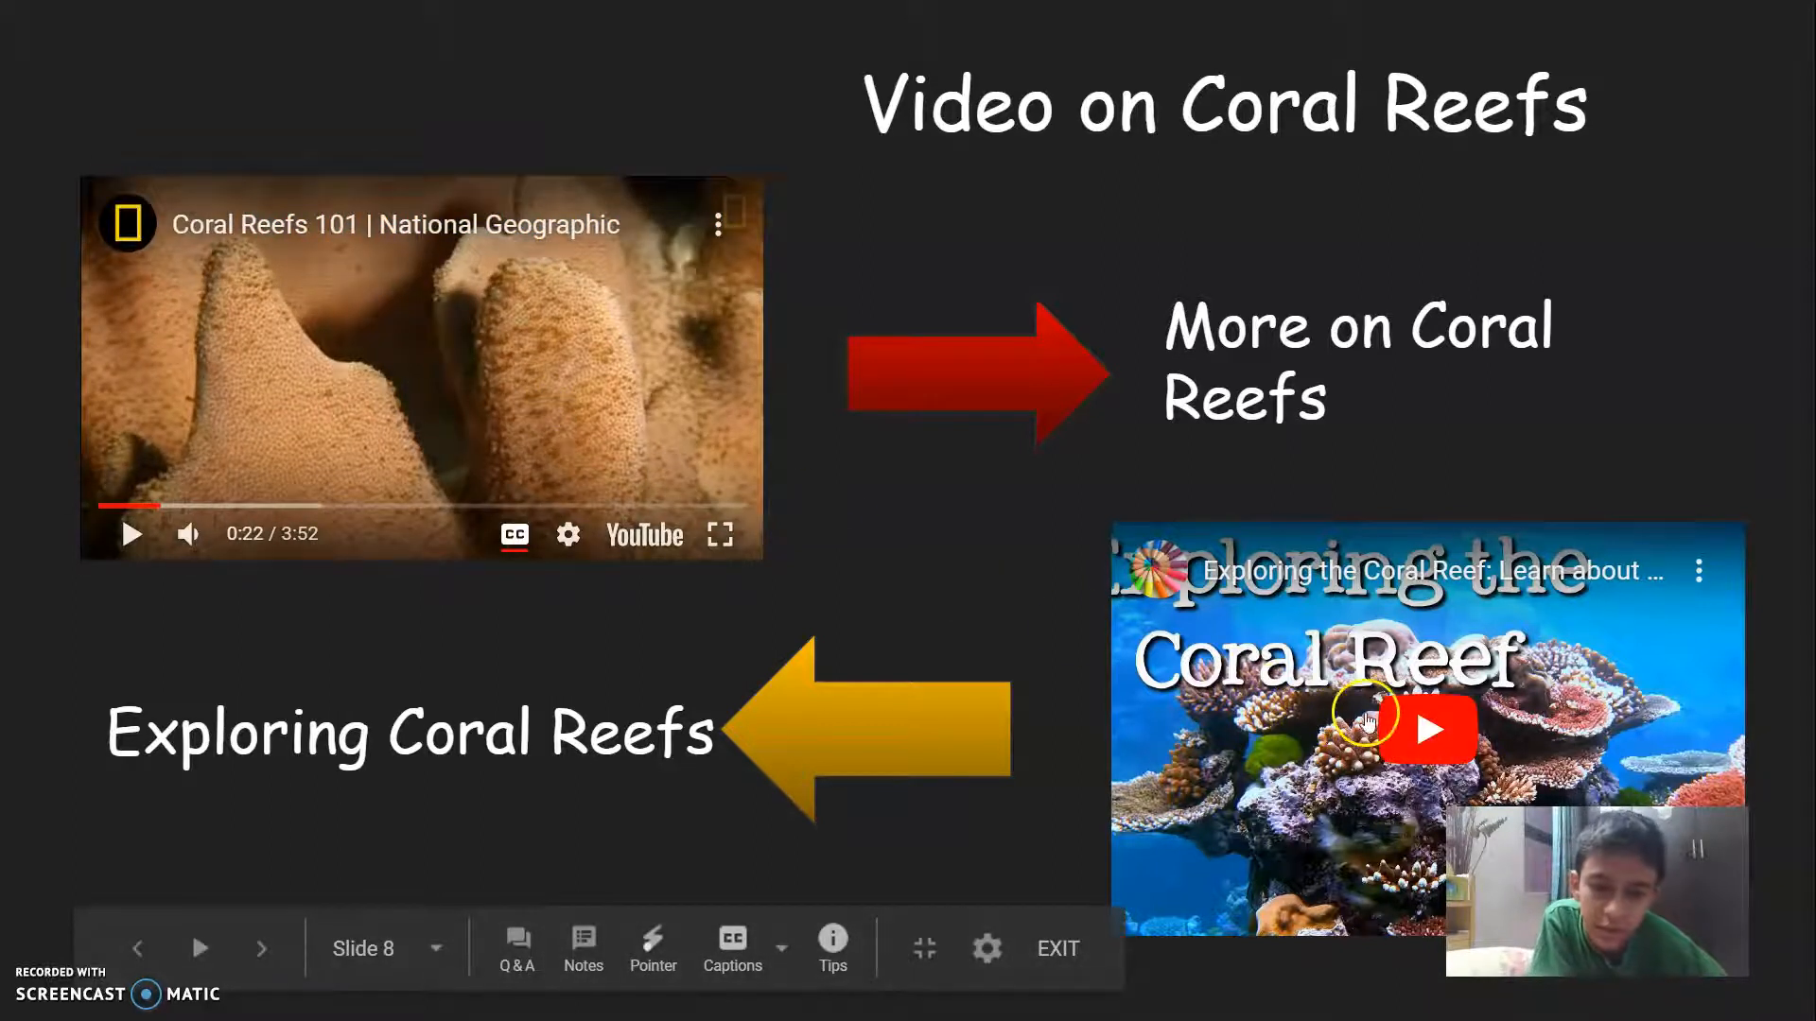
left_click(1427, 729)
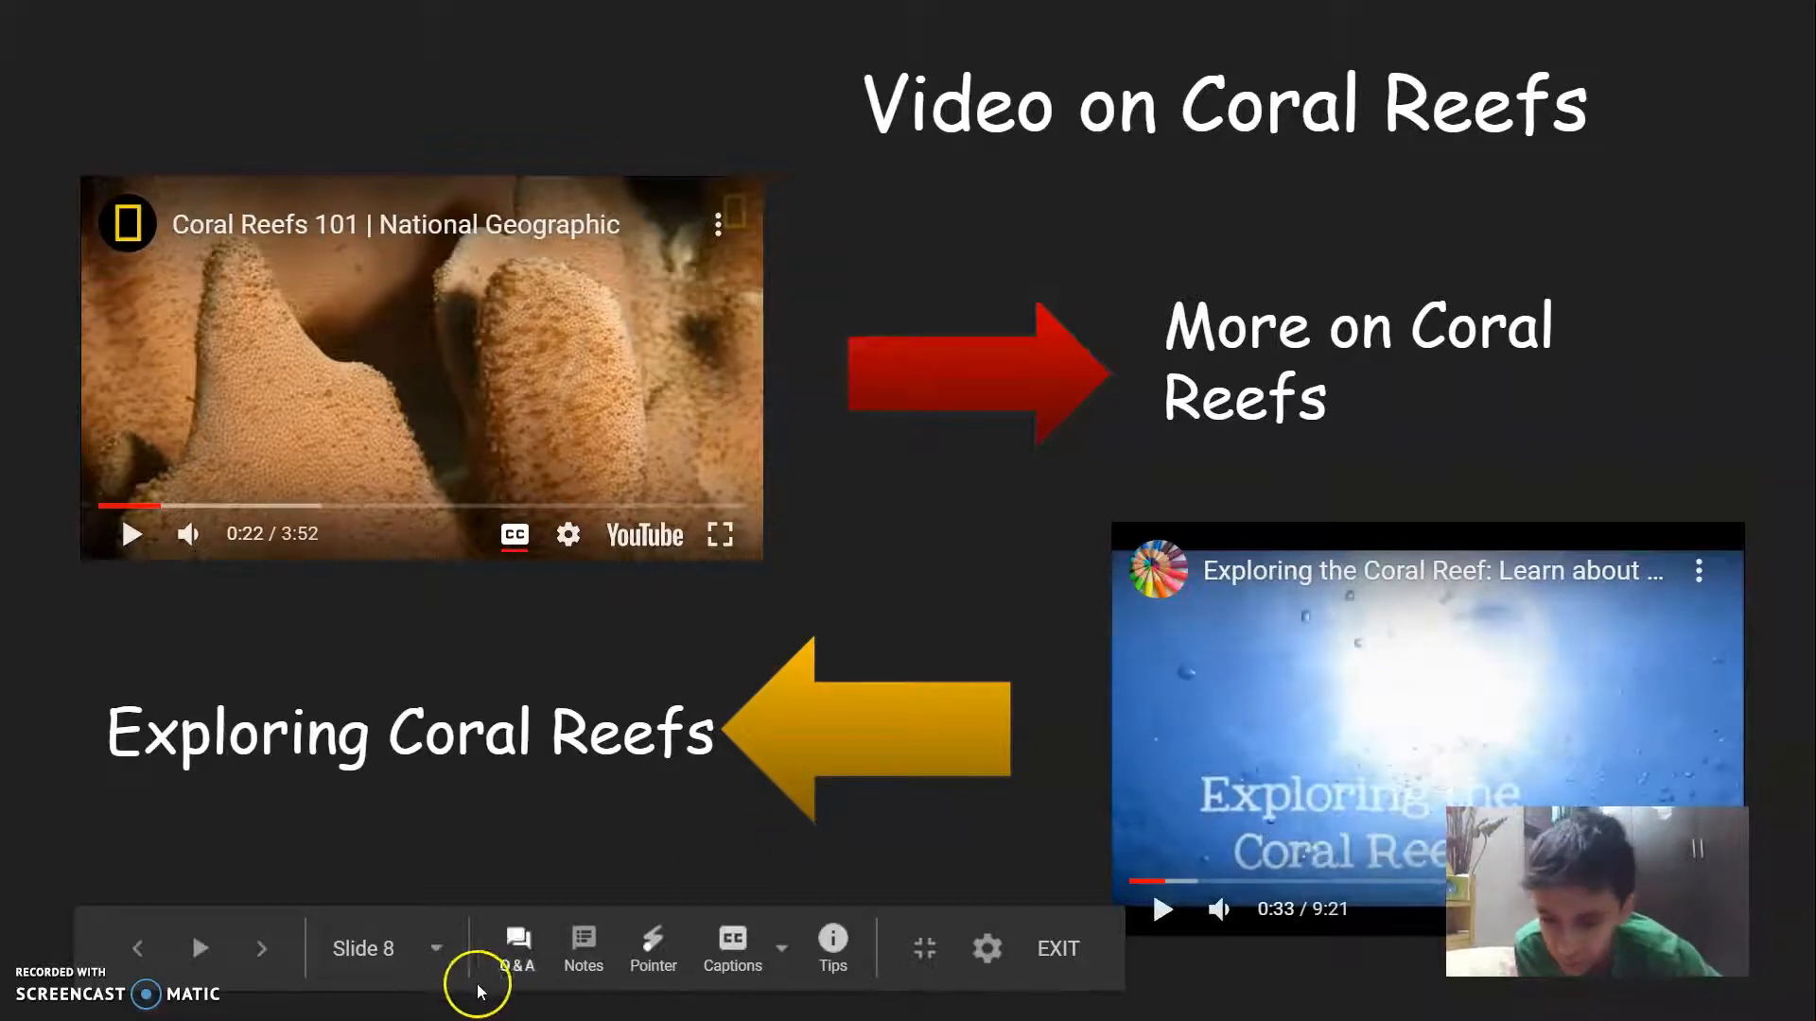
- Jump to the exit slide, confirm yes, pick slide 2, then exit presenting
left_click(435, 948)
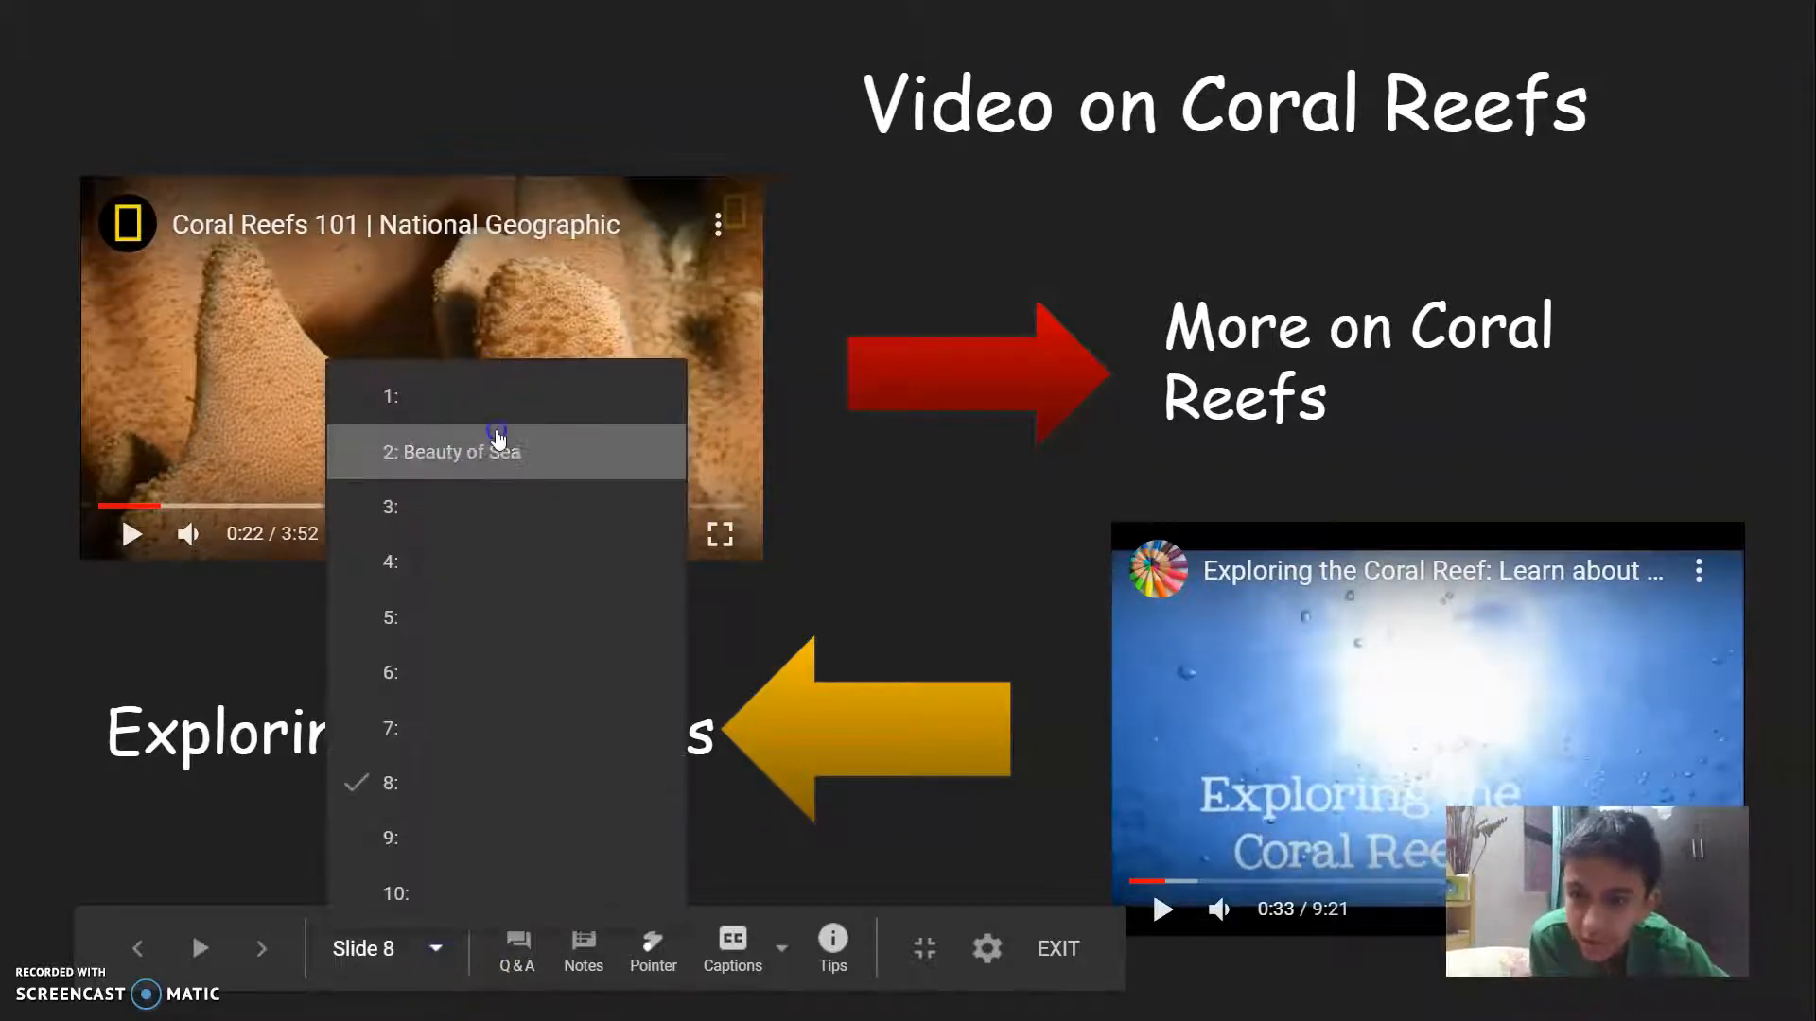
left_click(497, 437)
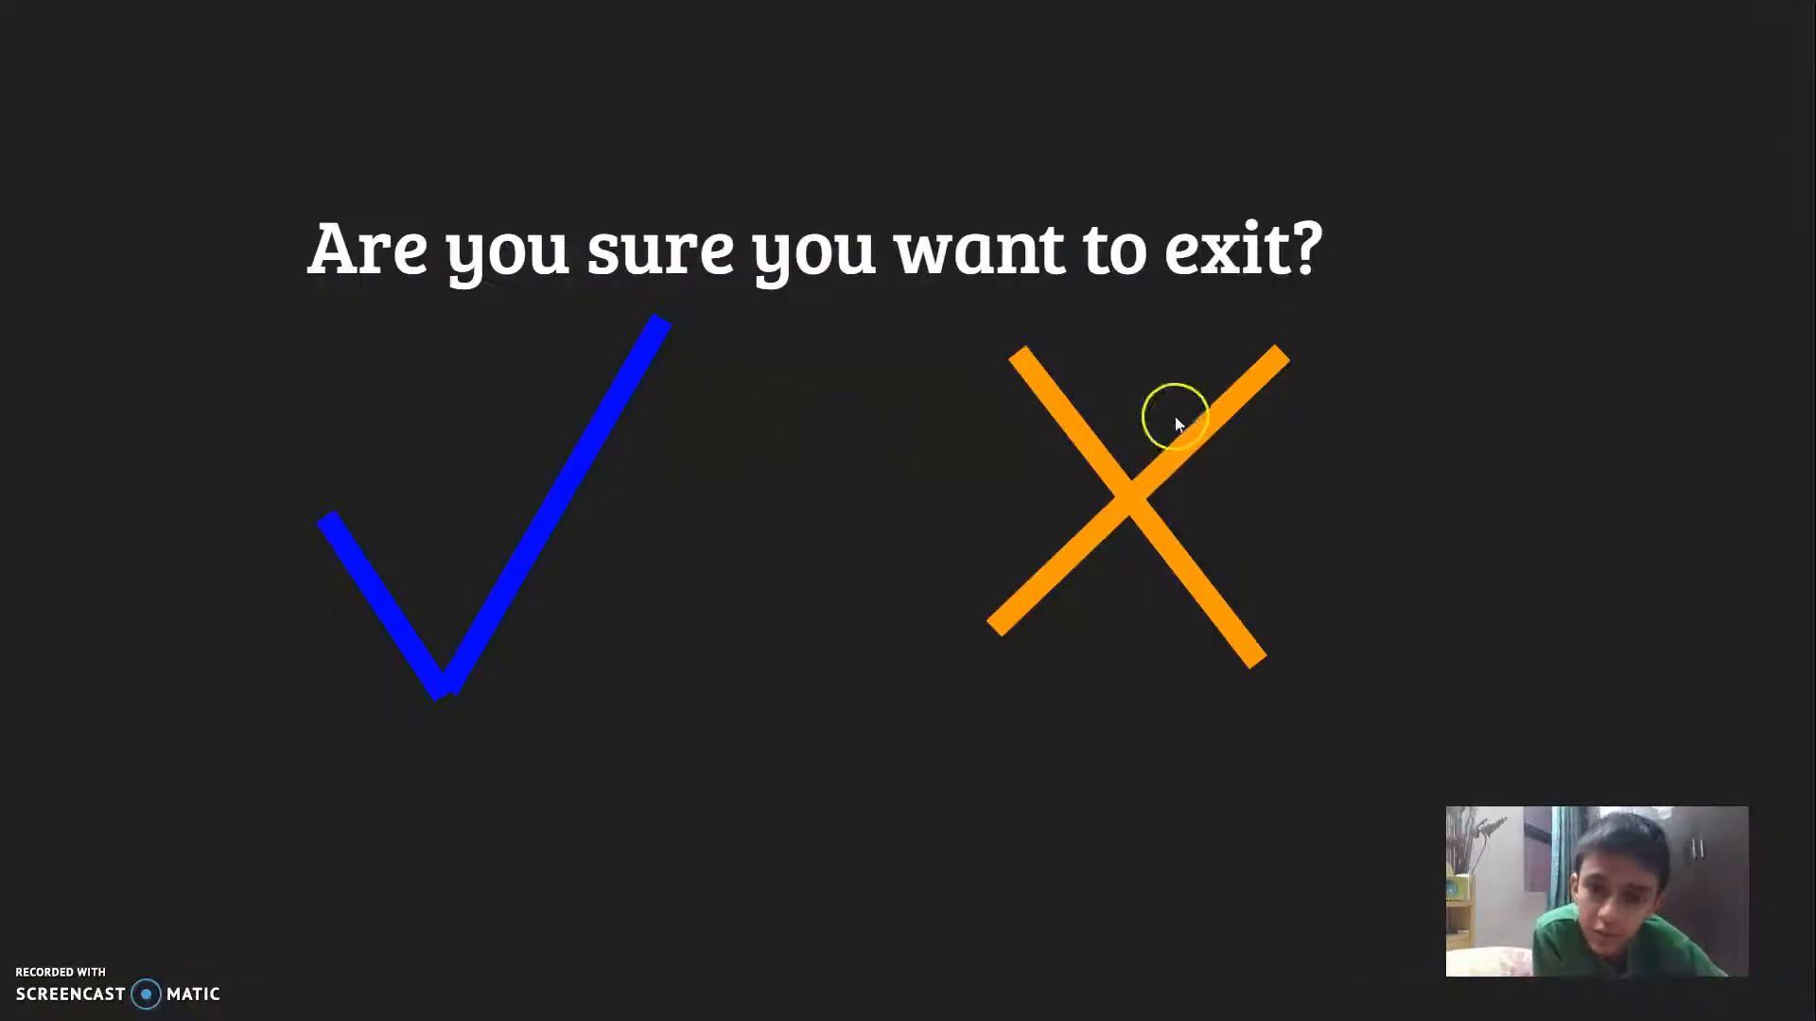
mouse_move(648, 590)
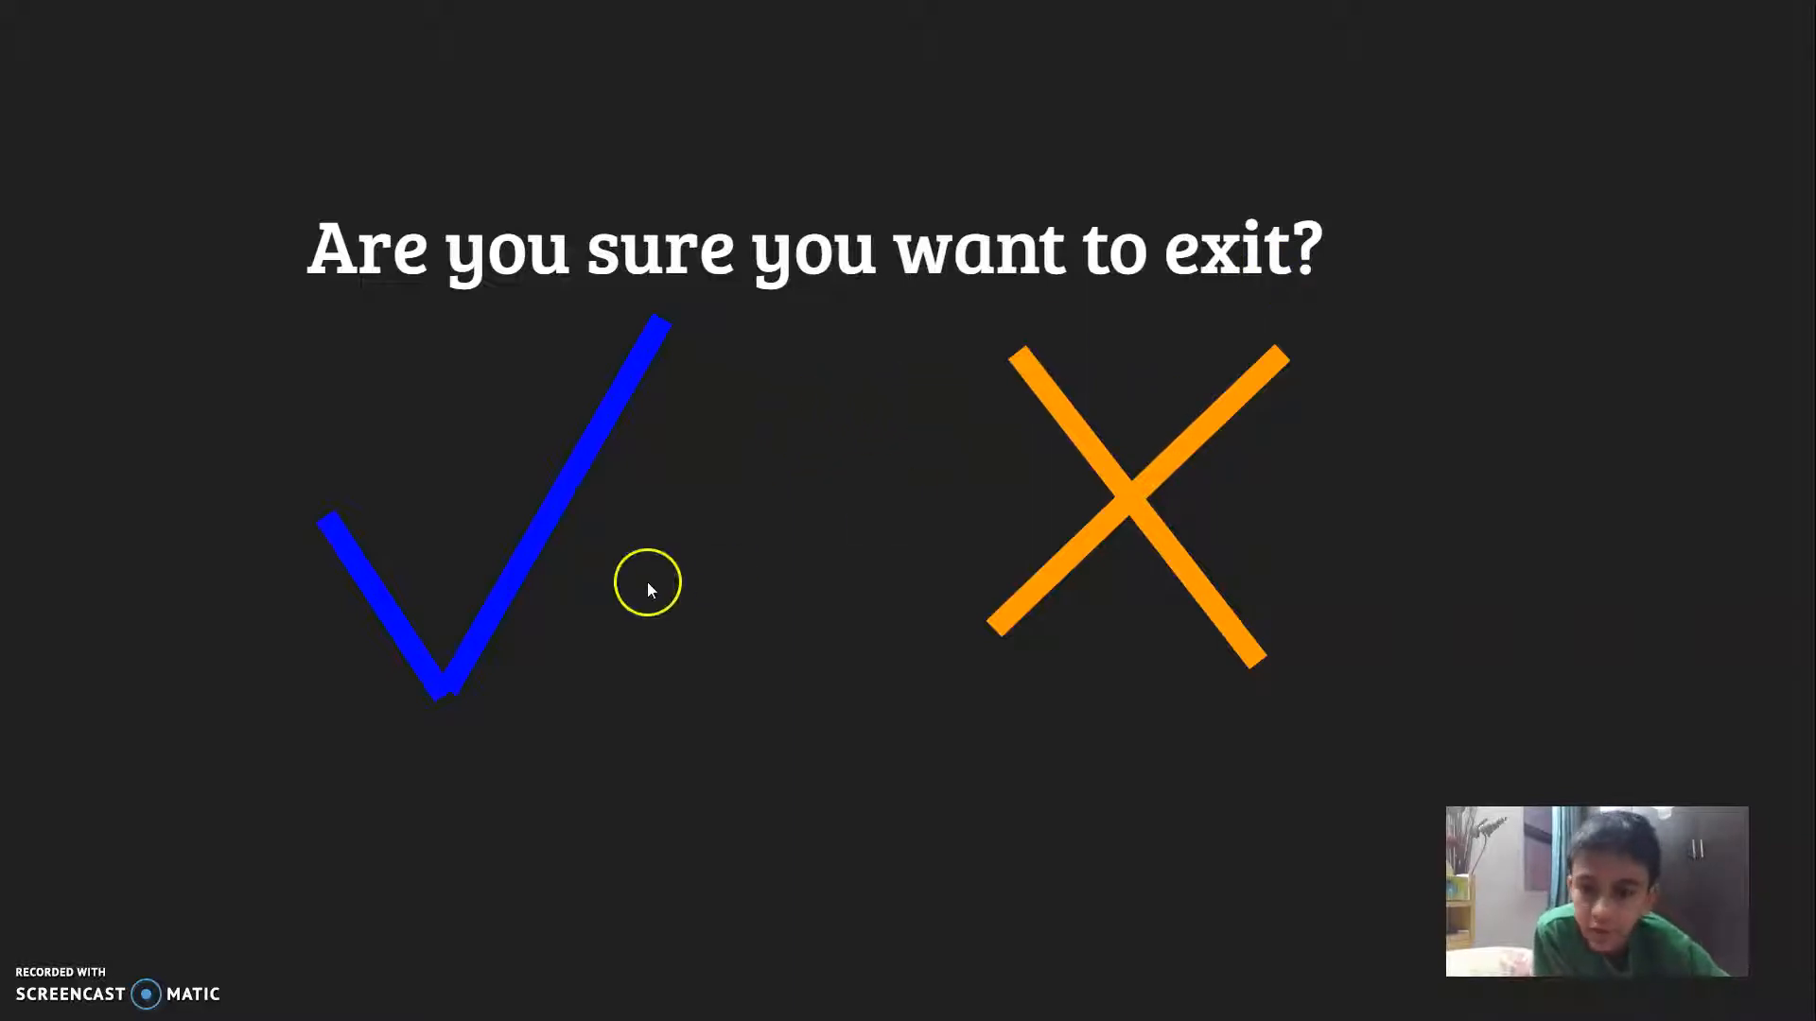
mouse_move(544, 537)
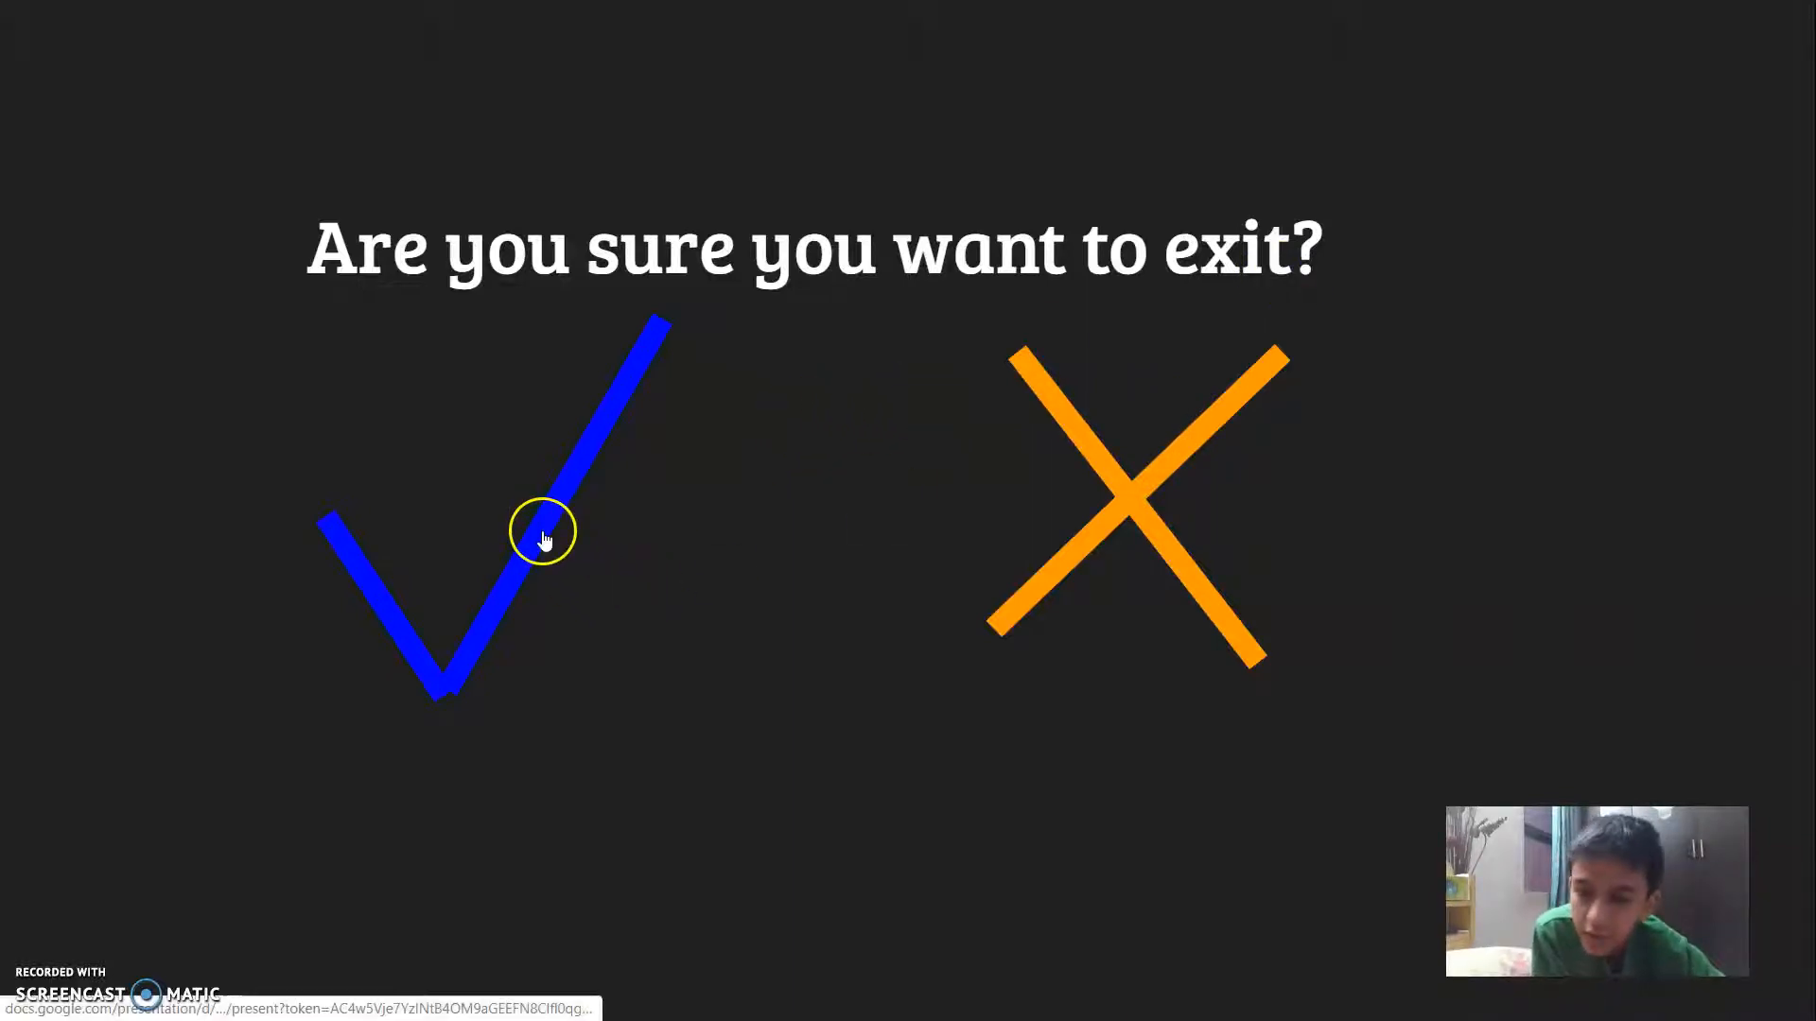
left_click(545, 540)
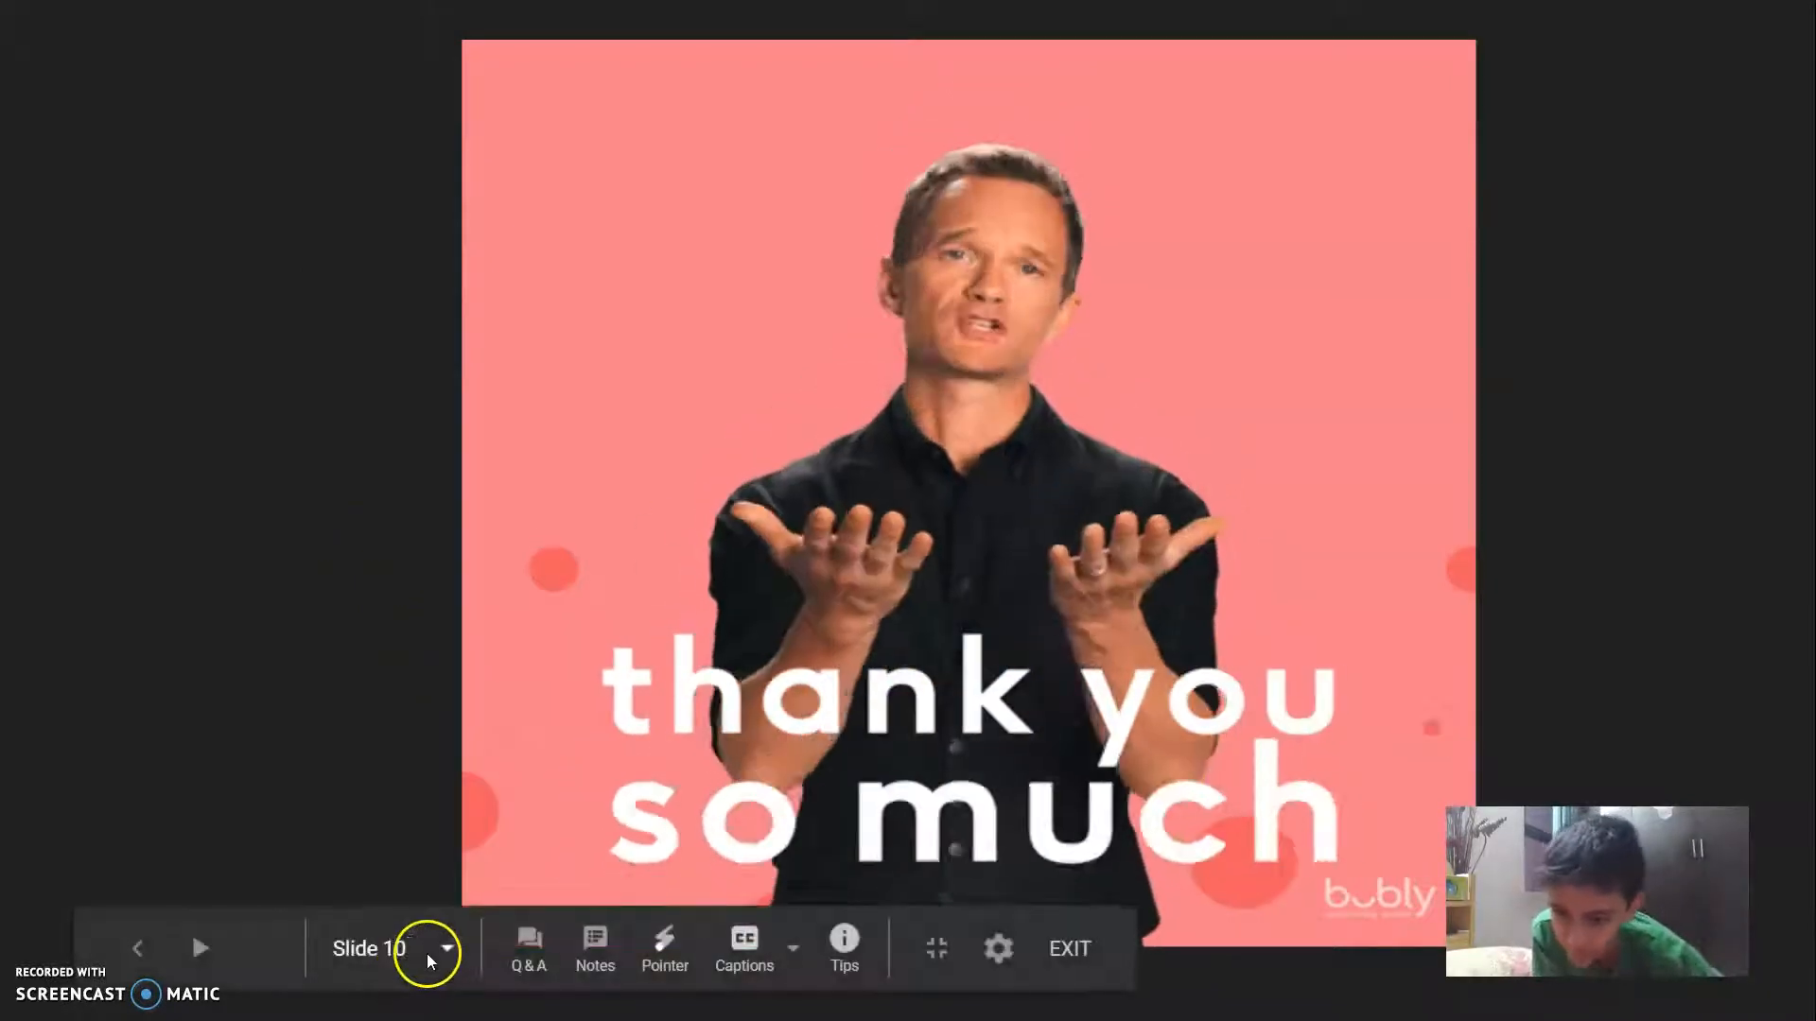
left_click(446, 950)
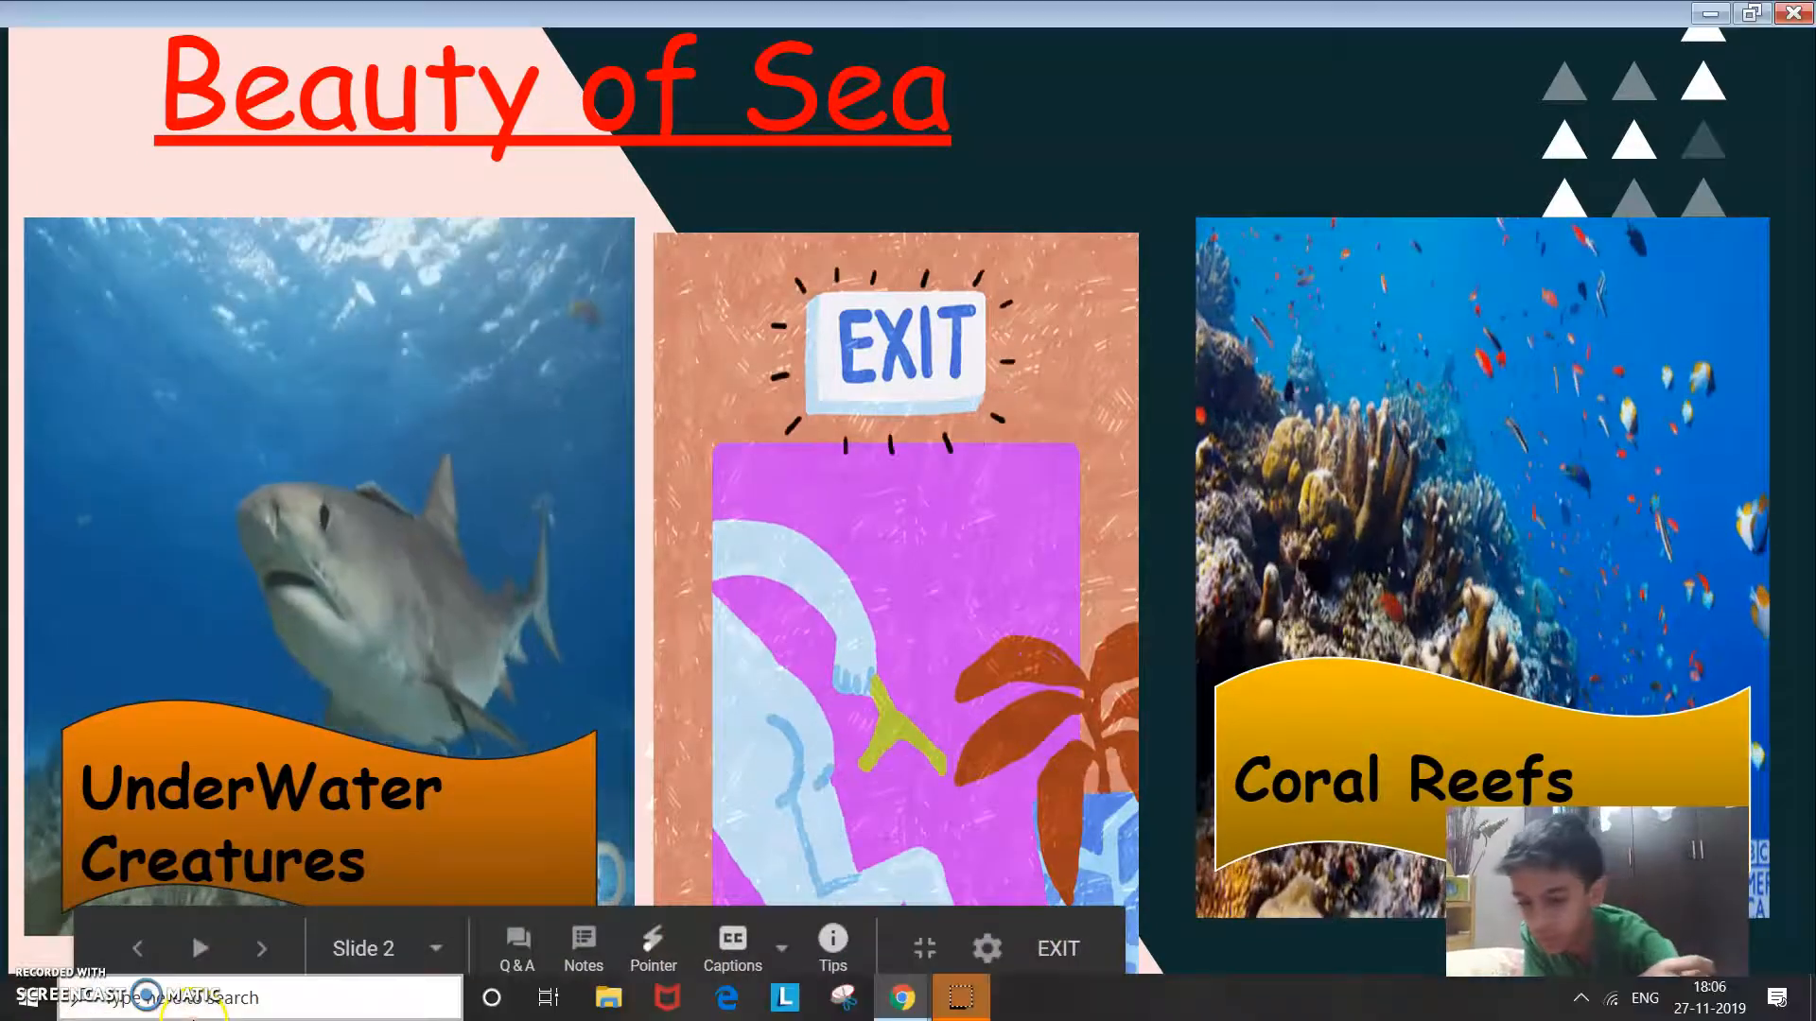
key("Escape")
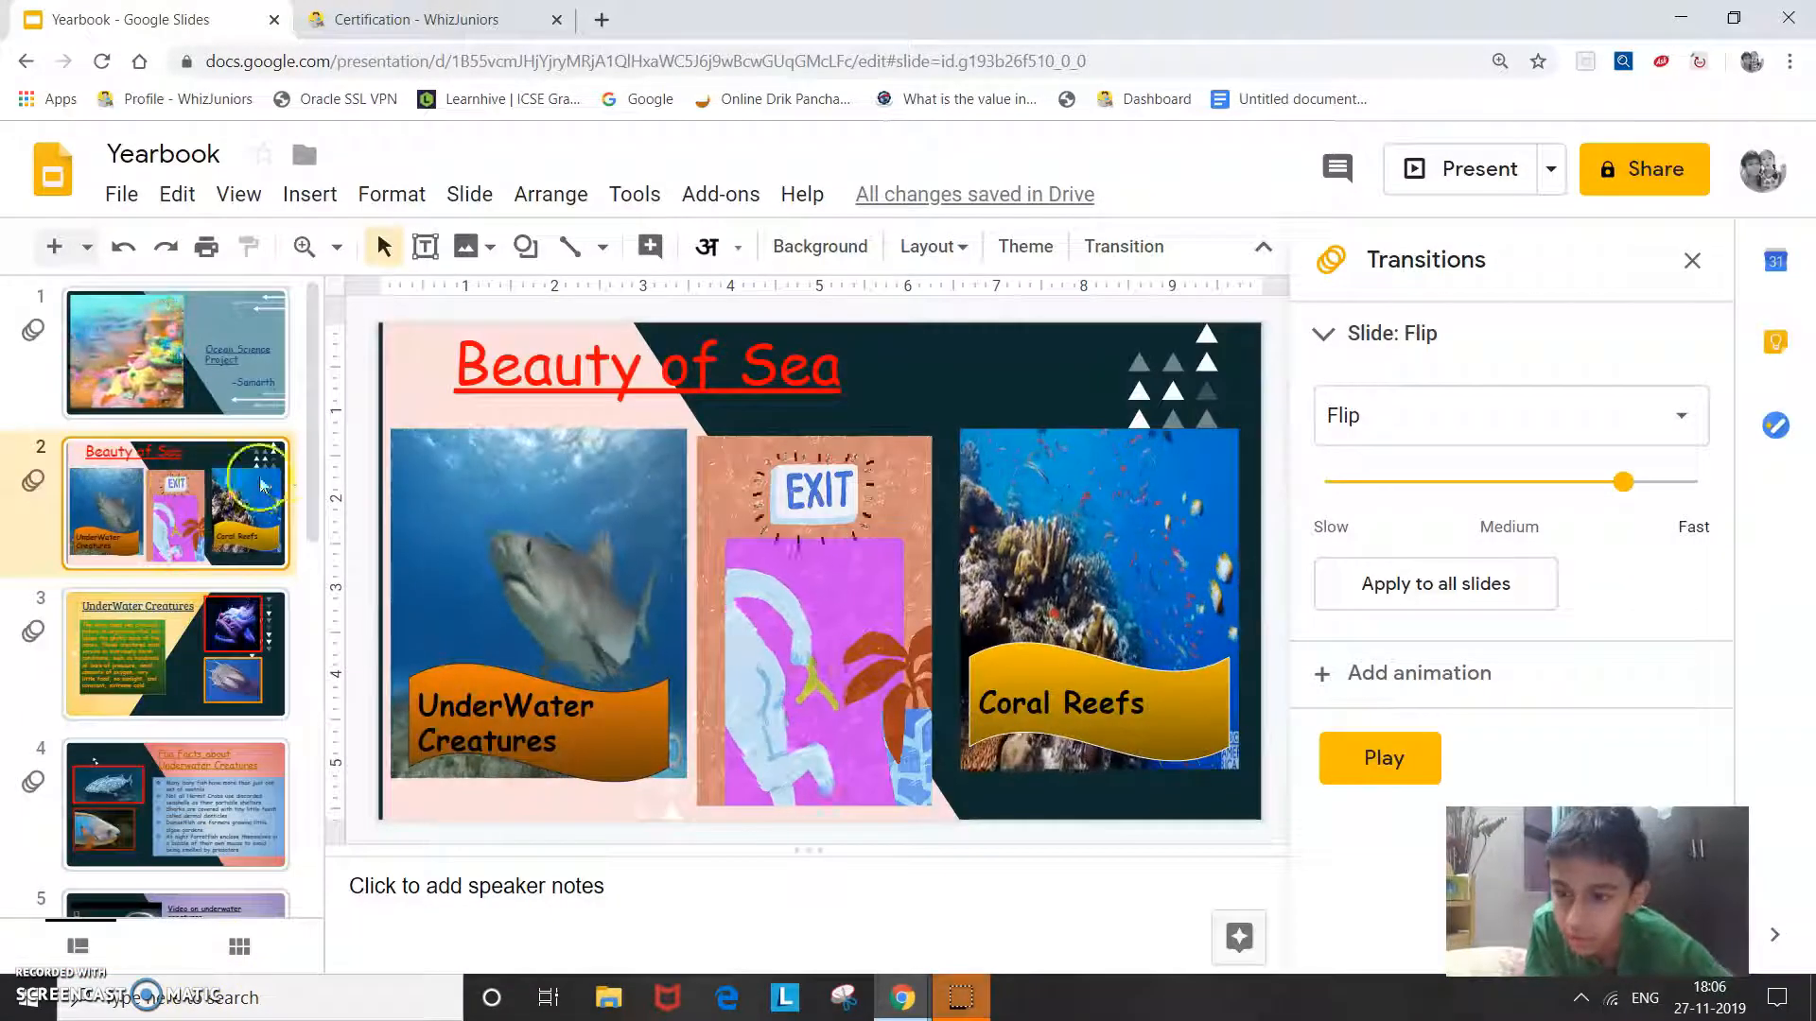
- Select the Ocean Science Project title slide, then view the WhizJuniors project instructions tab
scroll("down", 3)
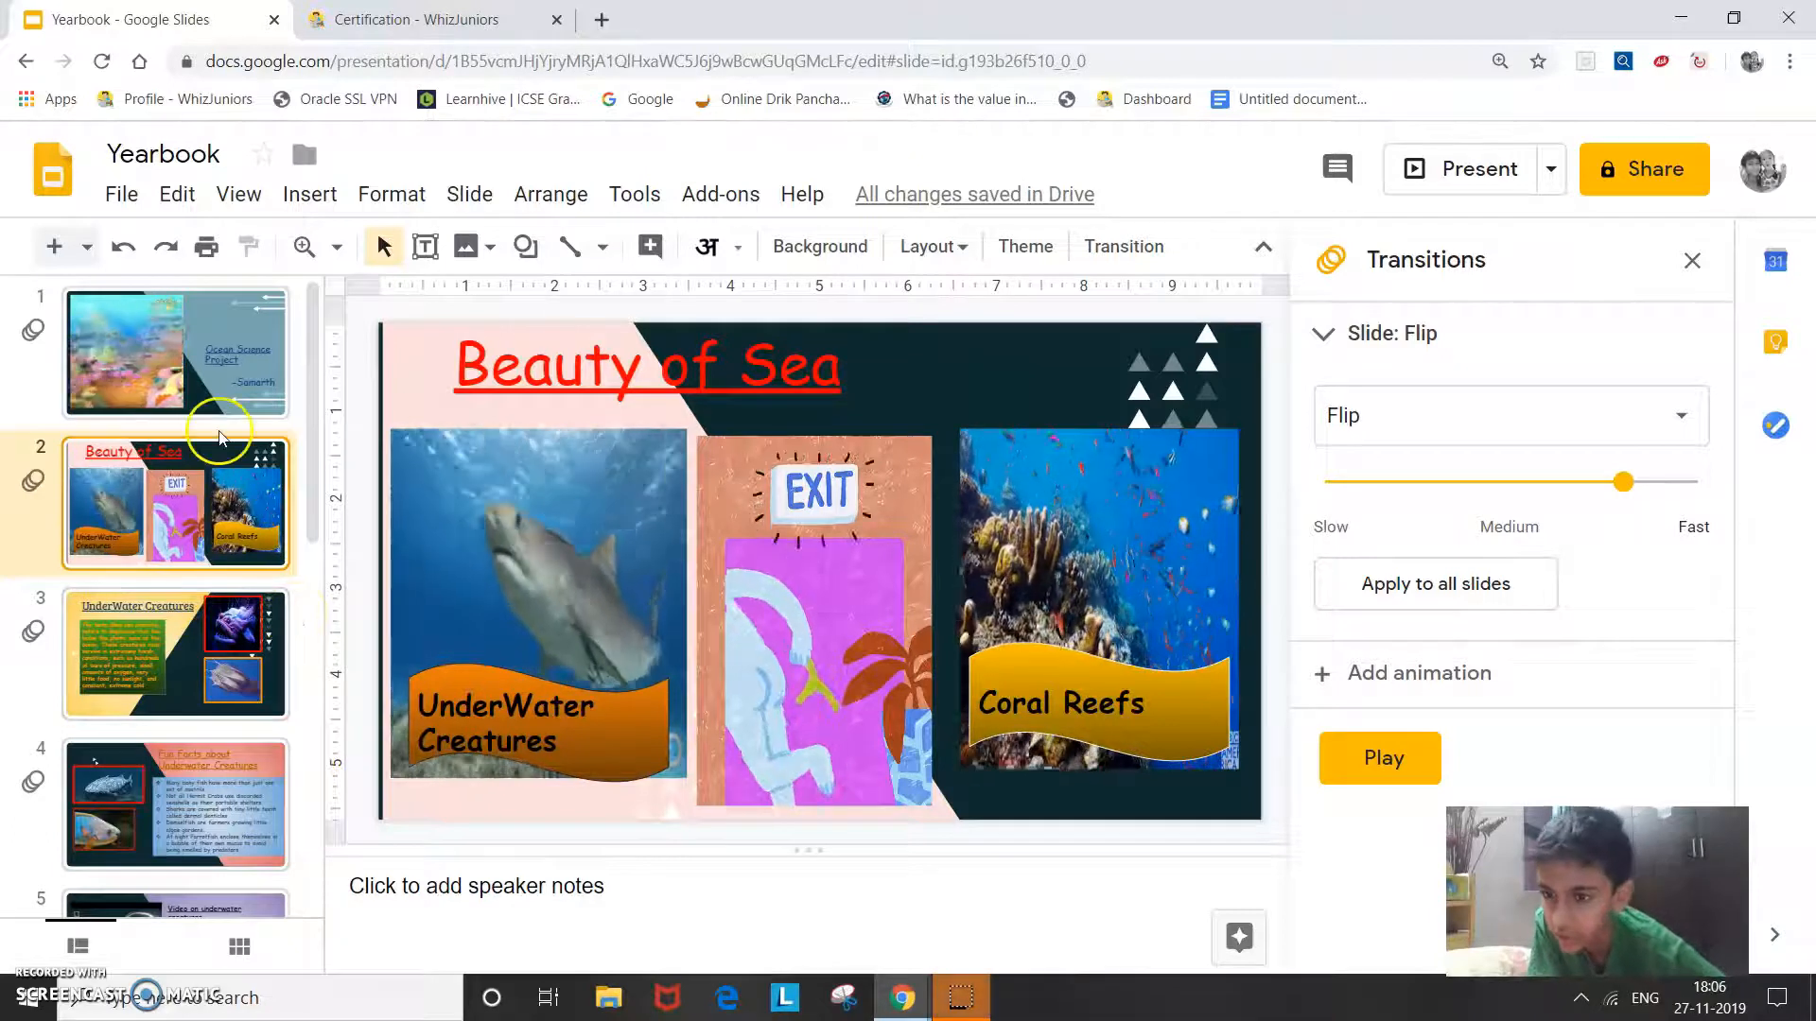
left_click(175, 353)
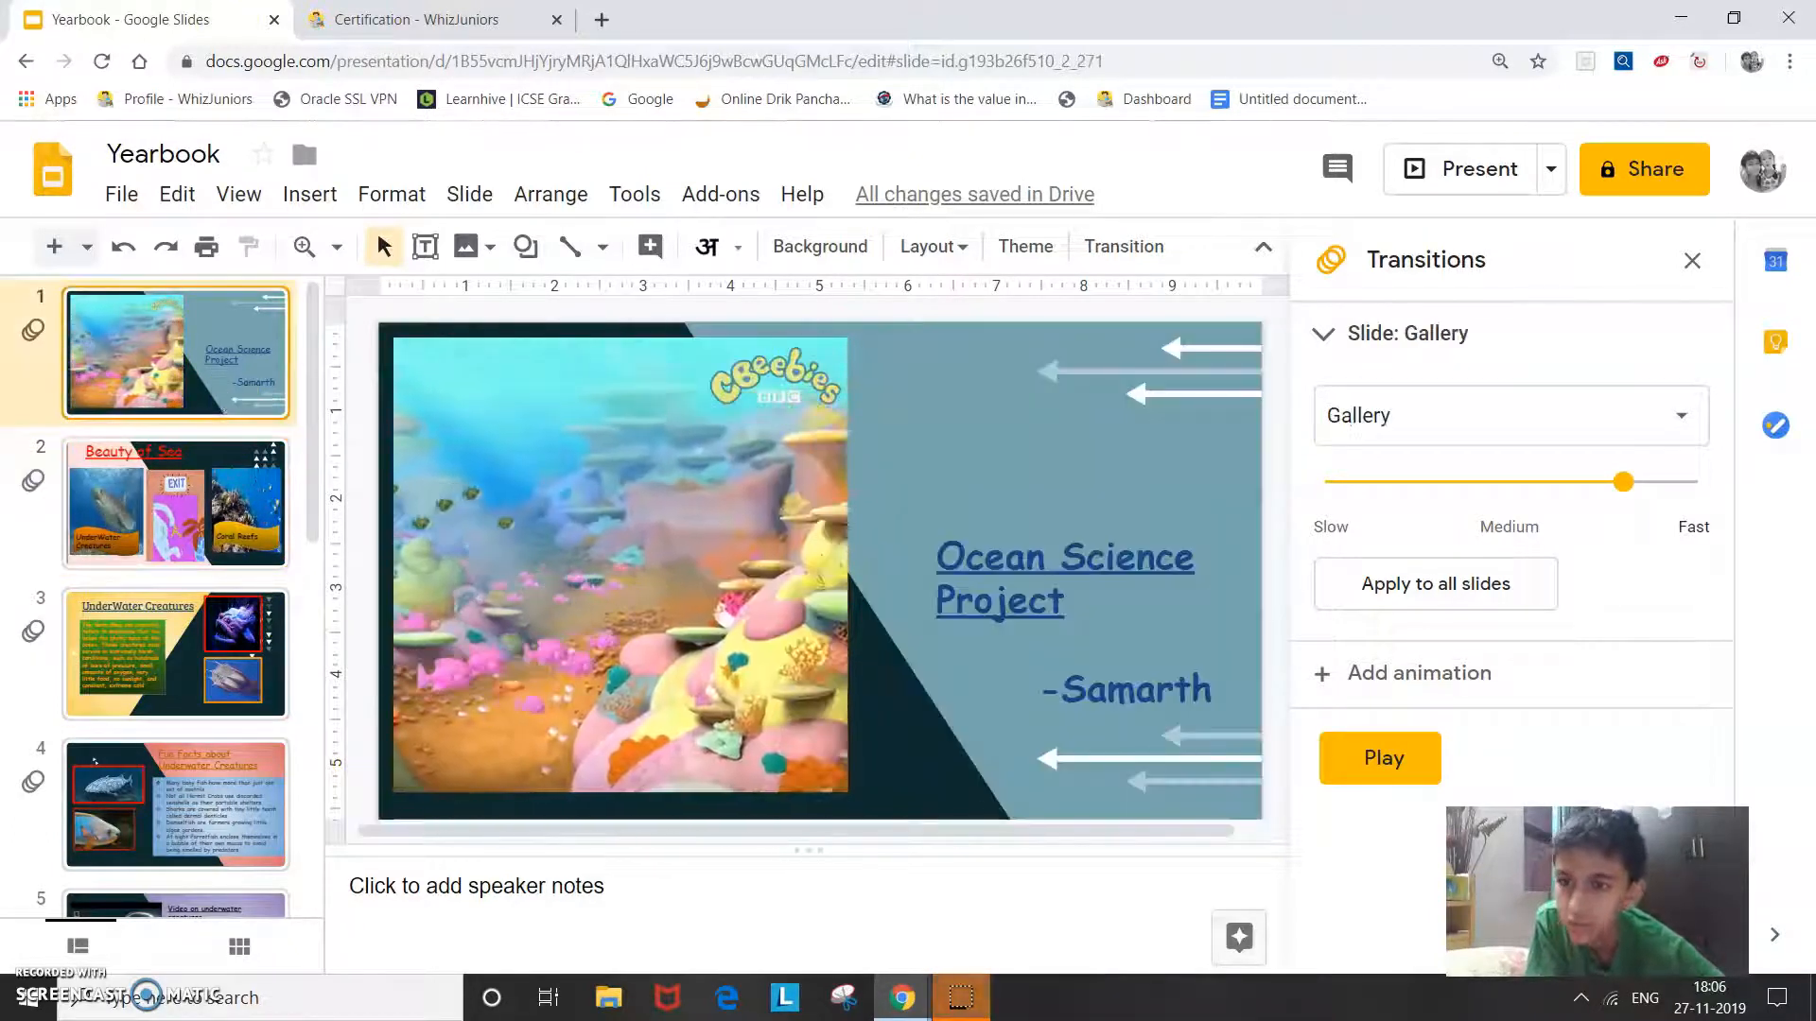
left_click(436, 20)
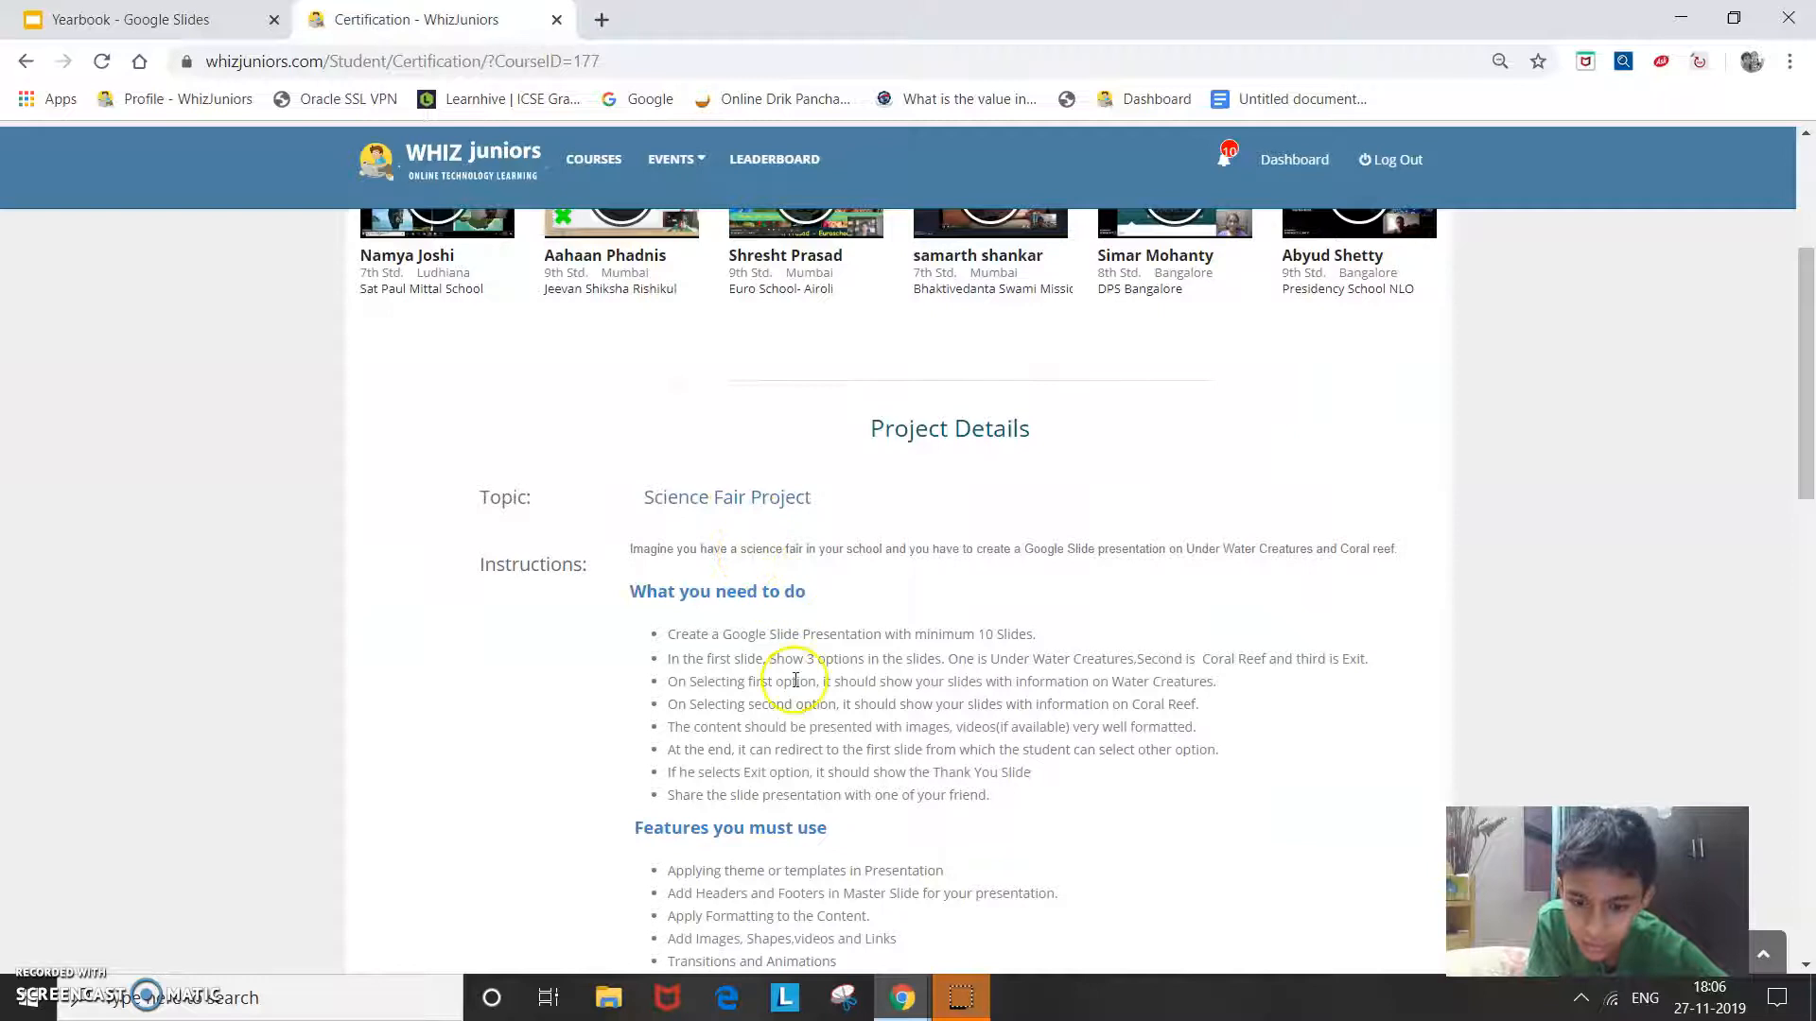
mouse_move(772, 857)
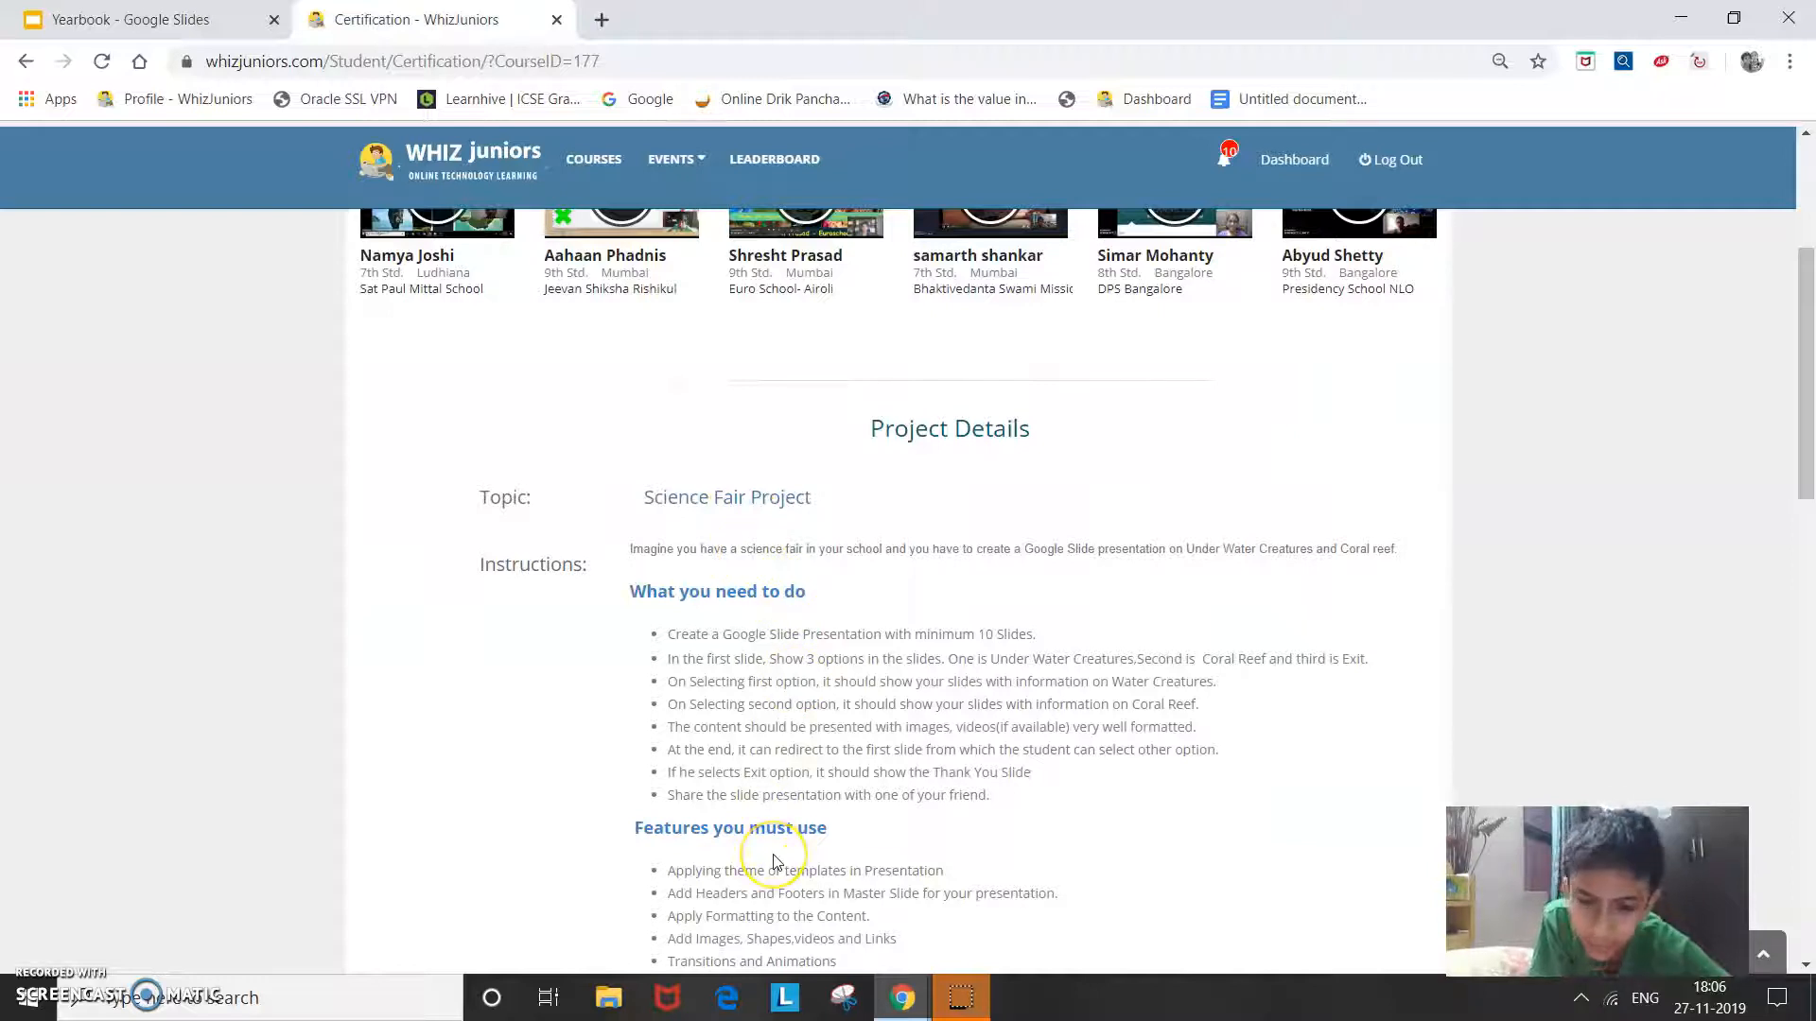
- Compare the Yearbook slideshow against the WhizJuniors project instructions, switching between tabs
left_click(151, 19)
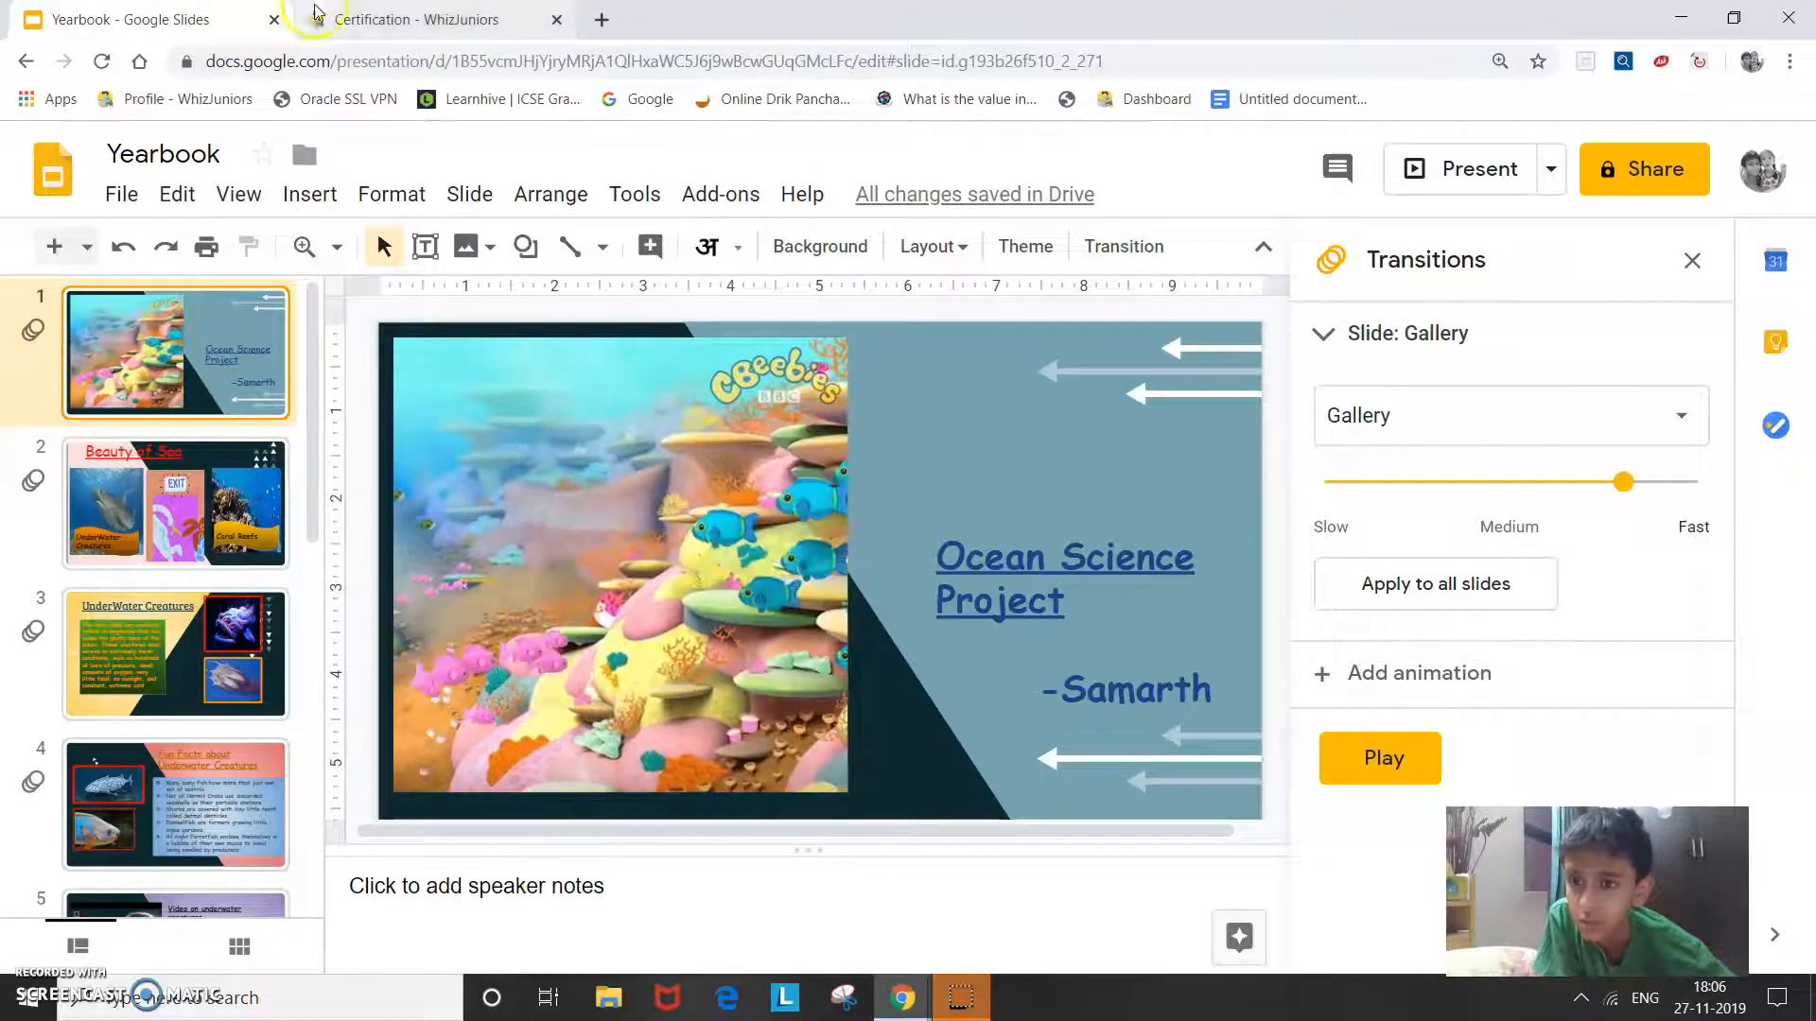
left_click(427, 19)
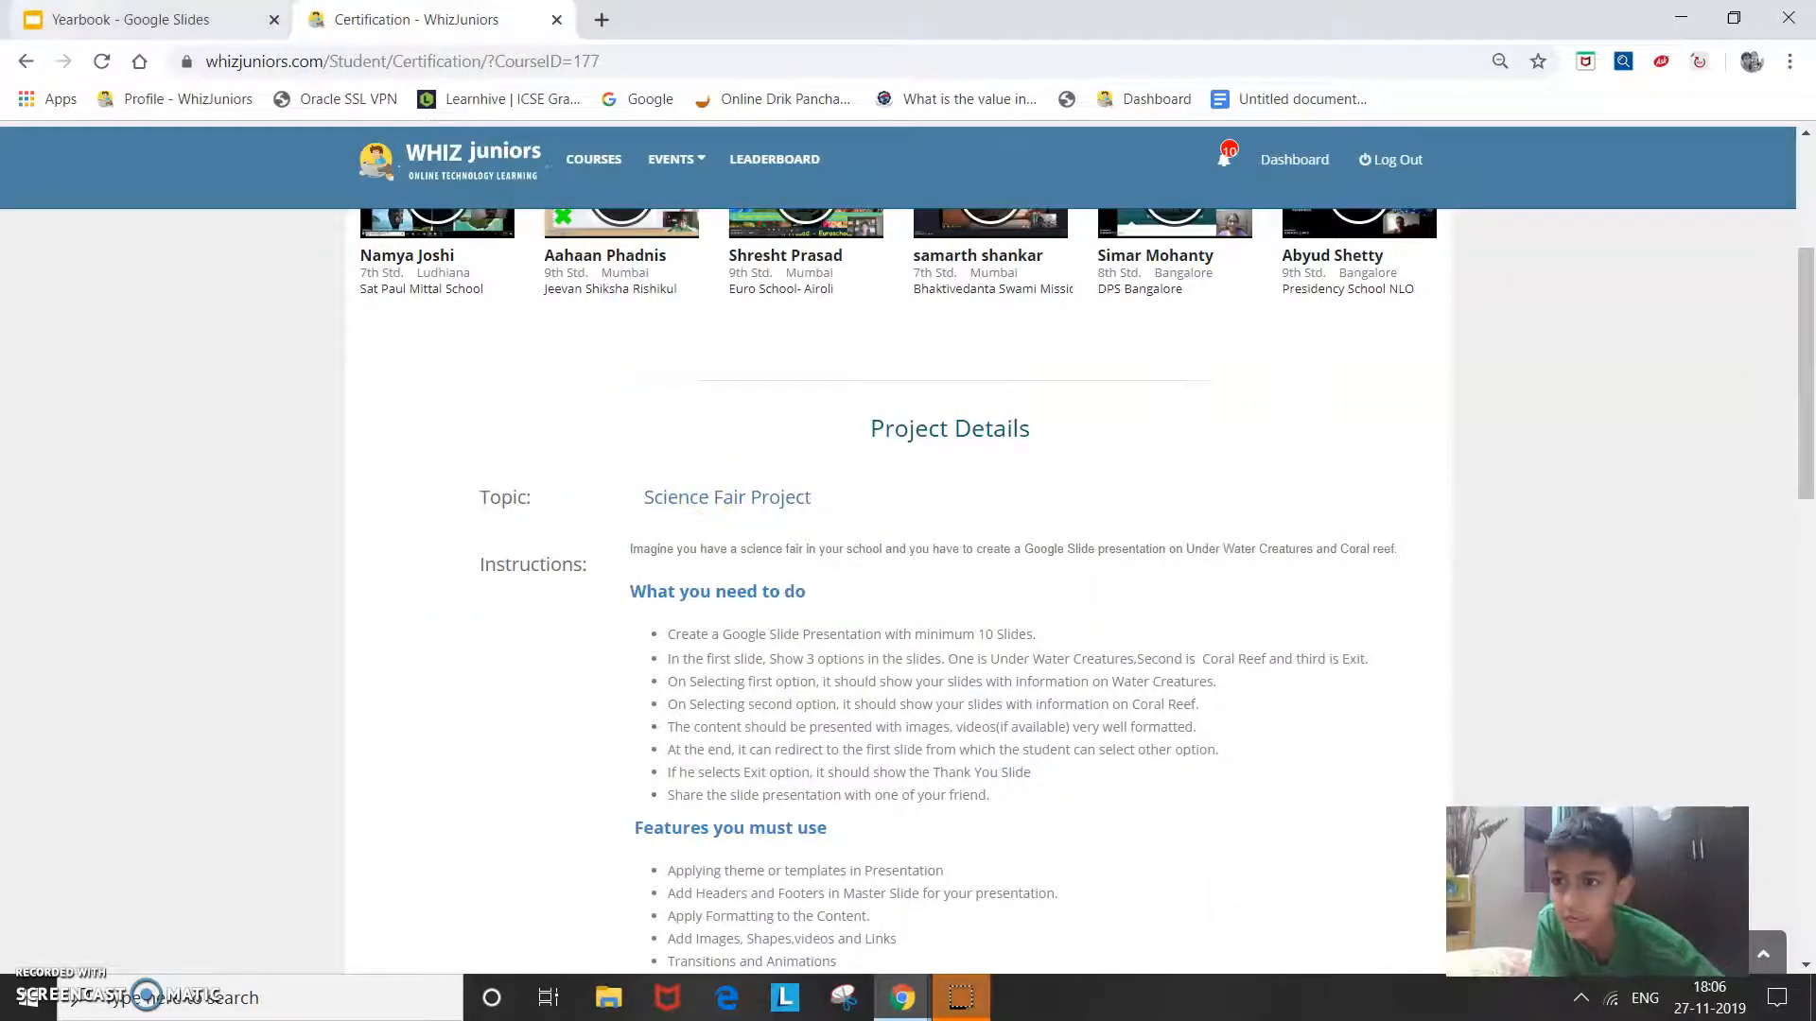
left_click(132, 17)
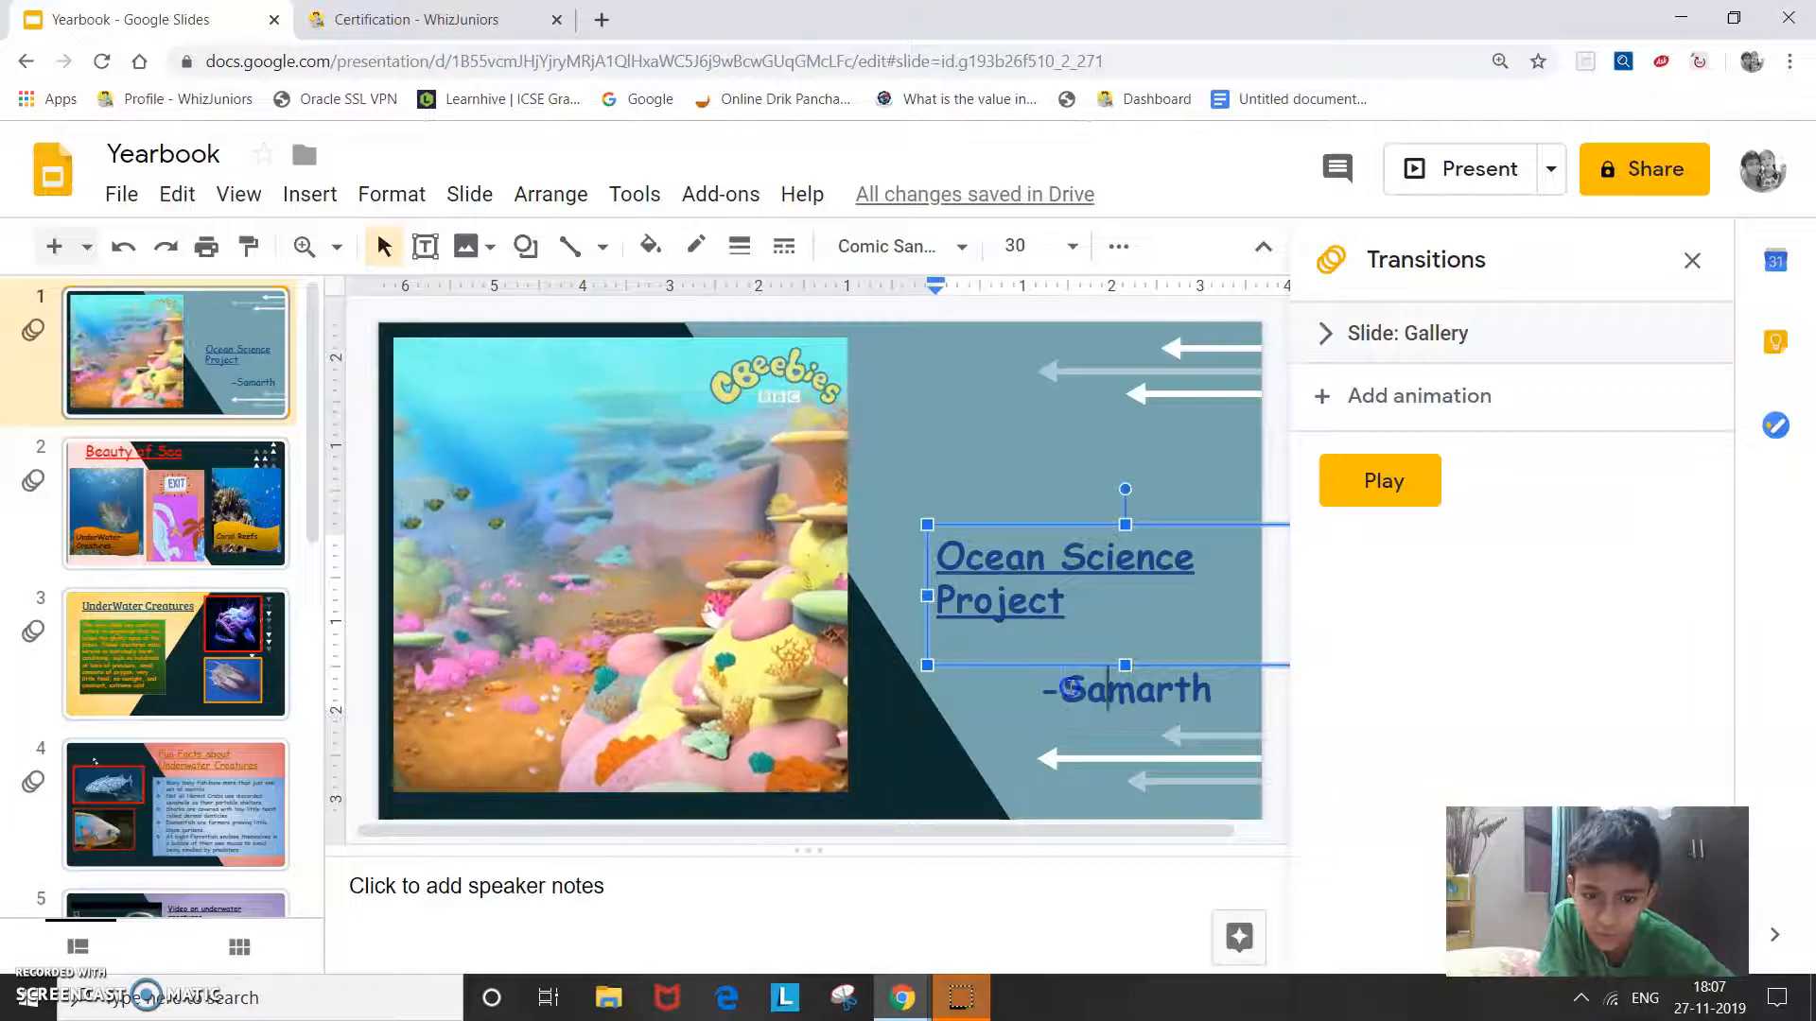
left_click(416, 19)
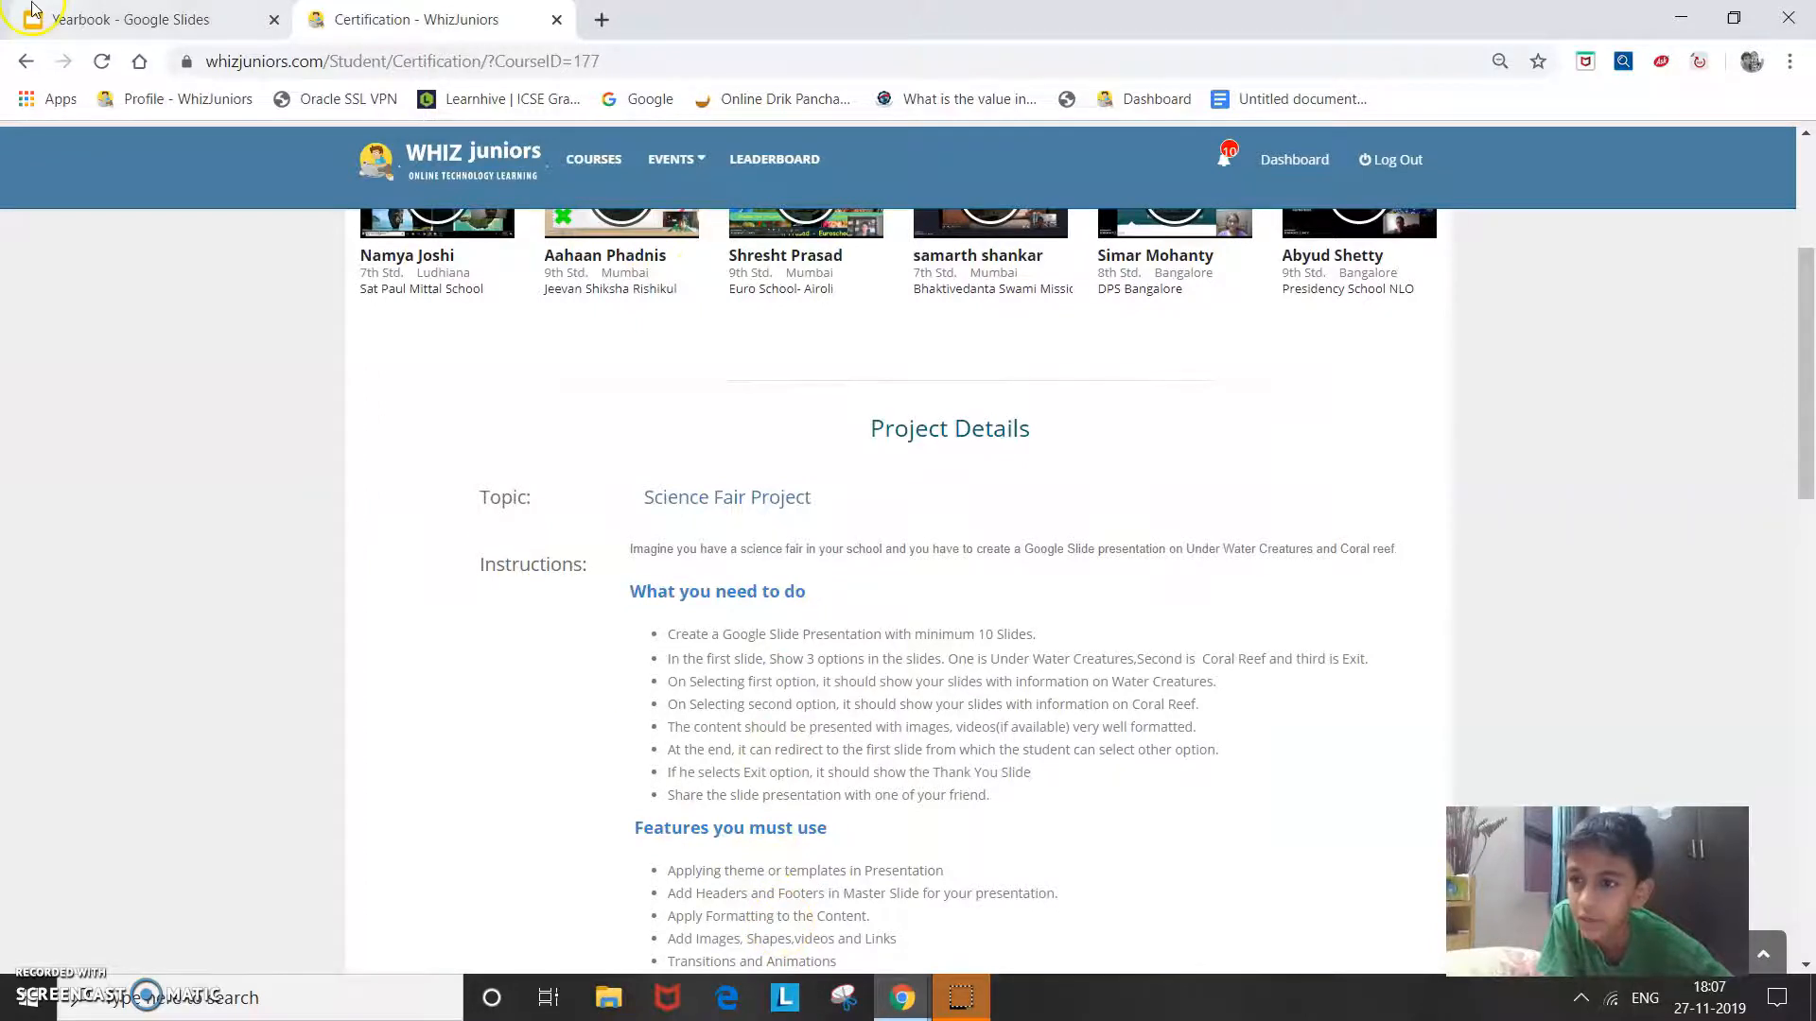
left_click(132, 19)
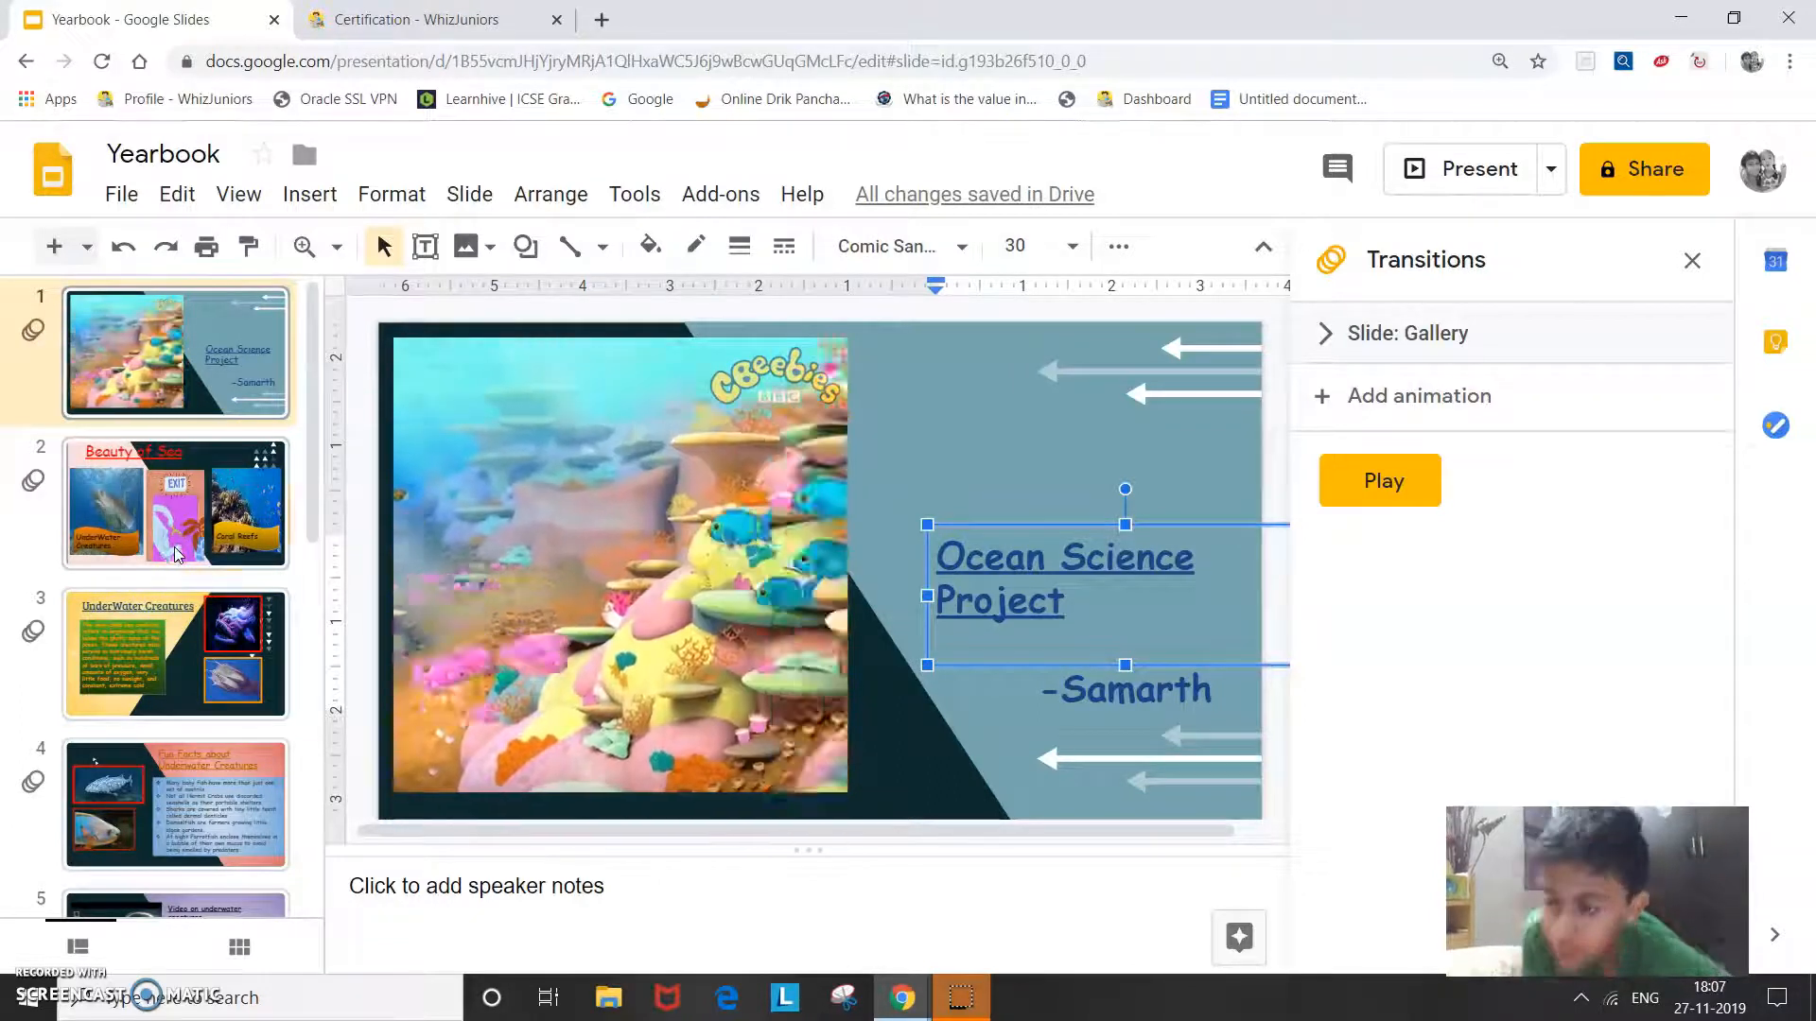
- Open the Beauty of Sea slide, recheck the instructions, and return to the slideshow
left_click(176, 504)
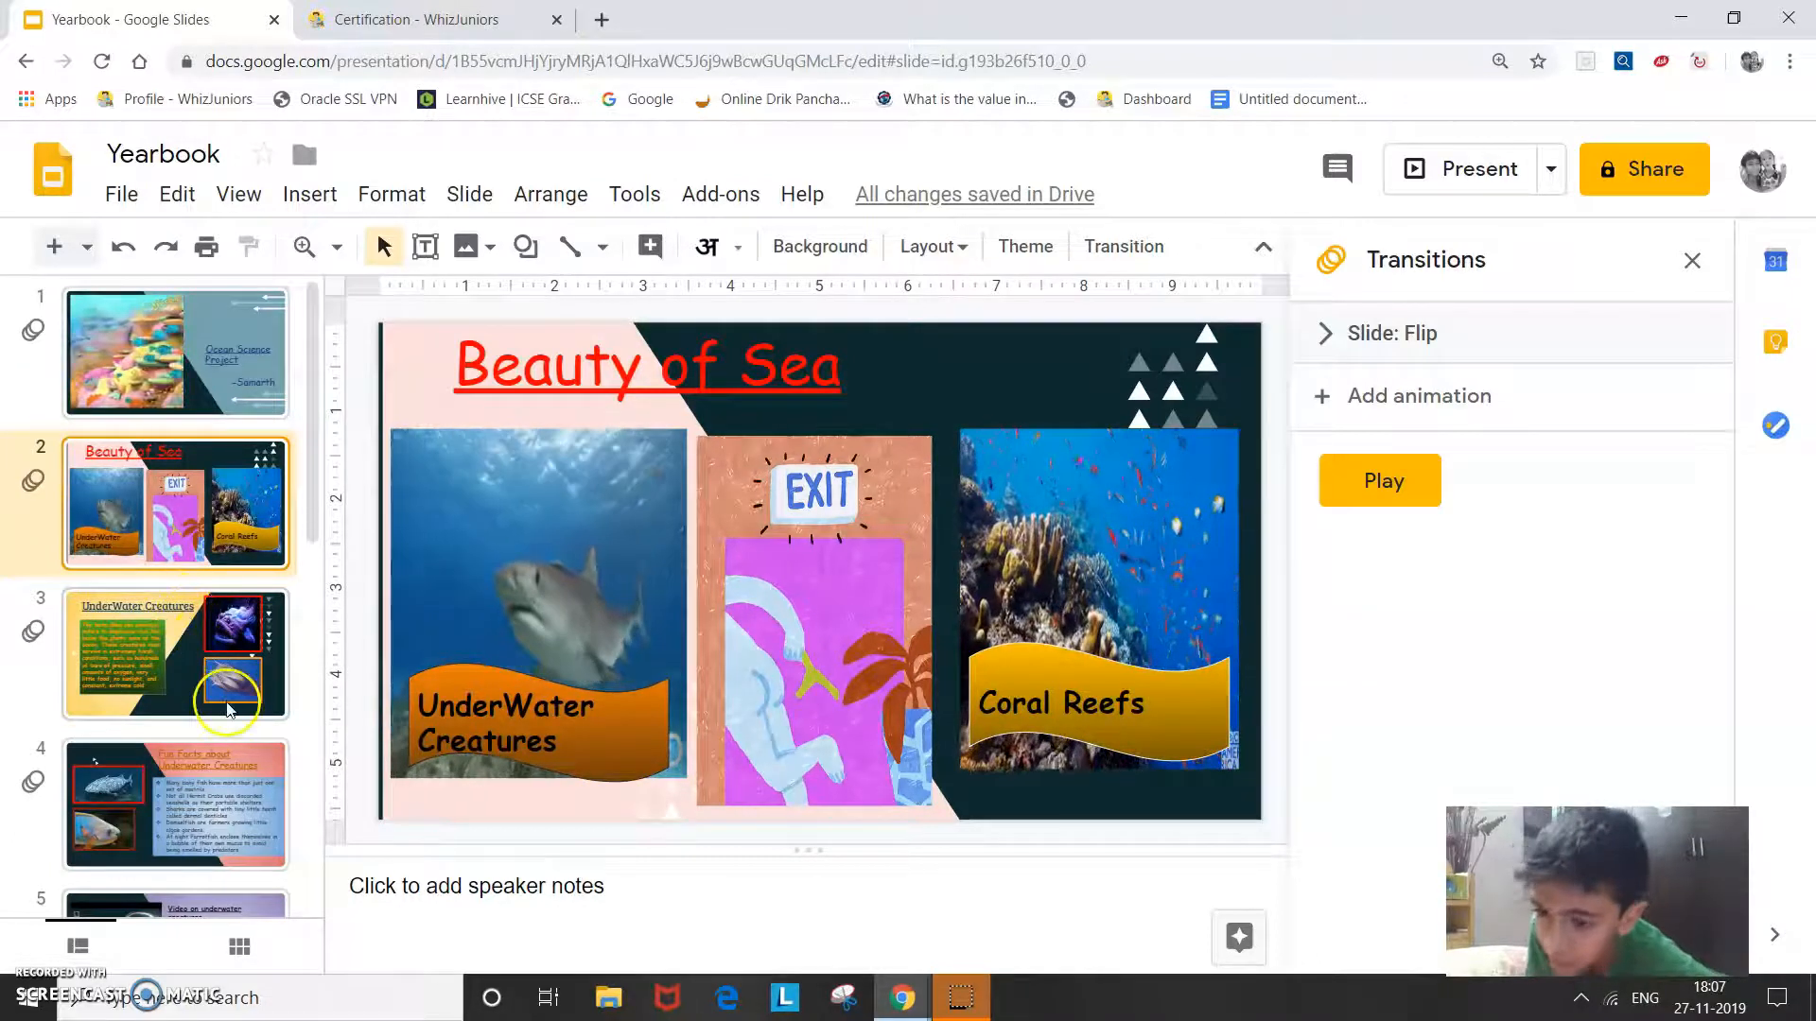
scroll("down", 3)
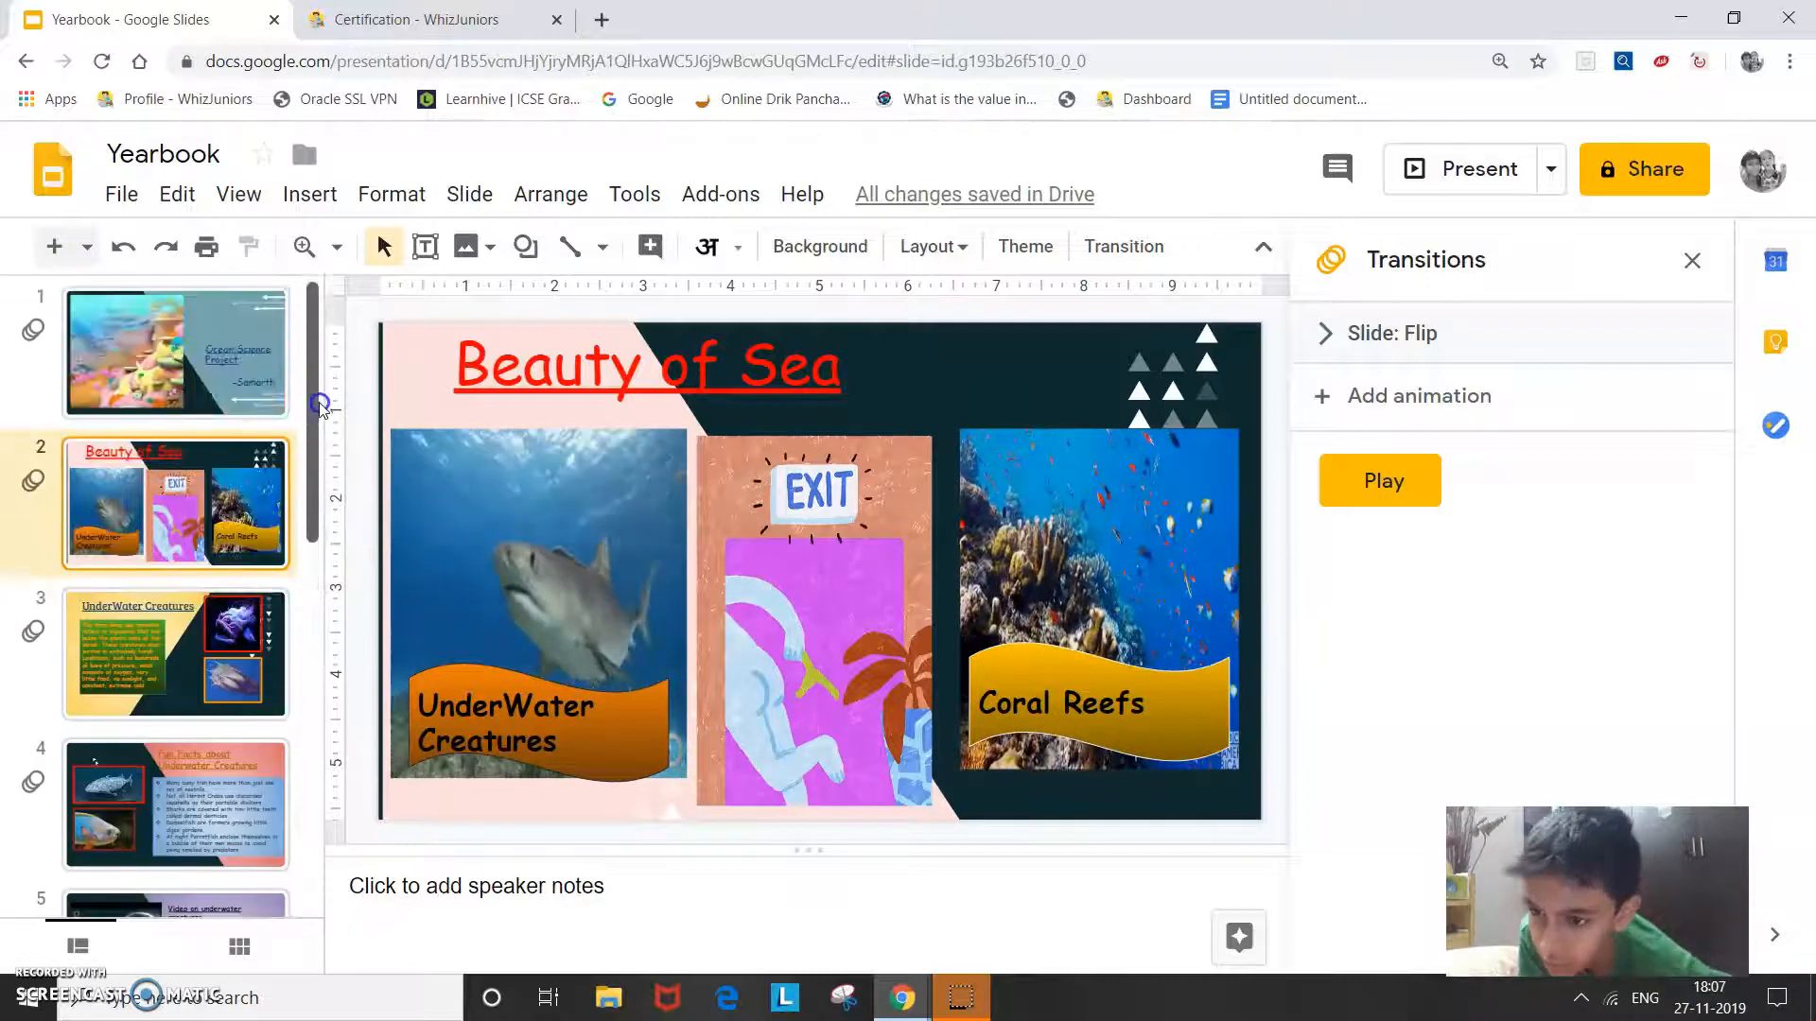
left_click(426, 20)
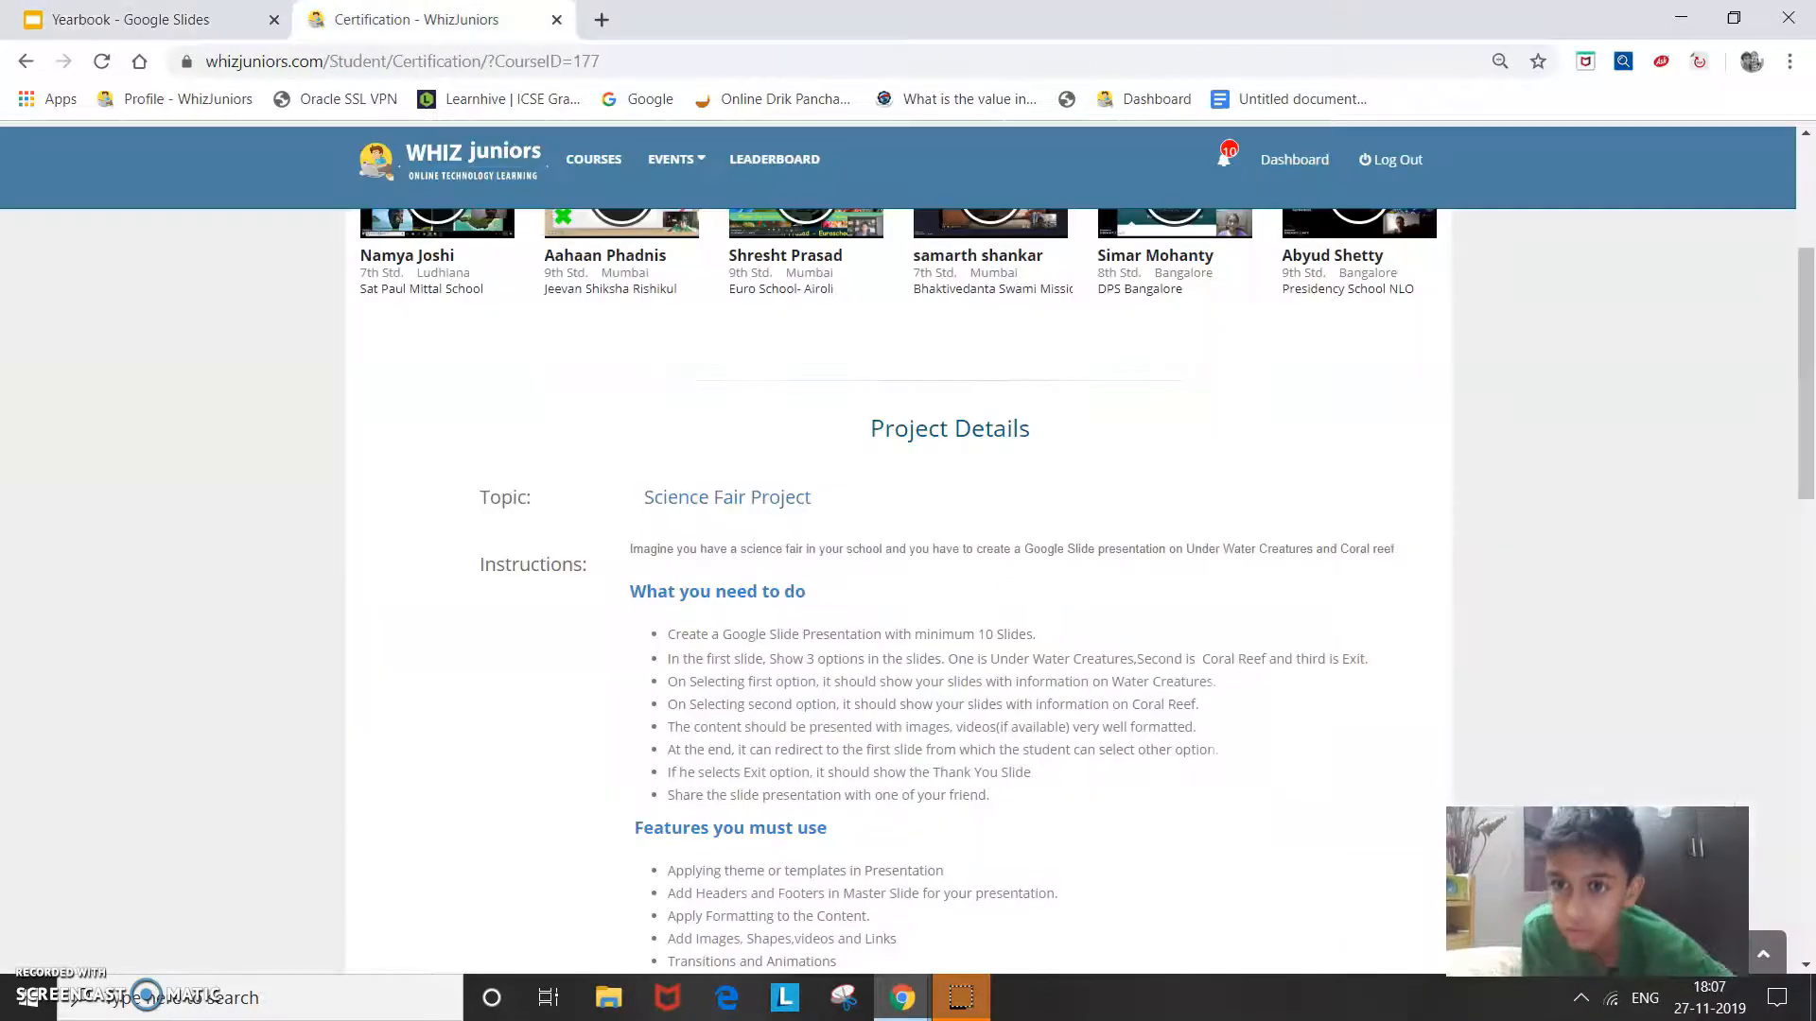
mouse_move(492, 230)
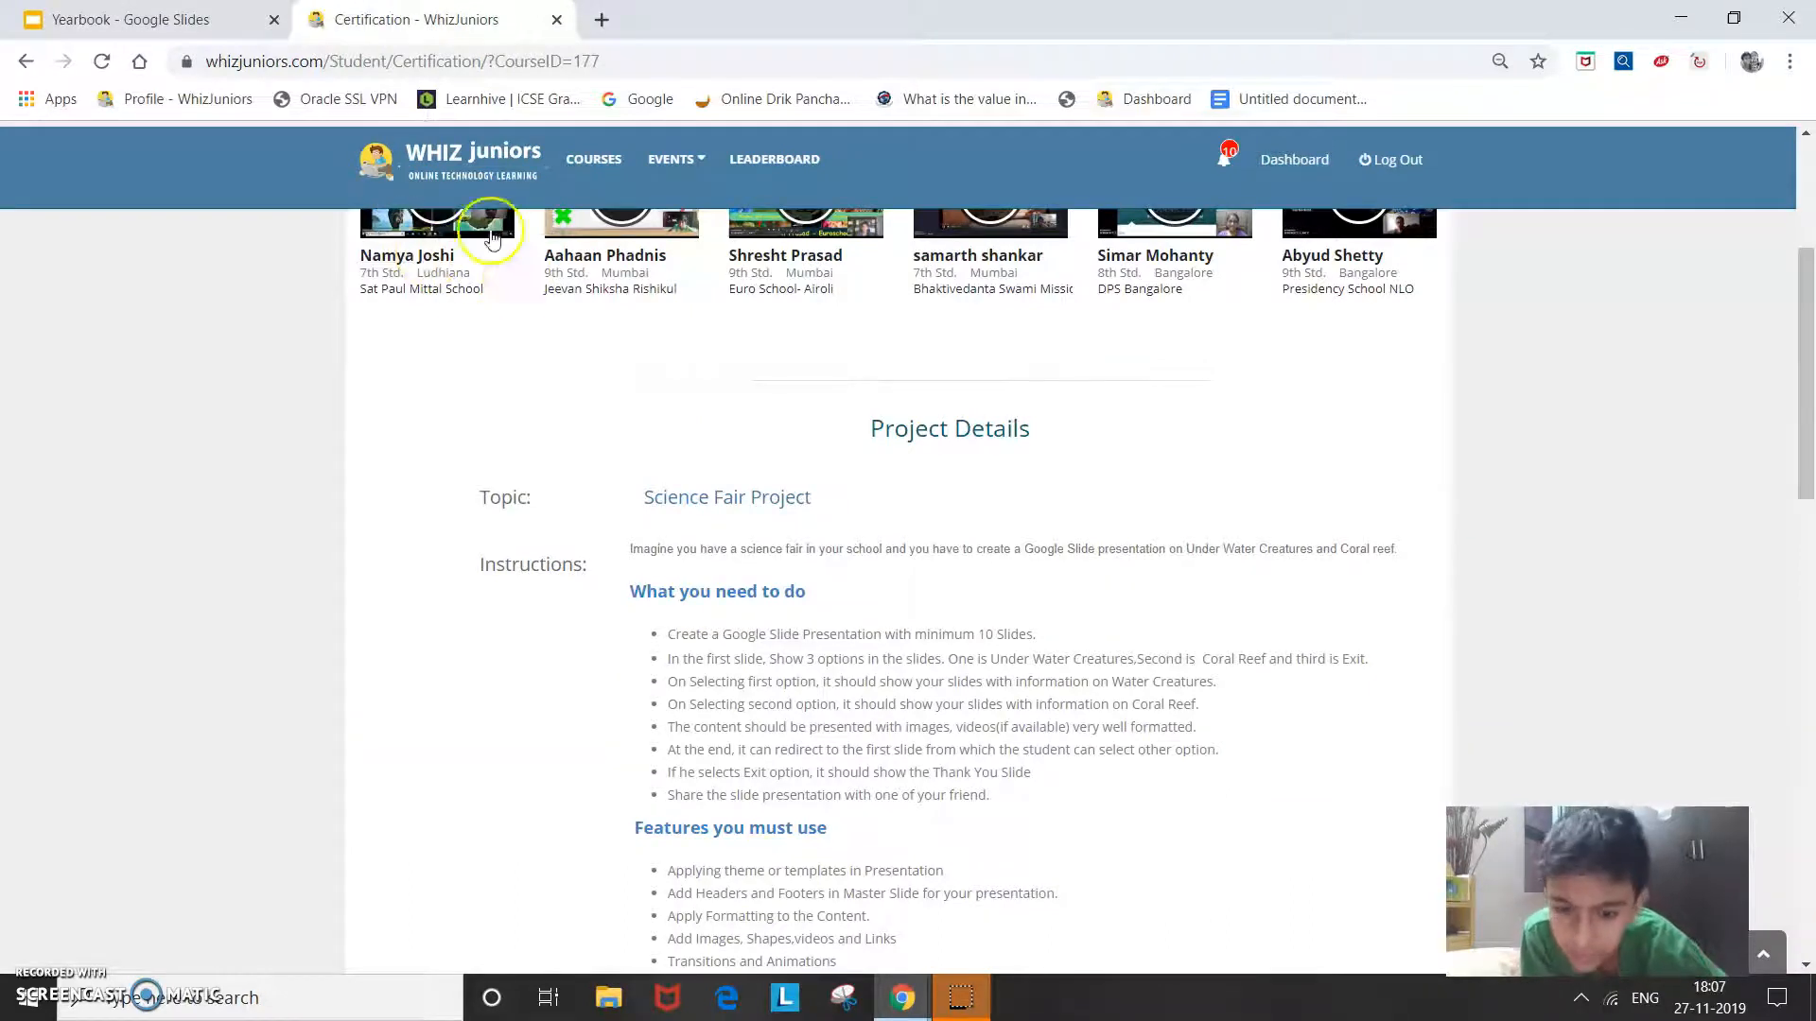
left_click(123, 17)
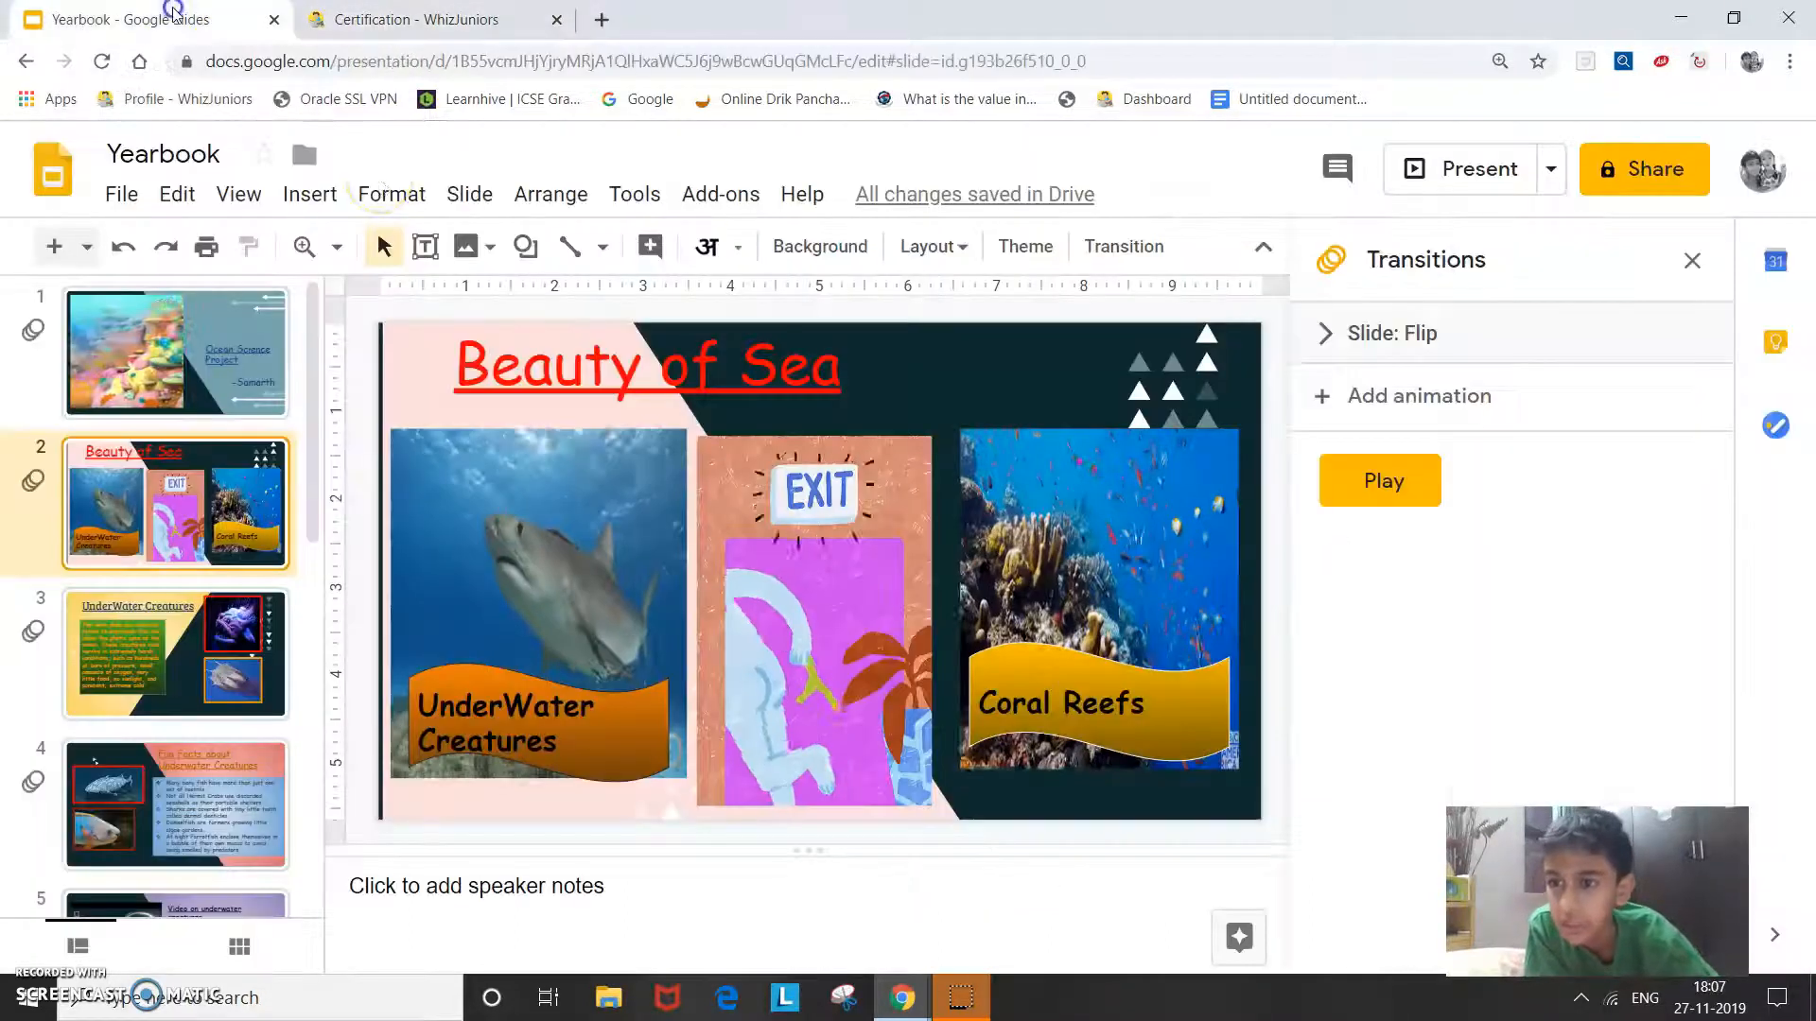
- Select the UnderWater Creatures slide via the filmstrip and show the Insert image options
left_click(175, 352)
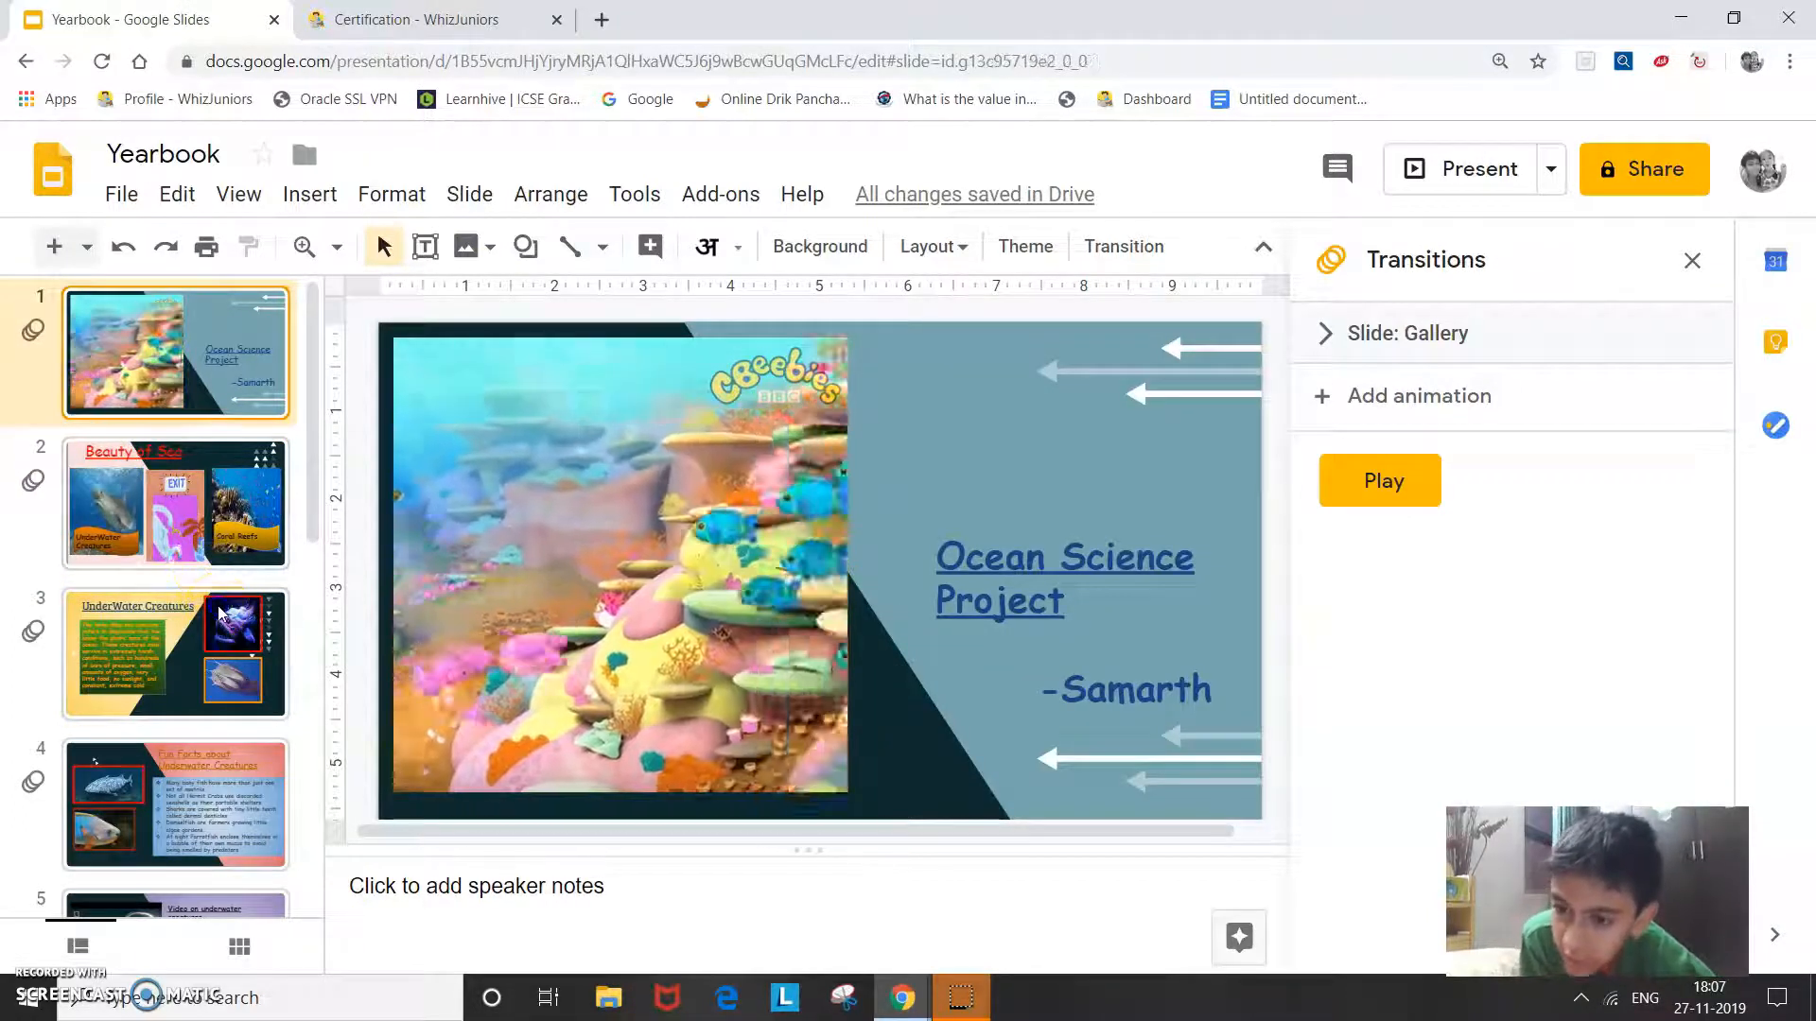
left_click(175, 651)
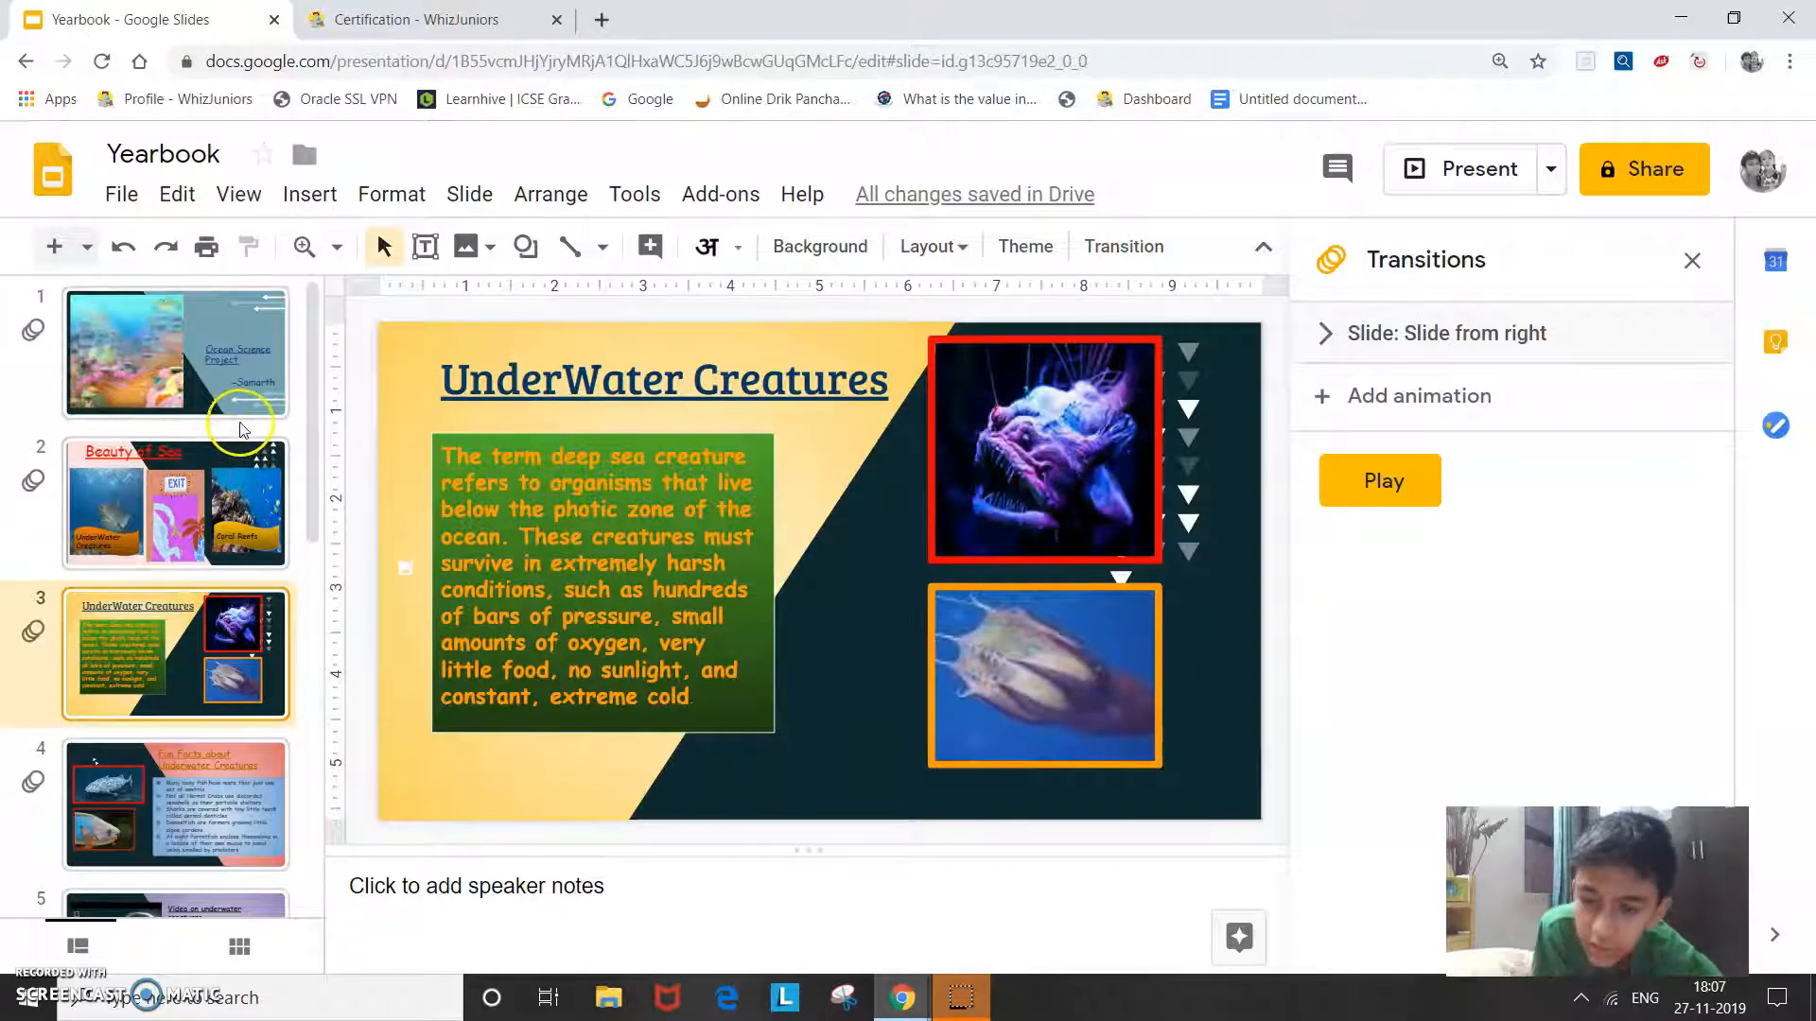
mouse_move(128, 666)
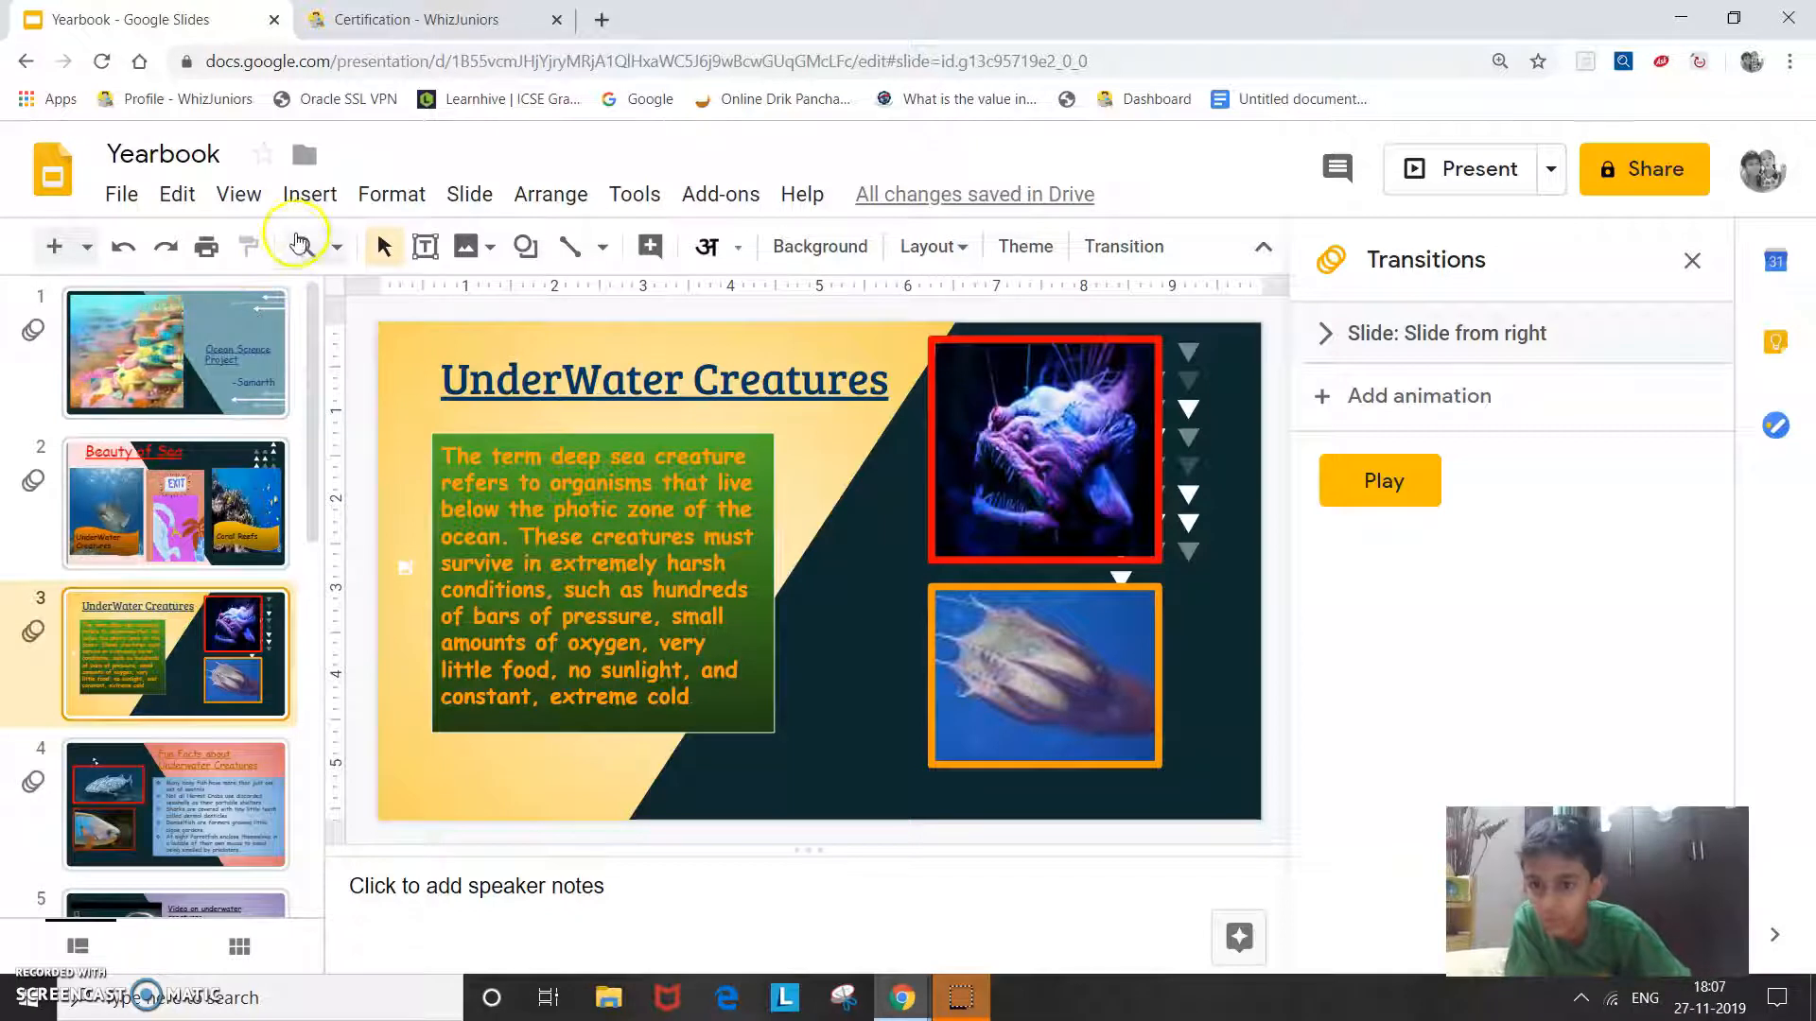
left_click(309, 194)
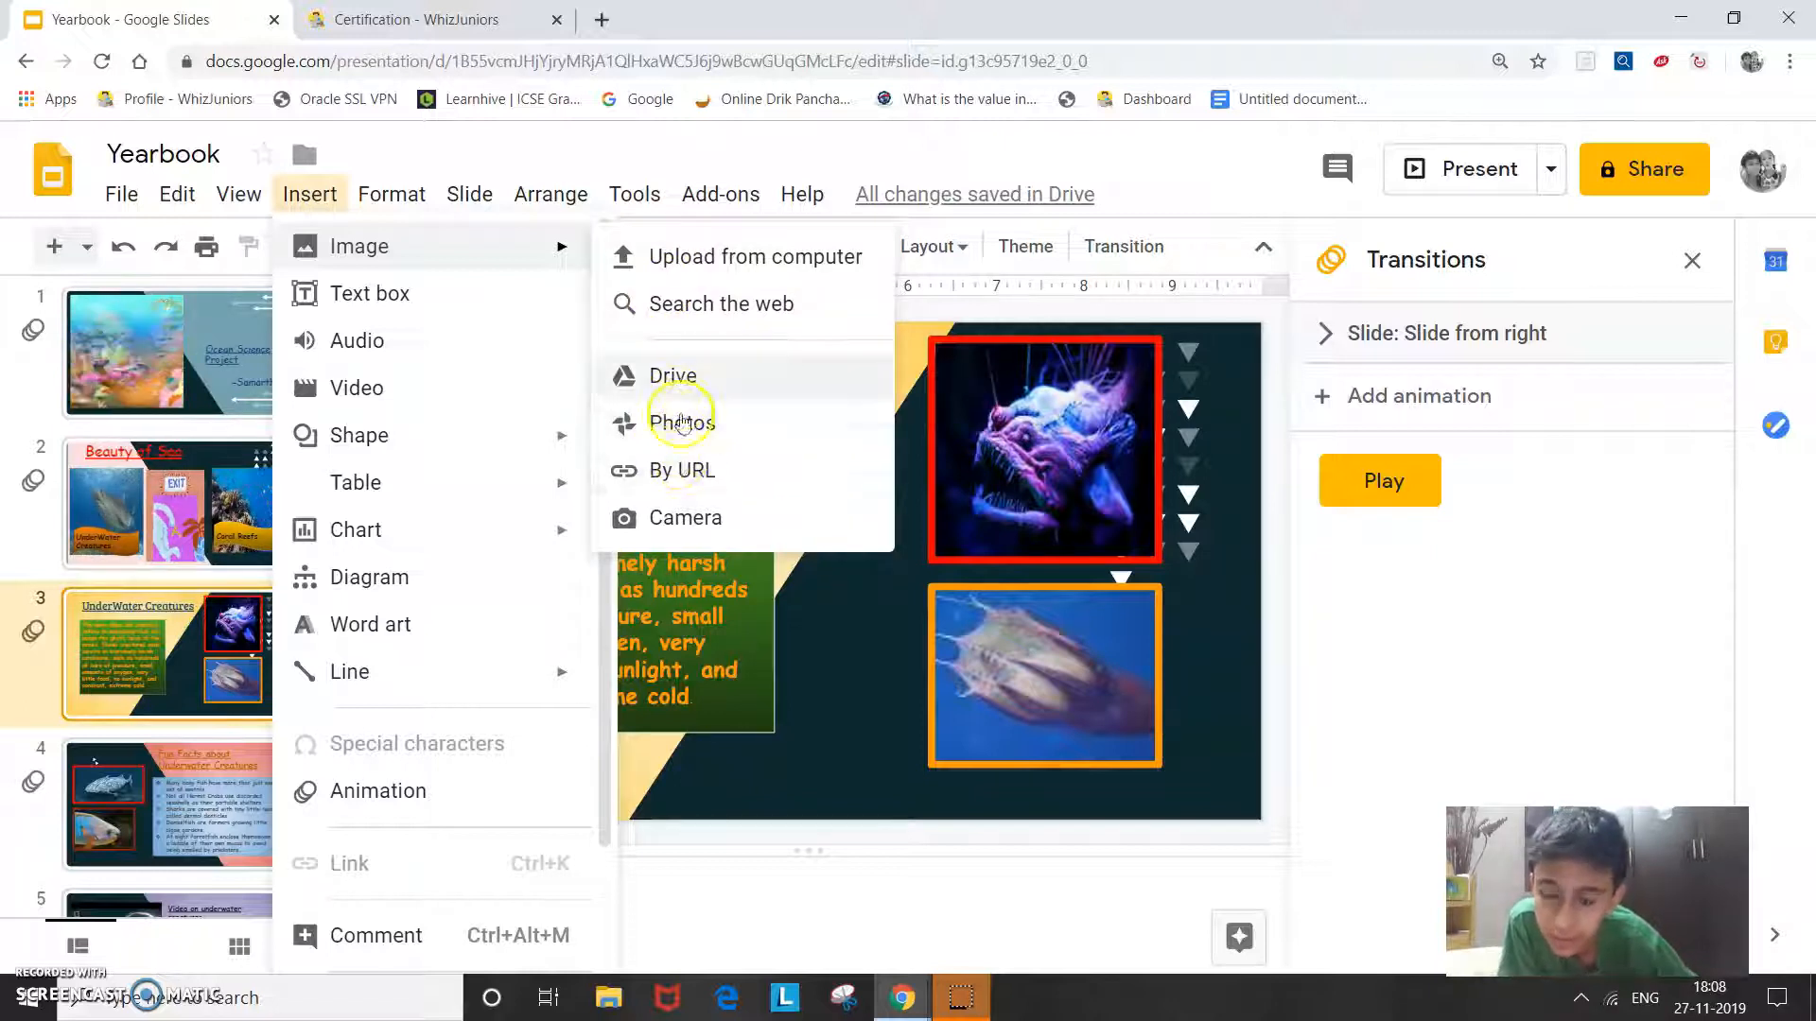
mouse_move(685, 540)
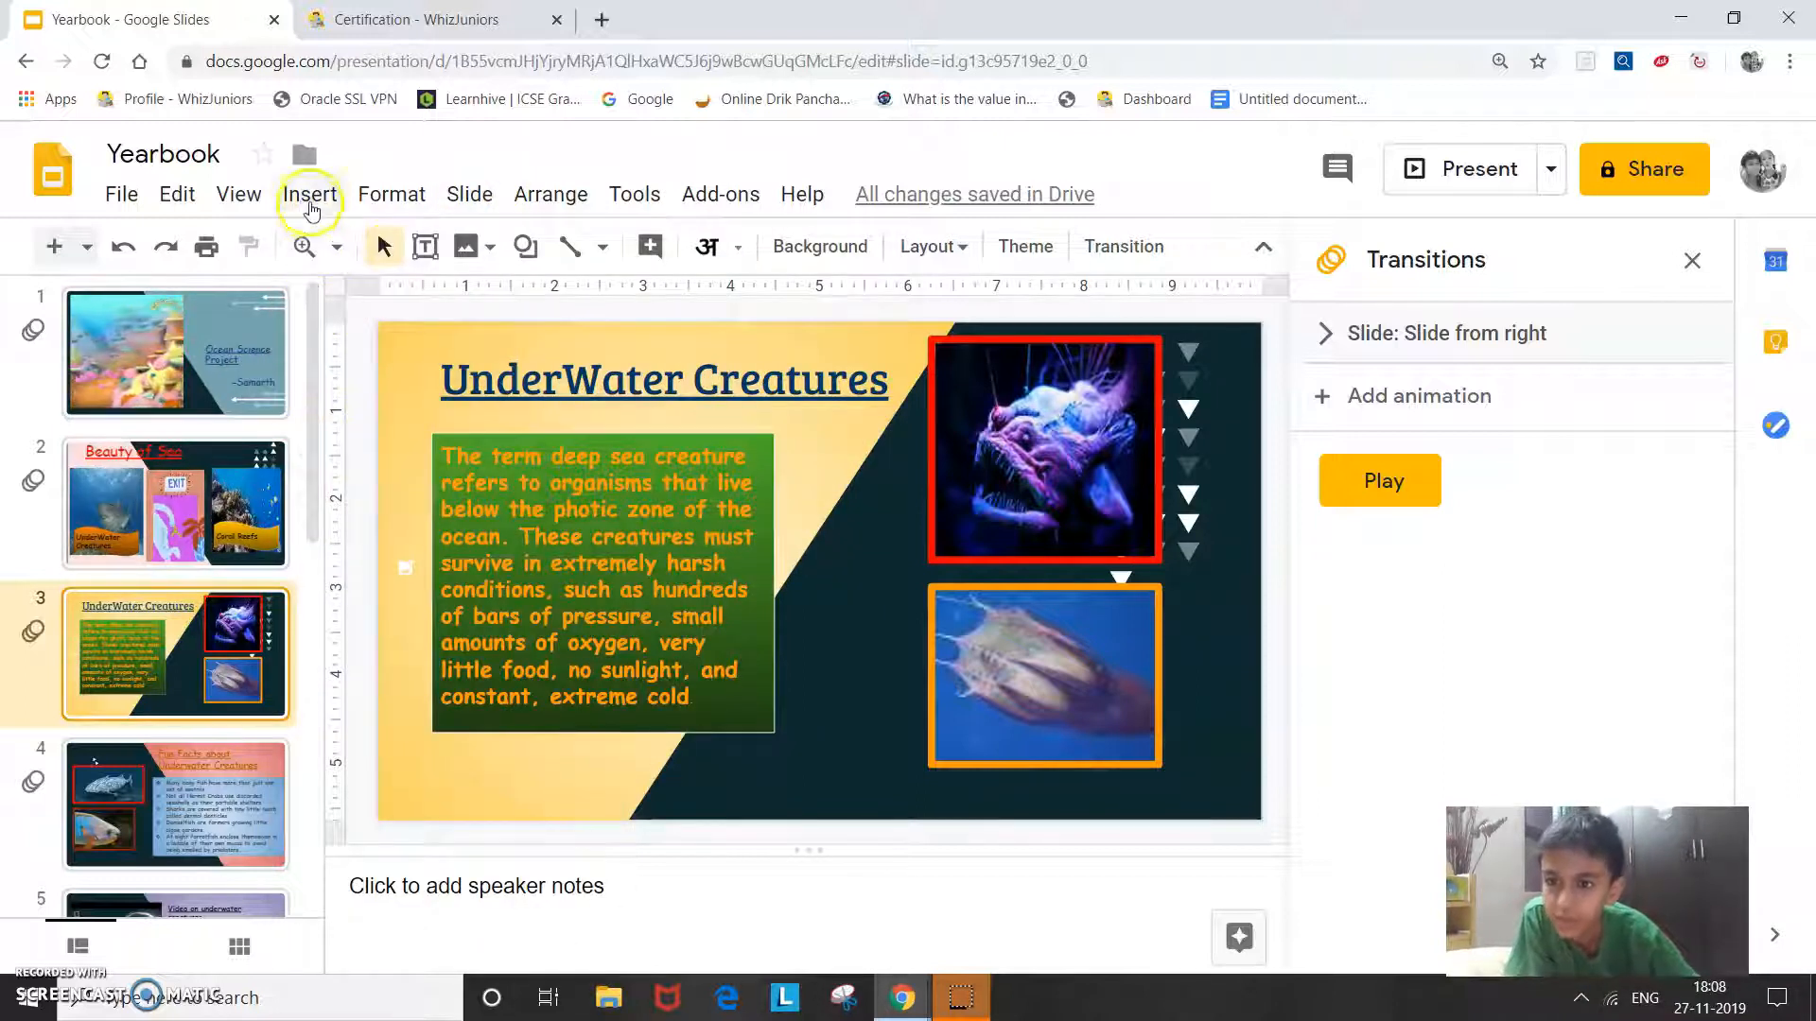
left_click(308, 194)
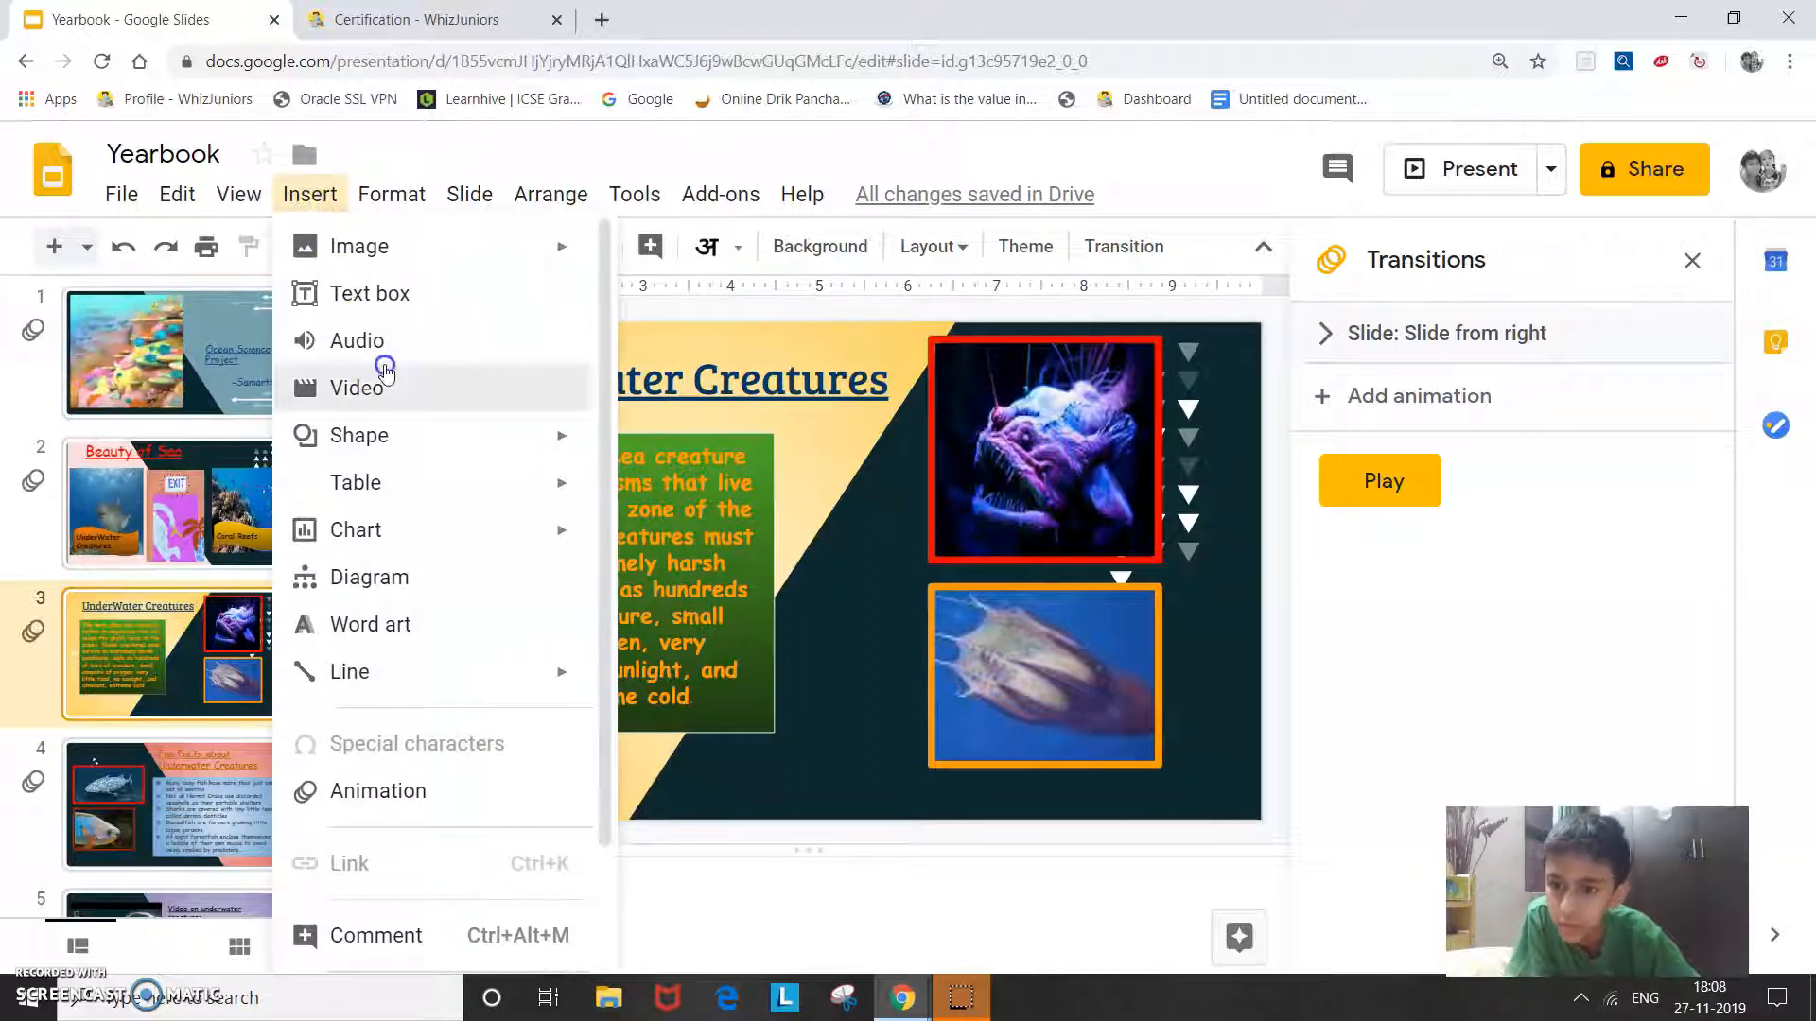
- Browse the Insert video dialog's By URL option, then close it without adding a video
left_click(358, 387)
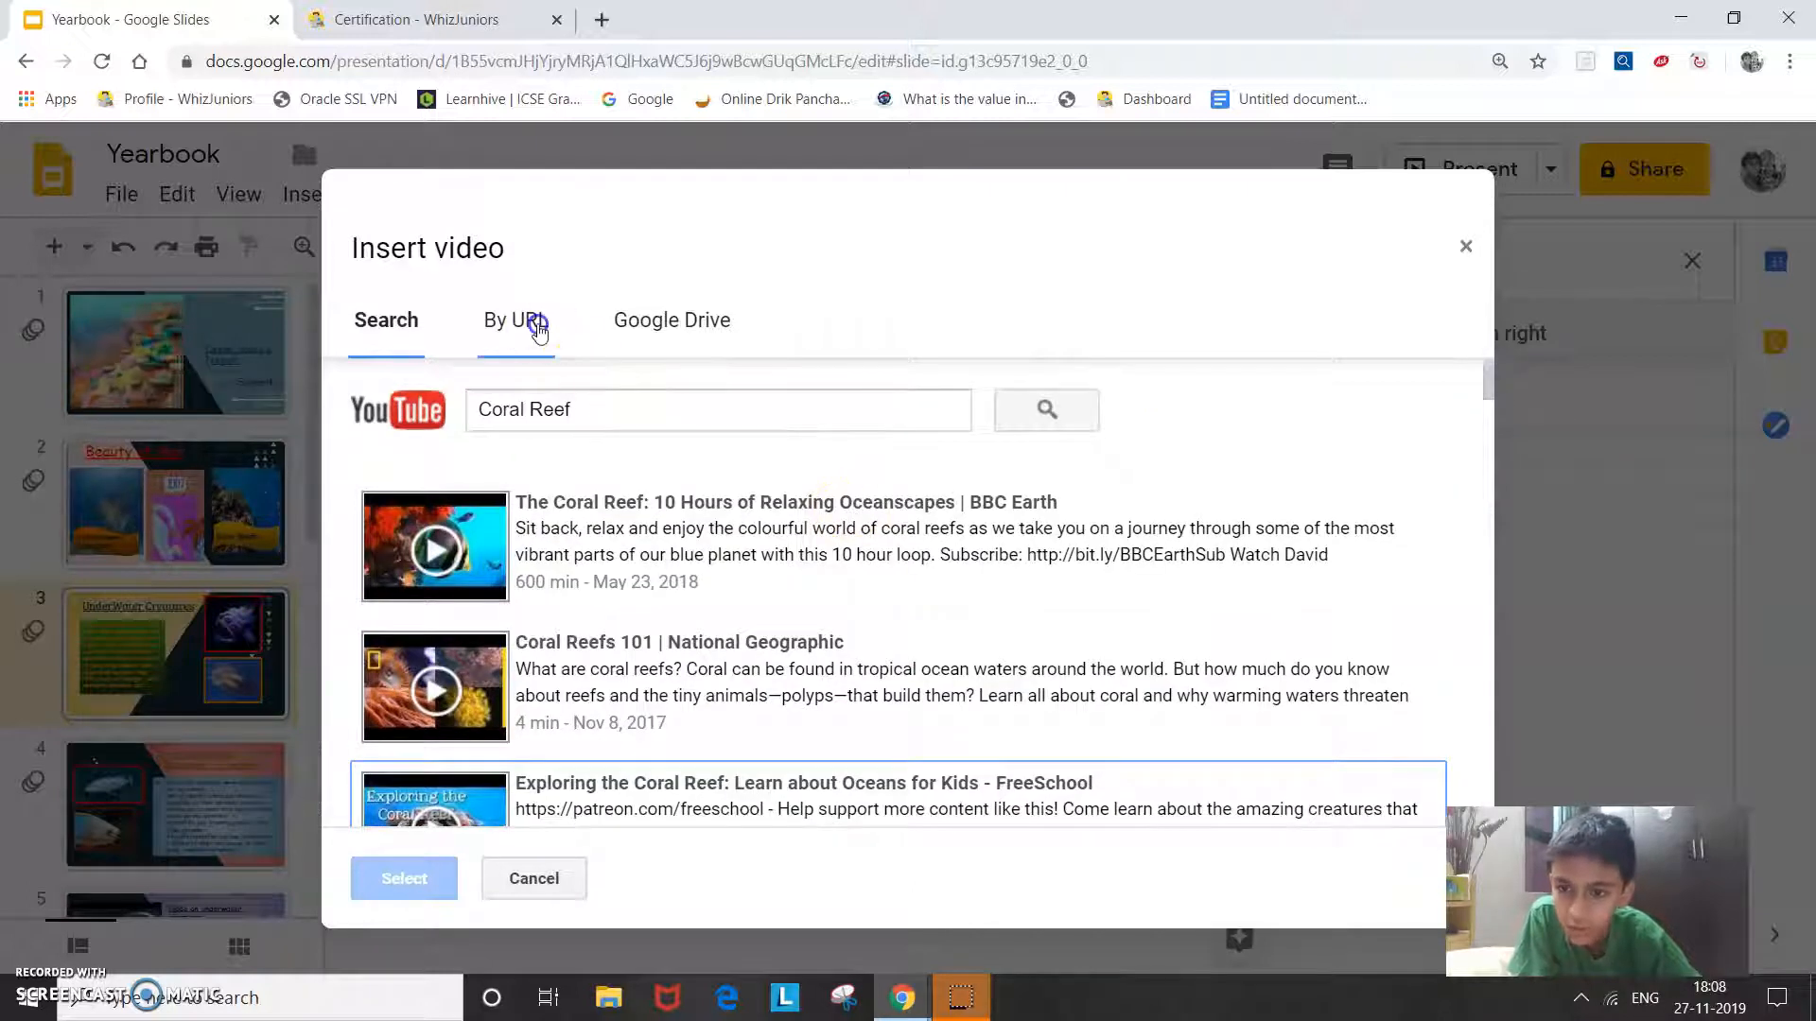
left_click(514, 319)
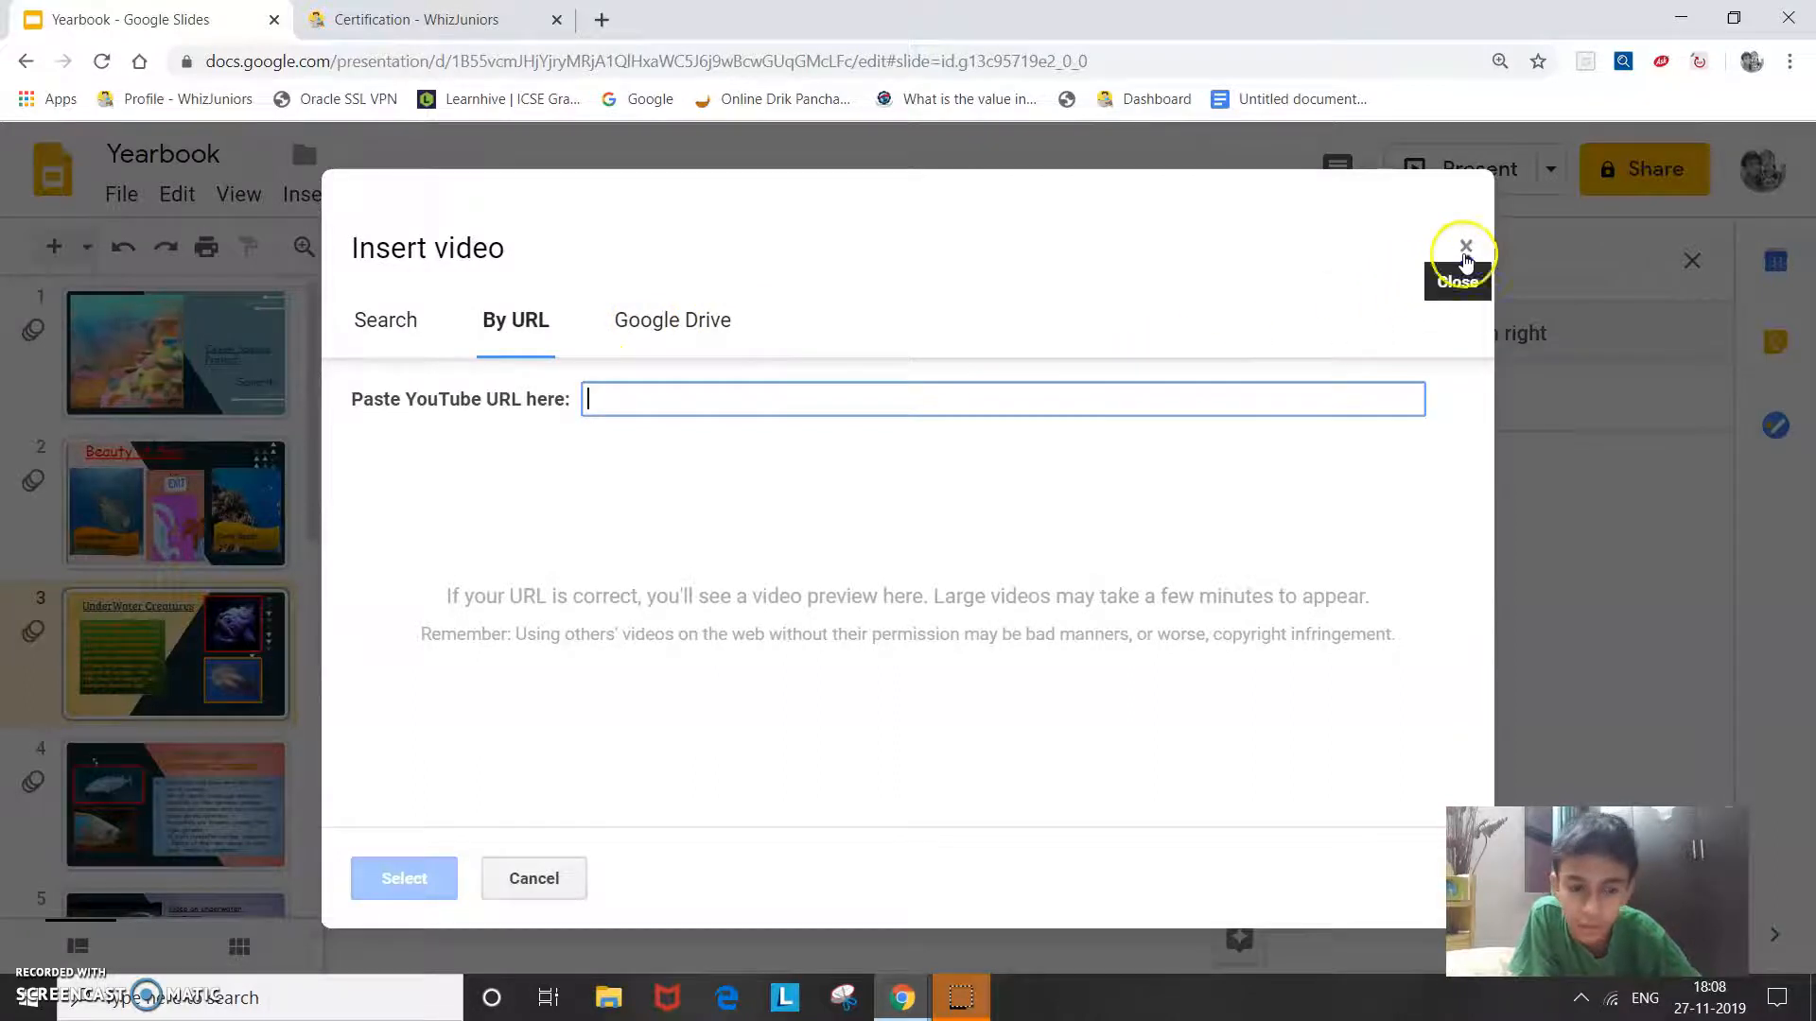
left_click(1465, 245)
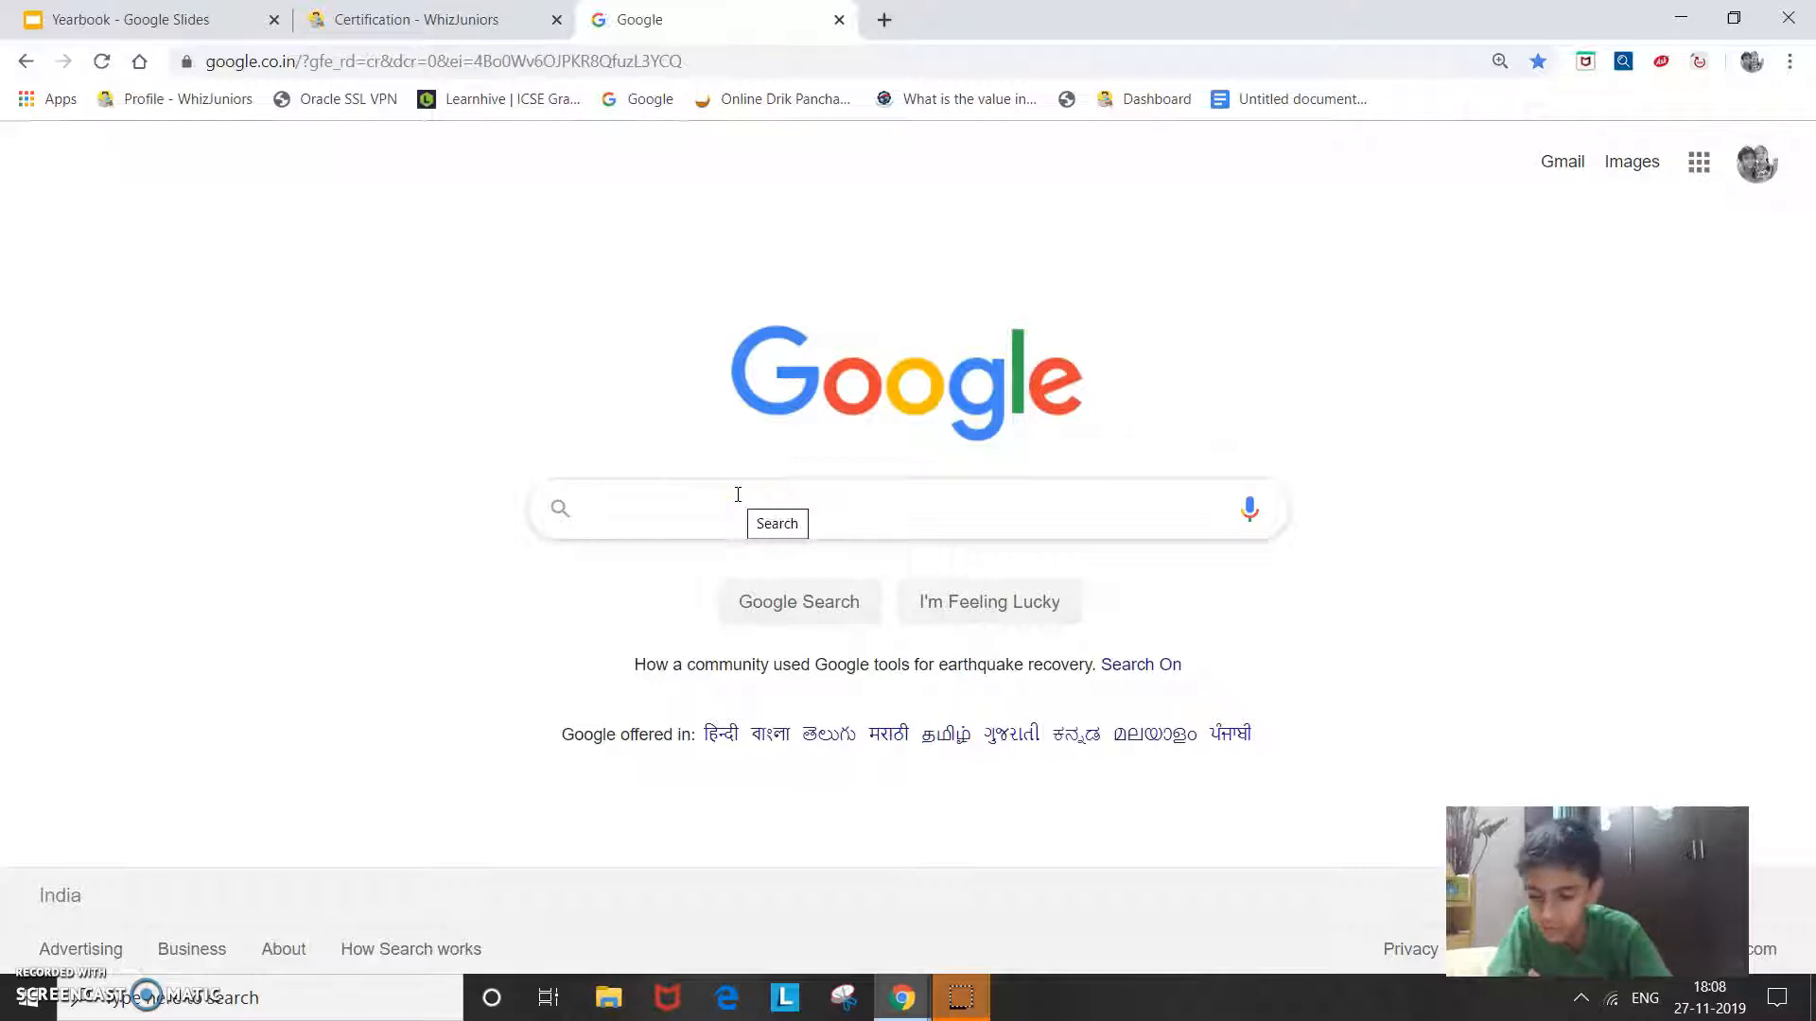
- Search Google for 'Coral reef gifs' and scroll to the GIPHY results
type("Coral reef")
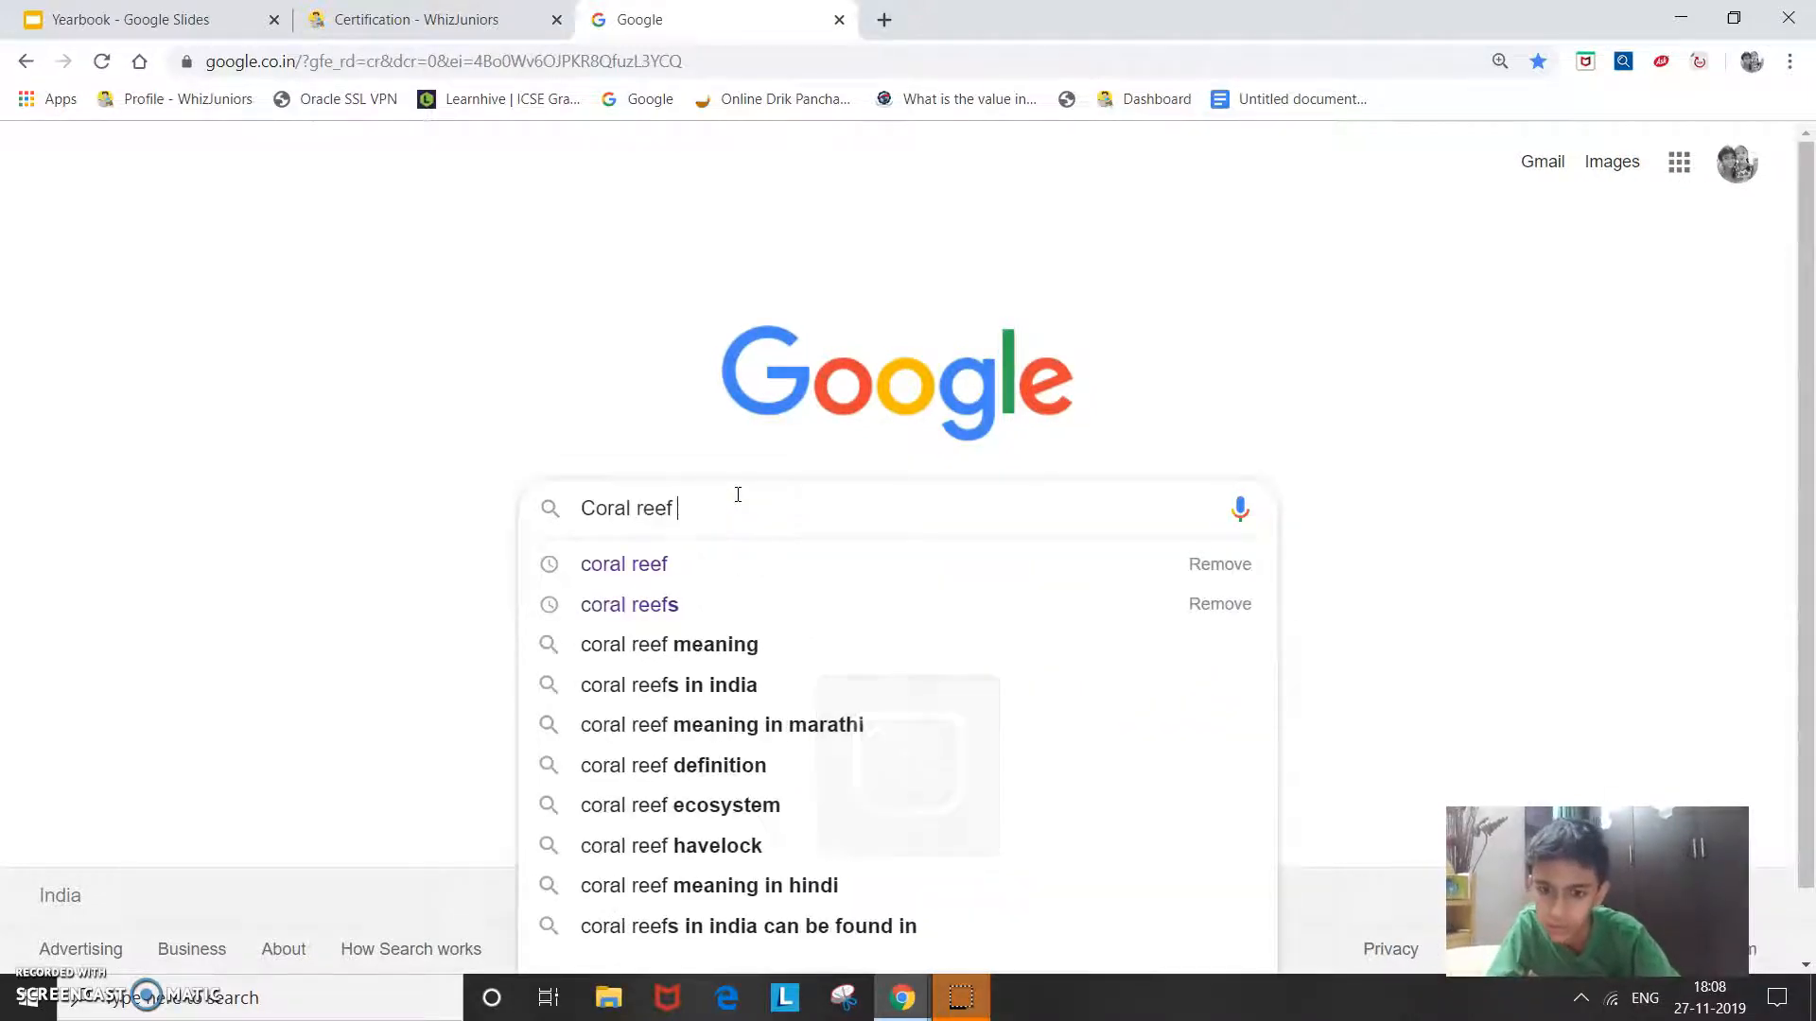
type("gifs")
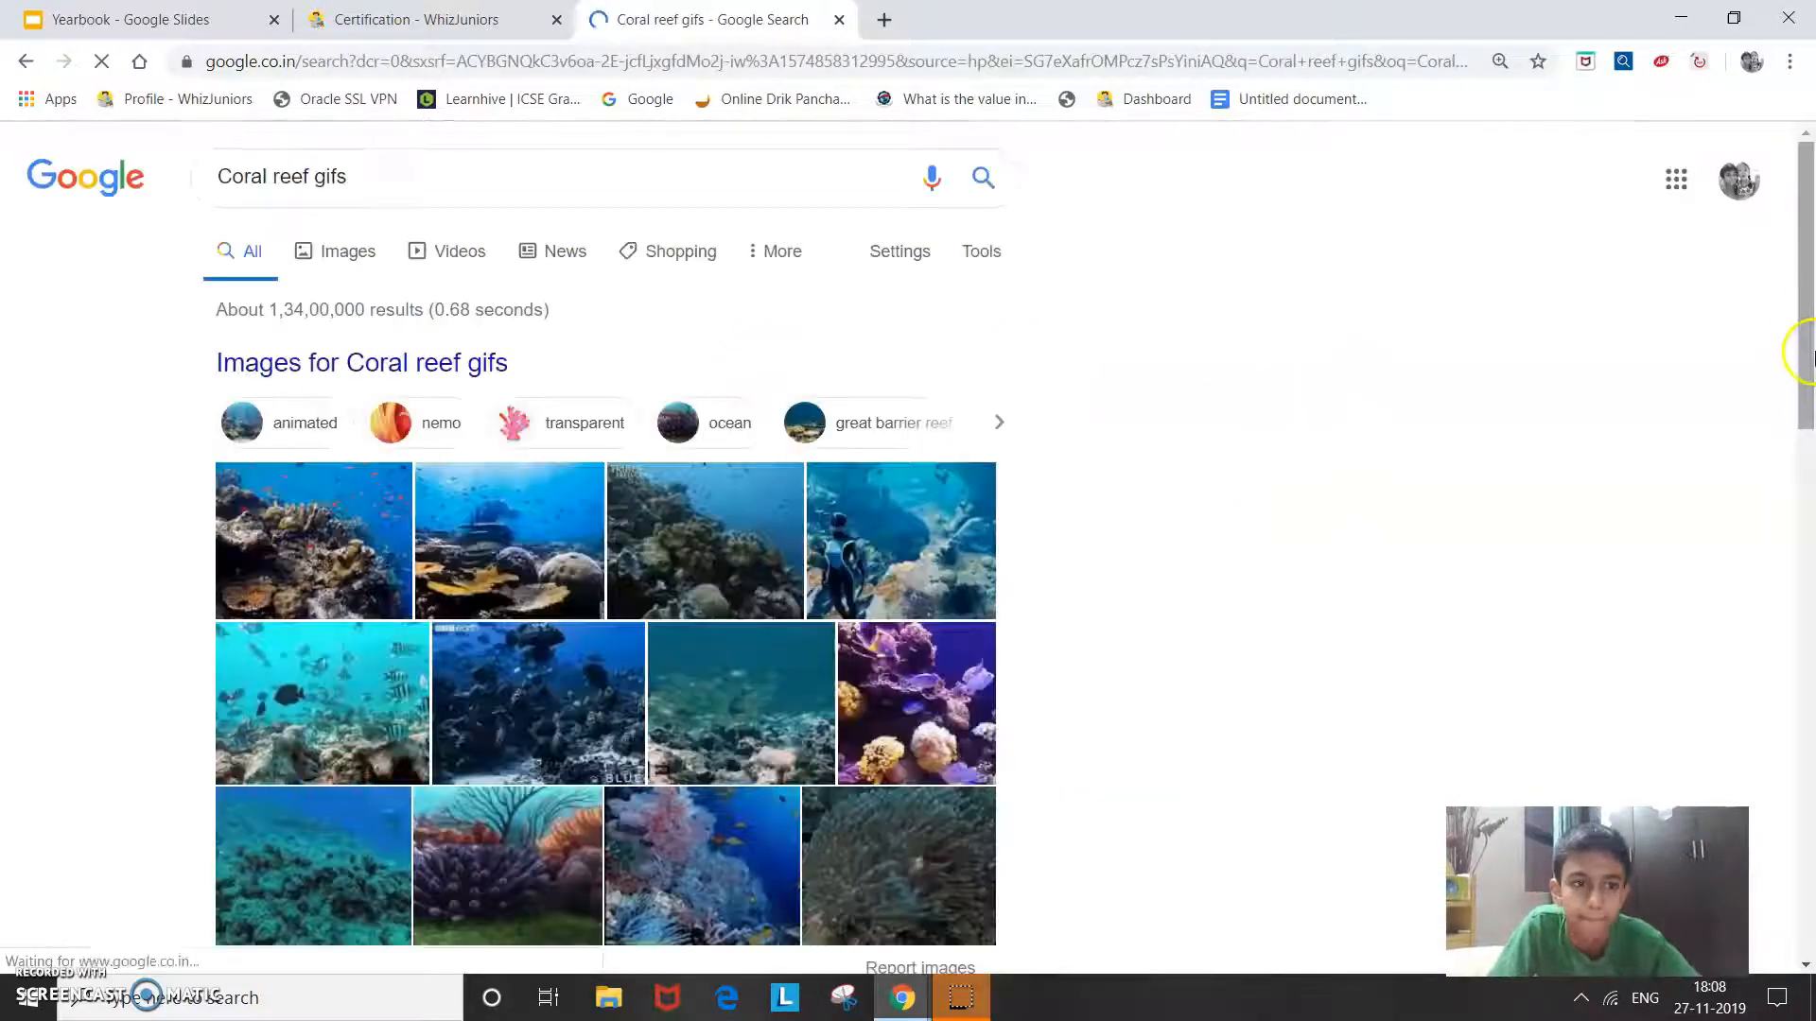
scroll("down", 3)
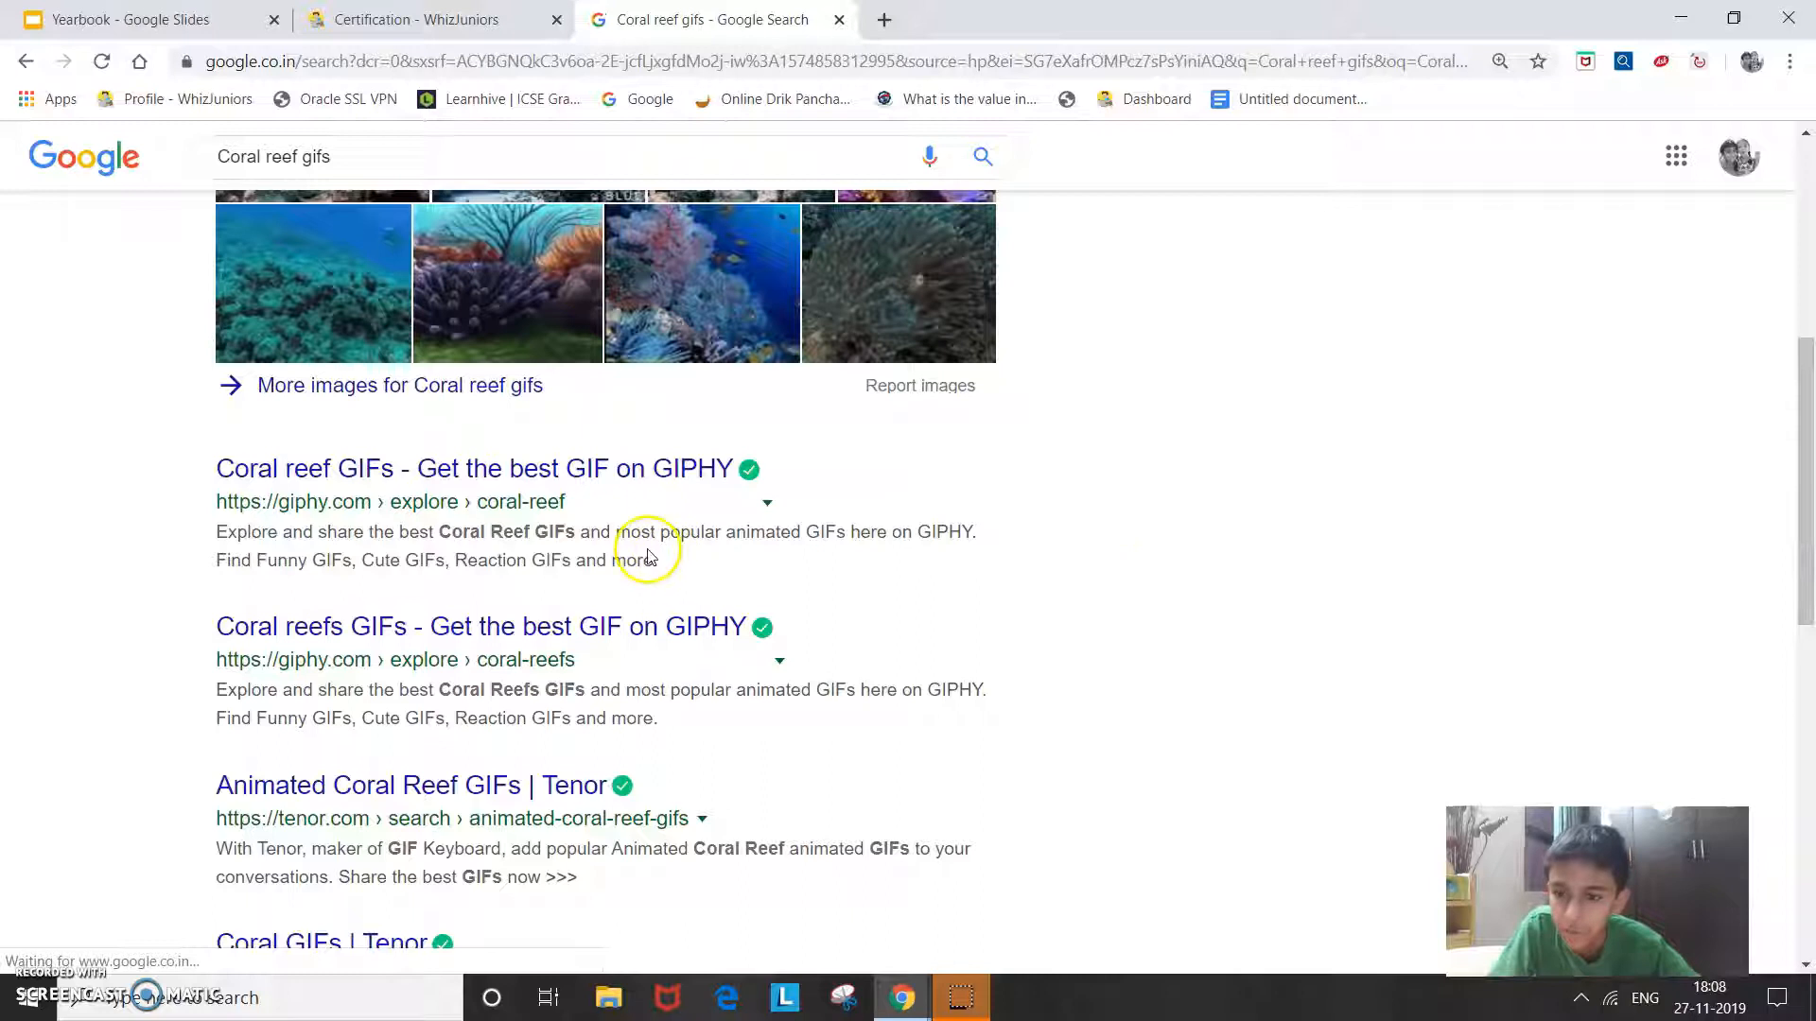
- Open the GIPHY 'Coral reef GIFs' result, then return to the Google Slides tab
left_click(471, 468)
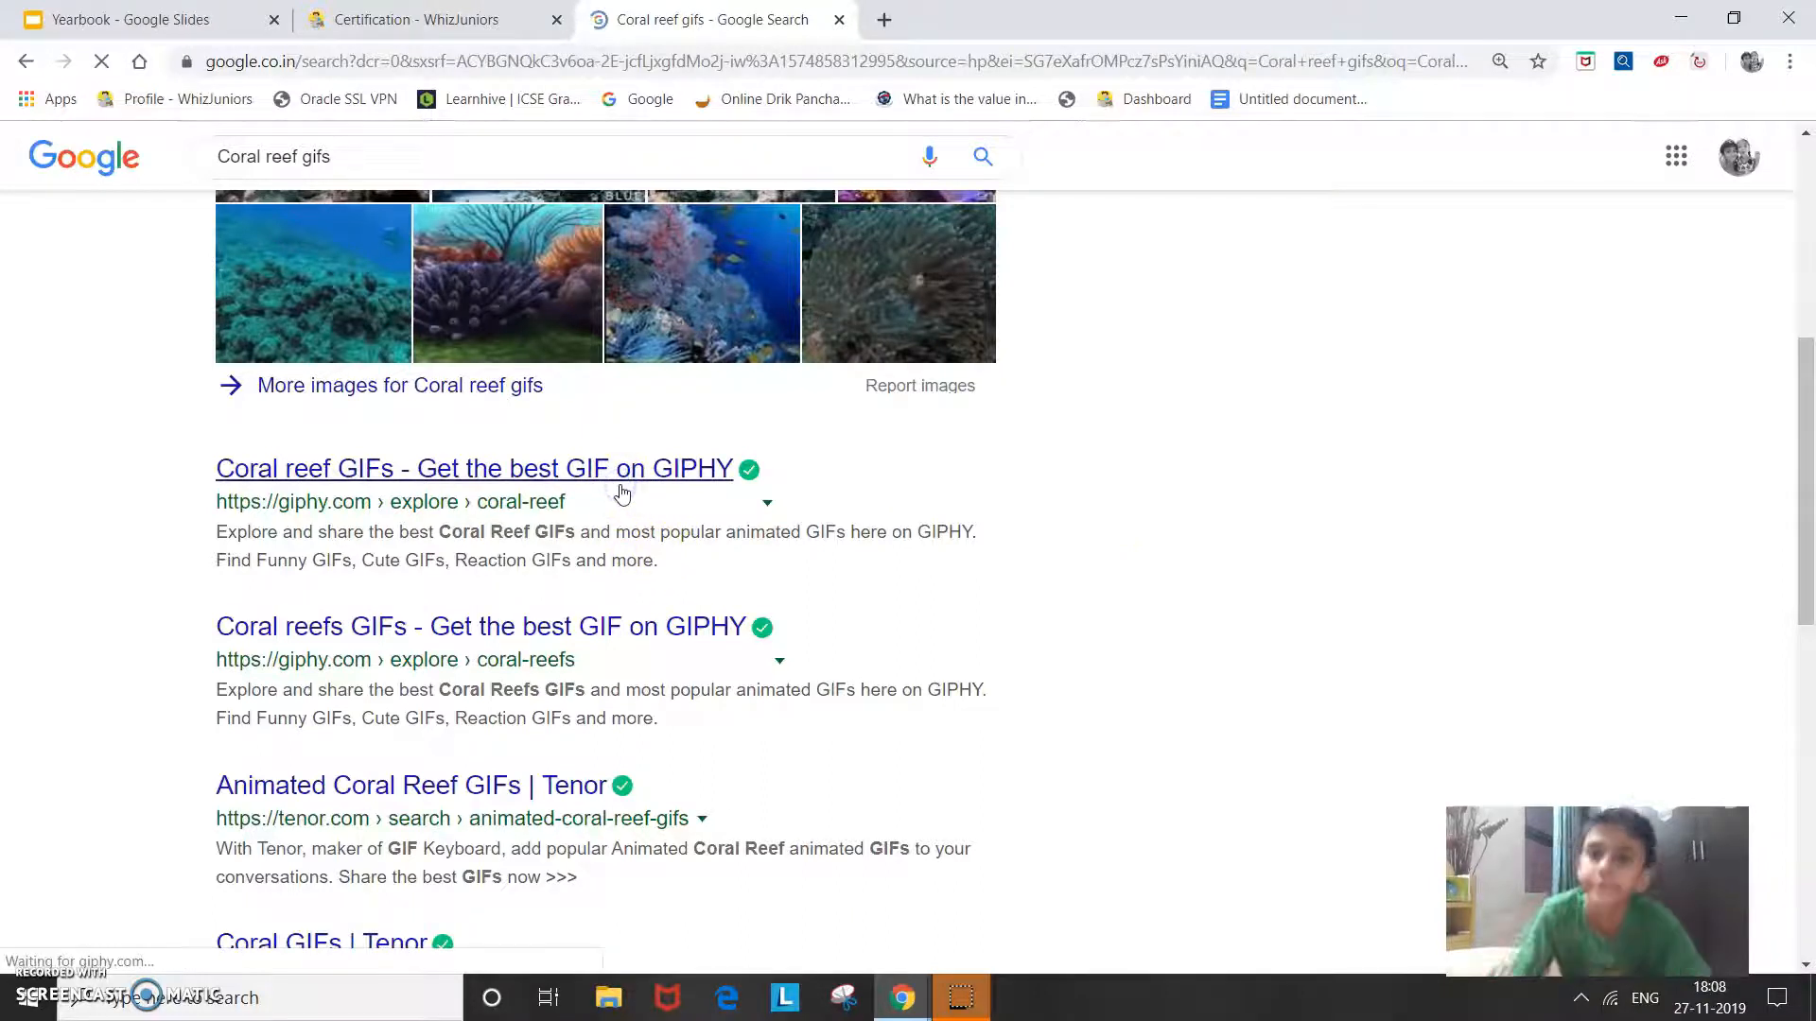
left_click(472, 468)
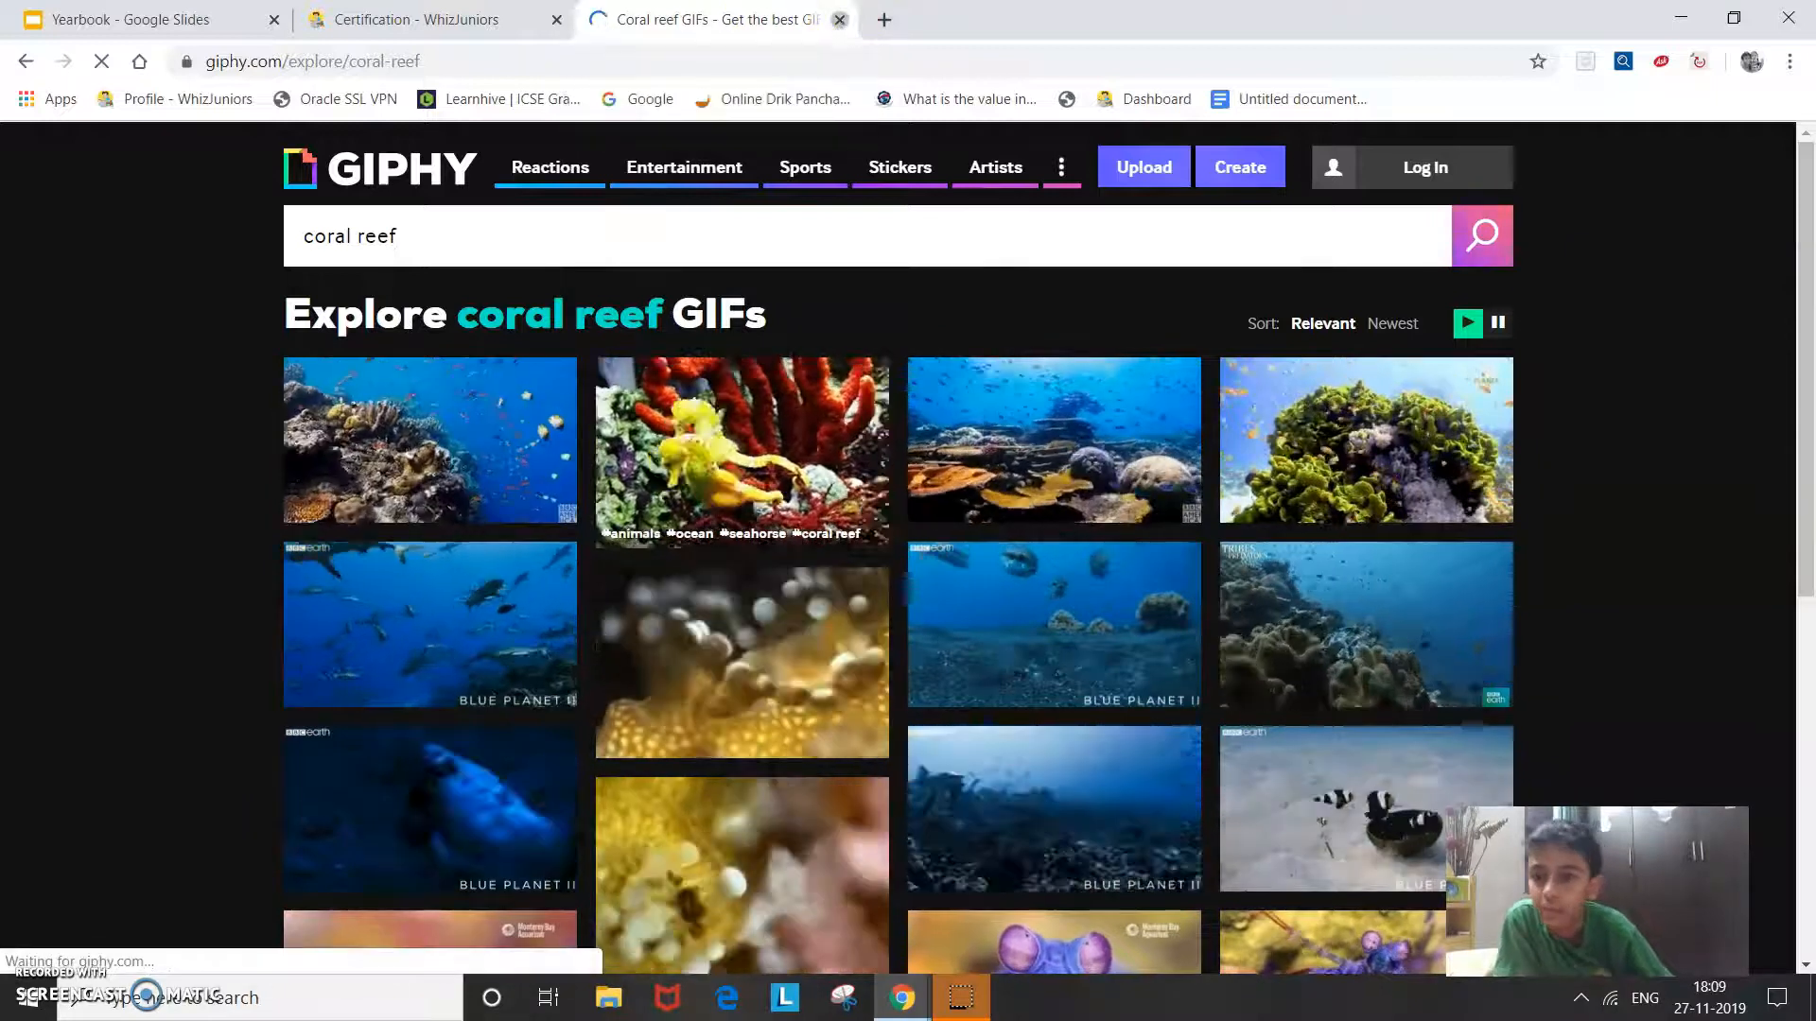
left_click(142, 18)
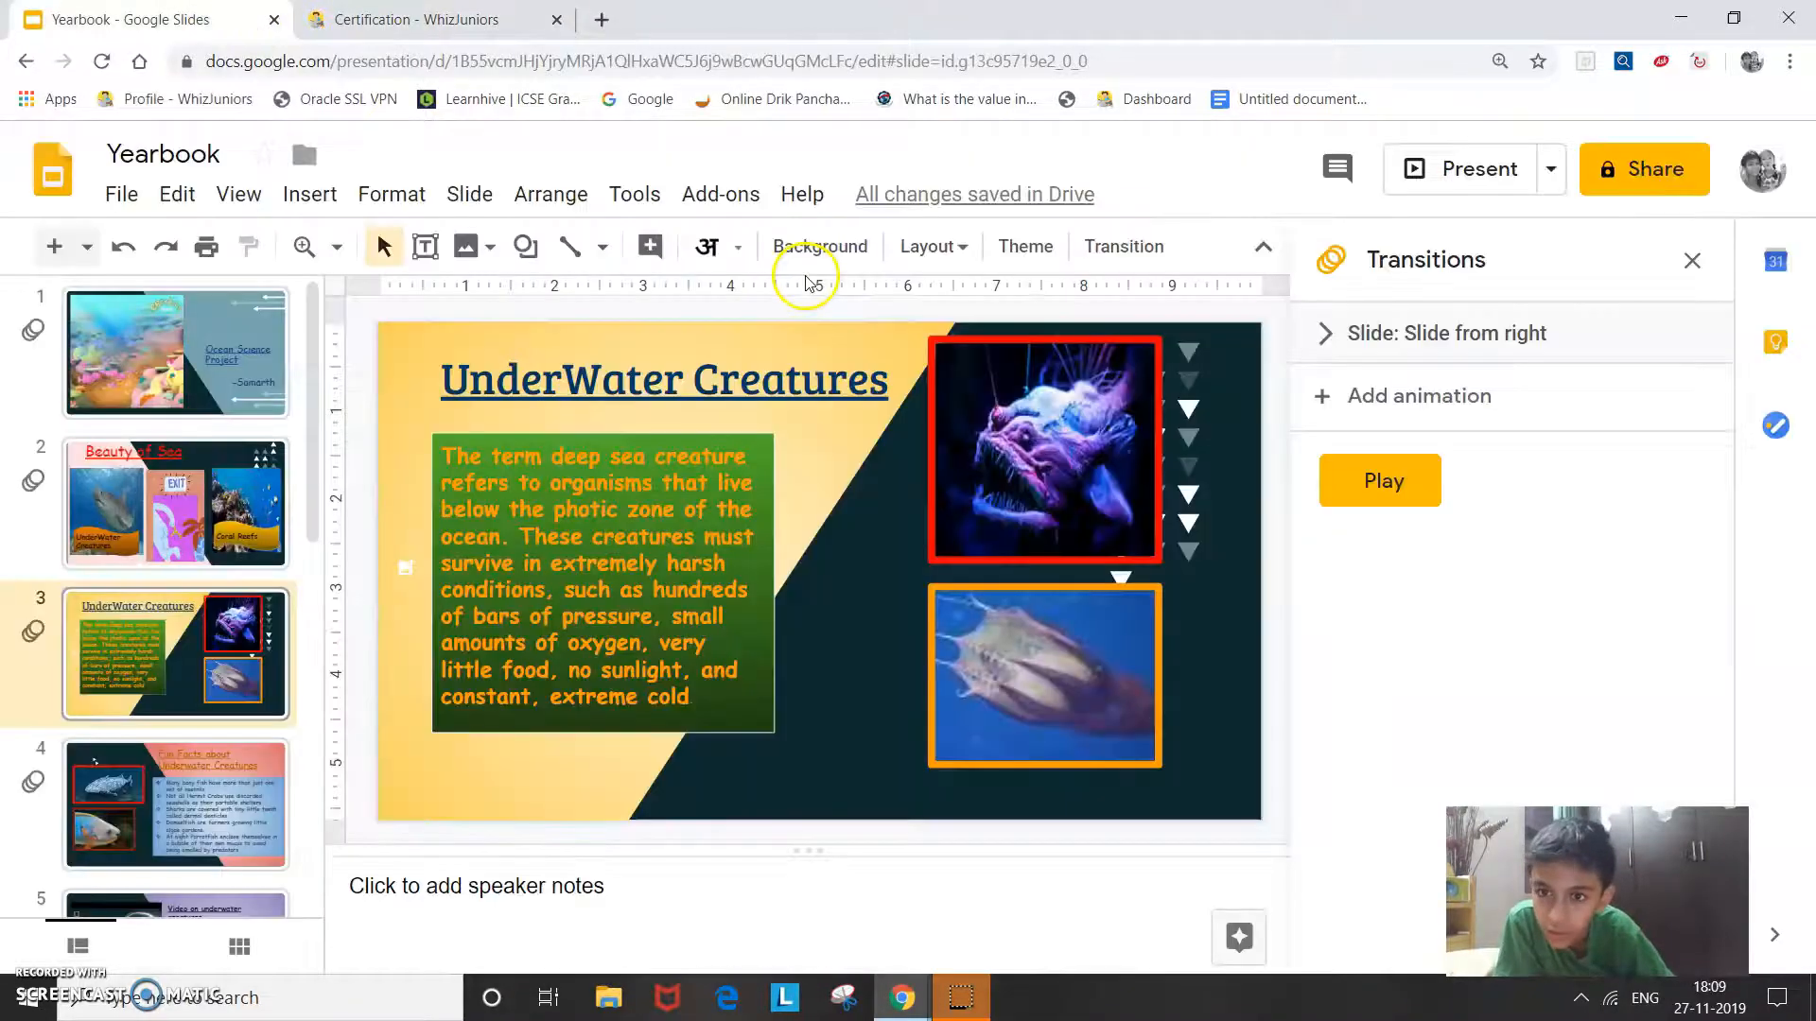
- Glance at the Insert menu and project instructions tab, then open the Beauty of Sea slide
left_click(309, 194)
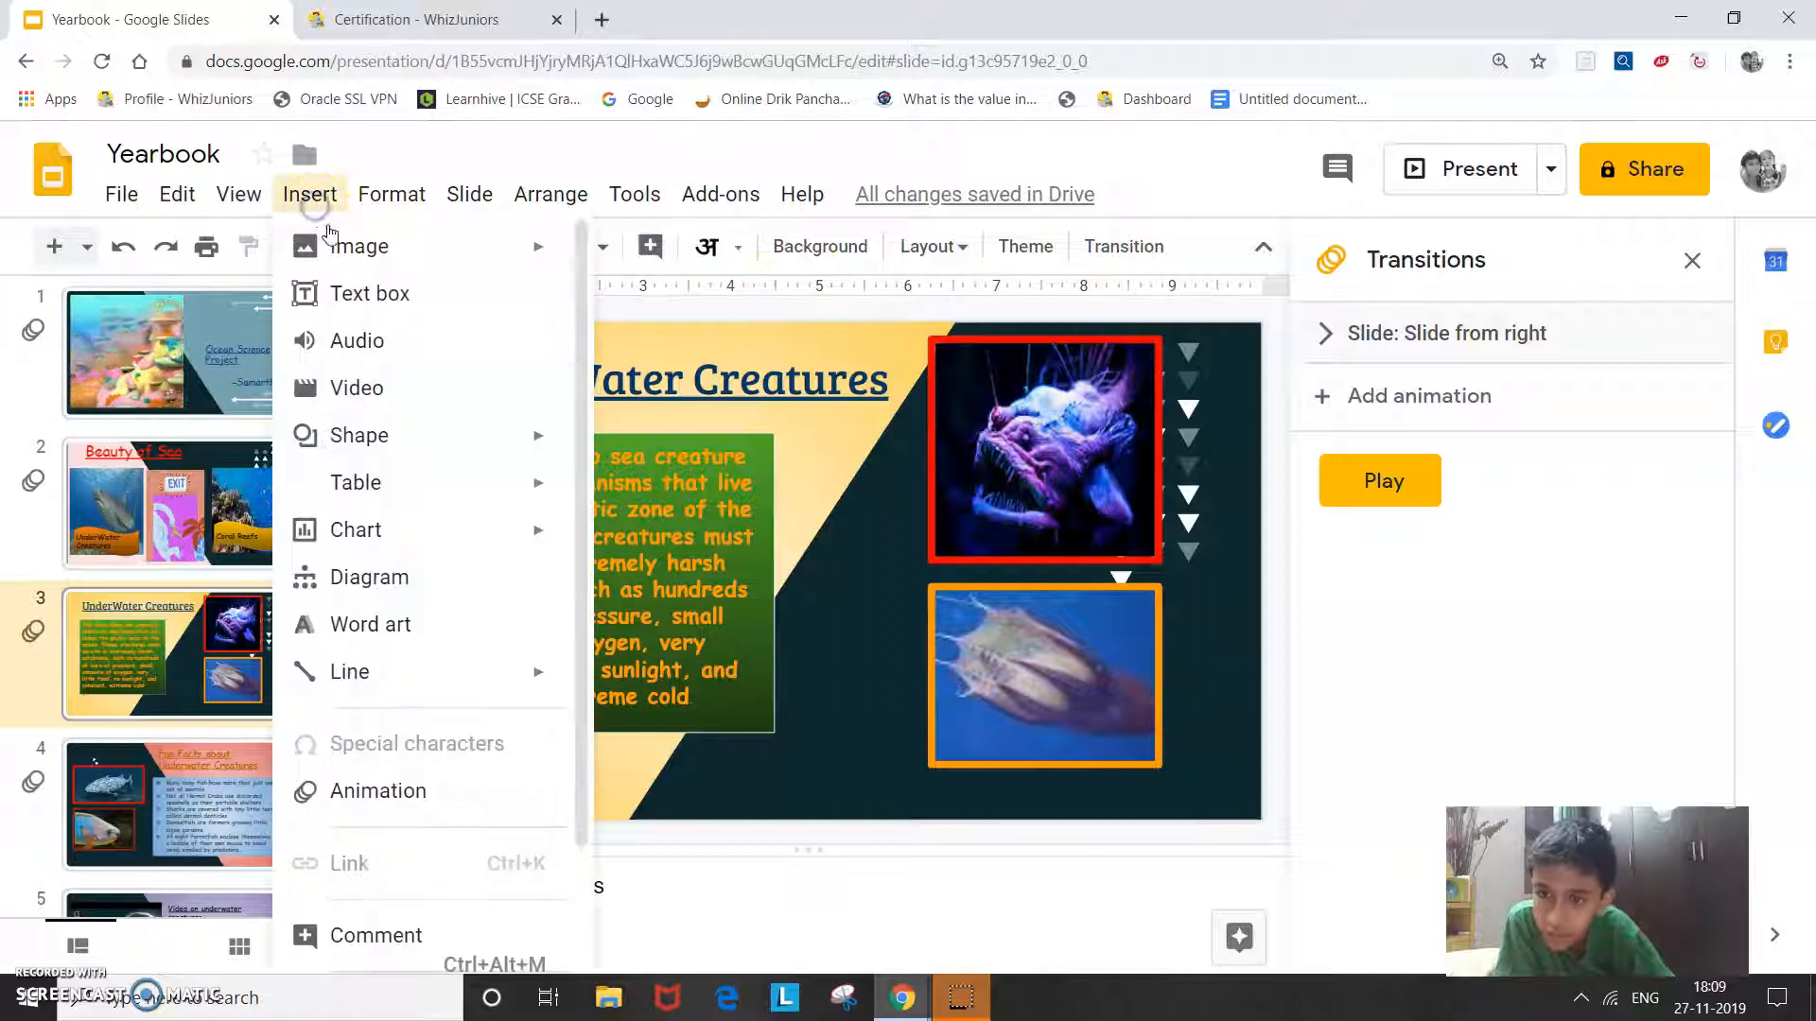
left_click(358, 246)
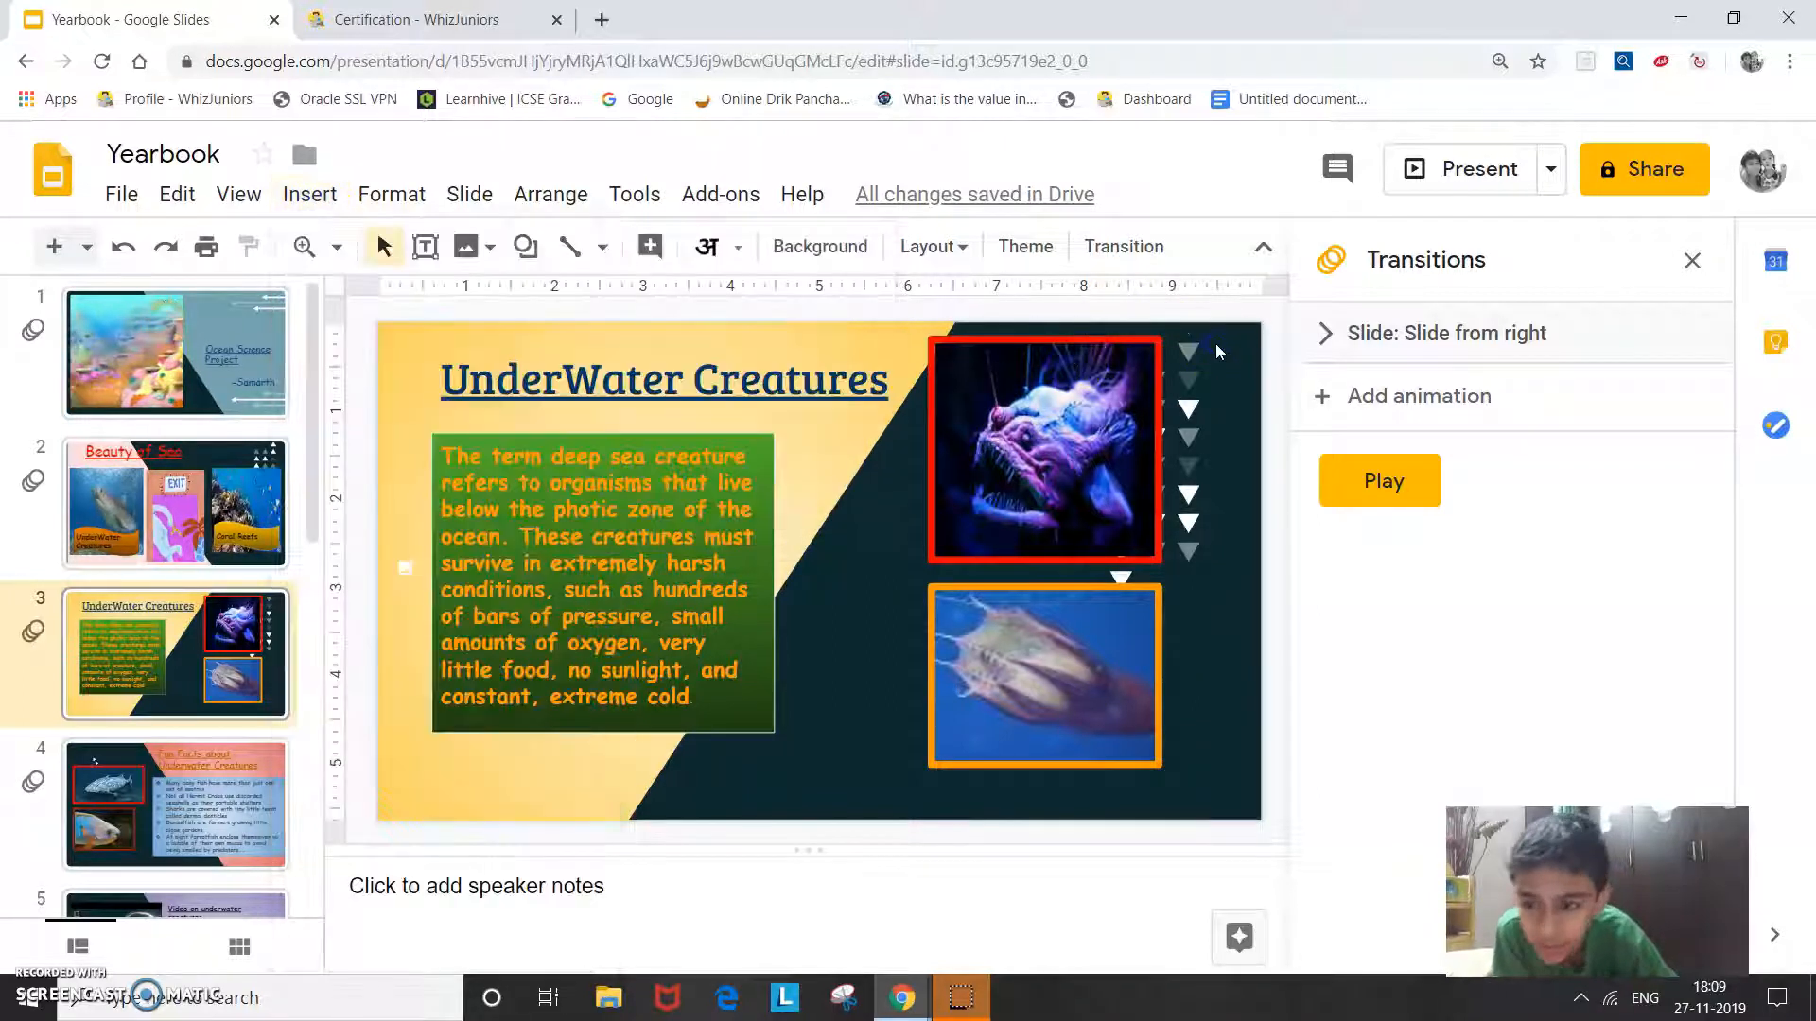
scroll("down", 3)
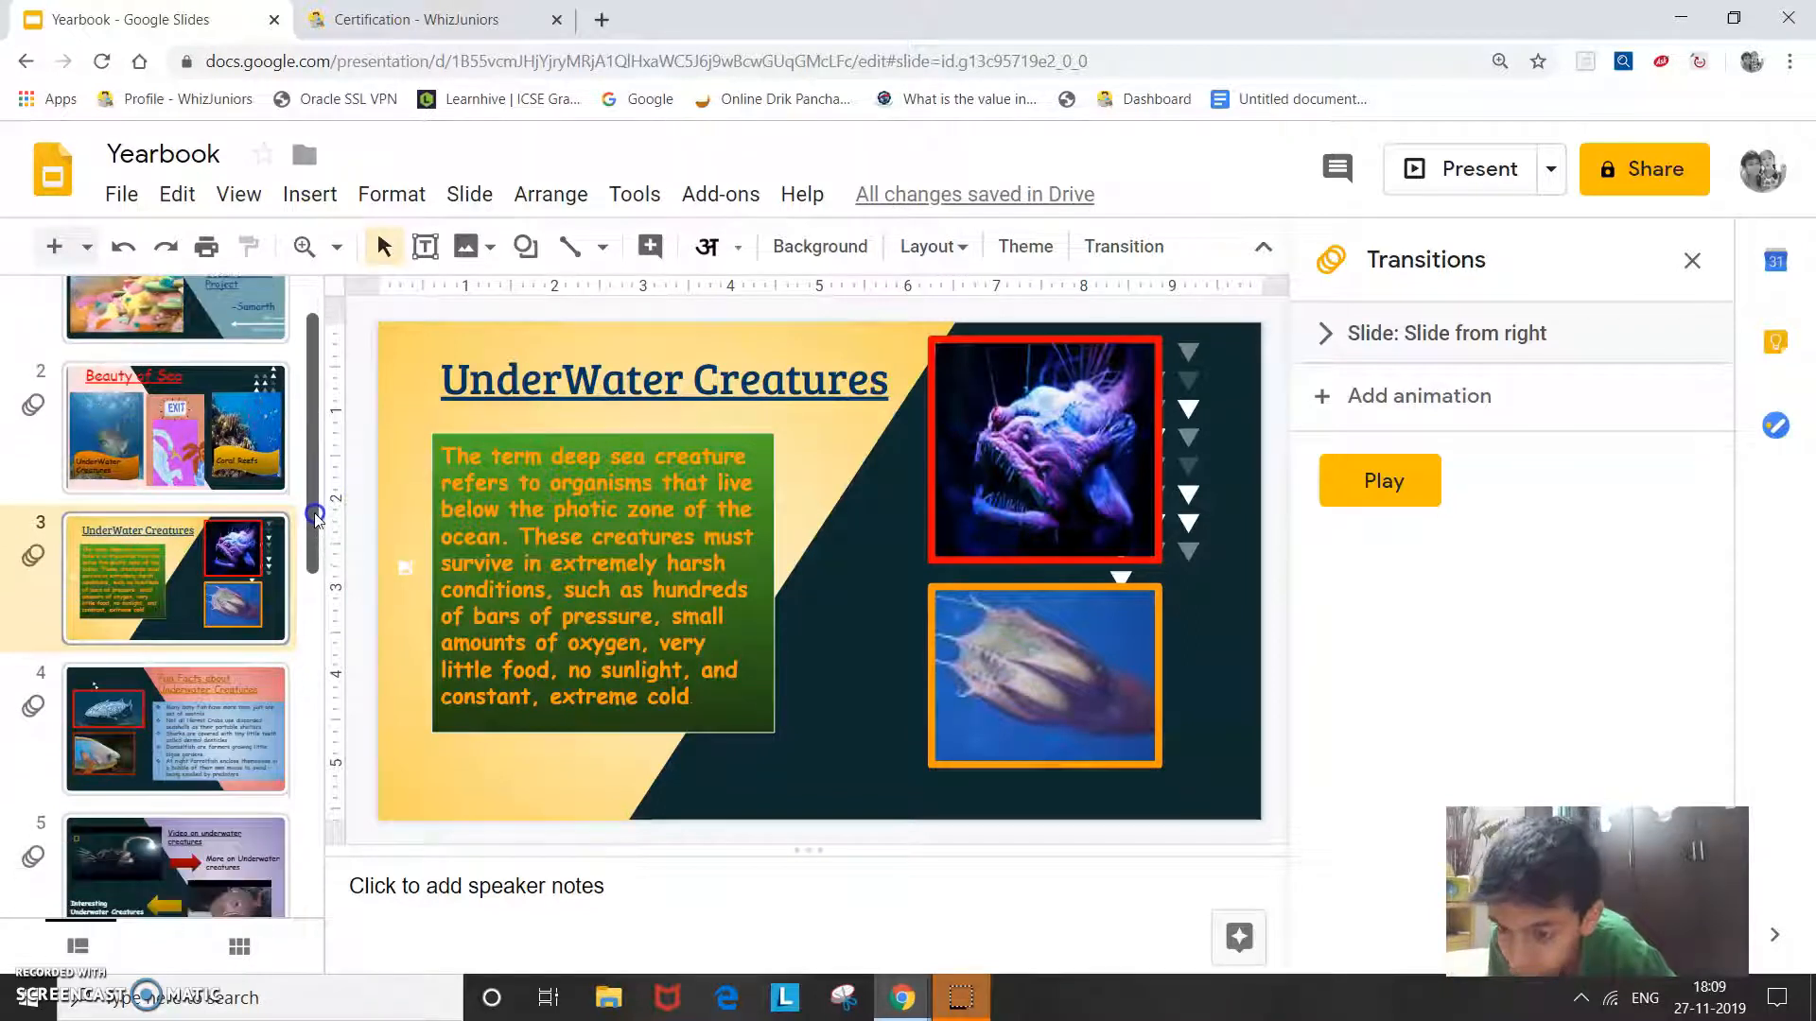
left_click(431, 18)
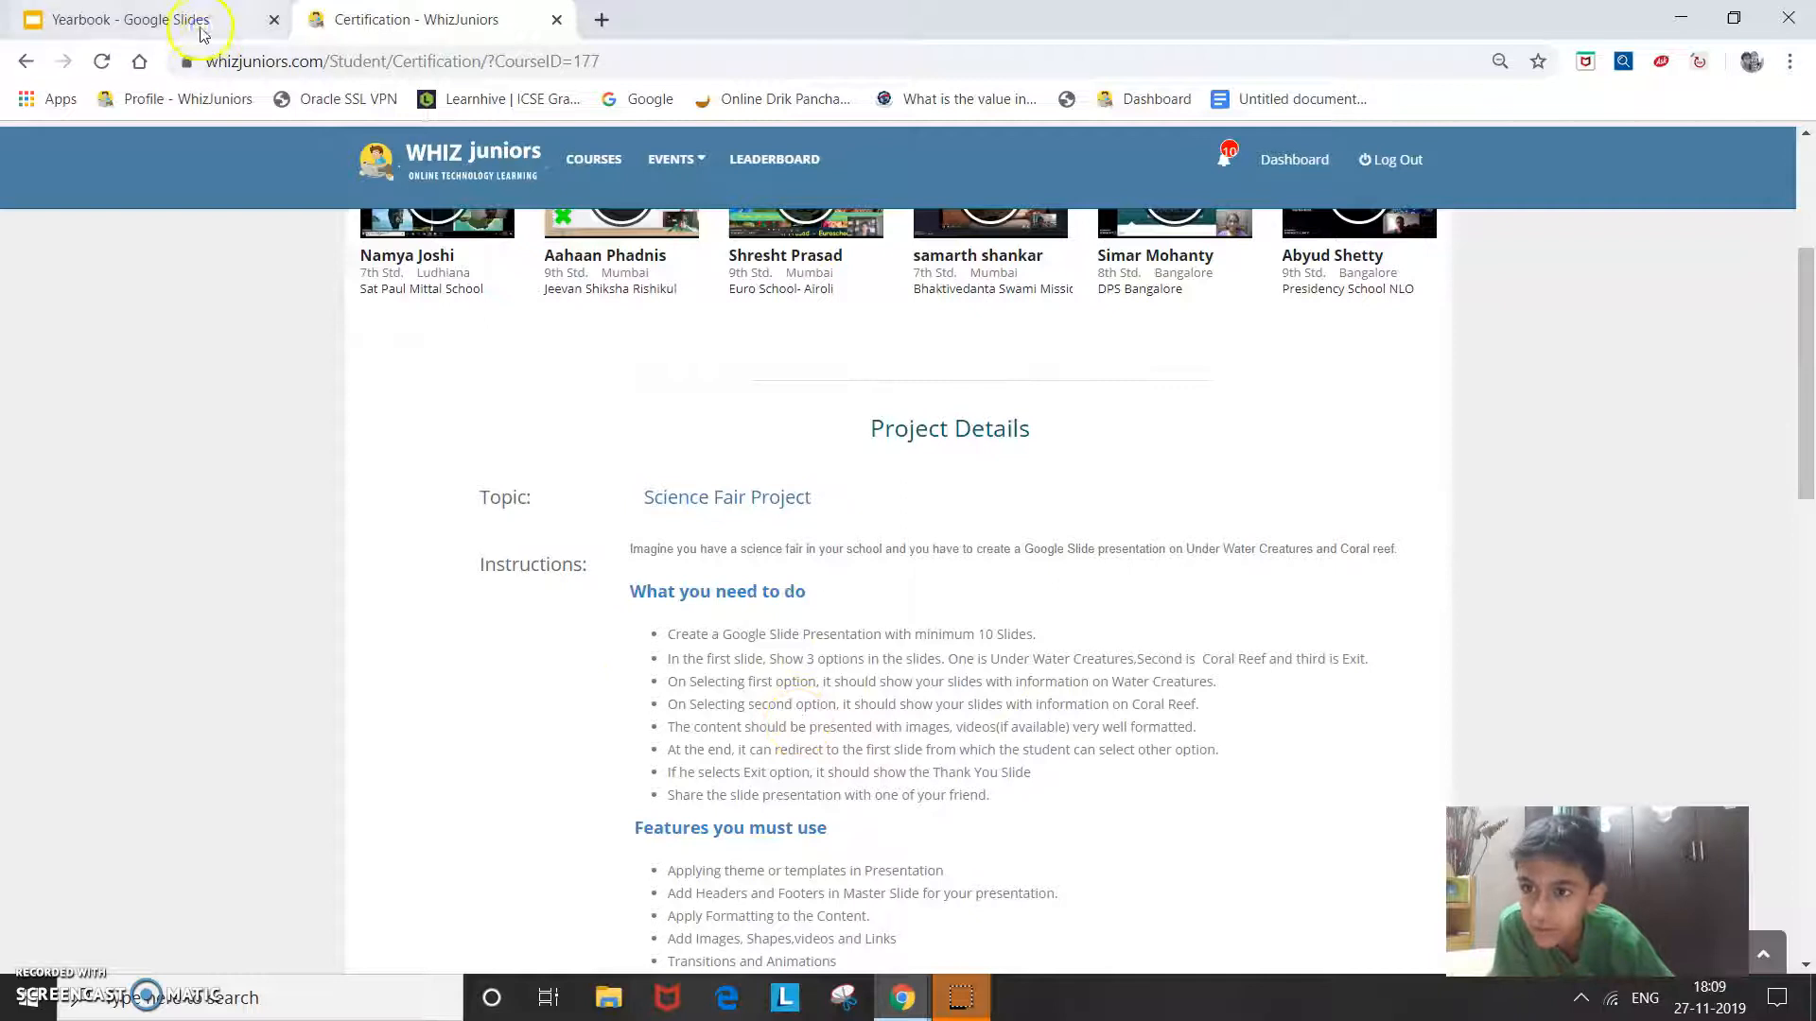
left_click(123, 19)
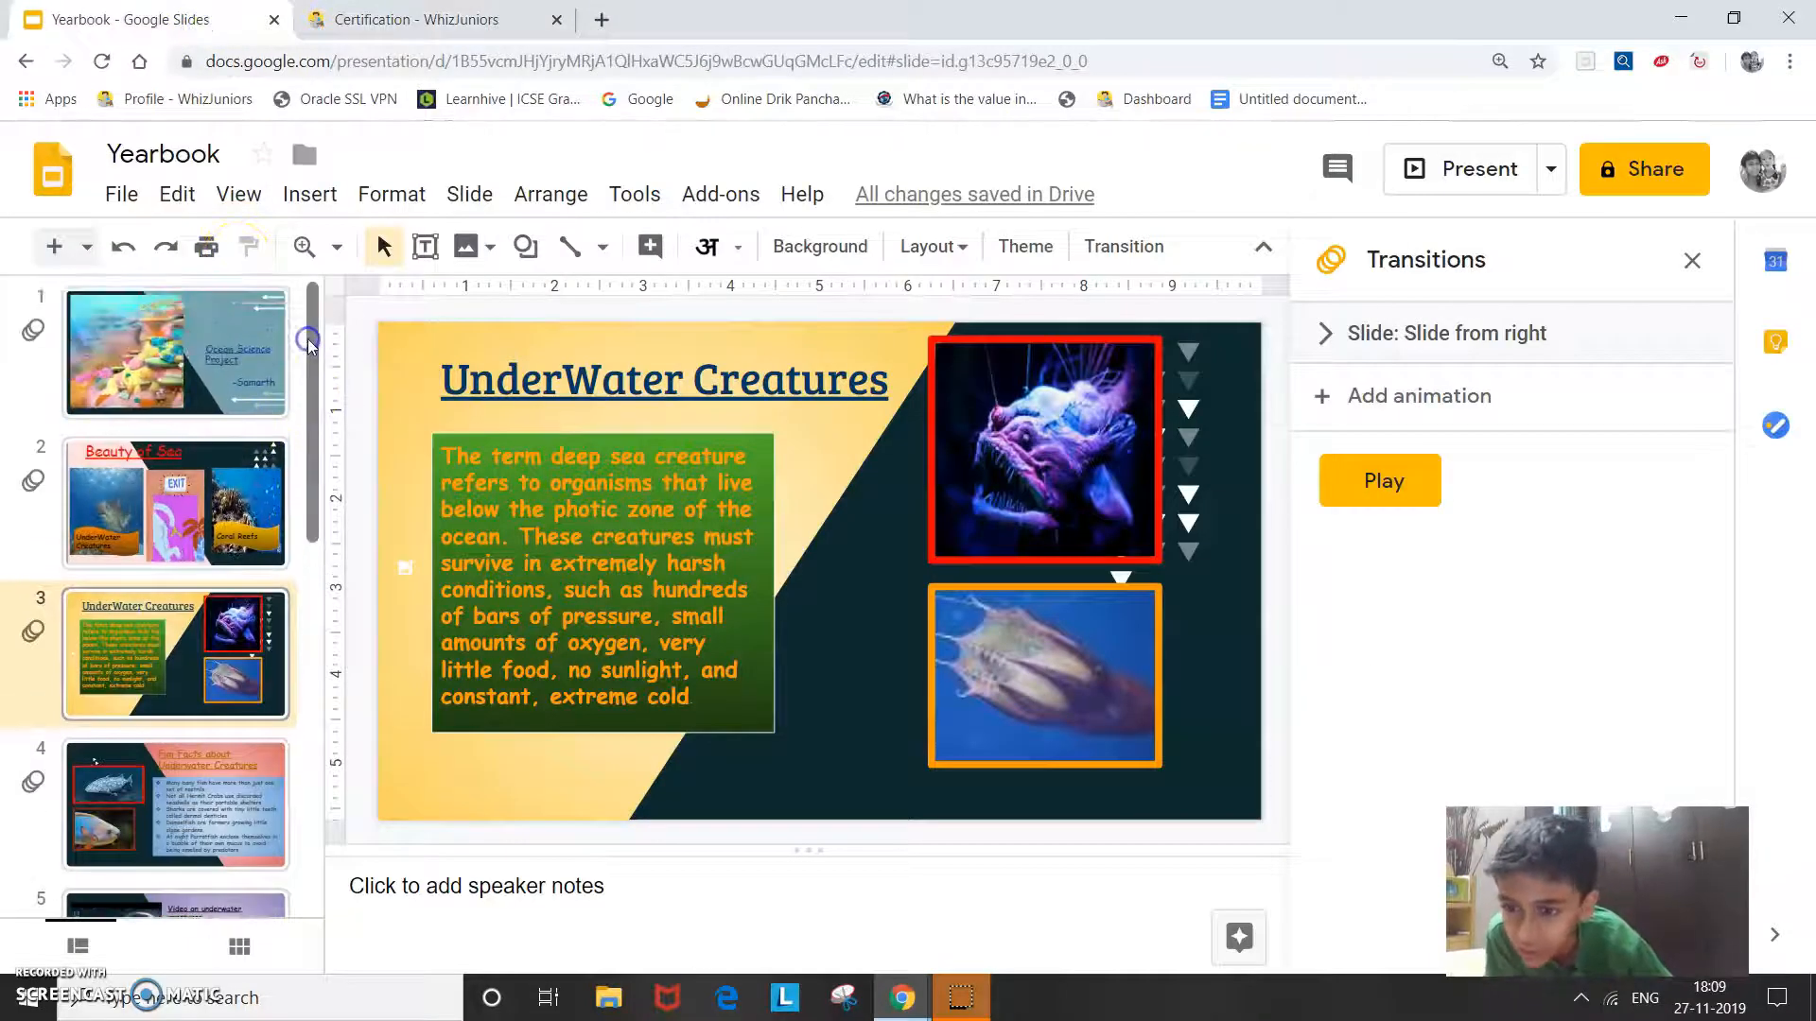
left_click(175, 503)
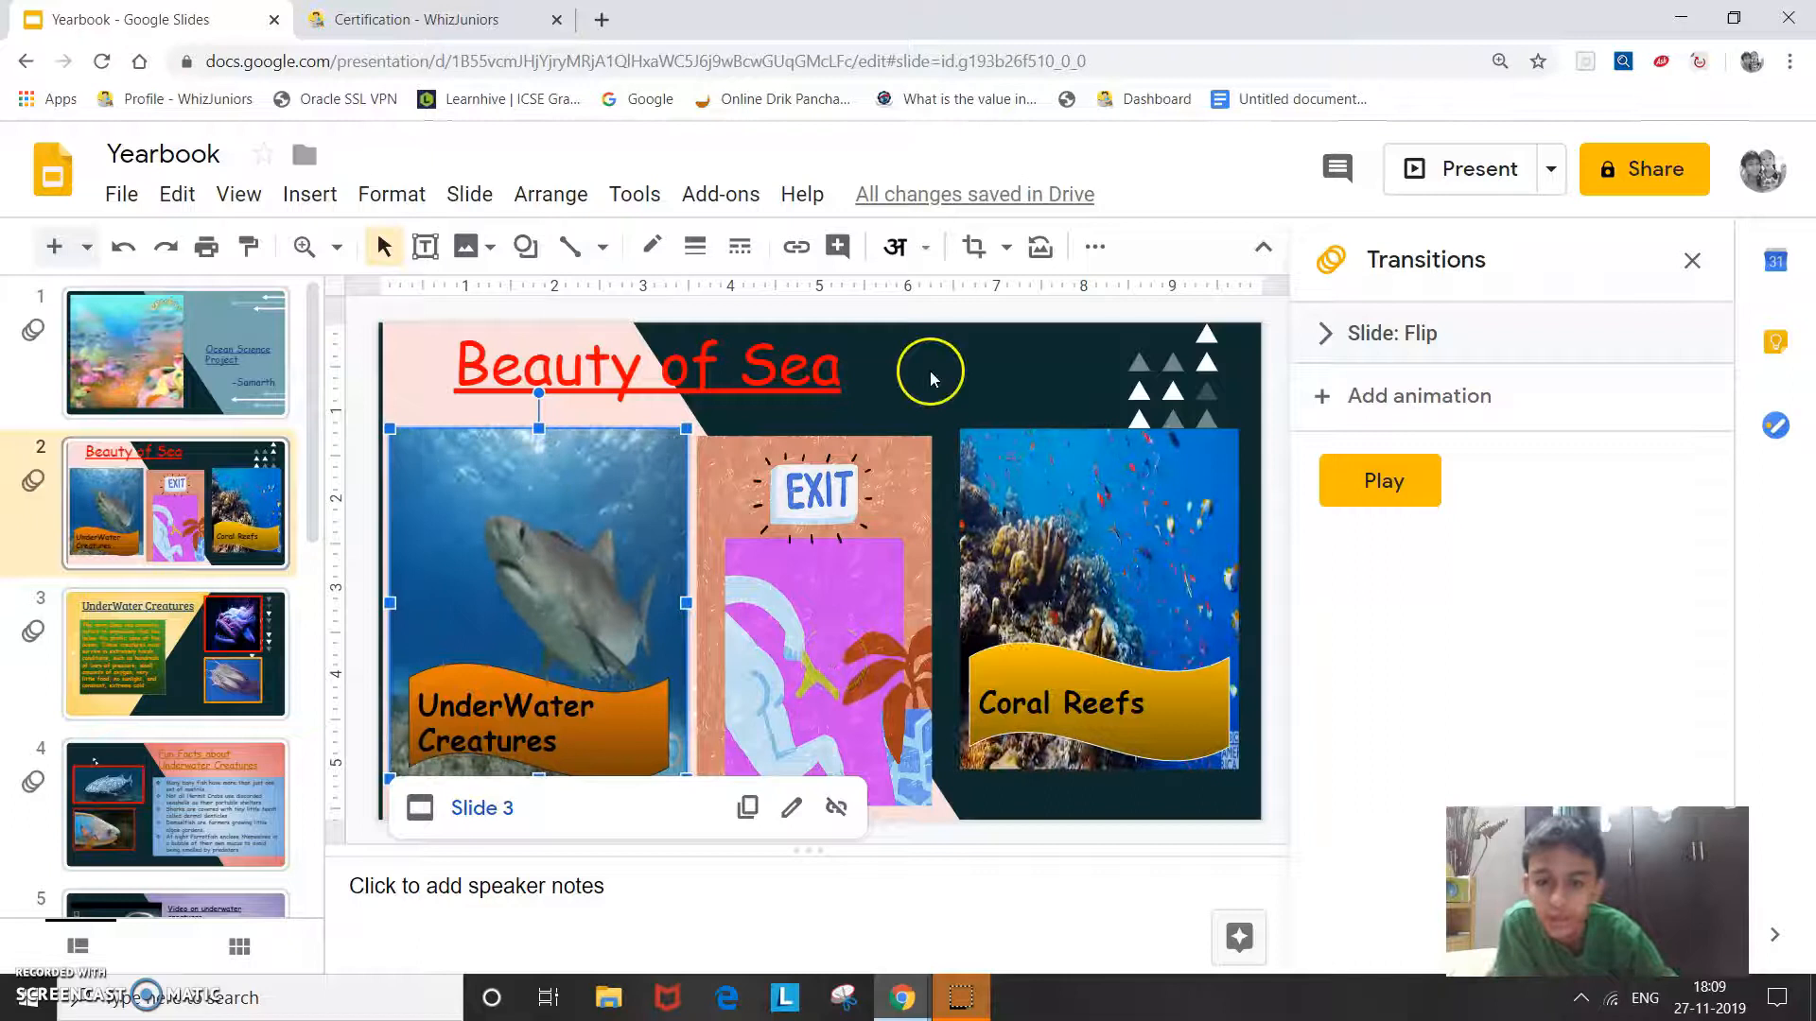
- Link the shark picture to Slide 3 in this presentation and close the Transitions sidebar
left_click(308, 194)
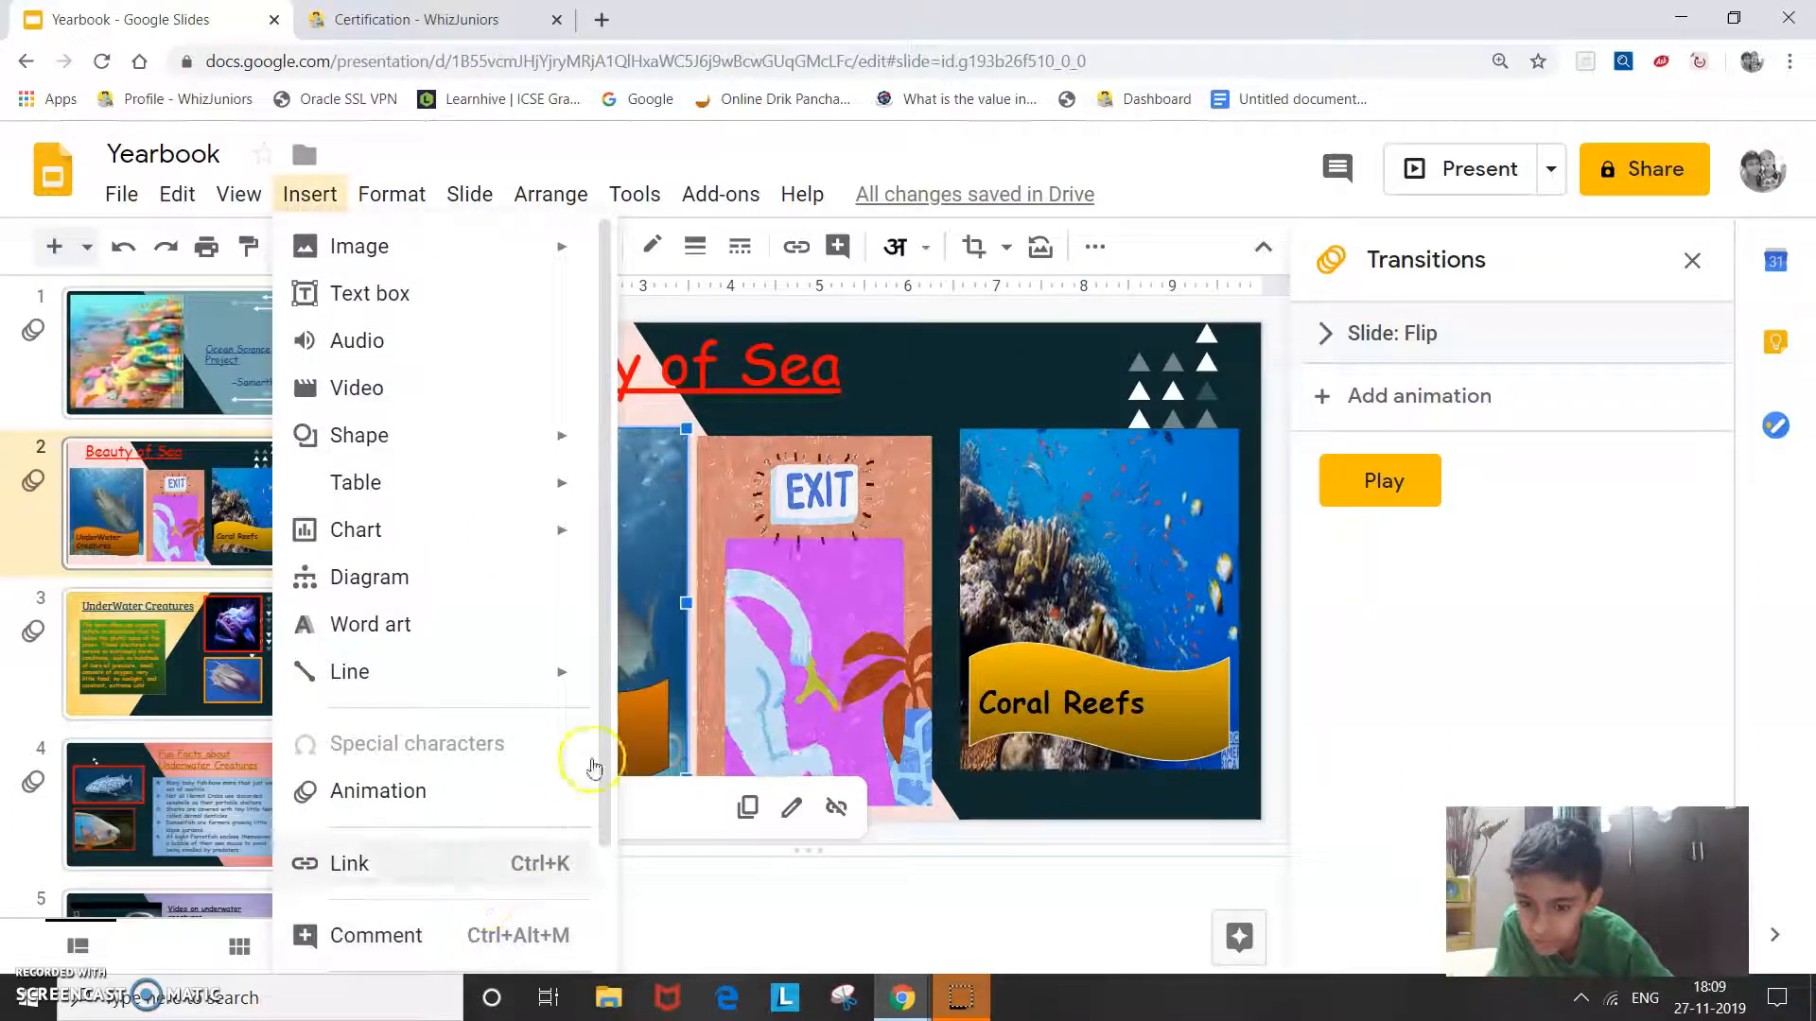
left_click(308, 194)
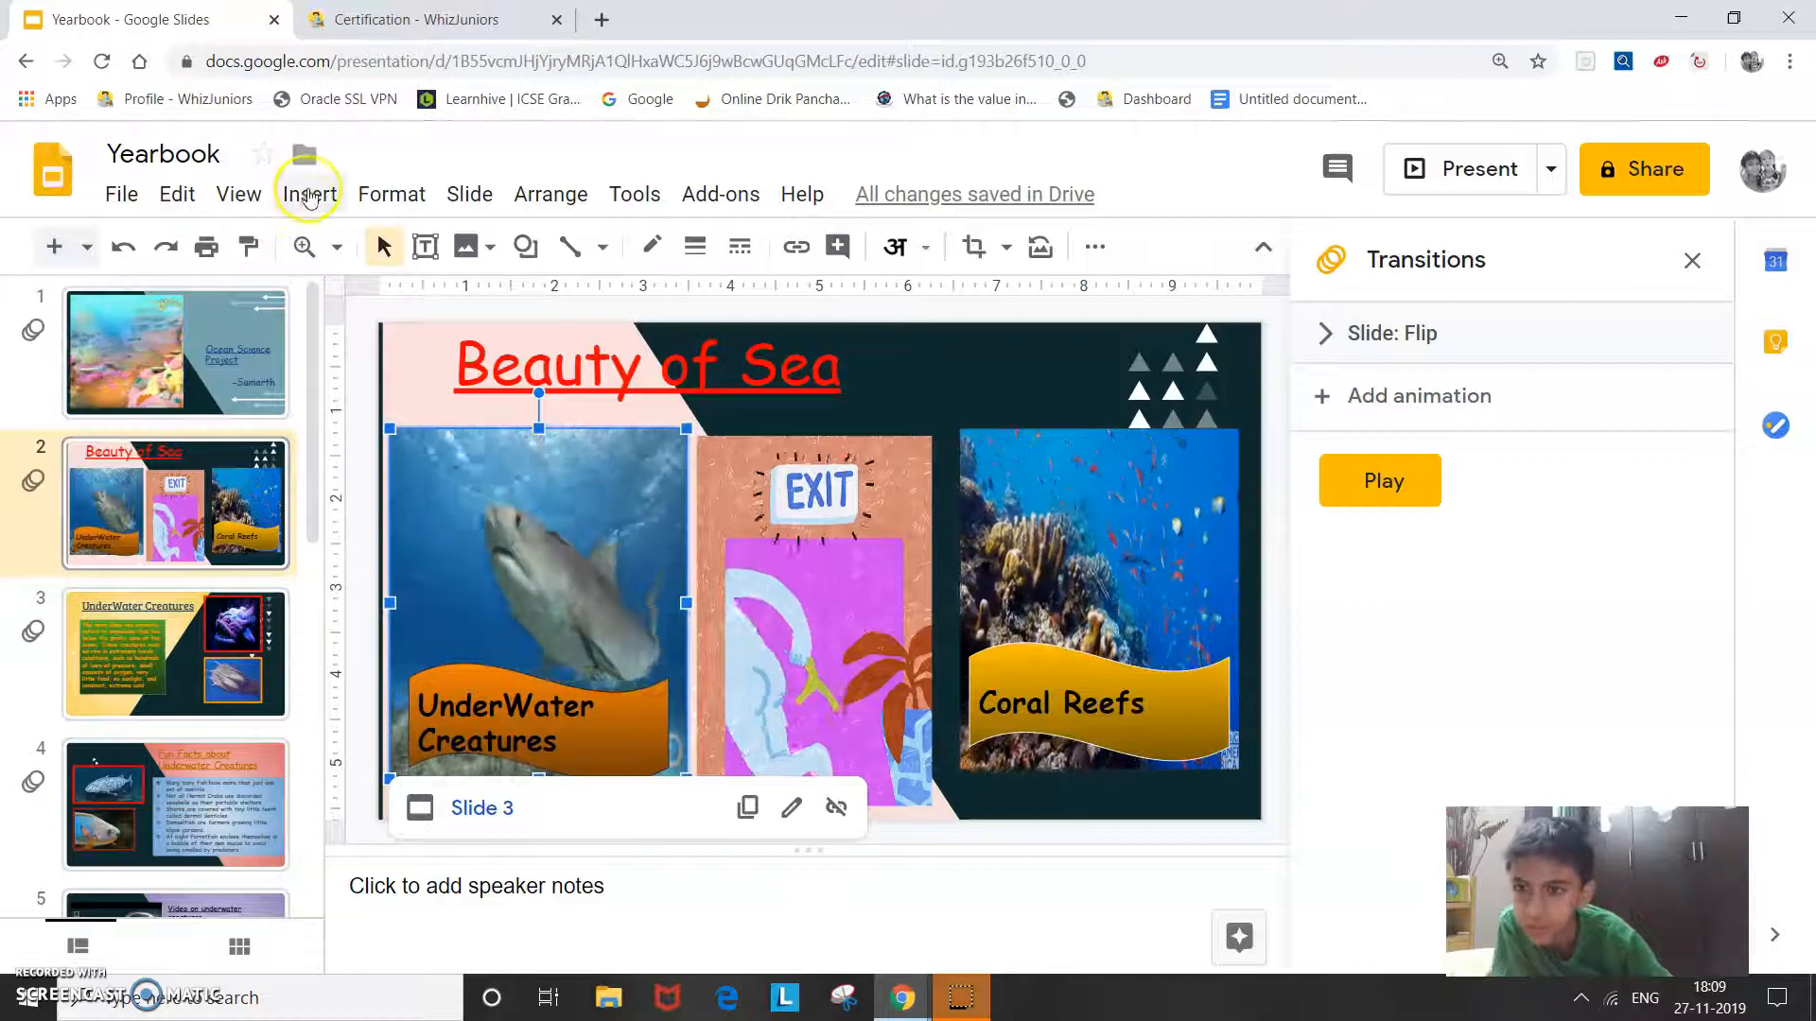
left_click(309, 194)
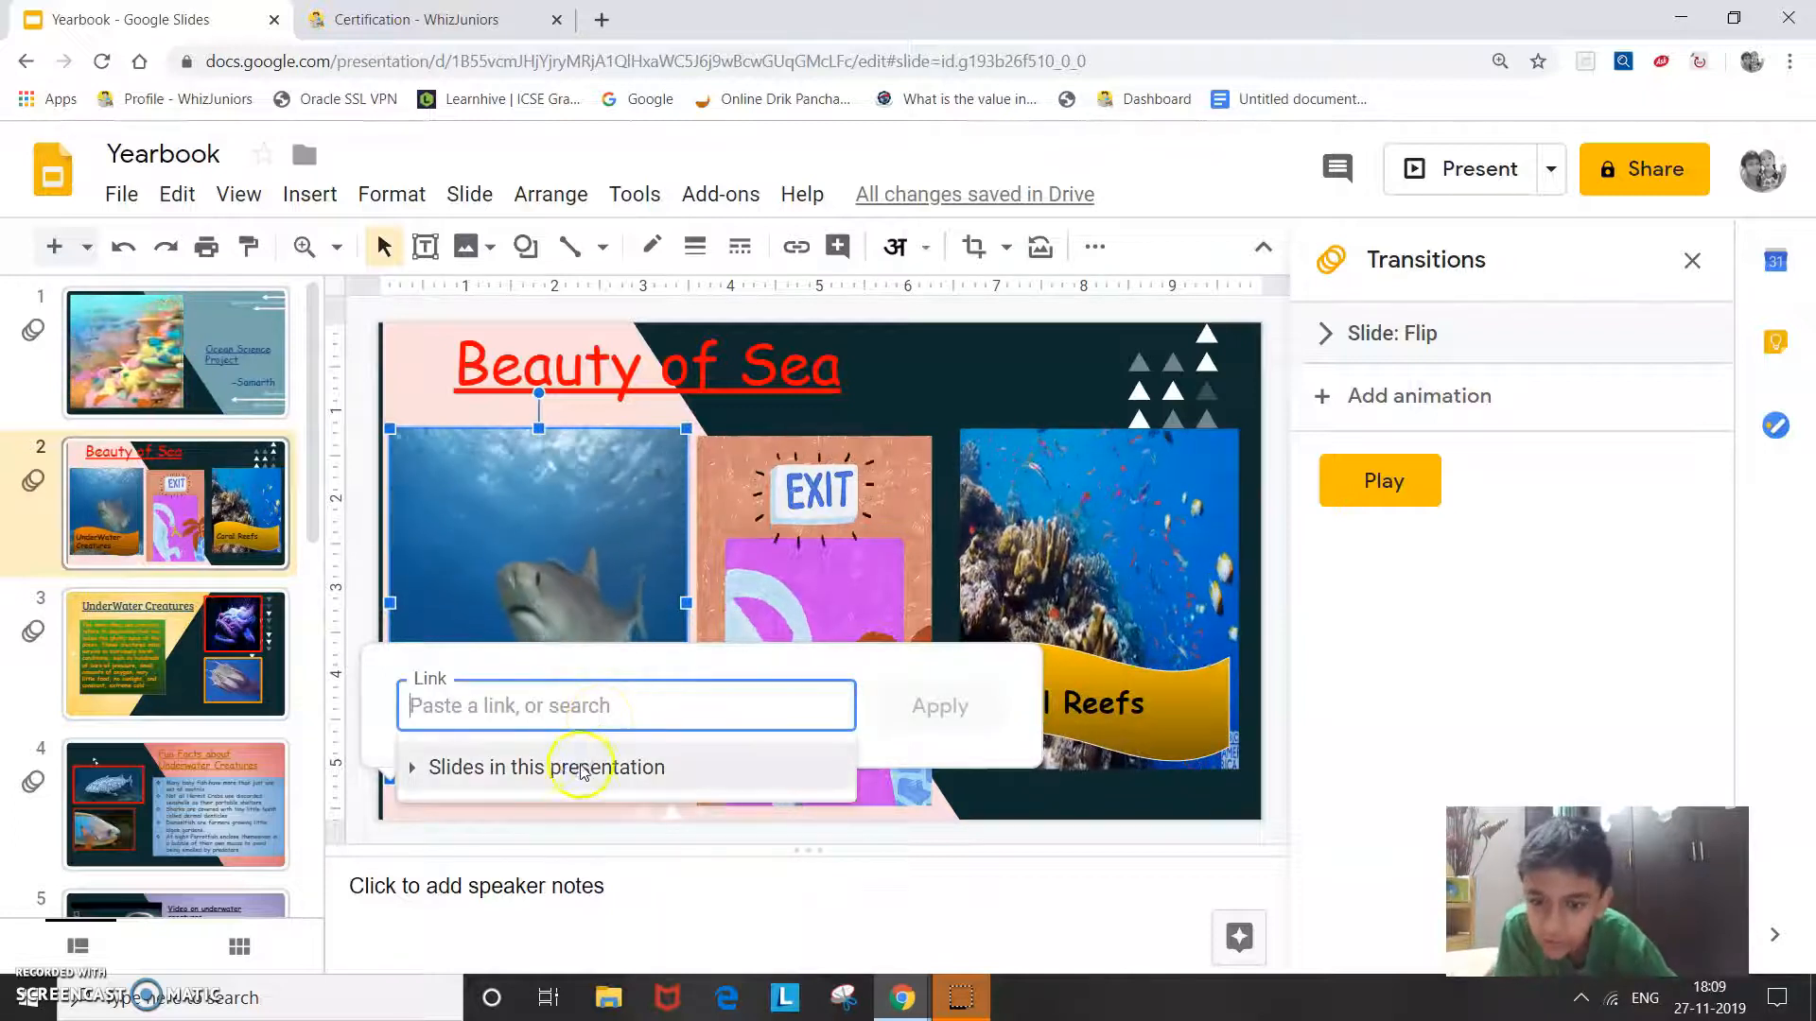
left_click(545, 767)
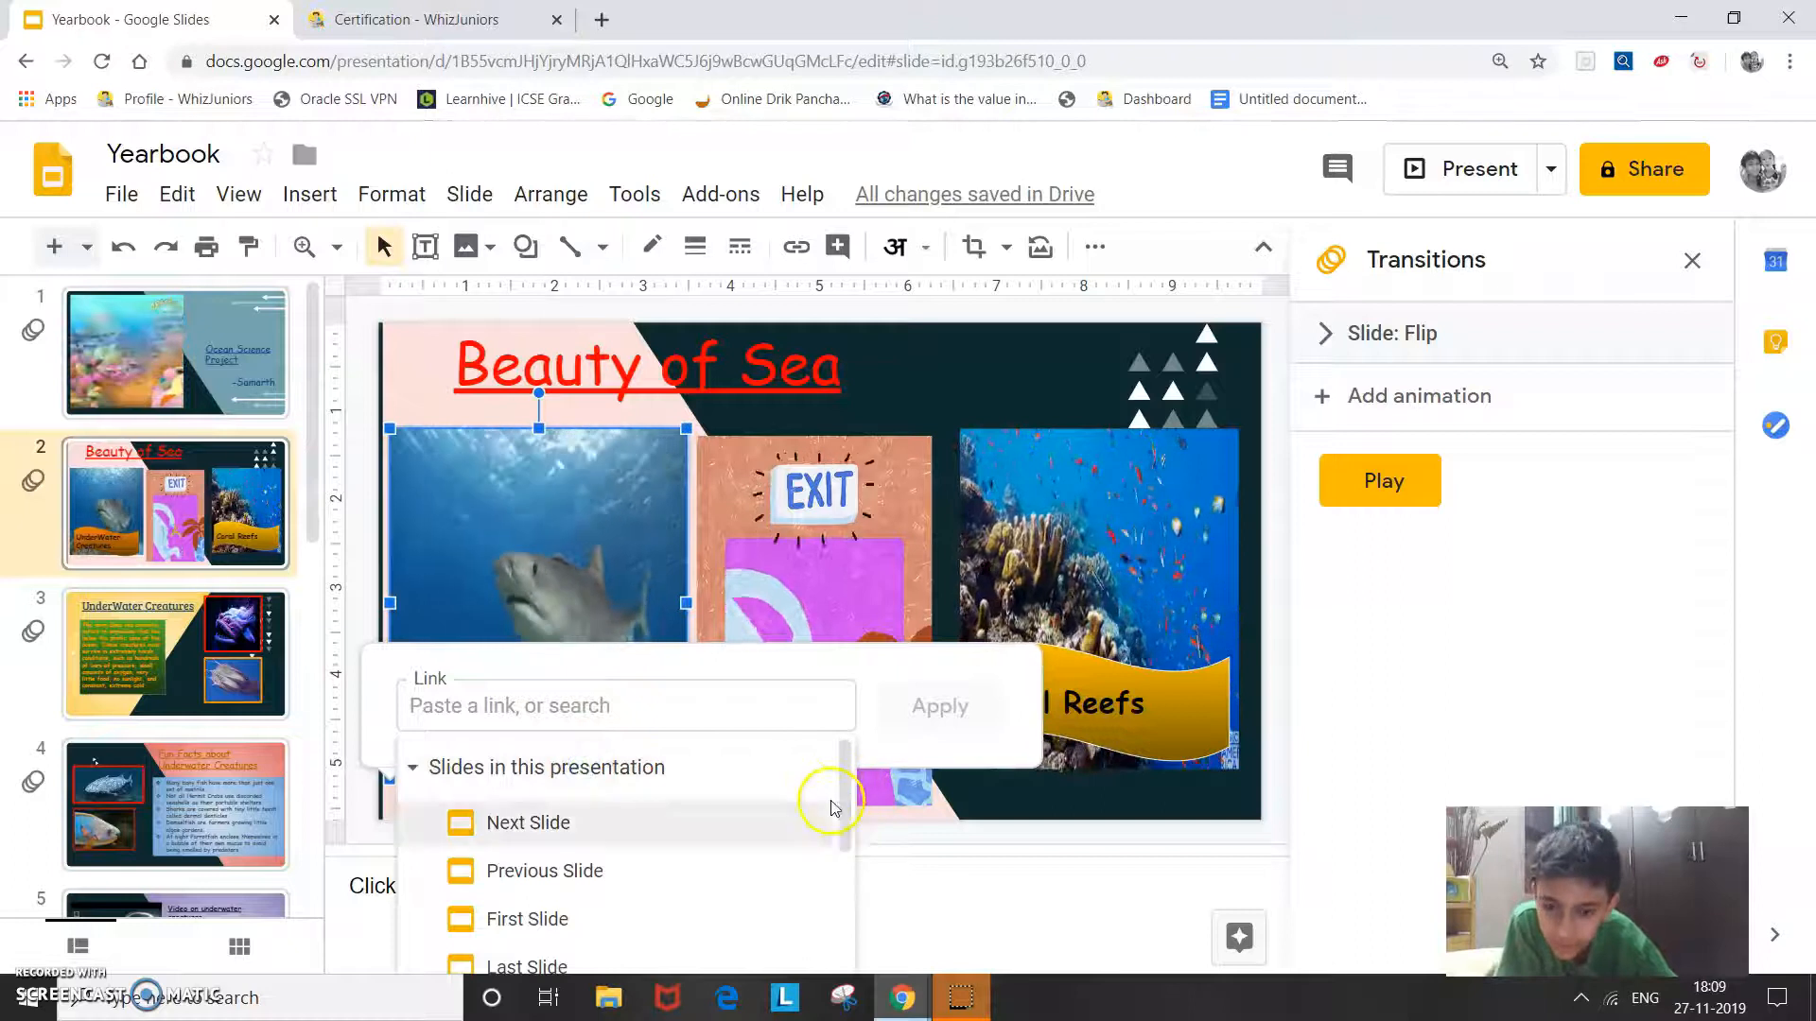
scroll("down", 3)
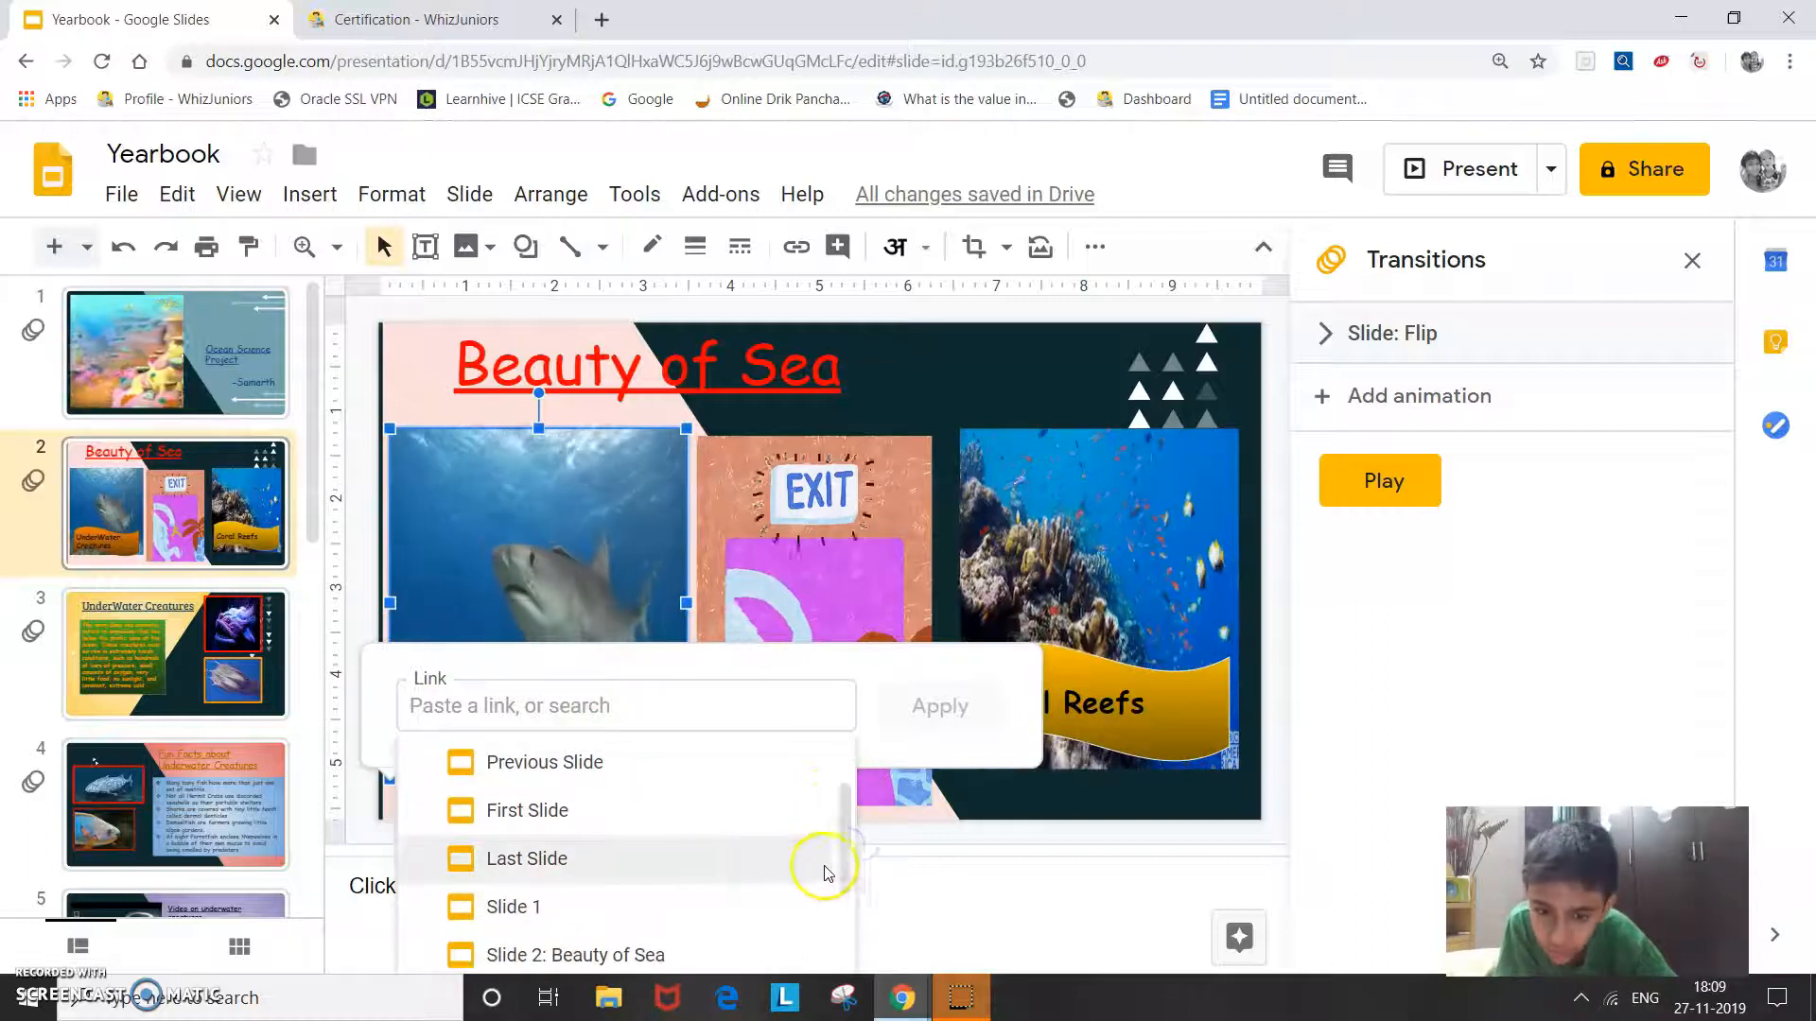
scroll("down", 3)
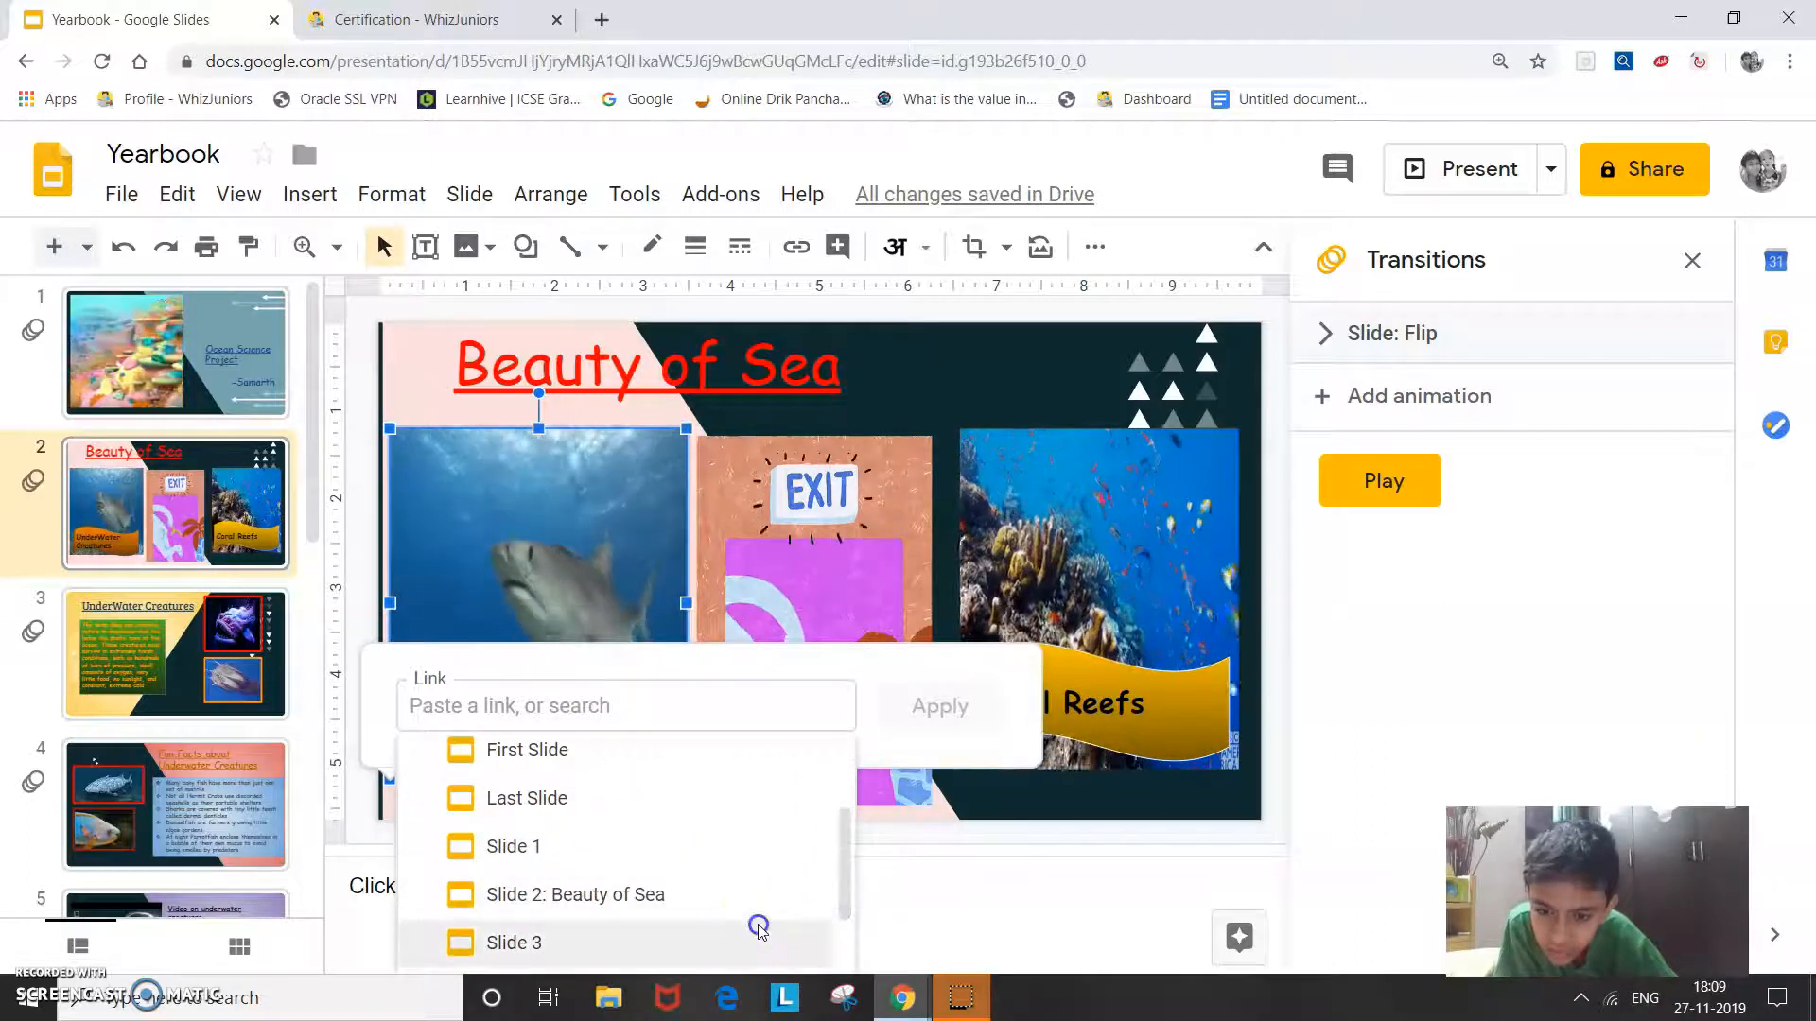
left_click(513, 942)
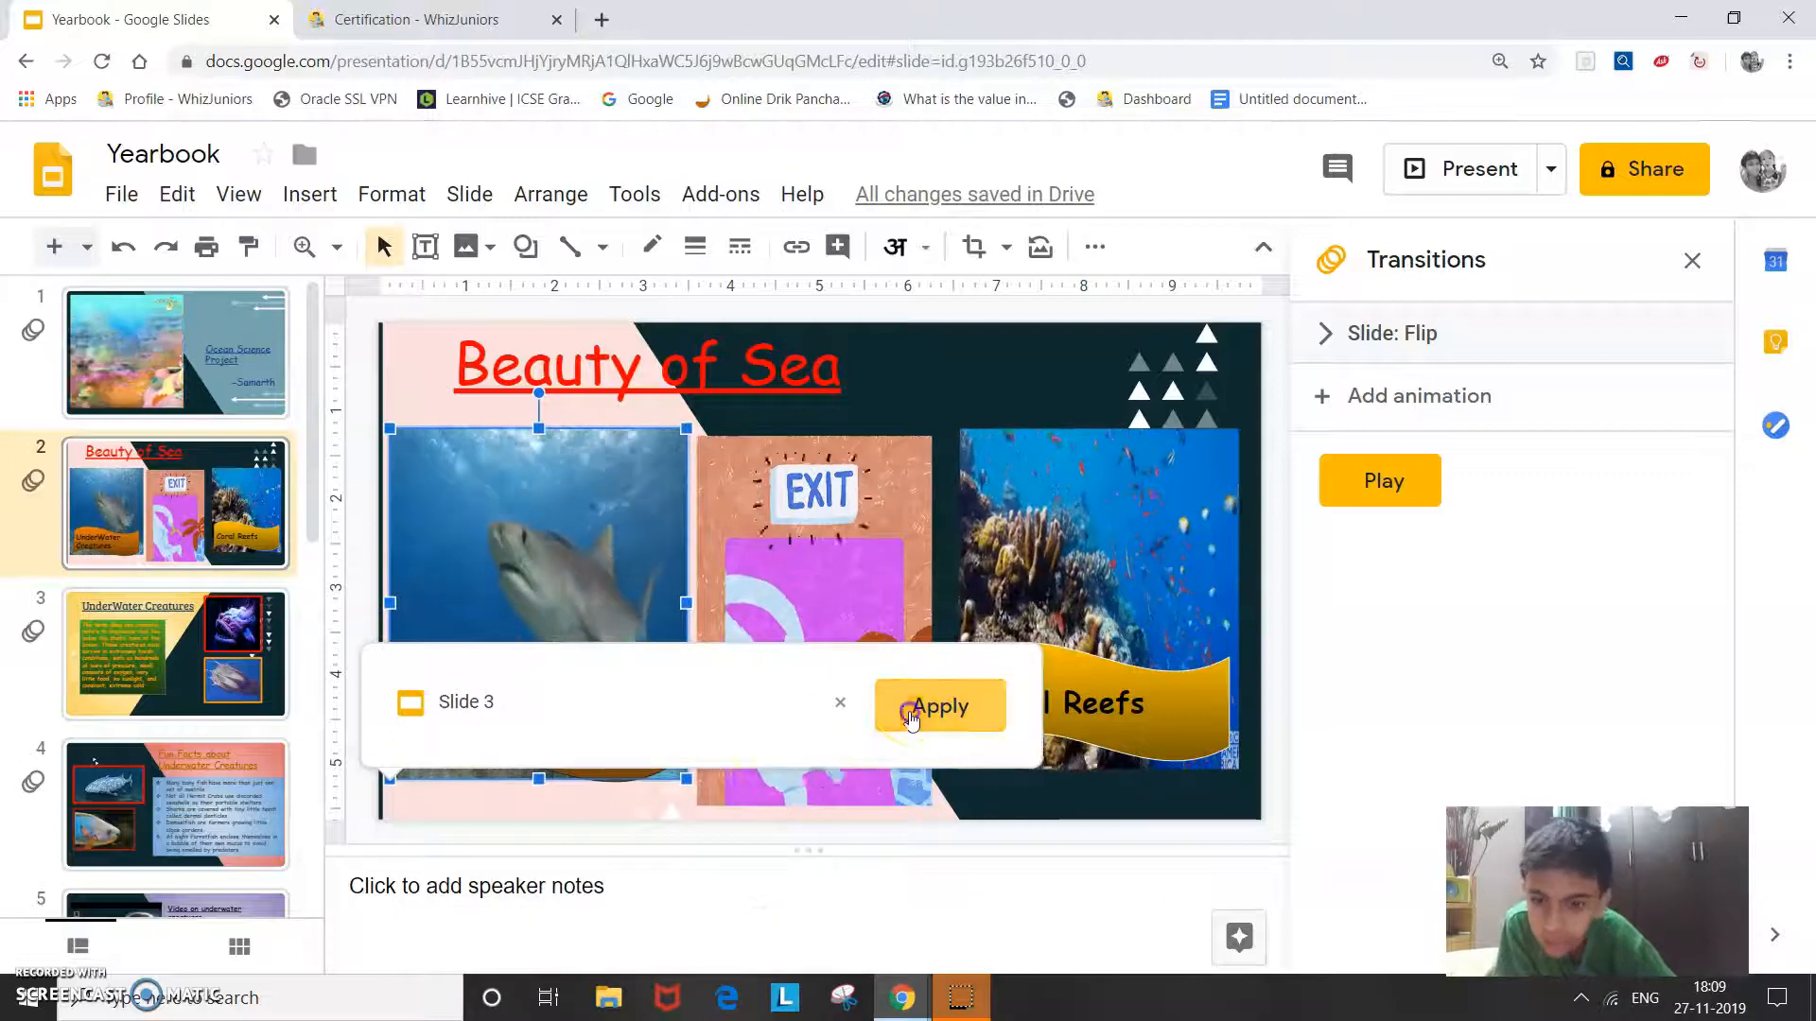
left_click(940, 705)
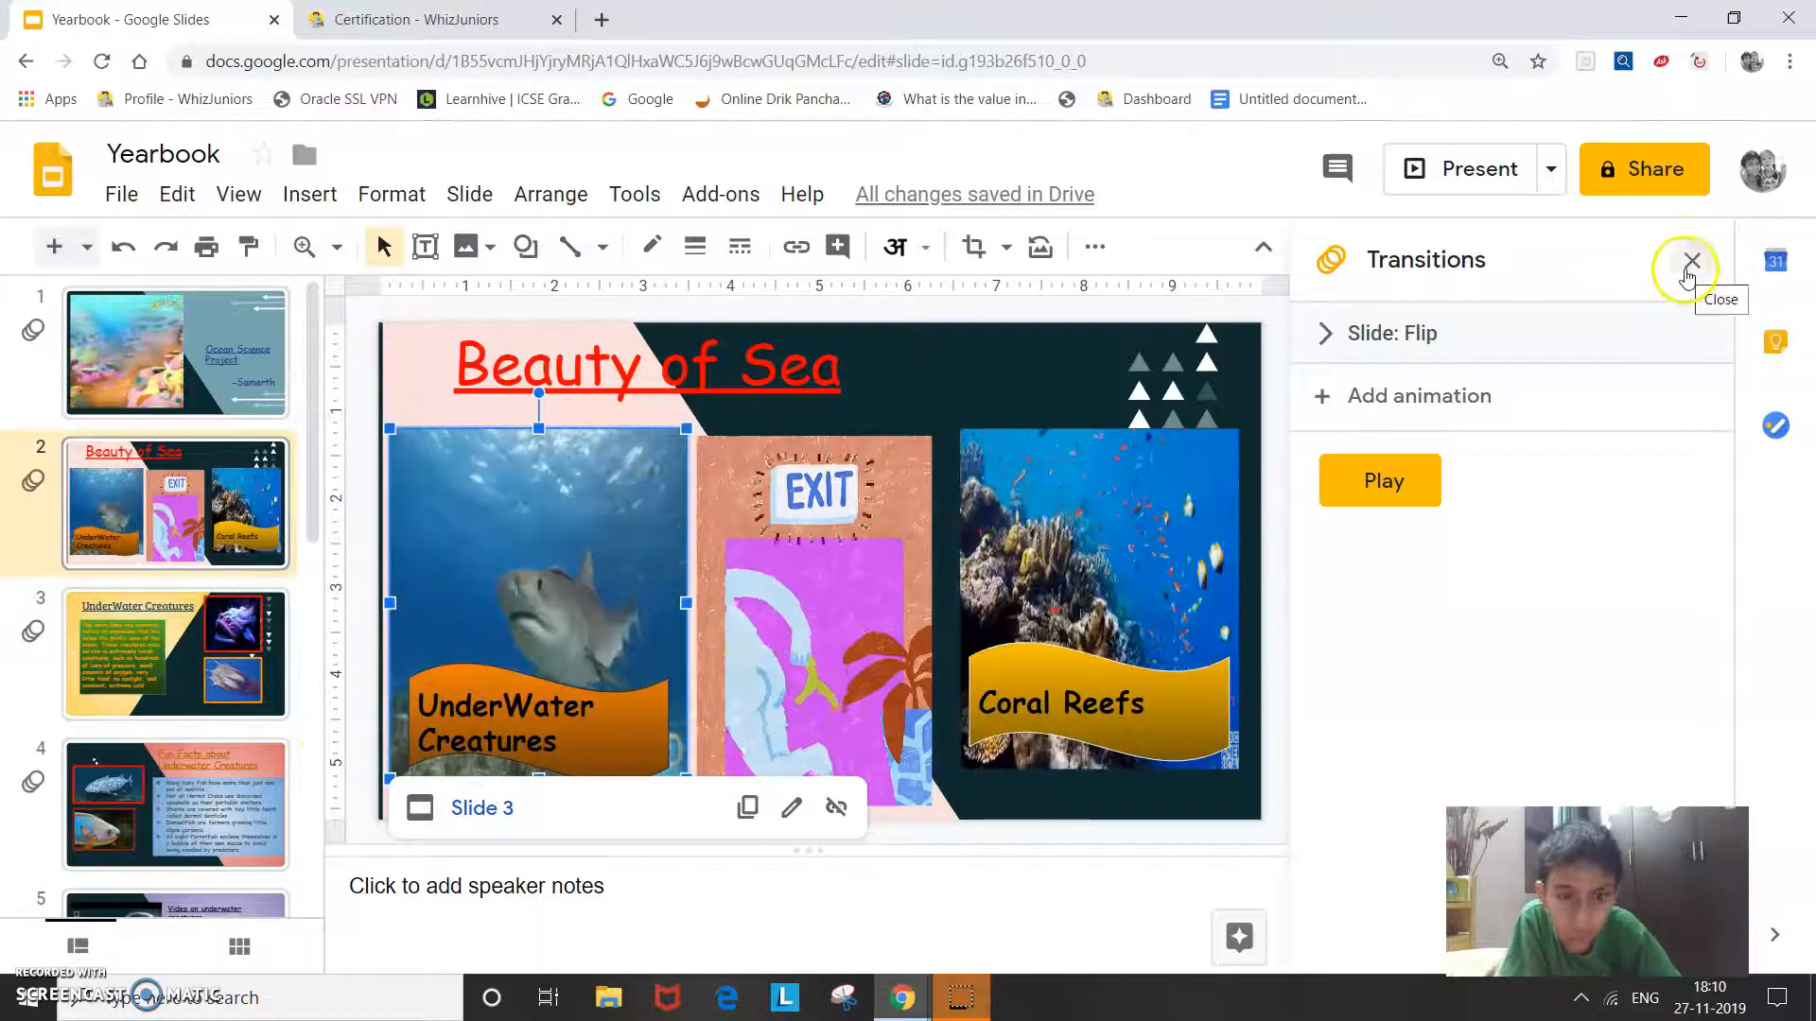
left_click(1691, 260)
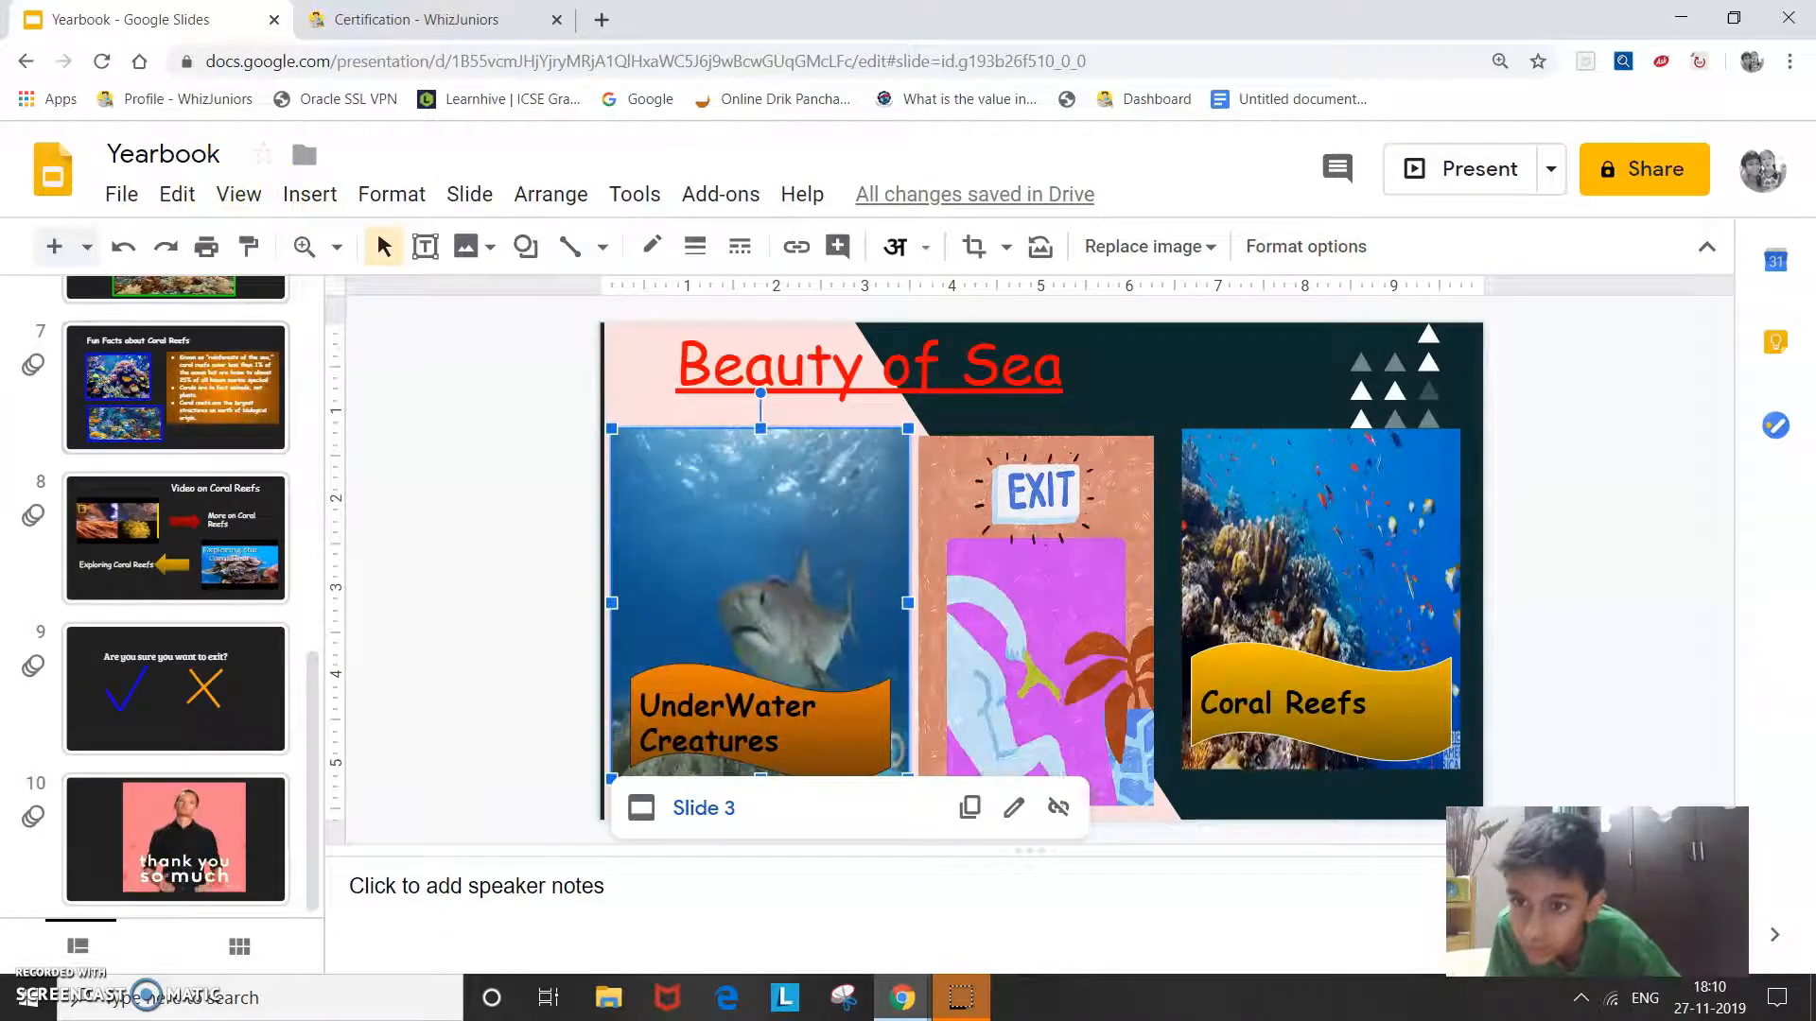
- View the Video on Coral Reefs slide, return to Beauty of Sea, and check the Insert menu
left_click(422, 19)
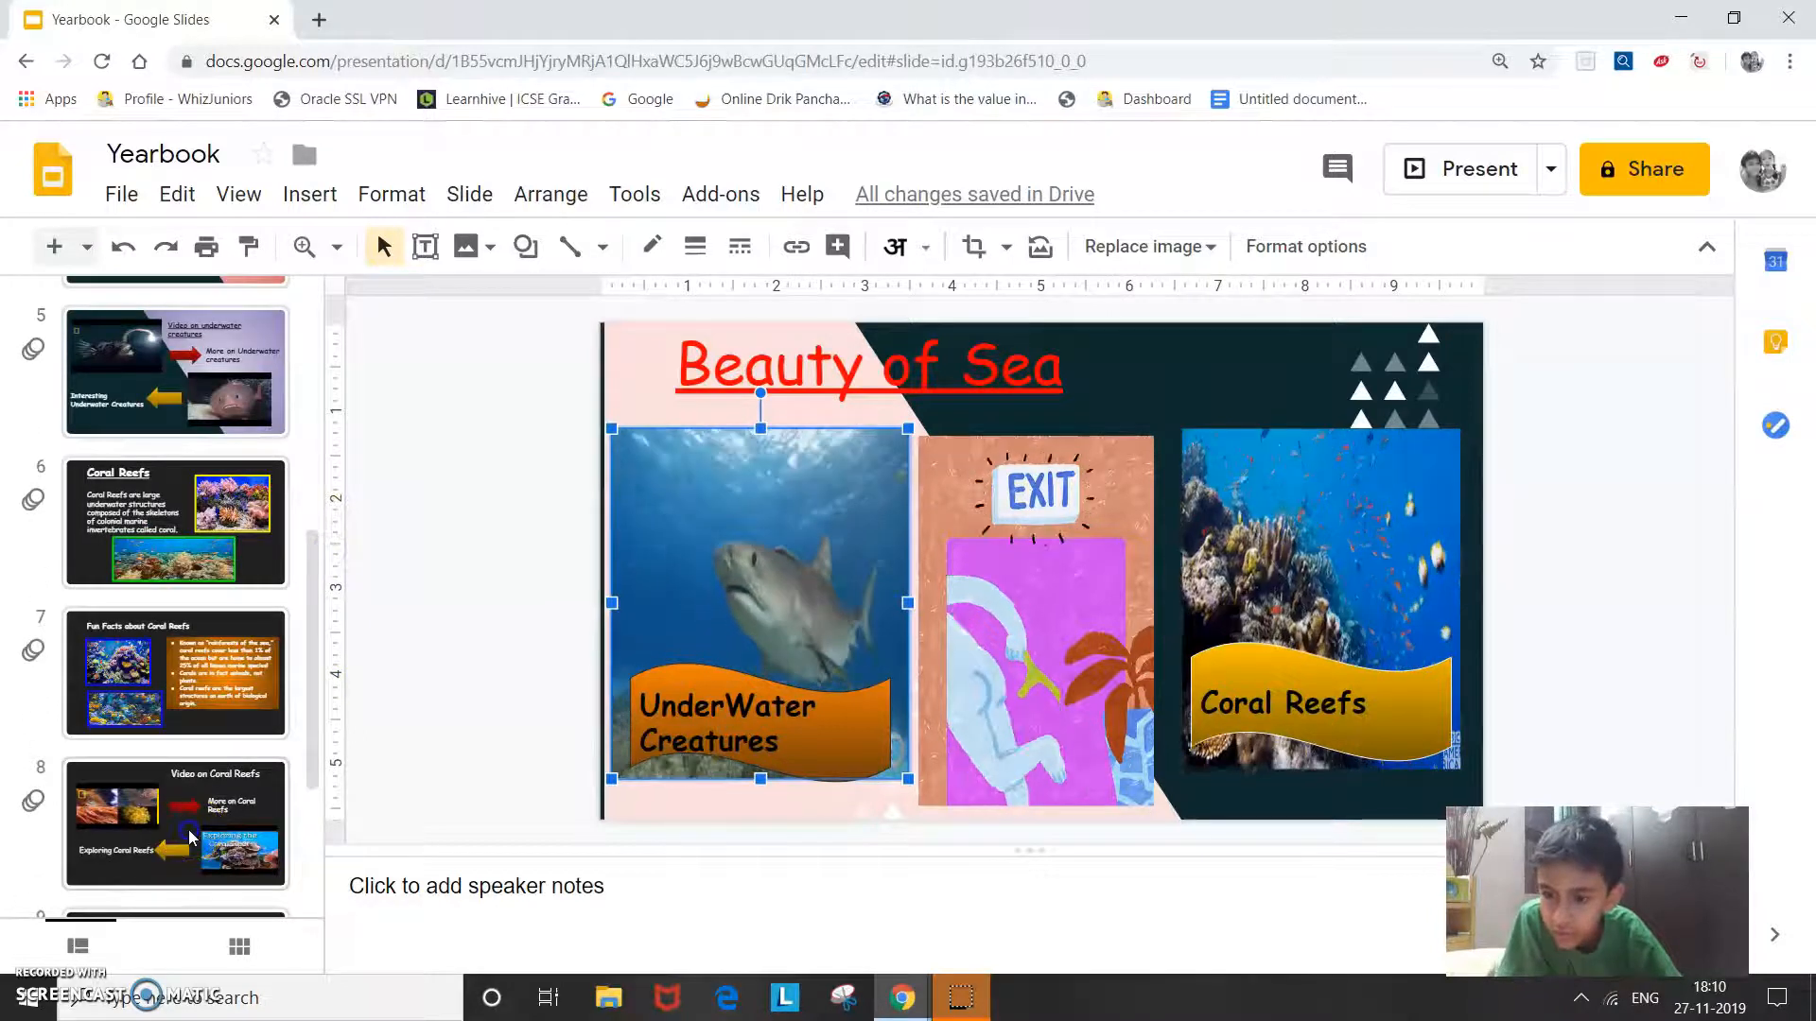
left_click(176, 822)
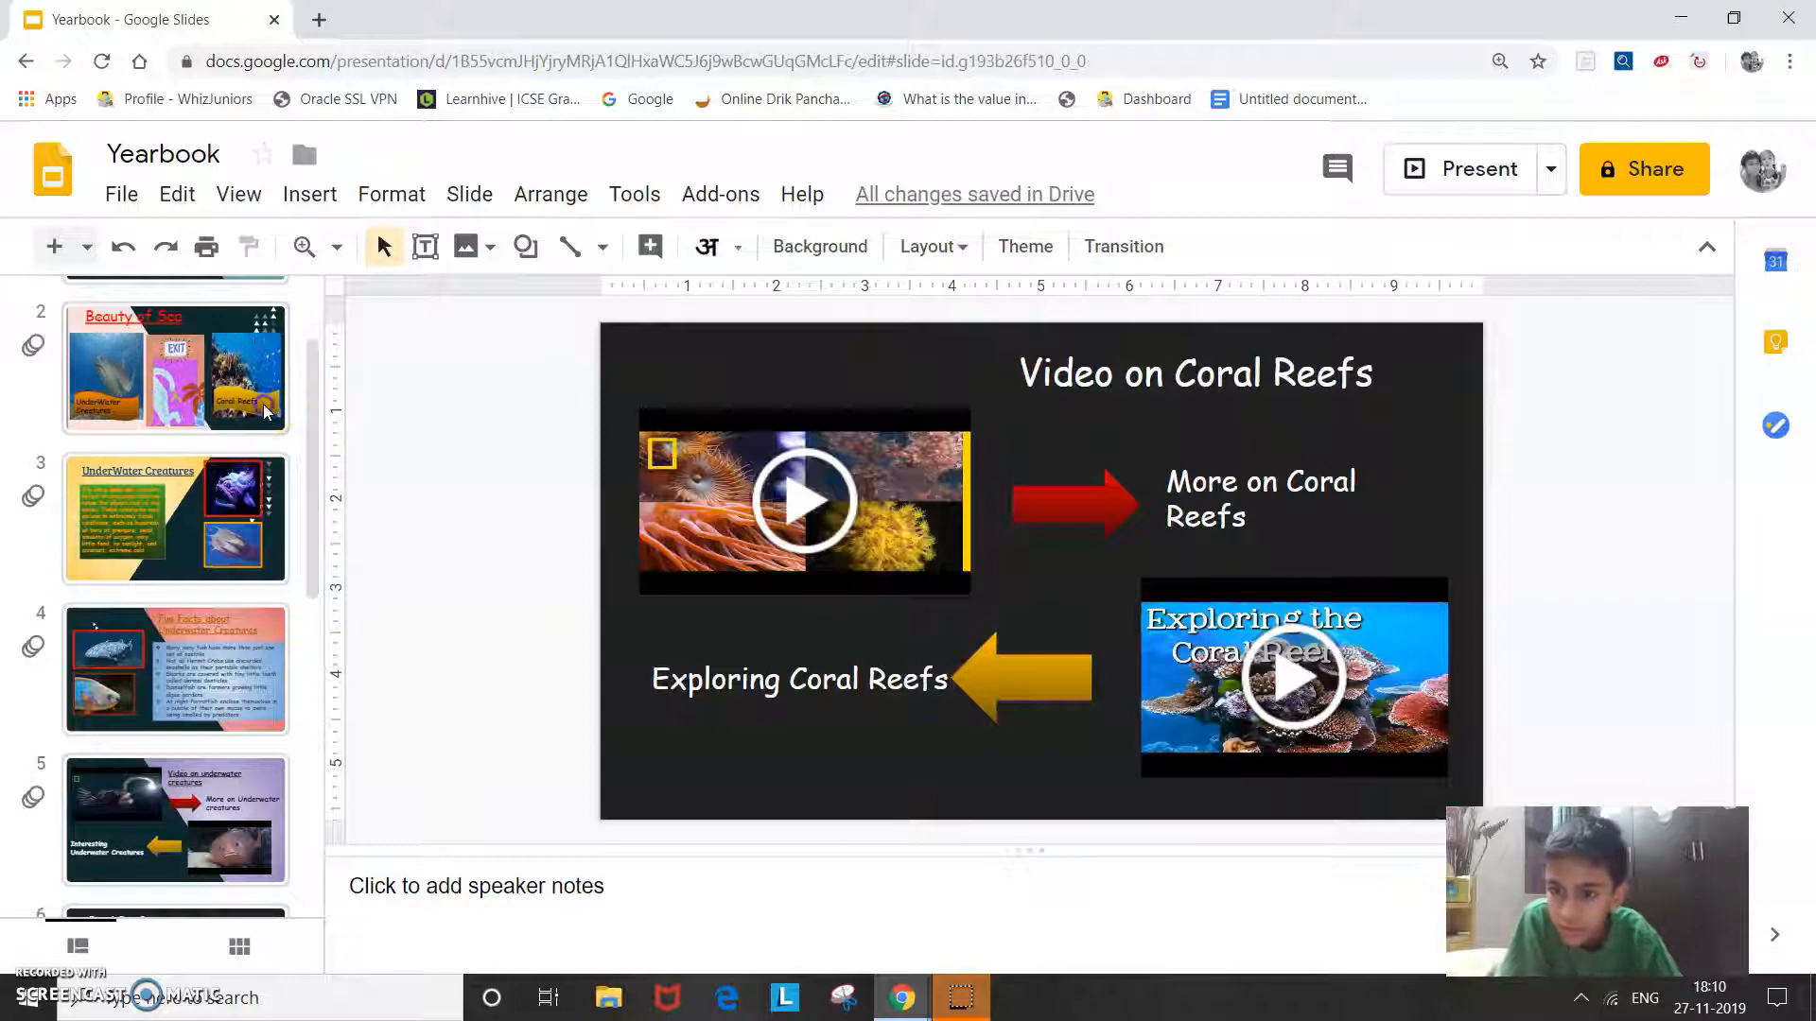
left_click(175, 367)
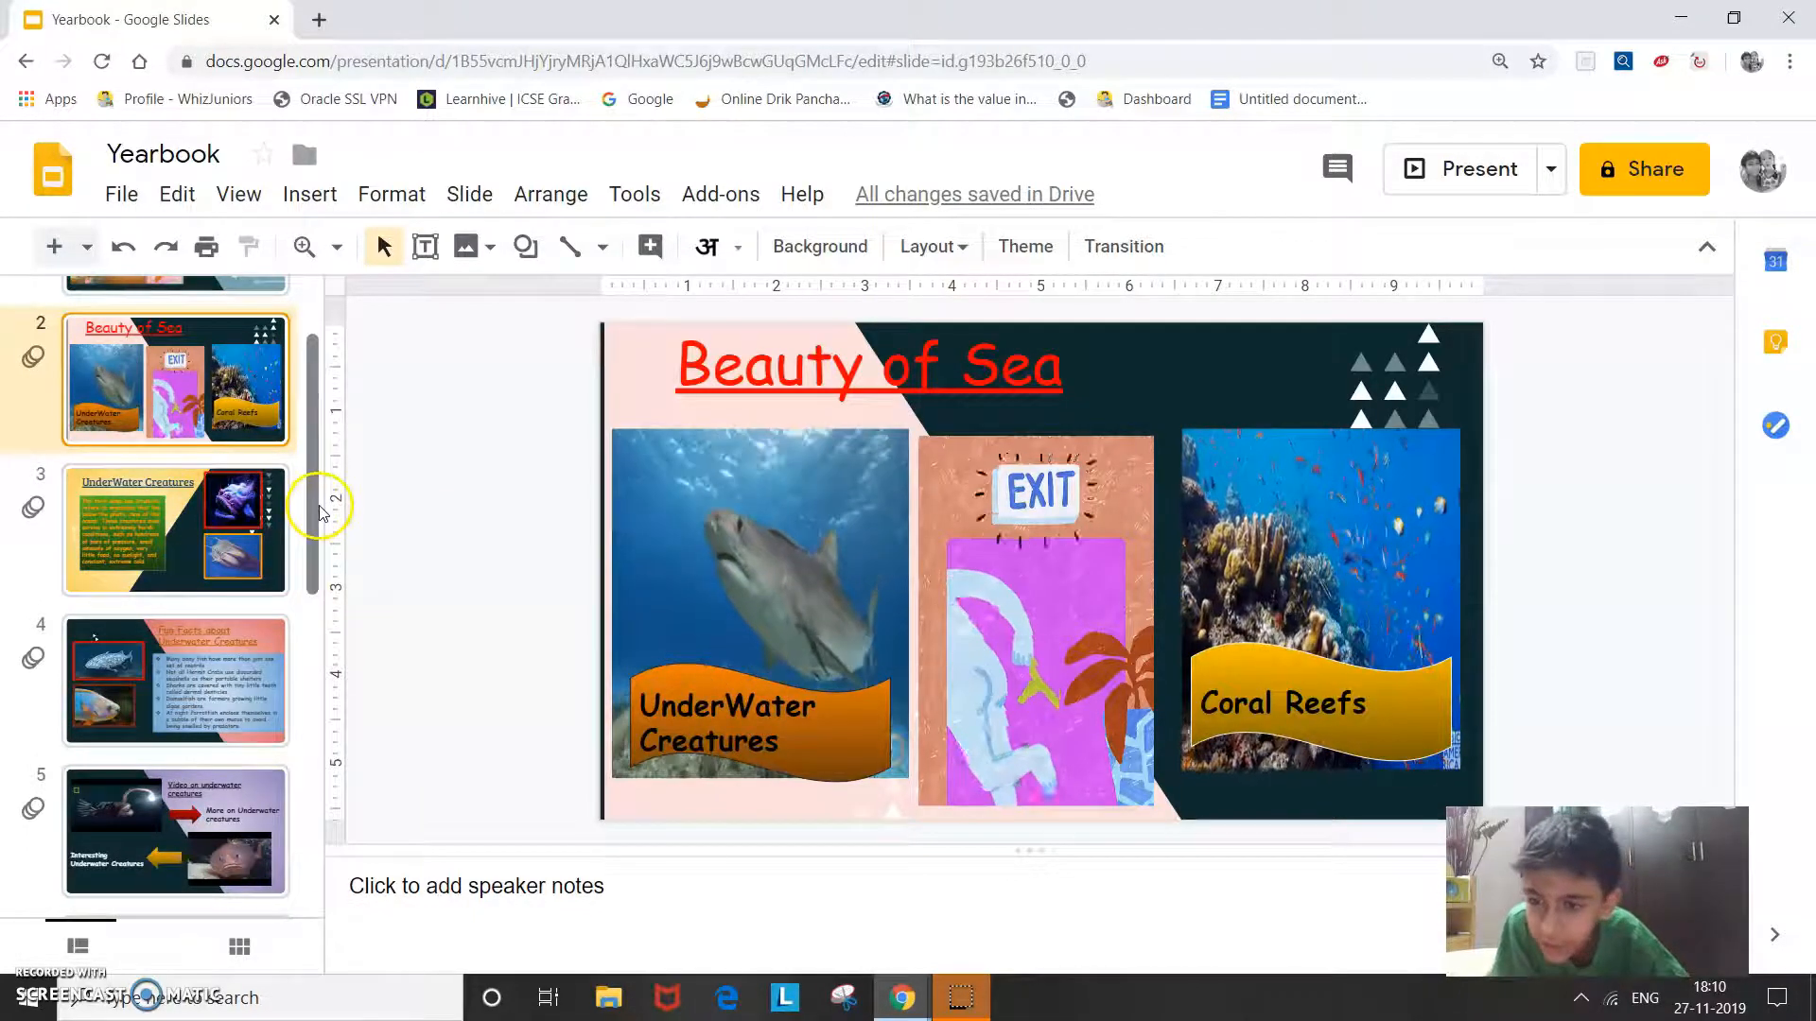
left_click(309, 194)
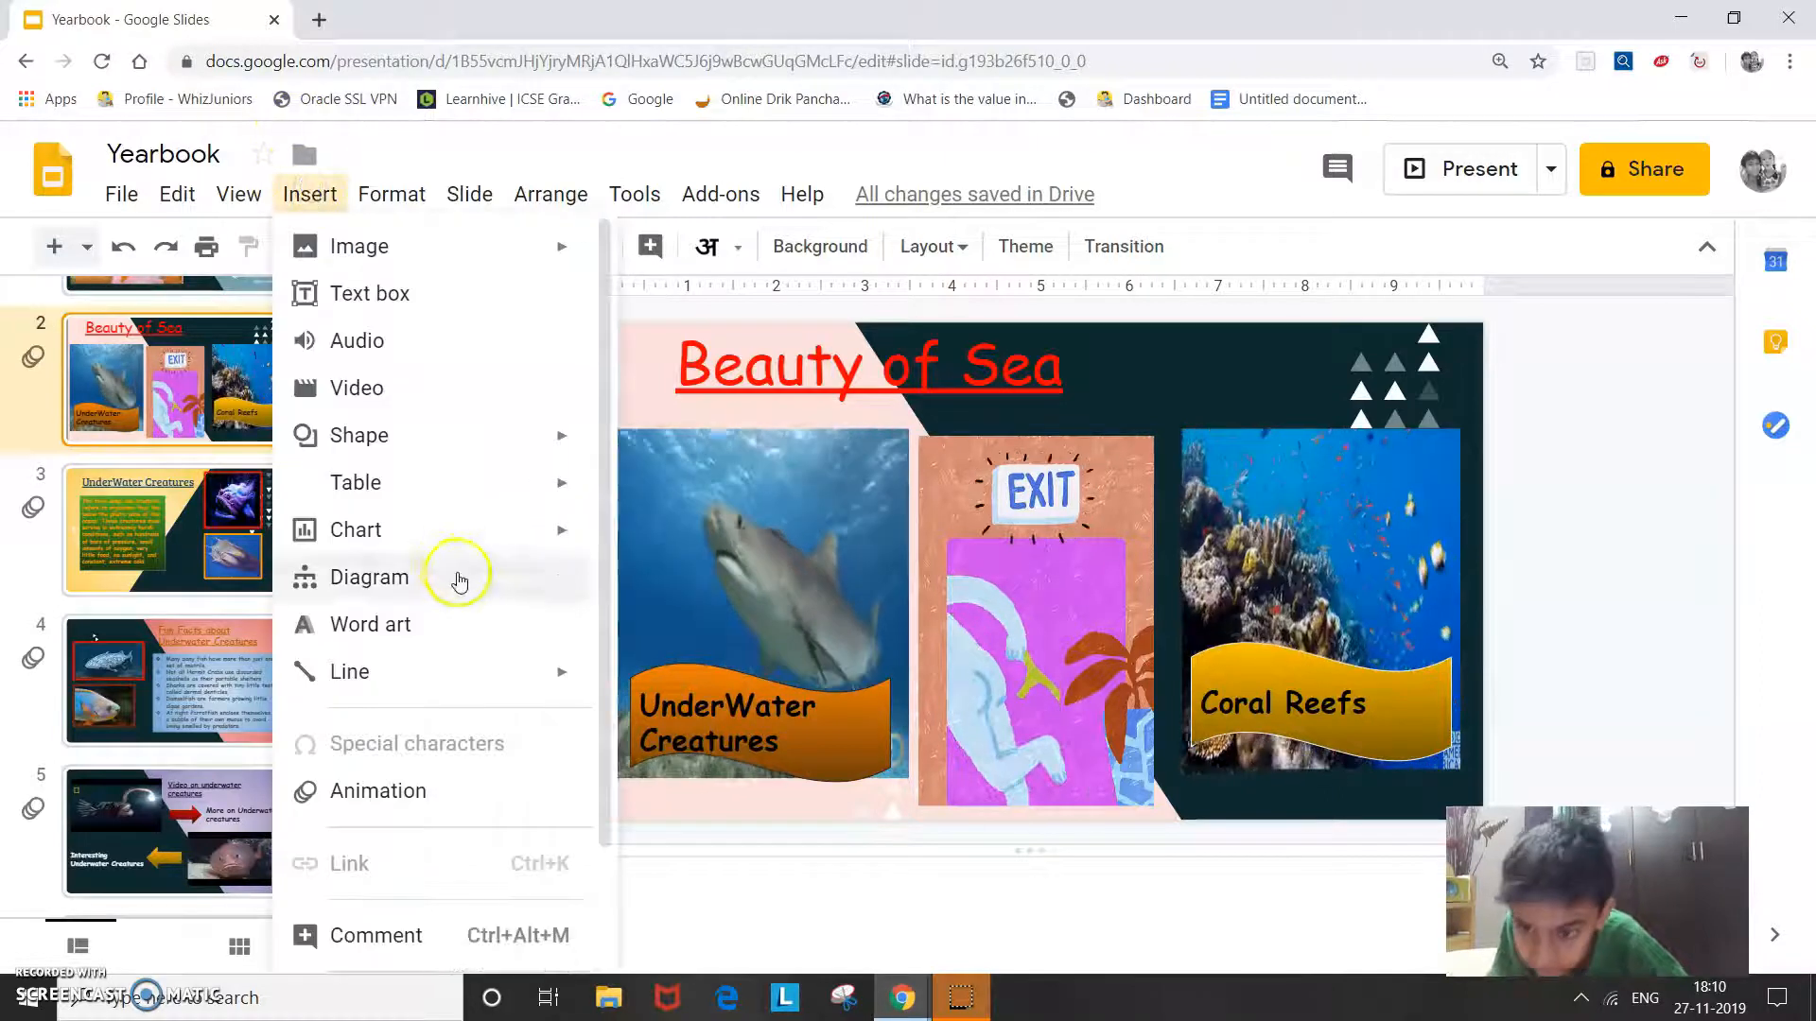
left_click(359, 435)
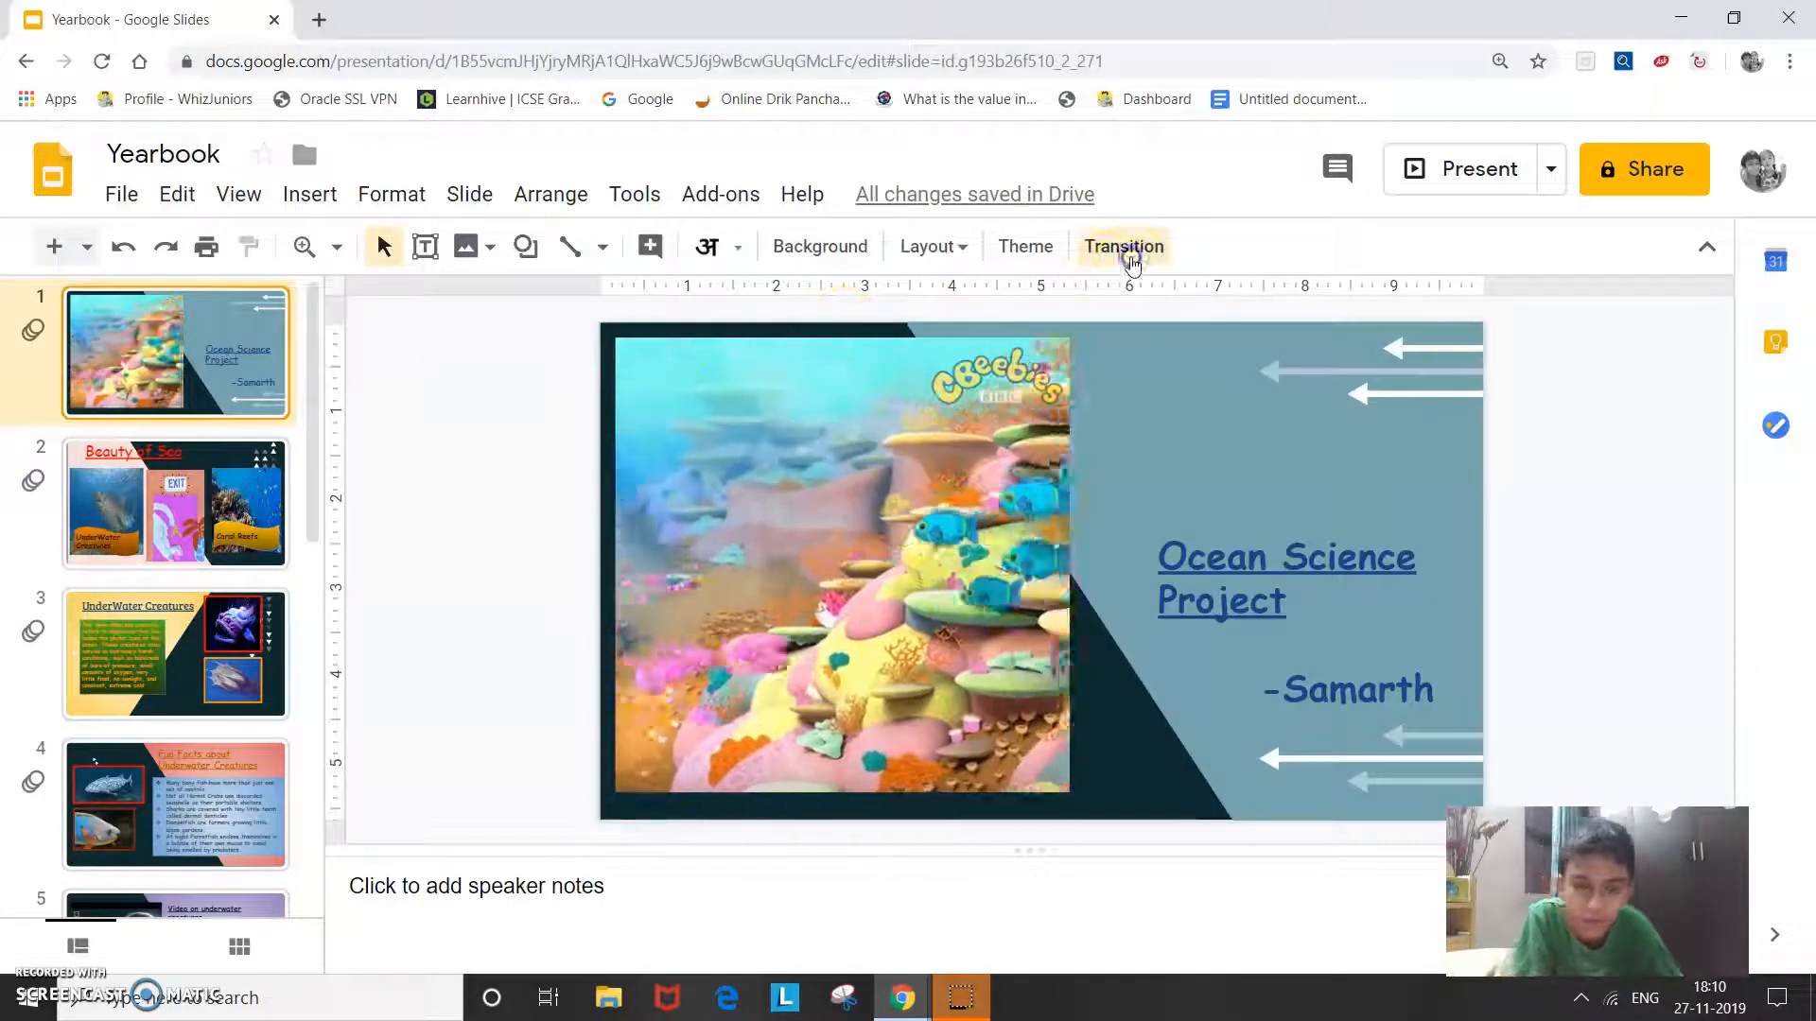
left_click(1123, 247)
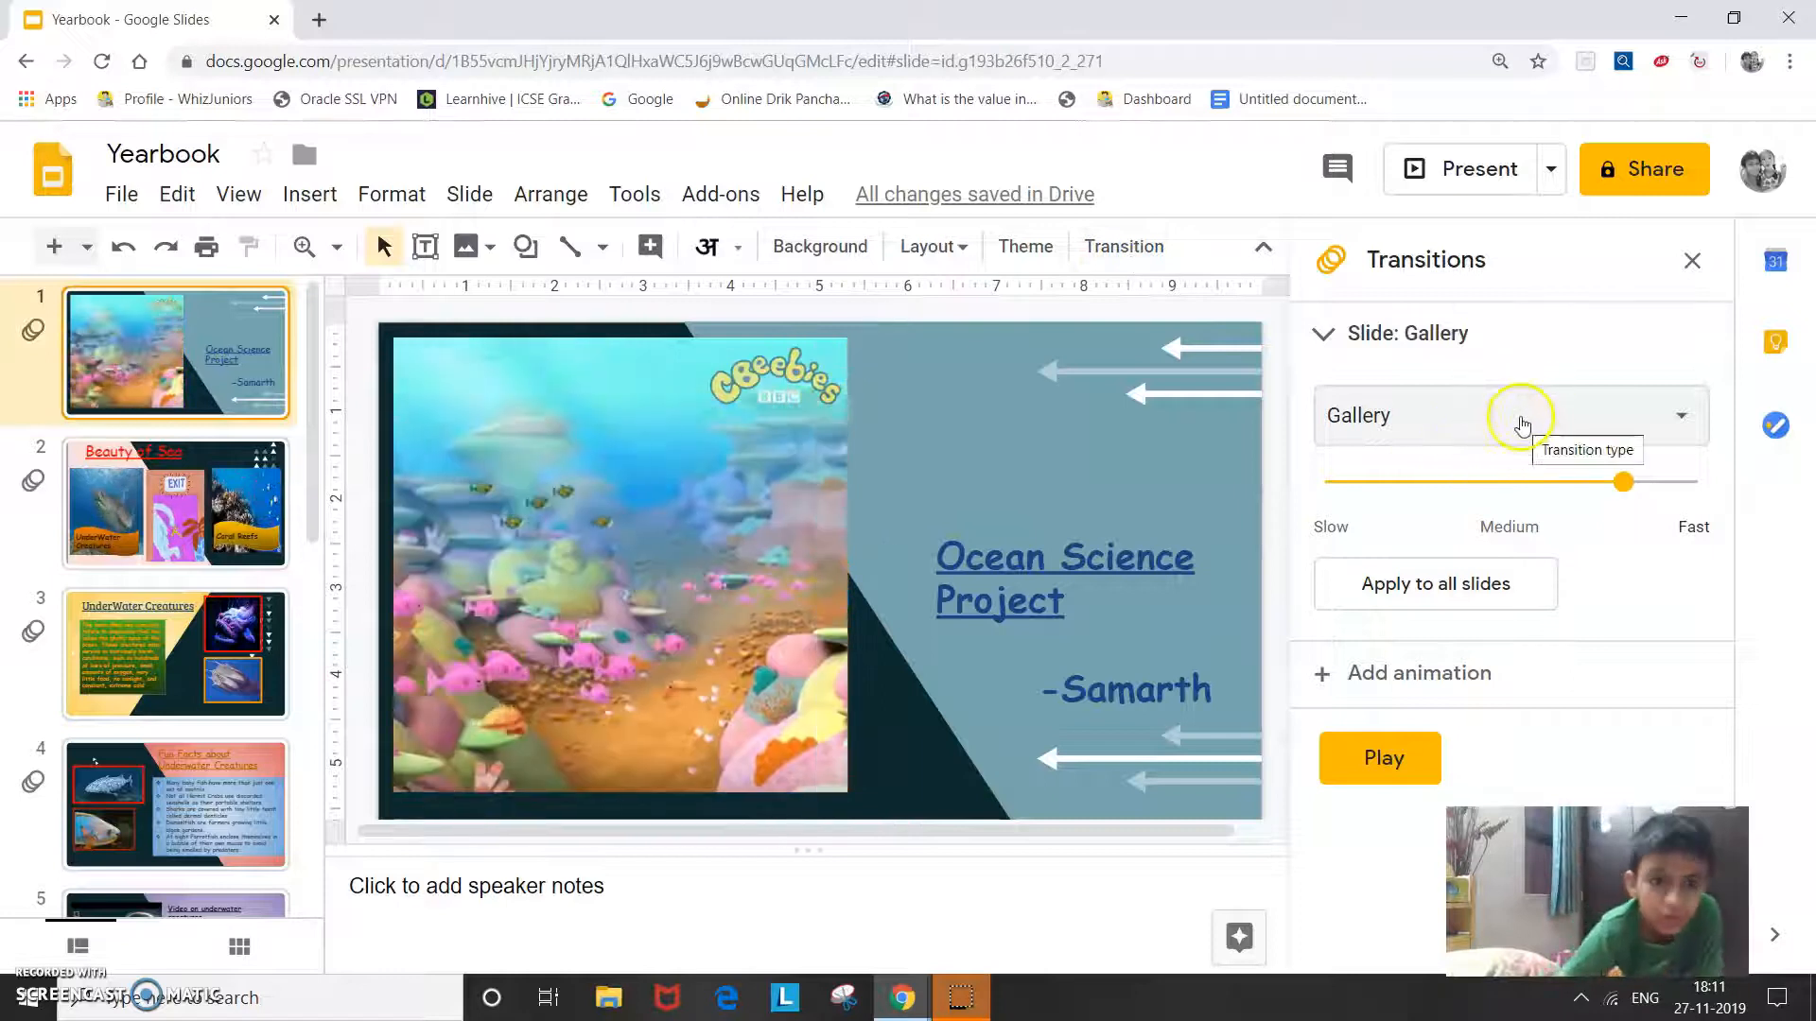
left_click(1515, 415)
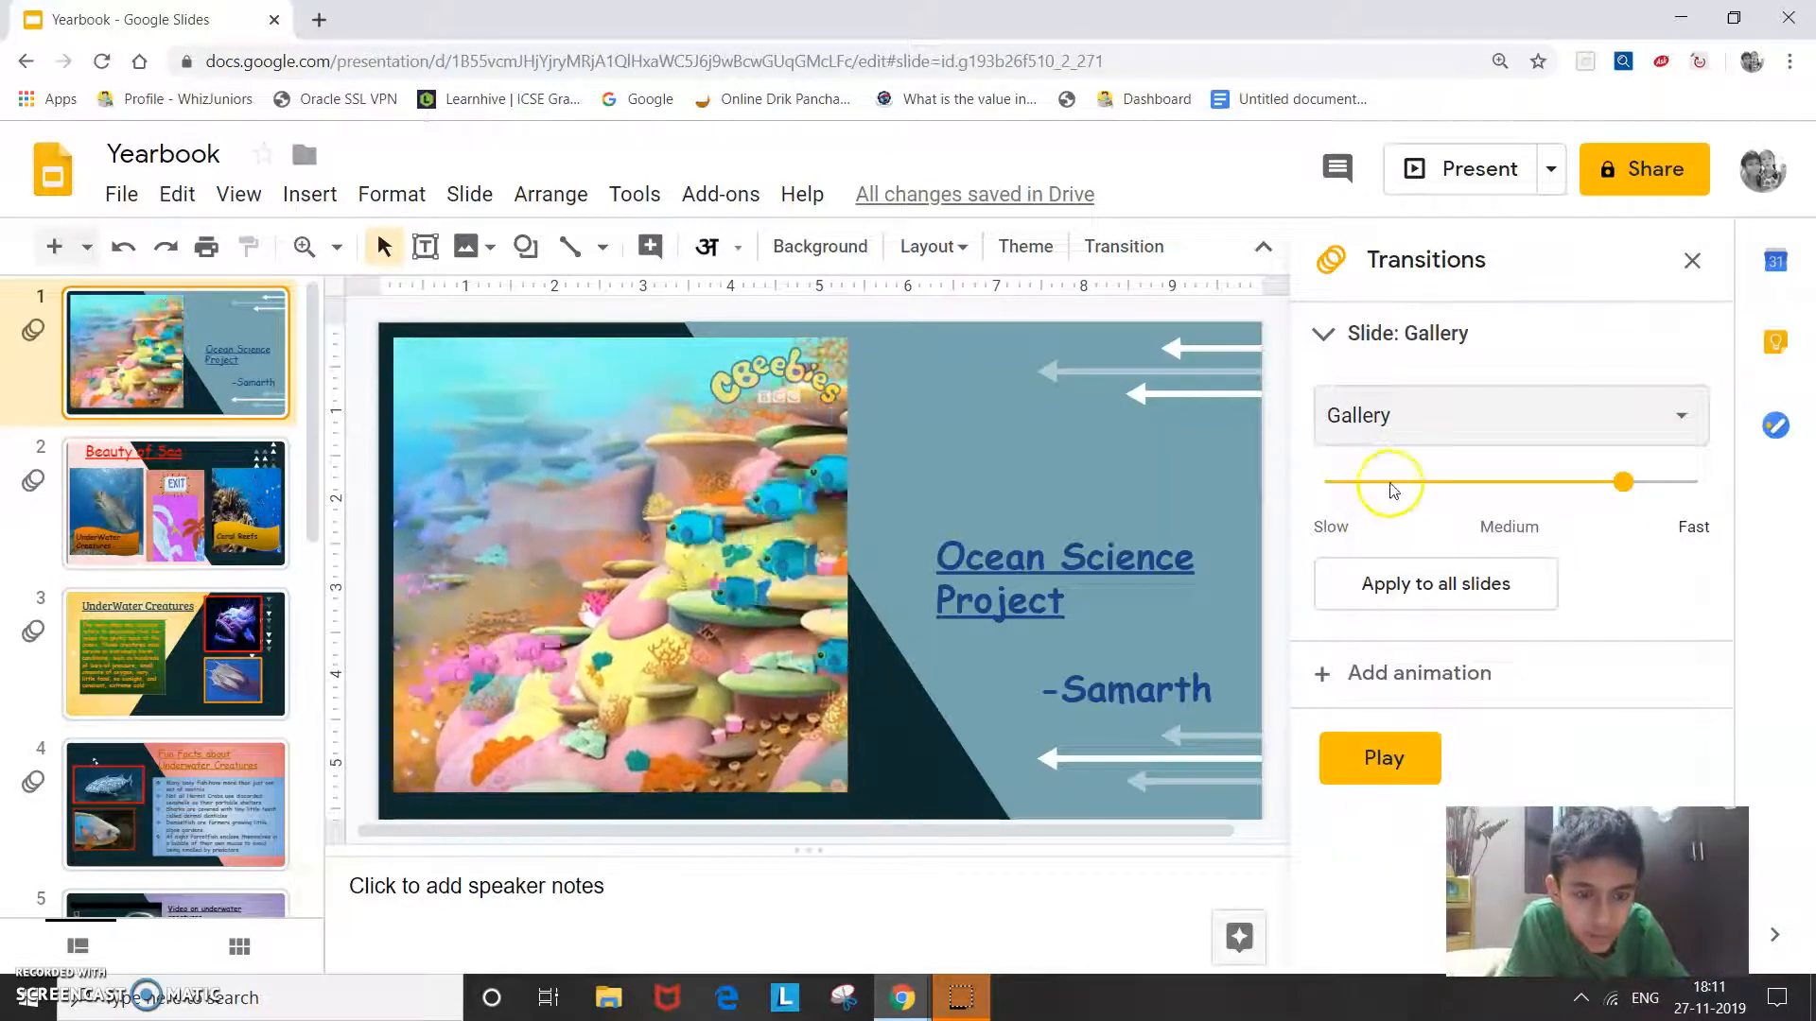
left_click(1510, 415)
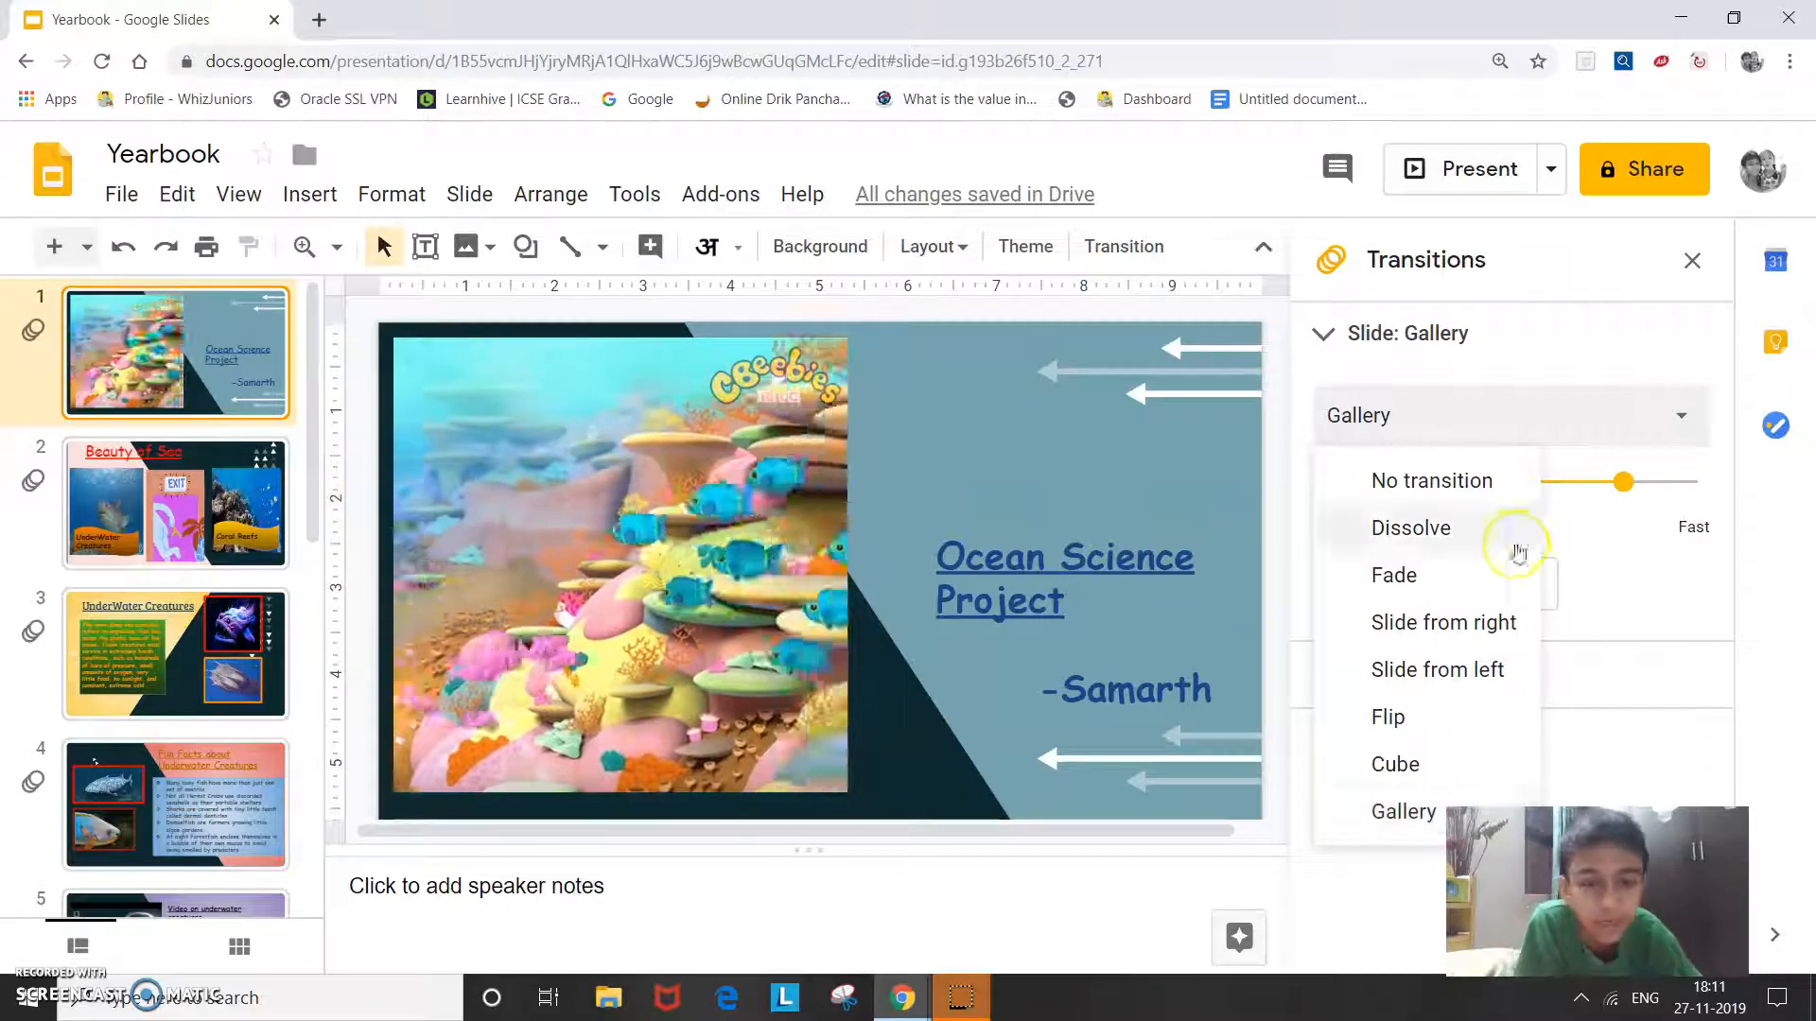
left_click(1691, 260)
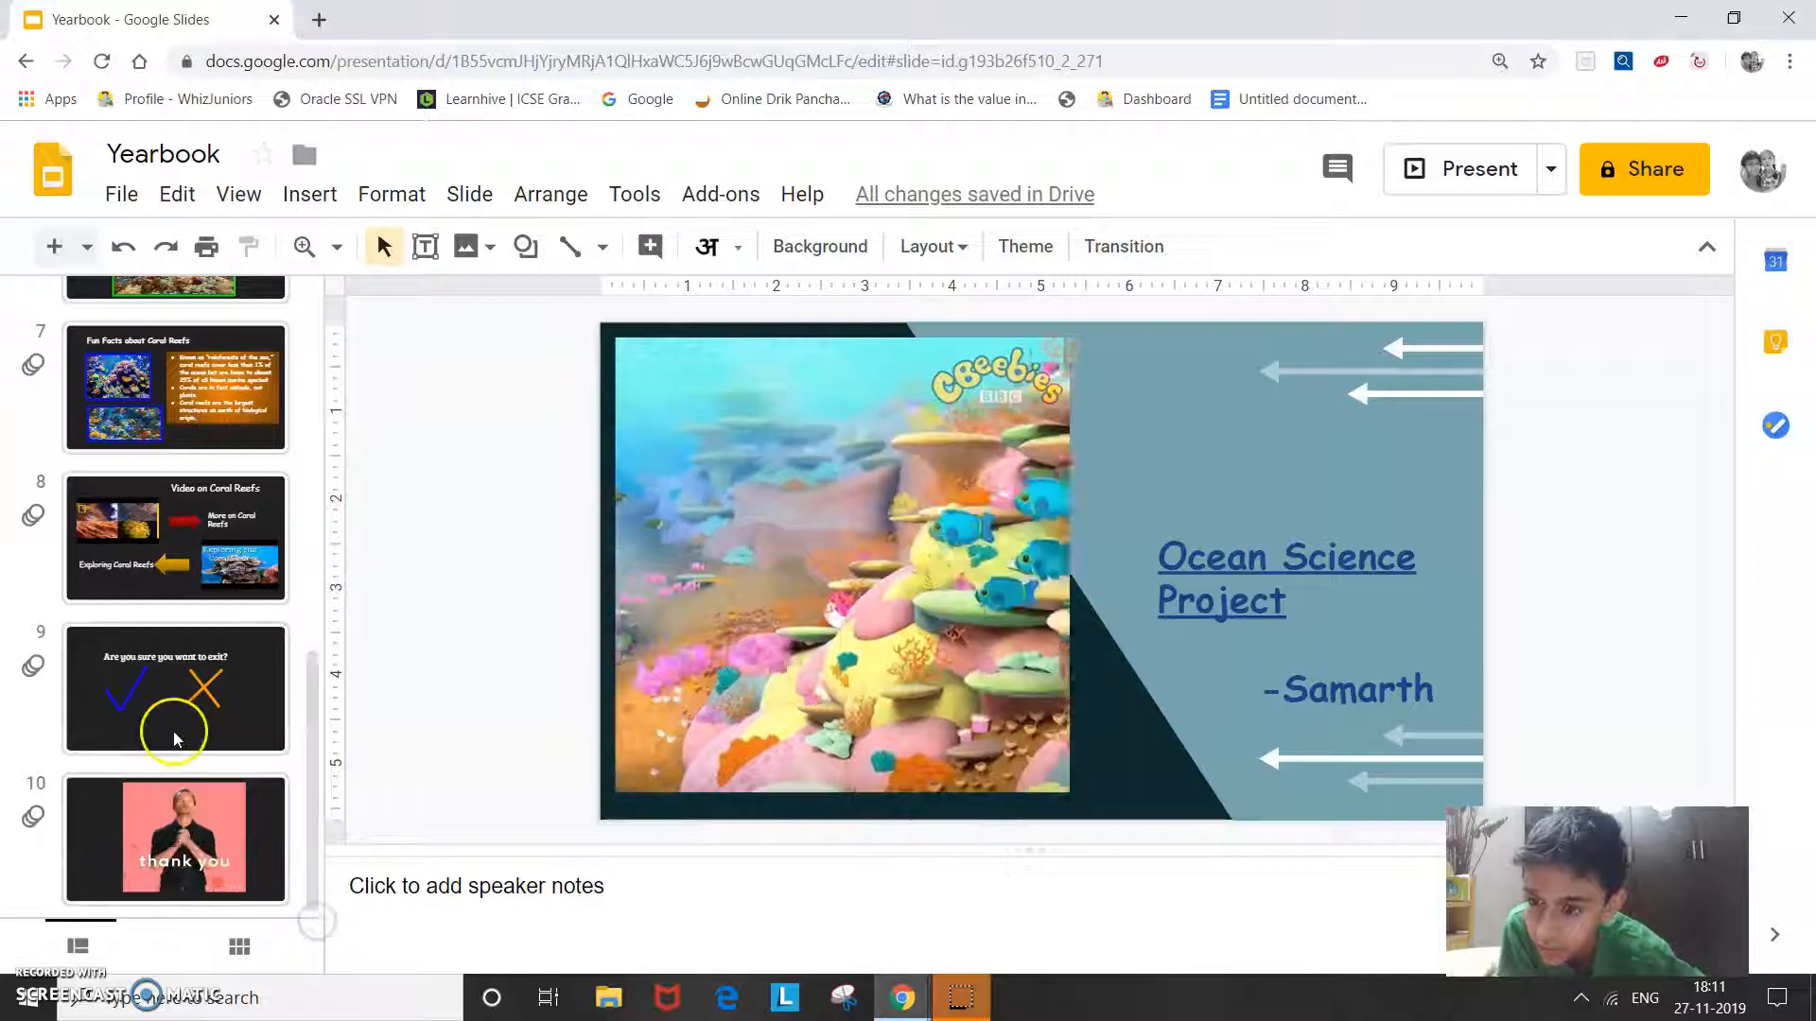
left_click(175, 689)
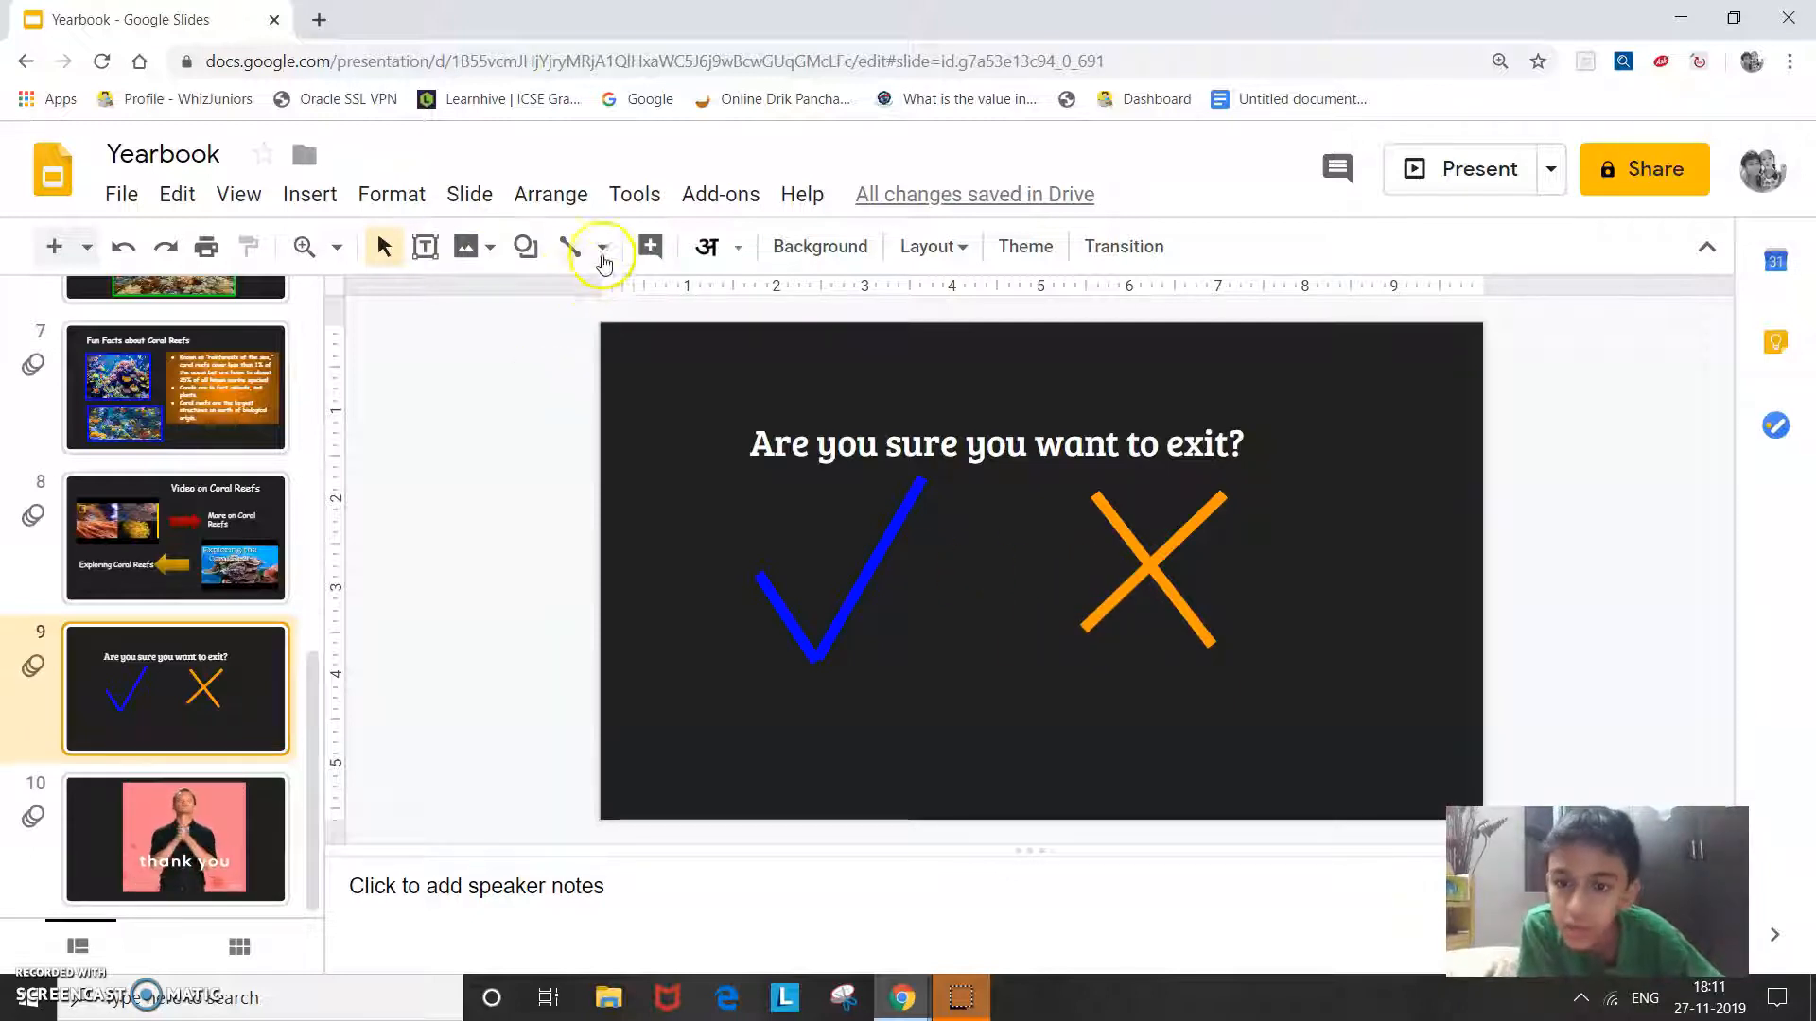
- Choose the plain straight Line from the line dropdown, then open the thank-you slide
left_click(602, 247)
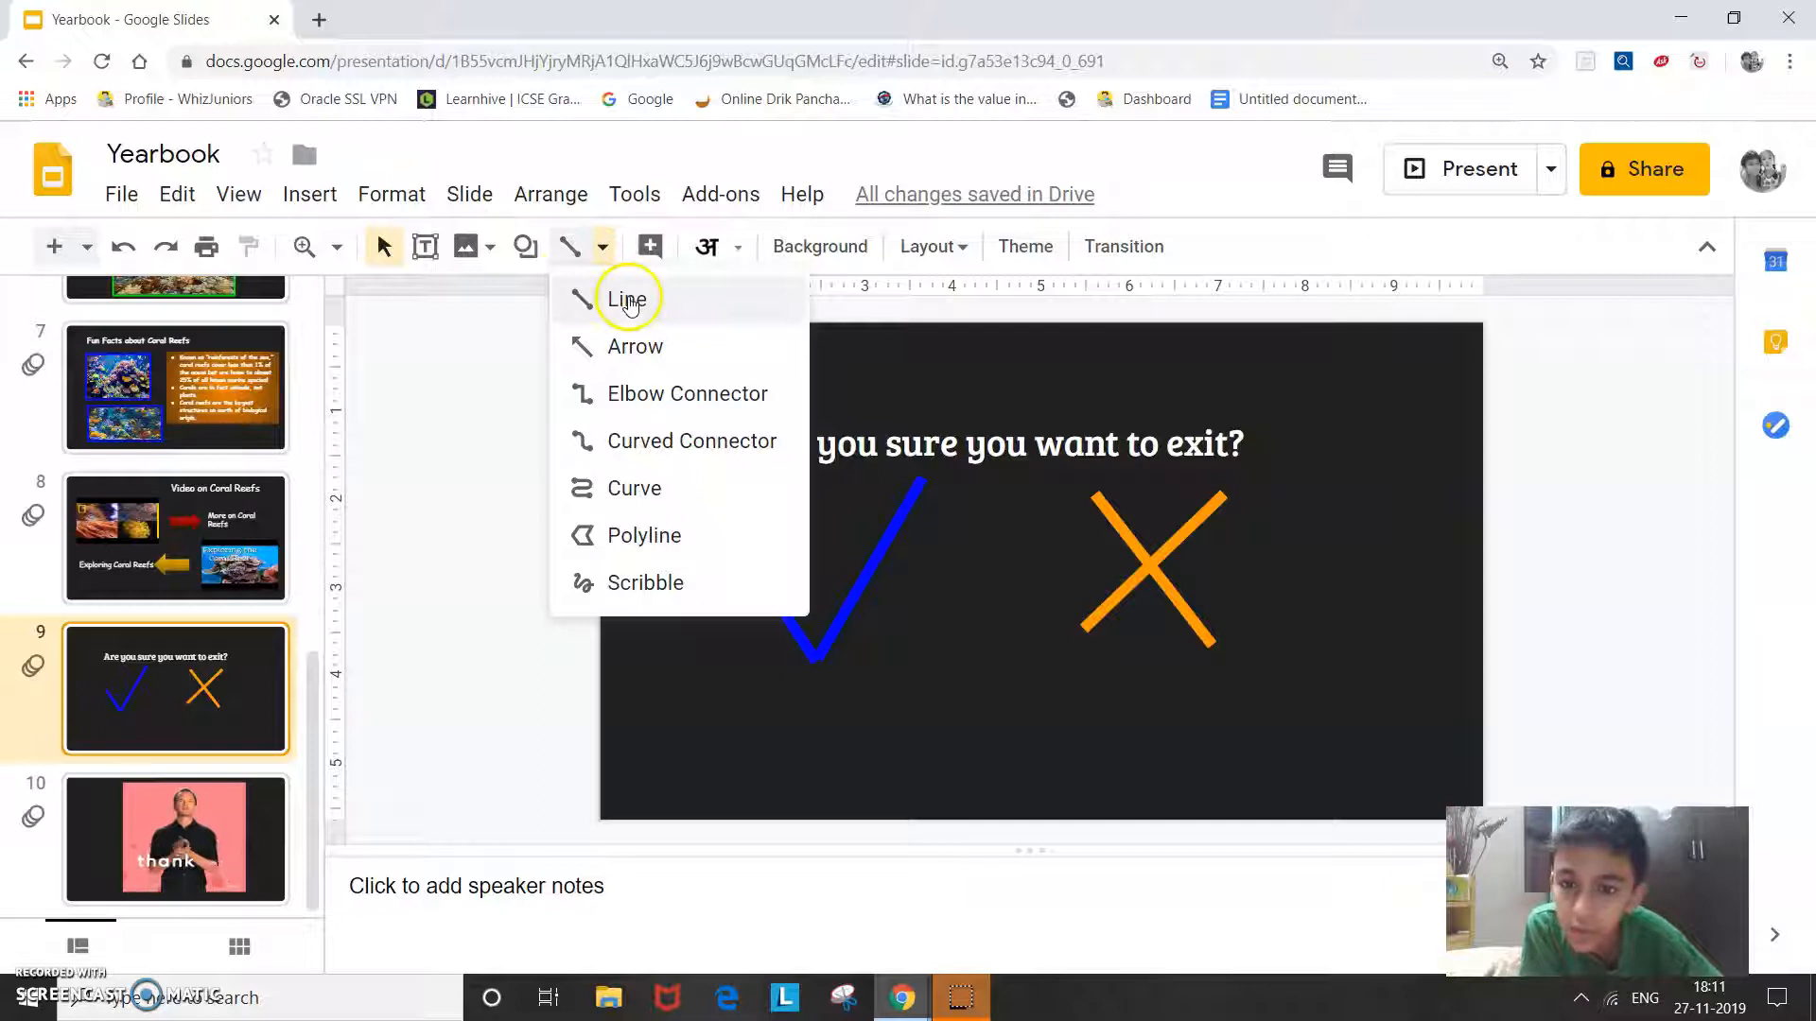
left_click(627, 299)
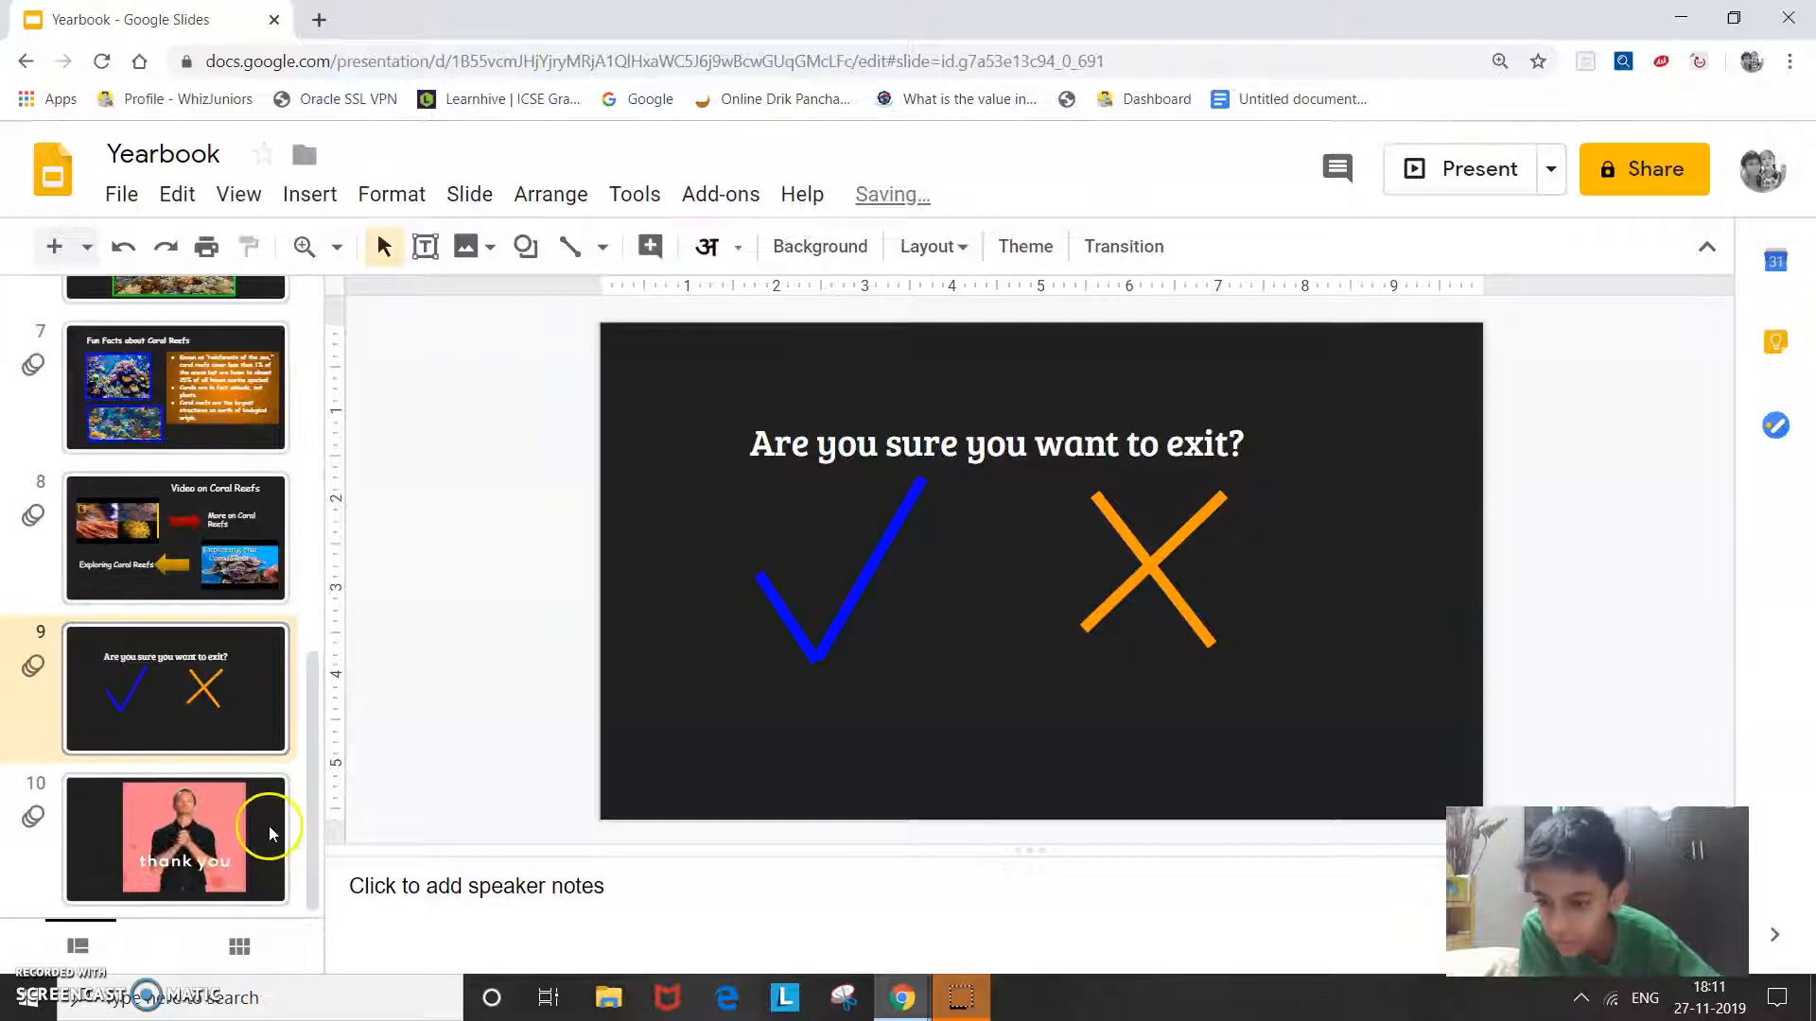
left_click(176, 840)
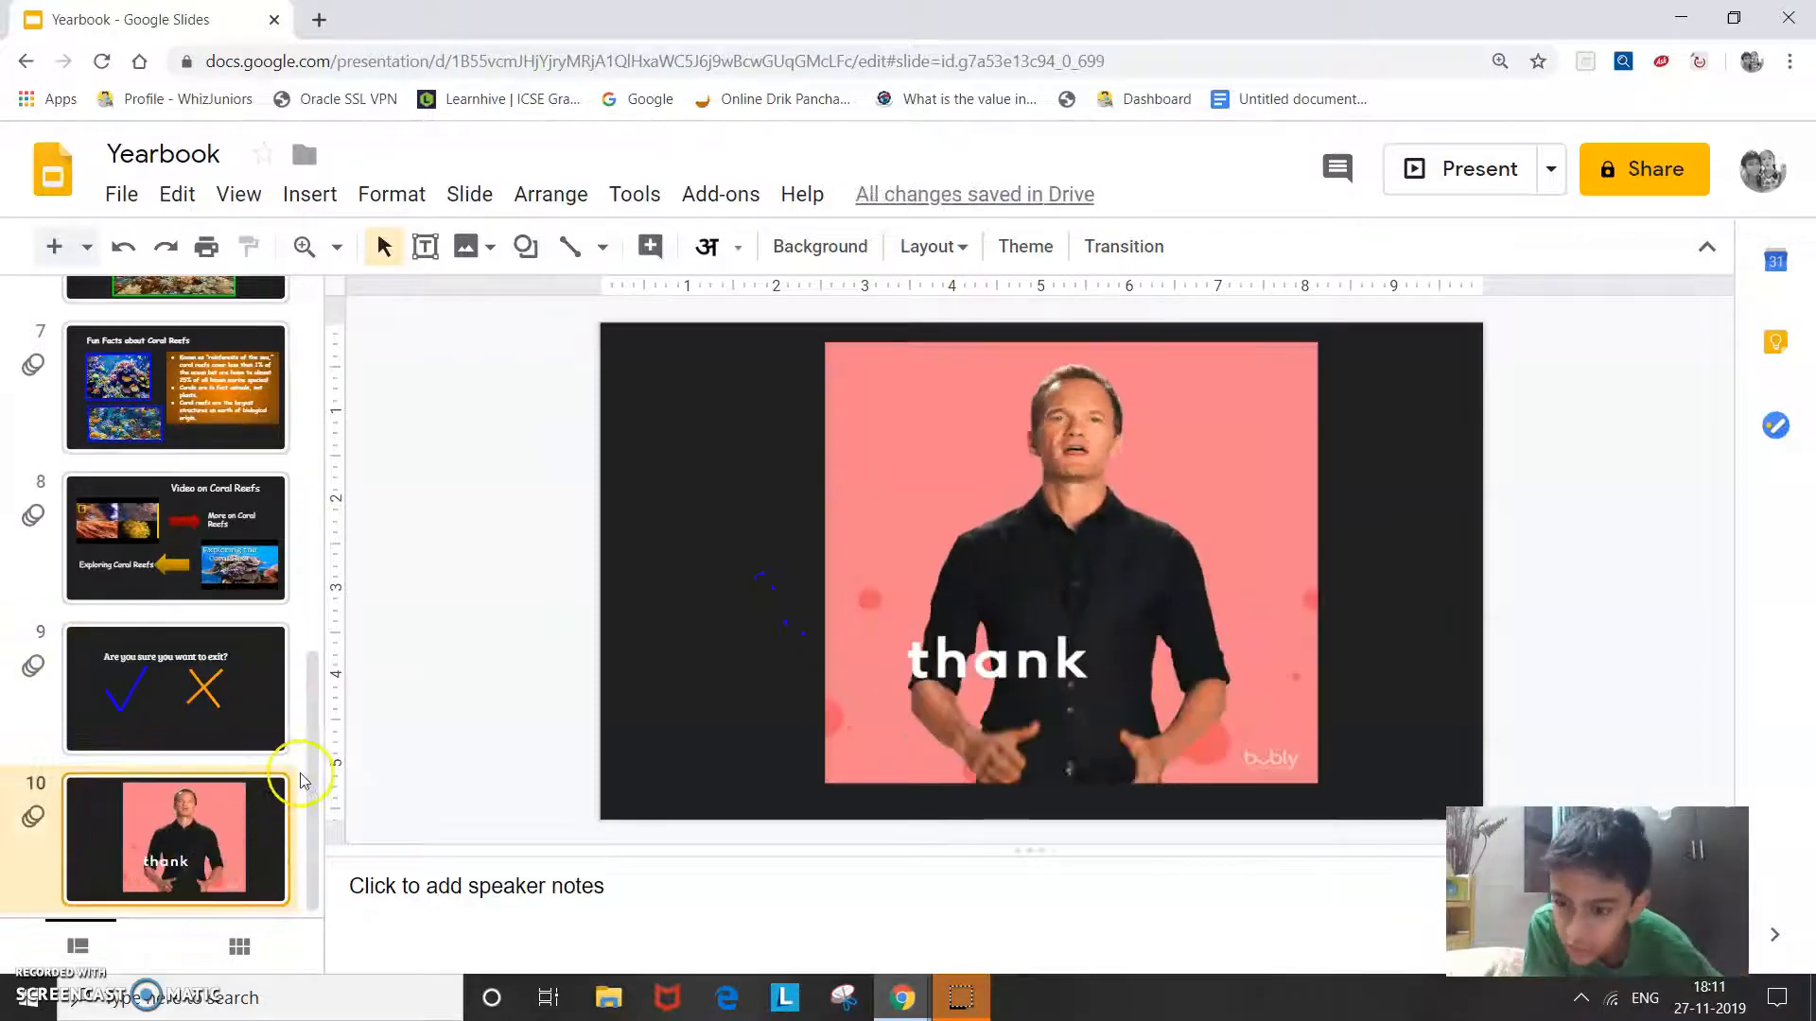